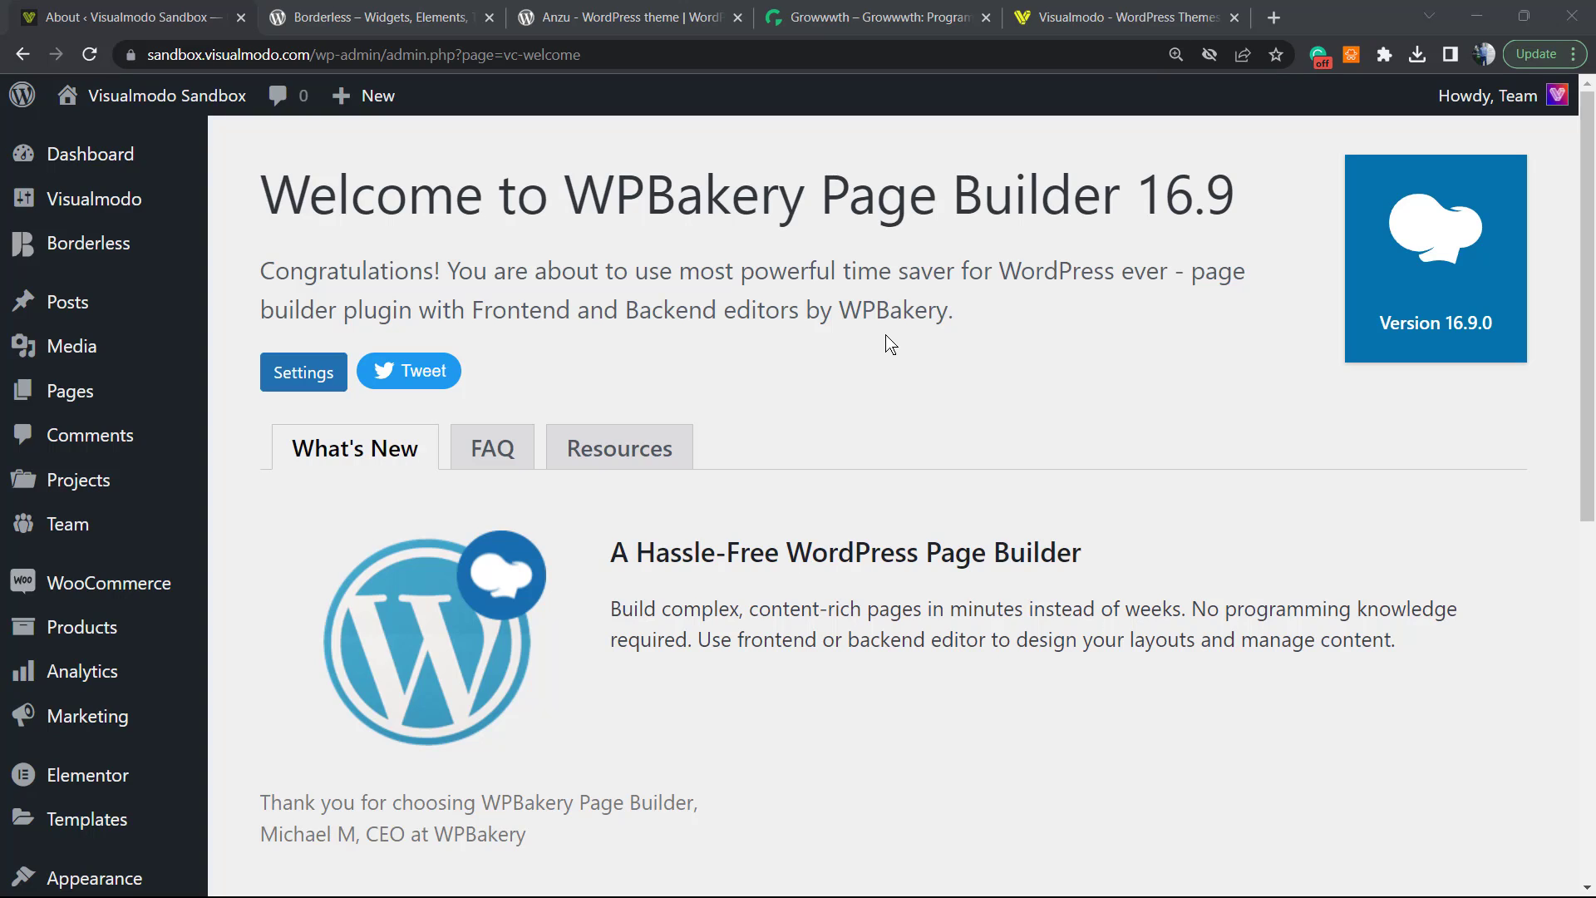
mouse_move(628, 295)
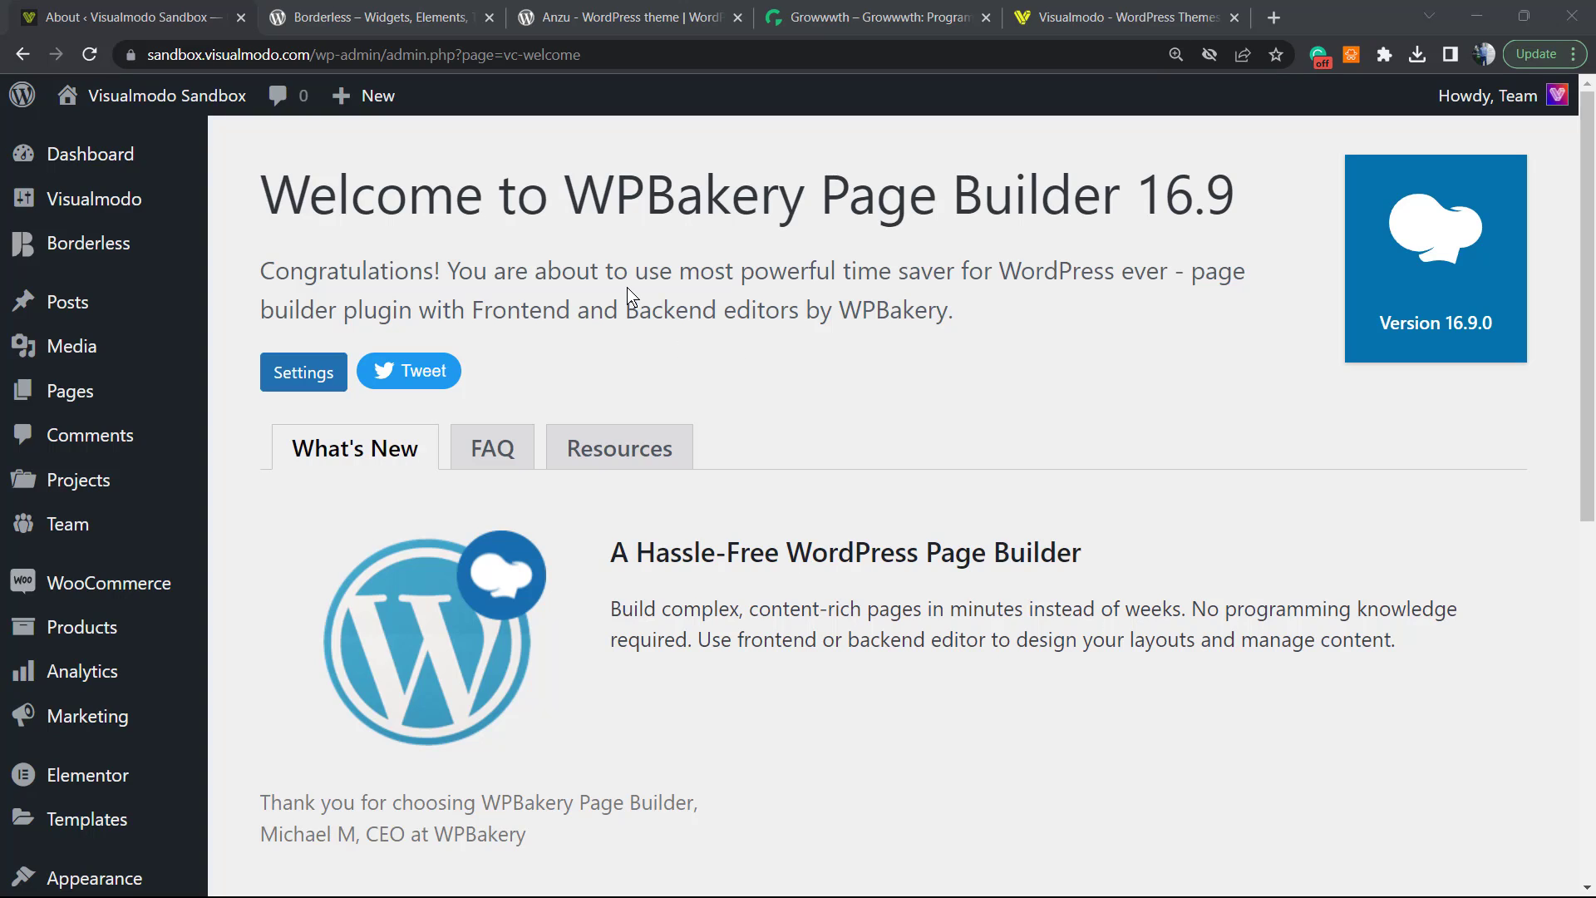
mouse_move(589, 221)
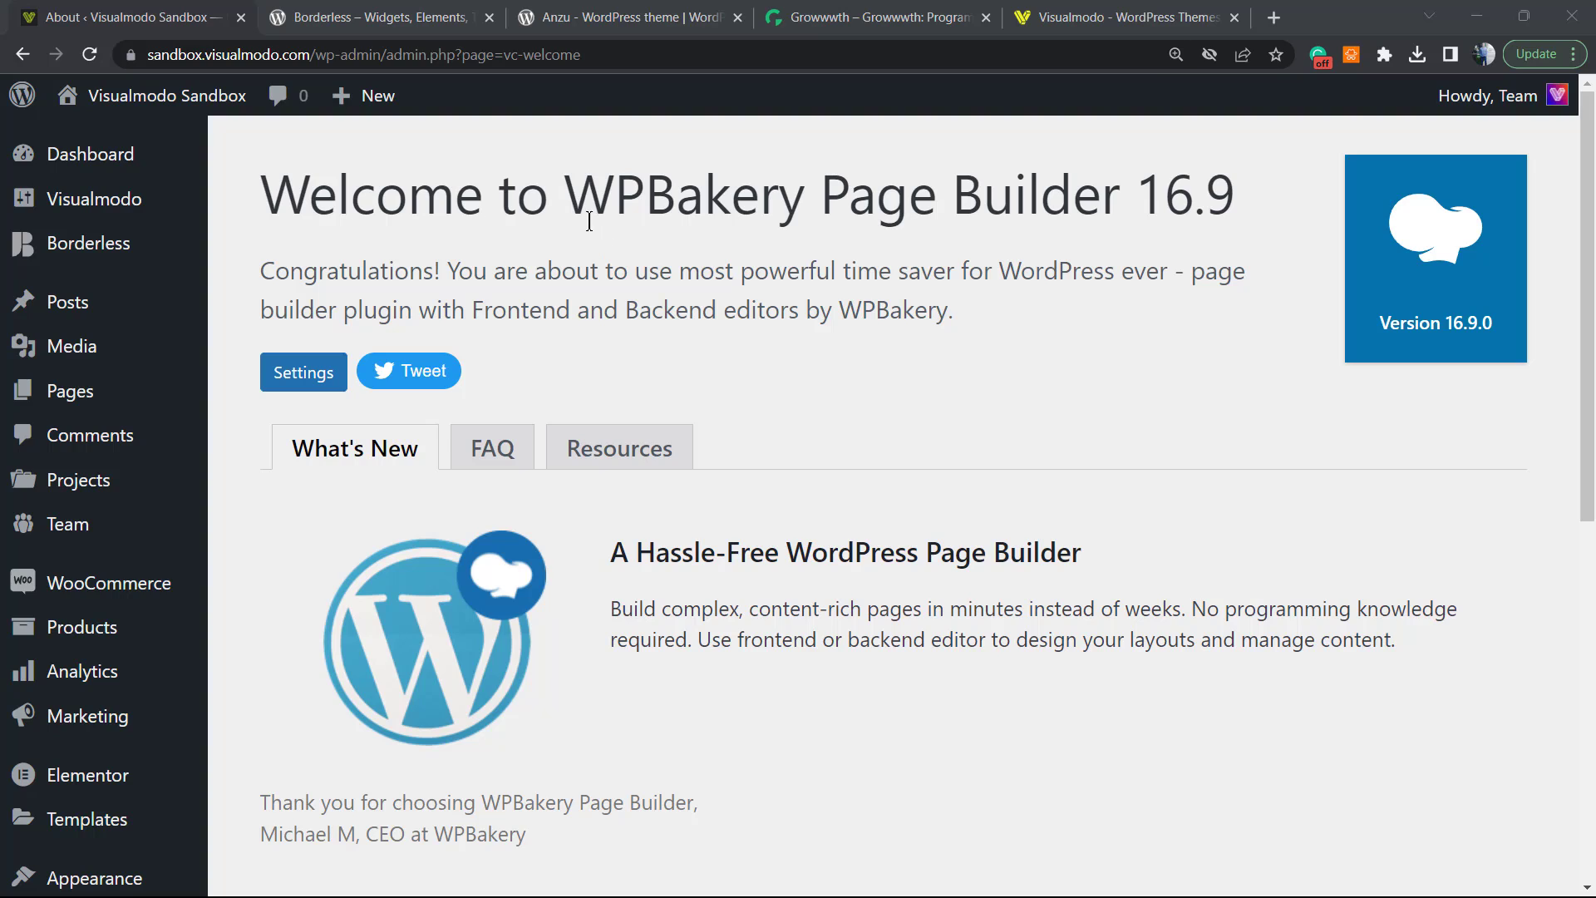
mouse_move(588, 219)
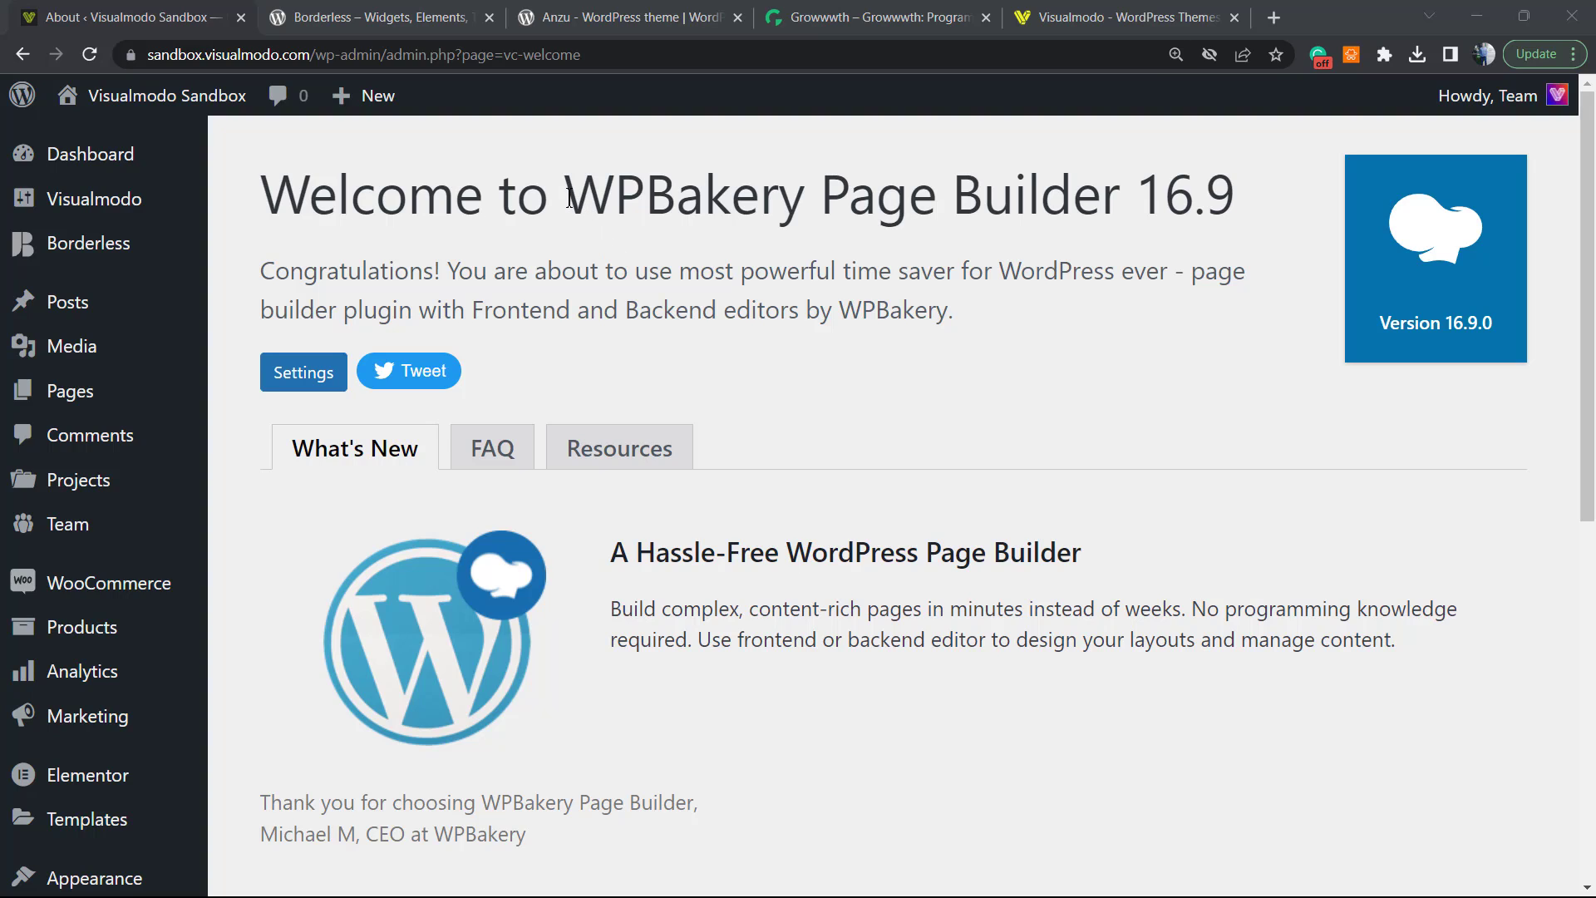
- Create a new page via Pages > Add New and switch it to the WPBakery classic editor
double_click(687, 195)
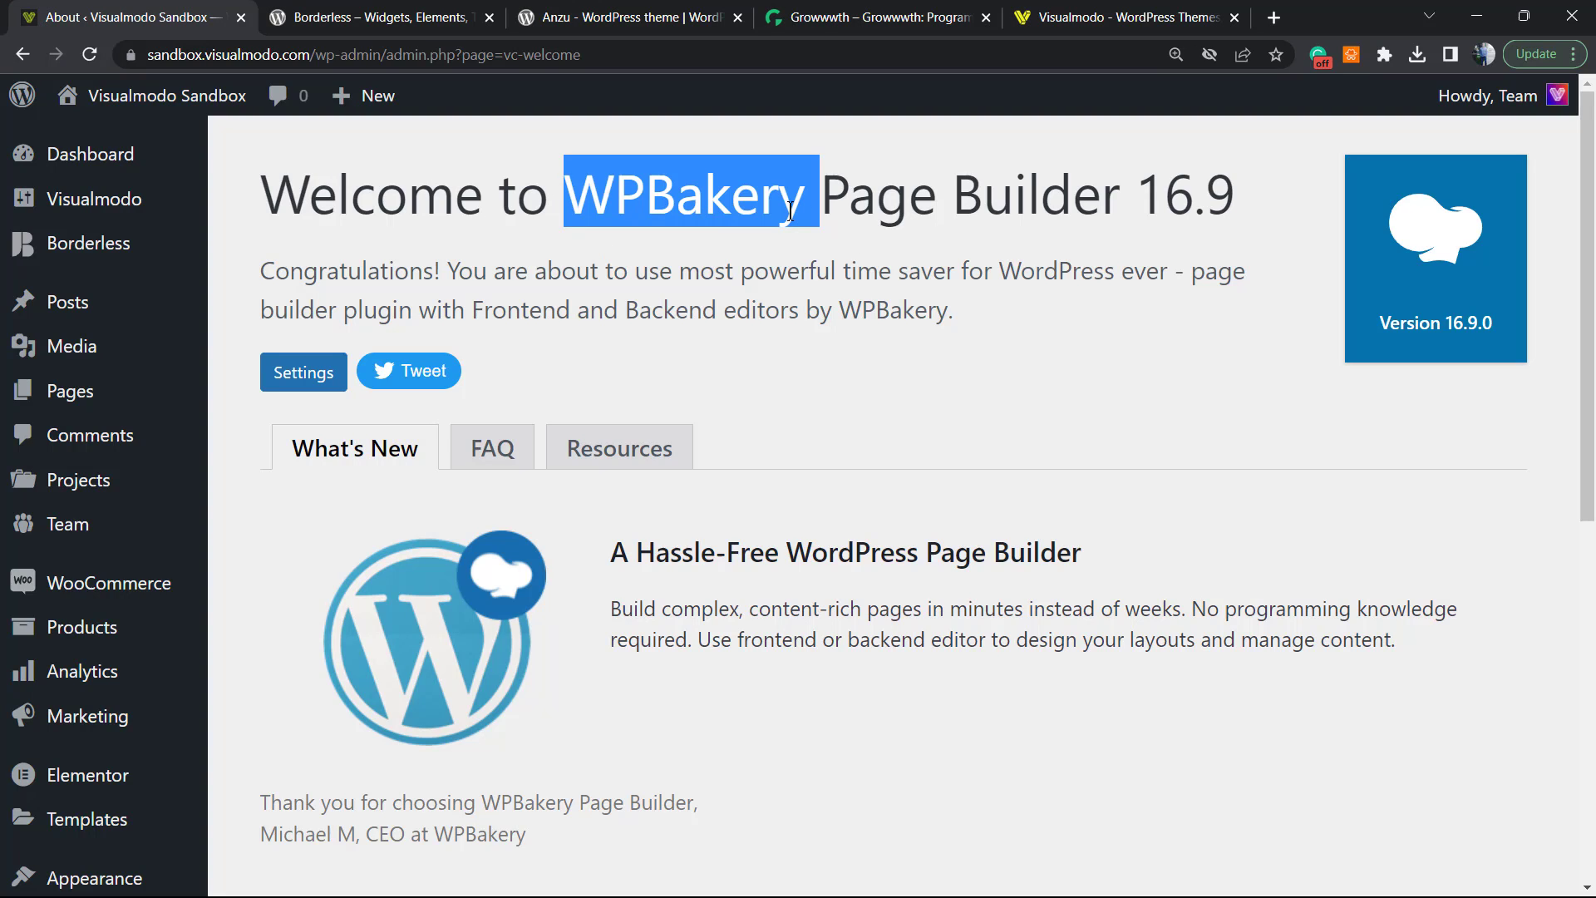
mouse_move(833, 269)
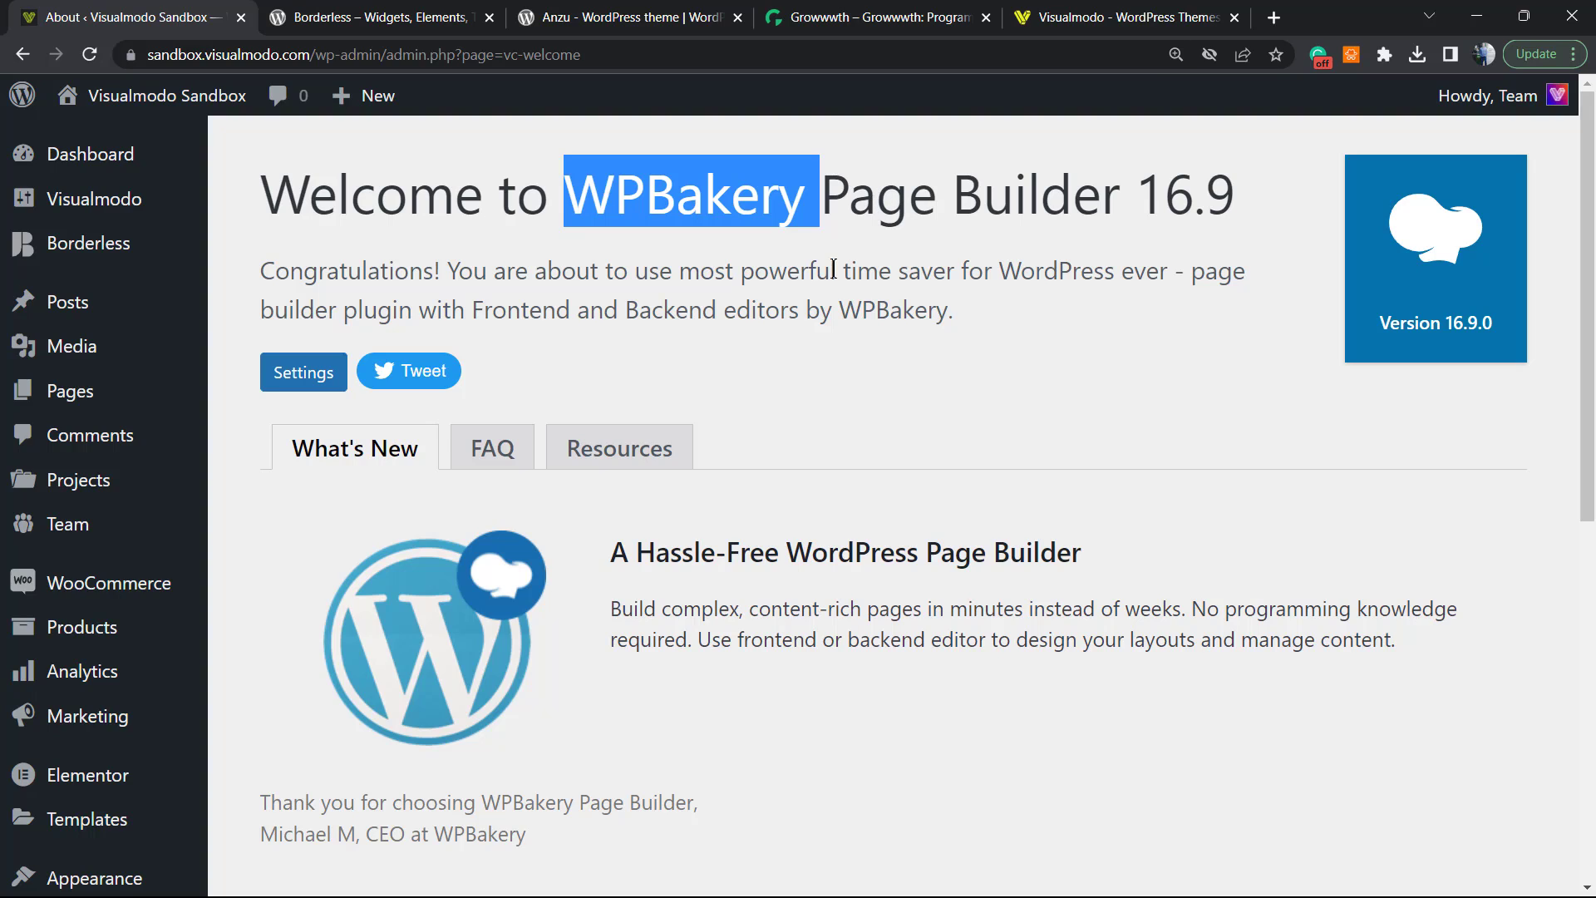
mouse_move(805, 359)
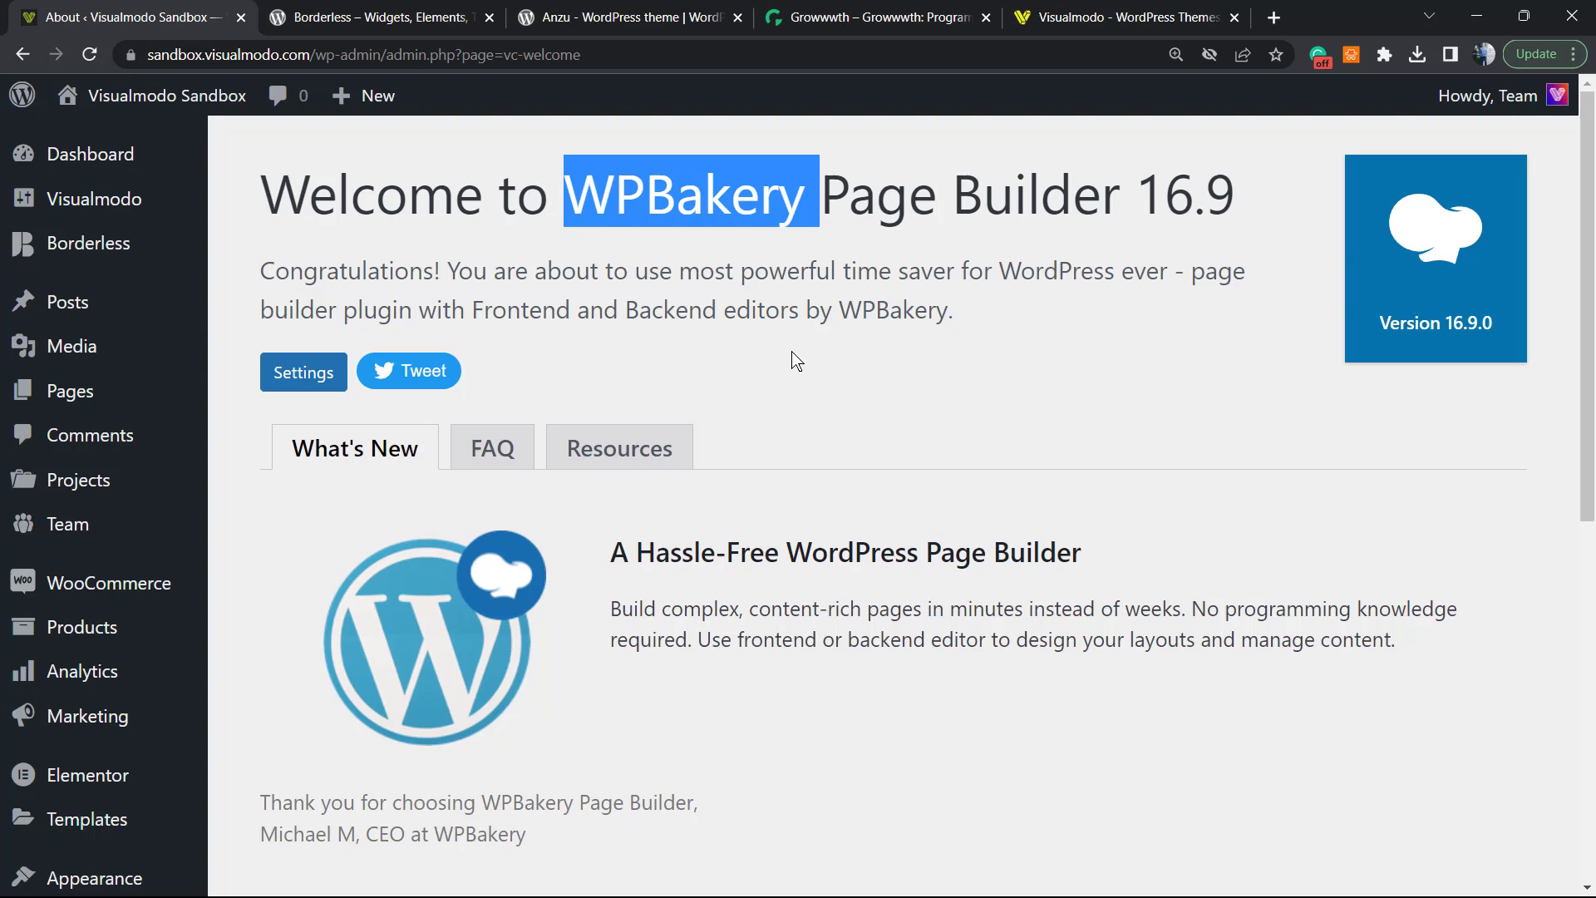
mouse_move(720, 485)
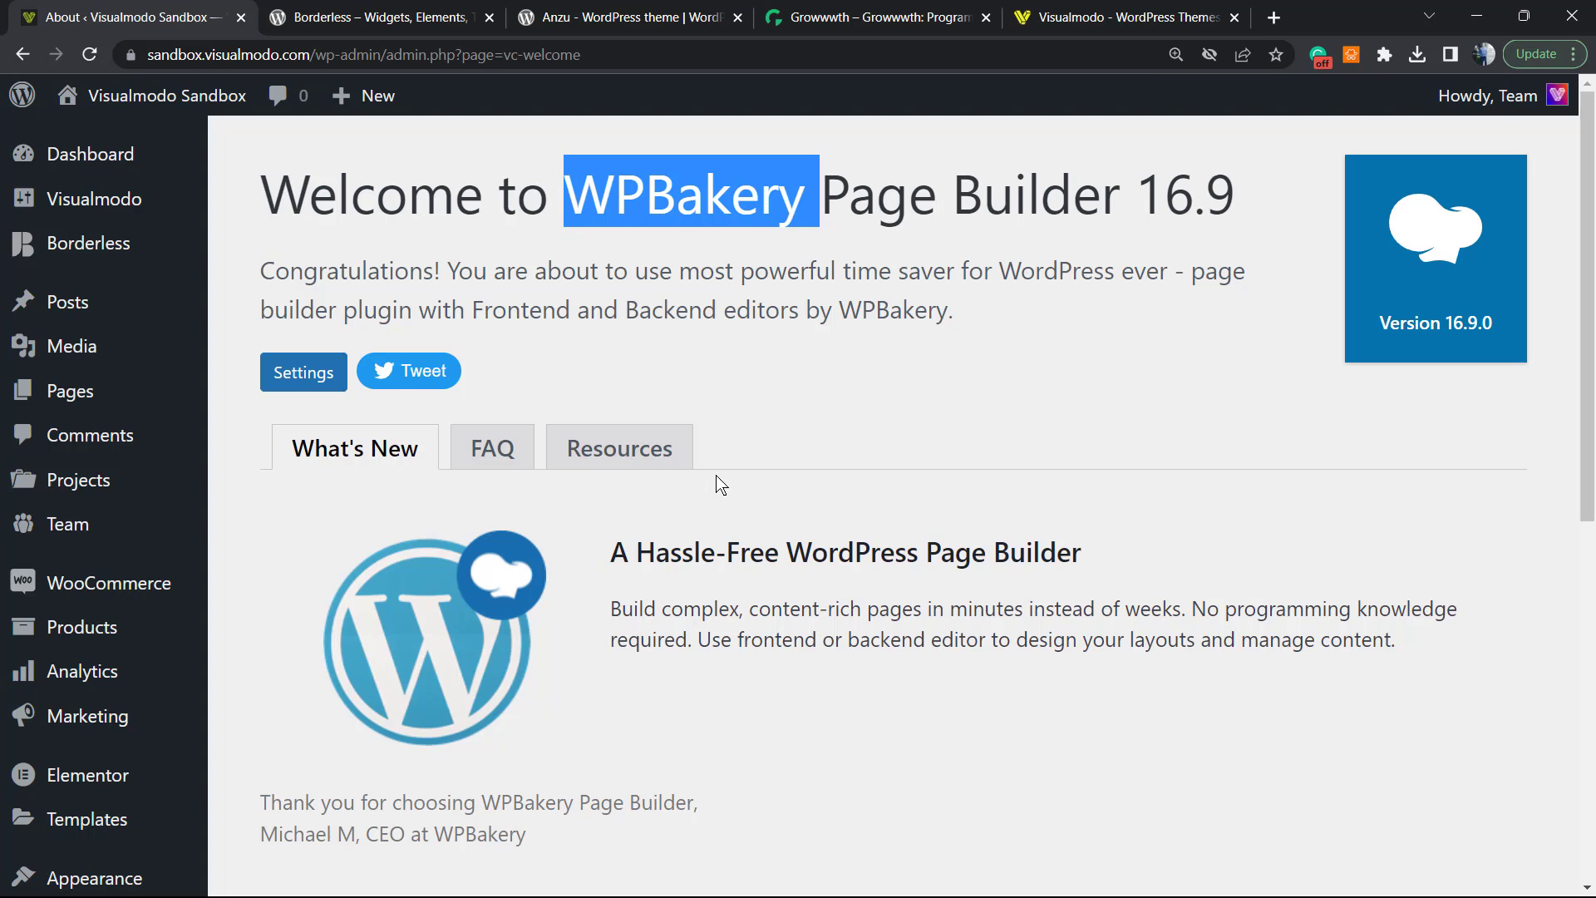
scroll("down", 3)
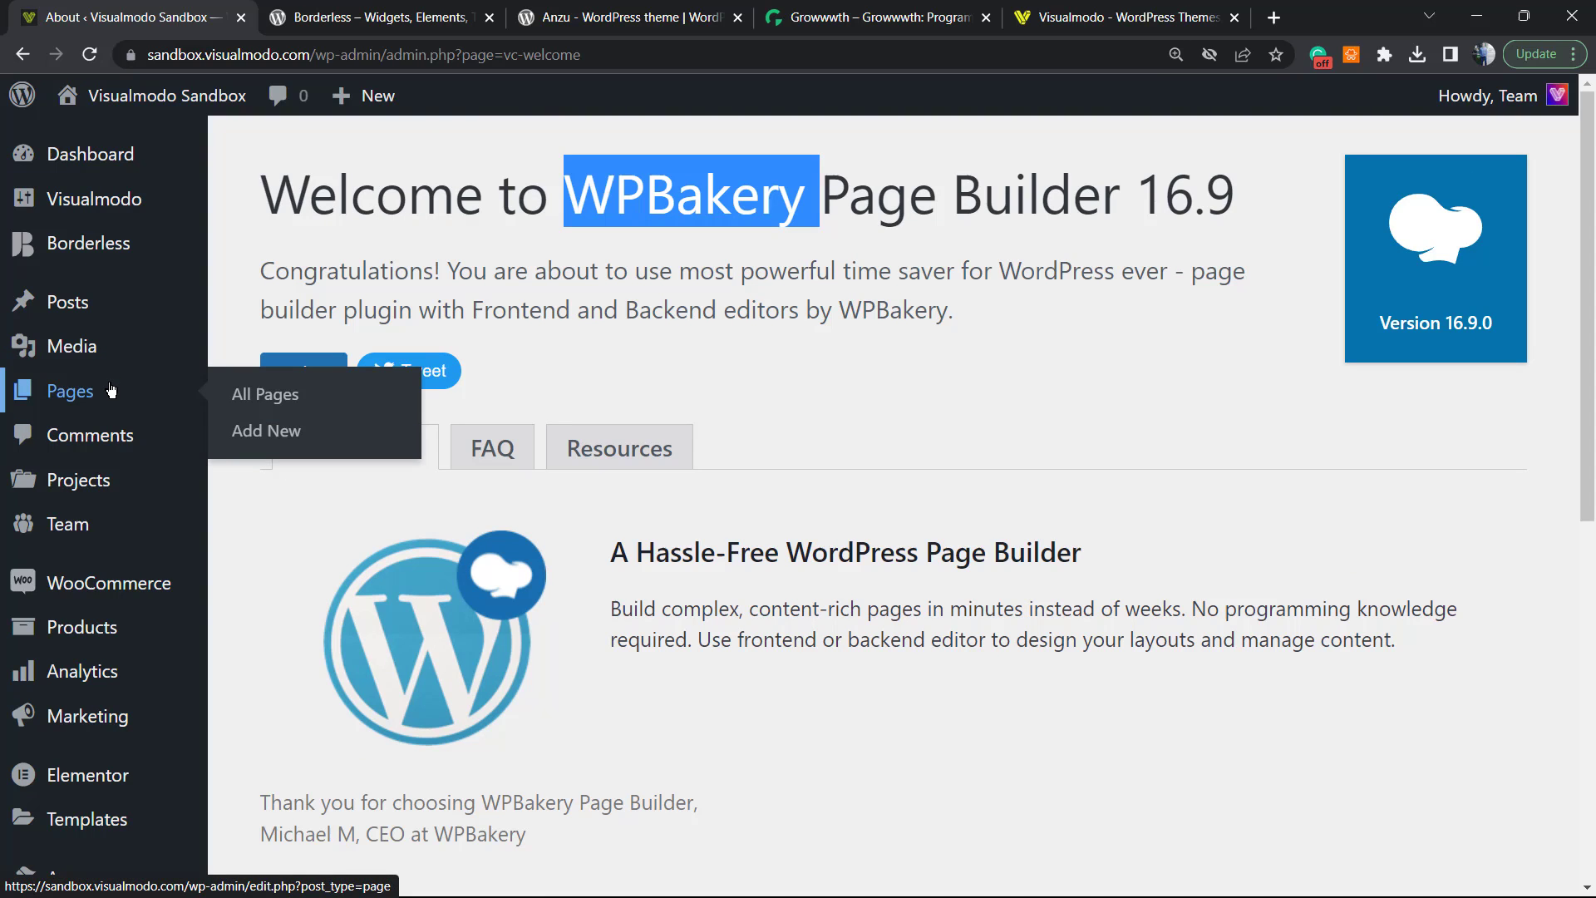
mouse_move(266, 431)
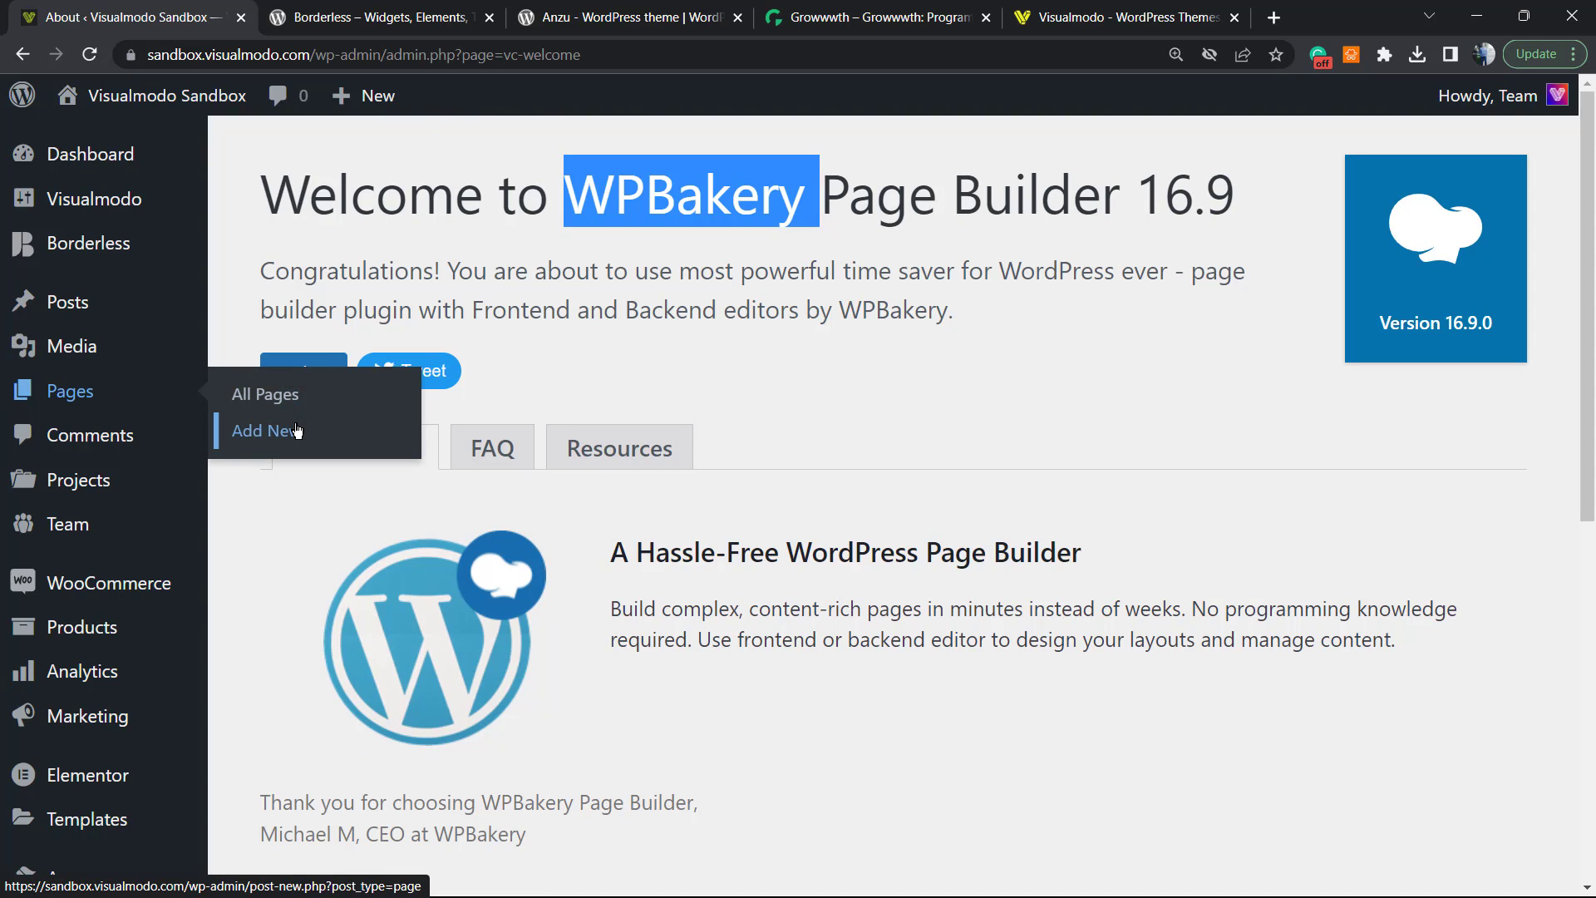
left_click(266, 430)
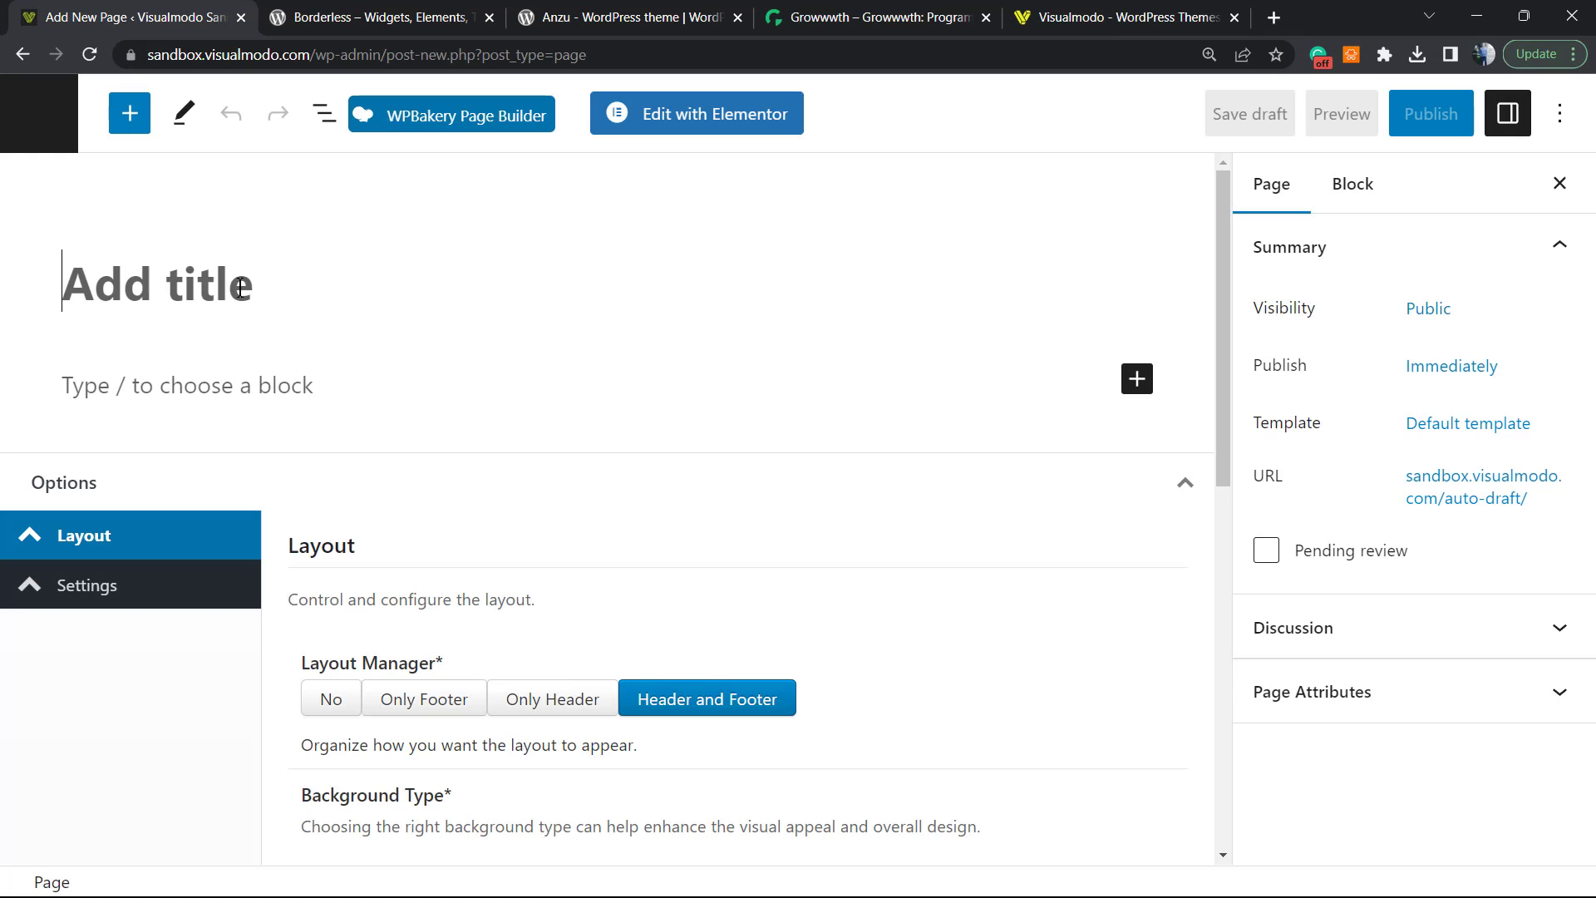
left_click(451, 113)
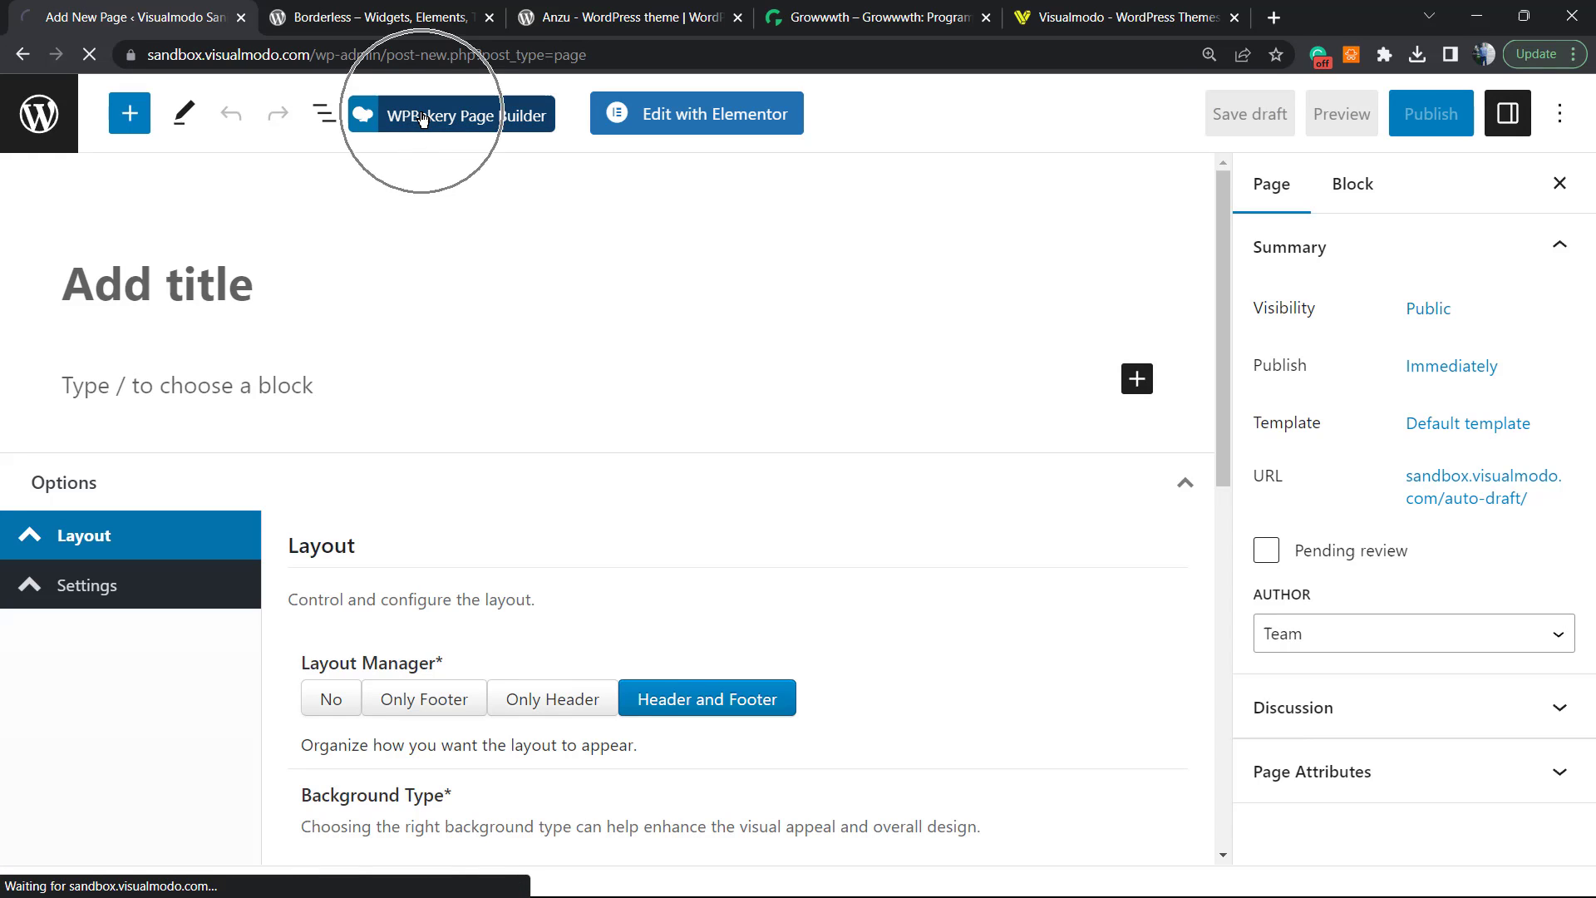
left_click(451, 113)
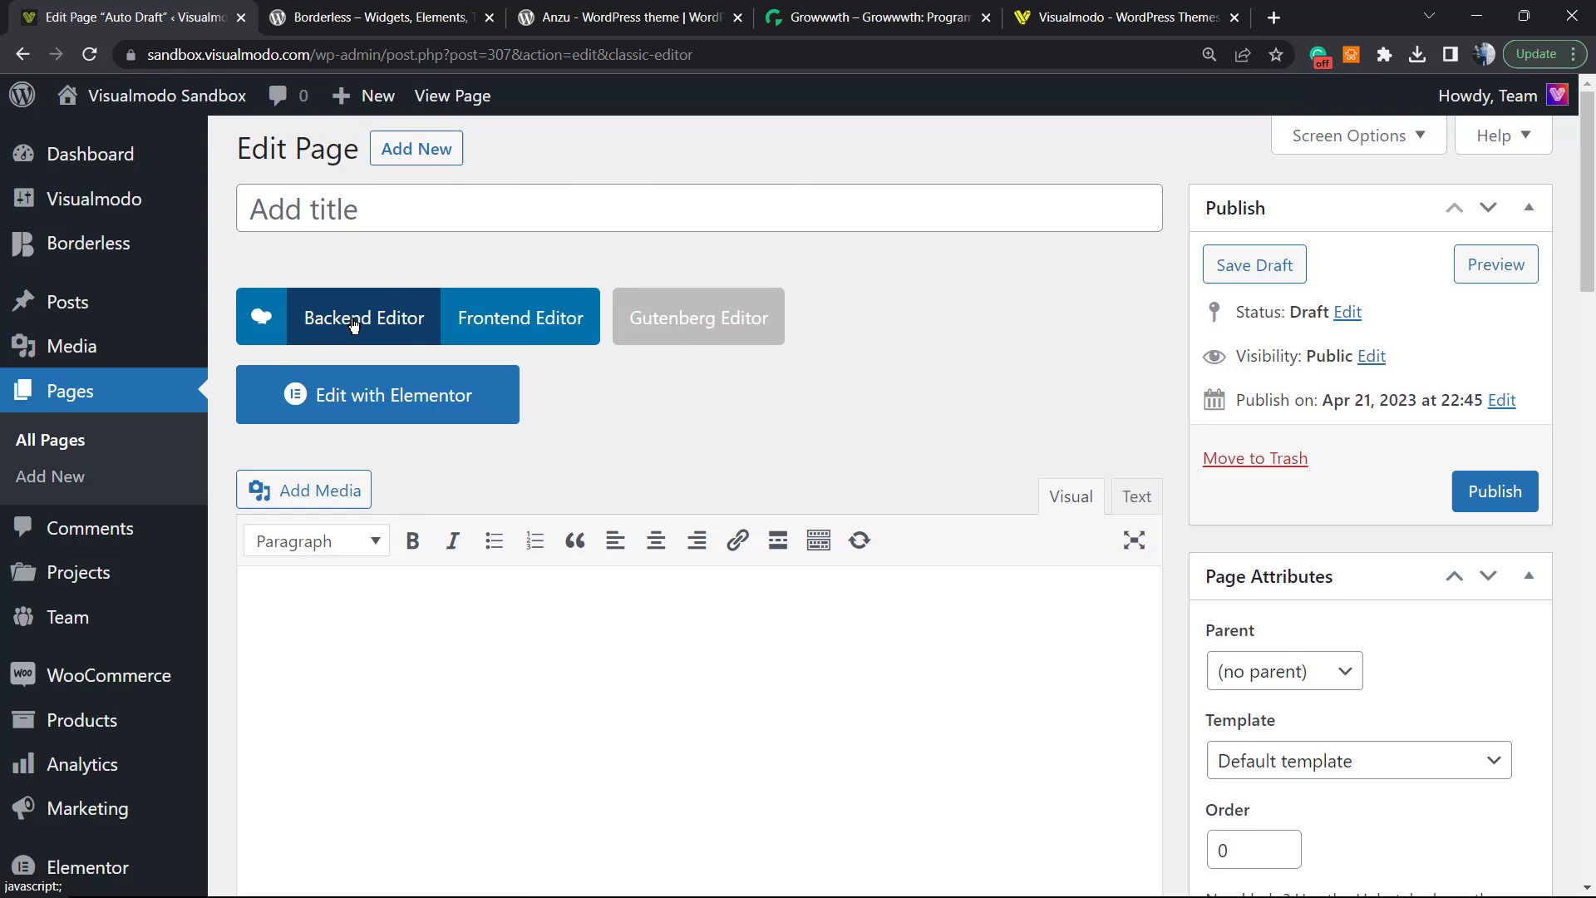
- Enter the Backend Editor and add a default Text Block to the blank page
left_click(363, 316)
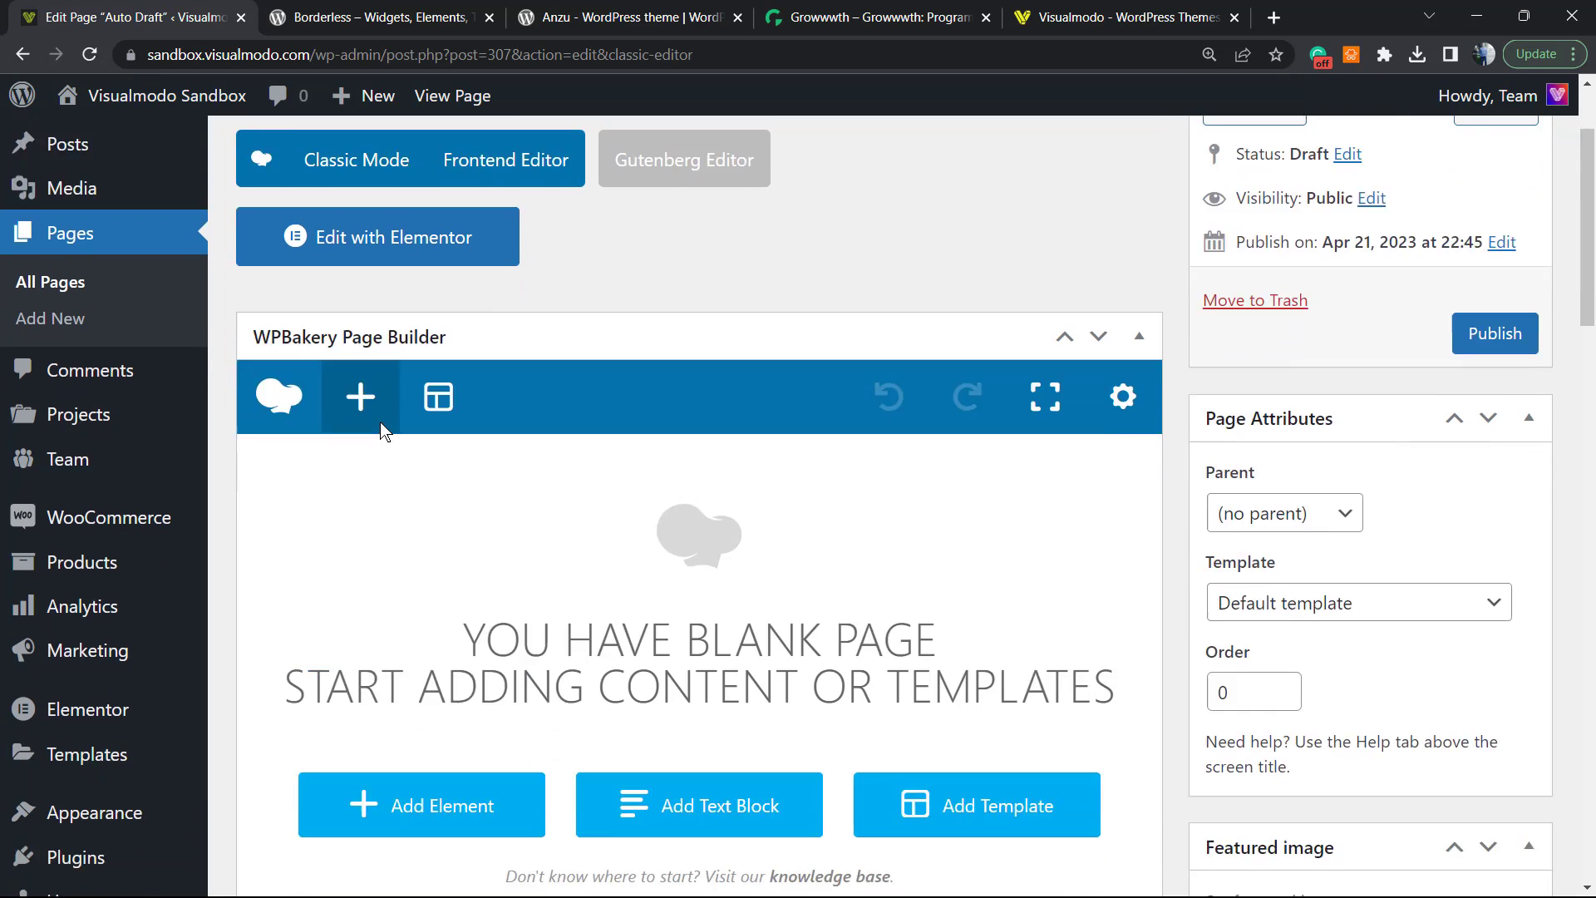
scroll("down", 3)
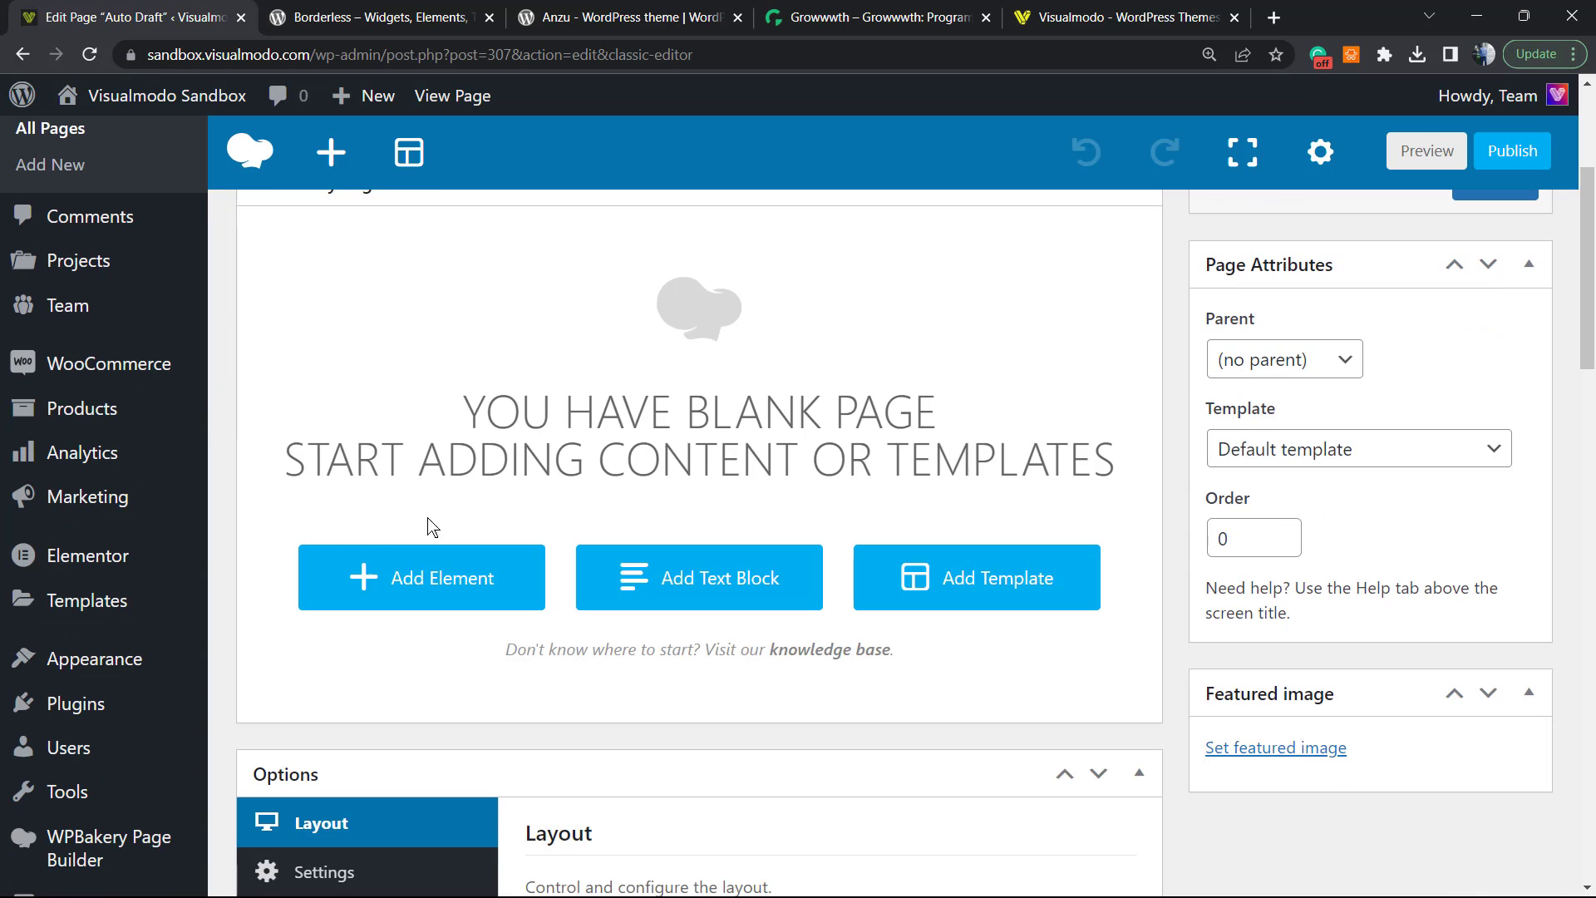
mouse_move(700, 577)
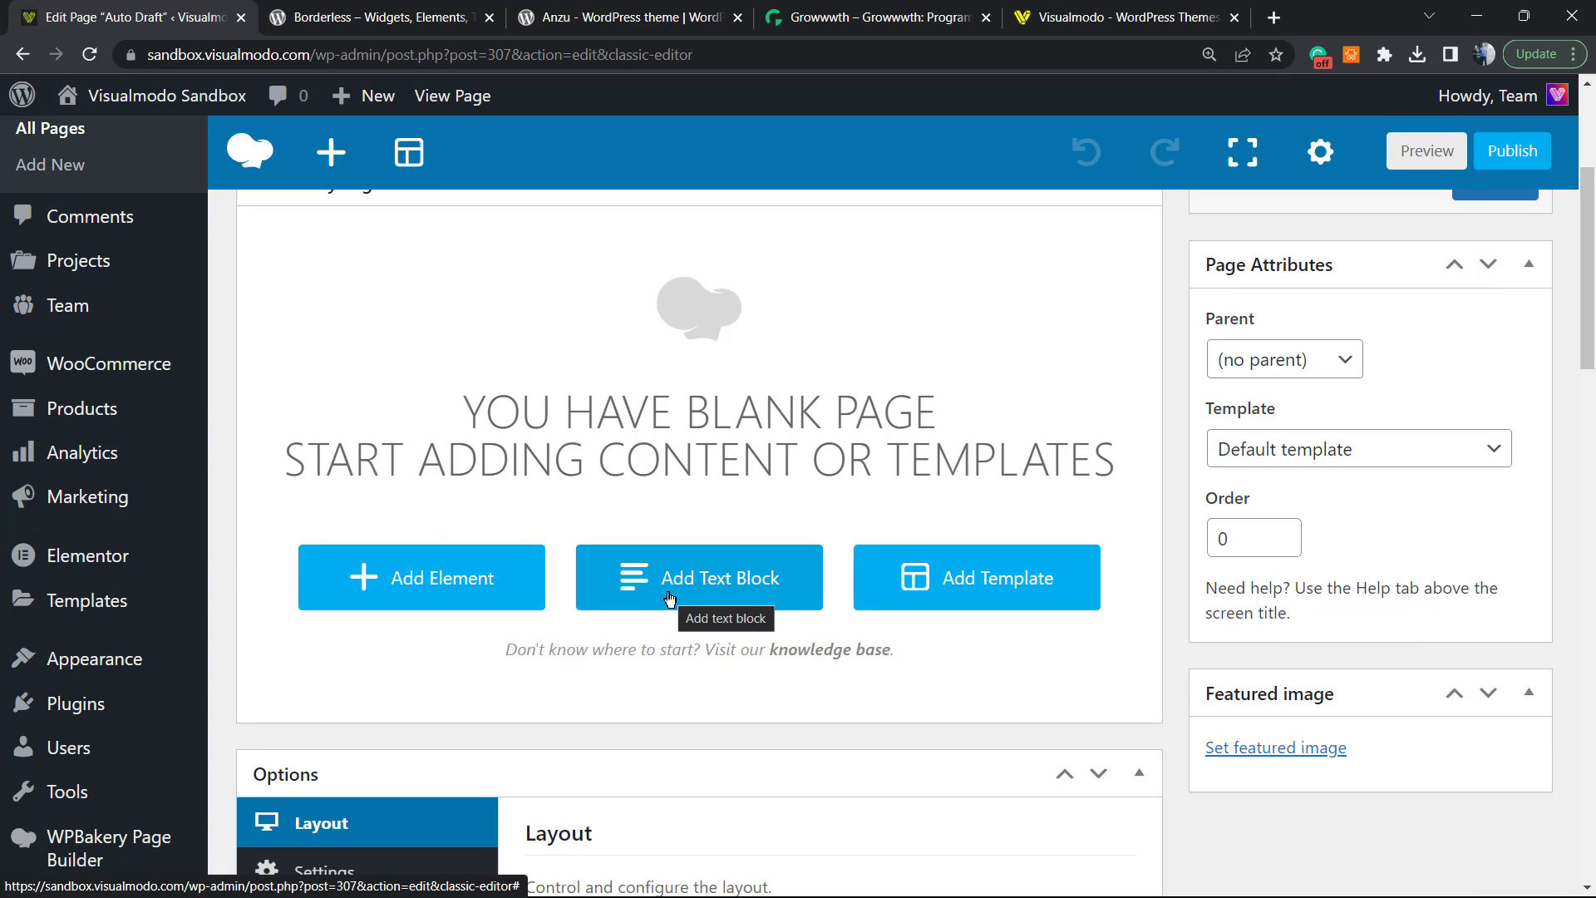
mouse_move(697, 590)
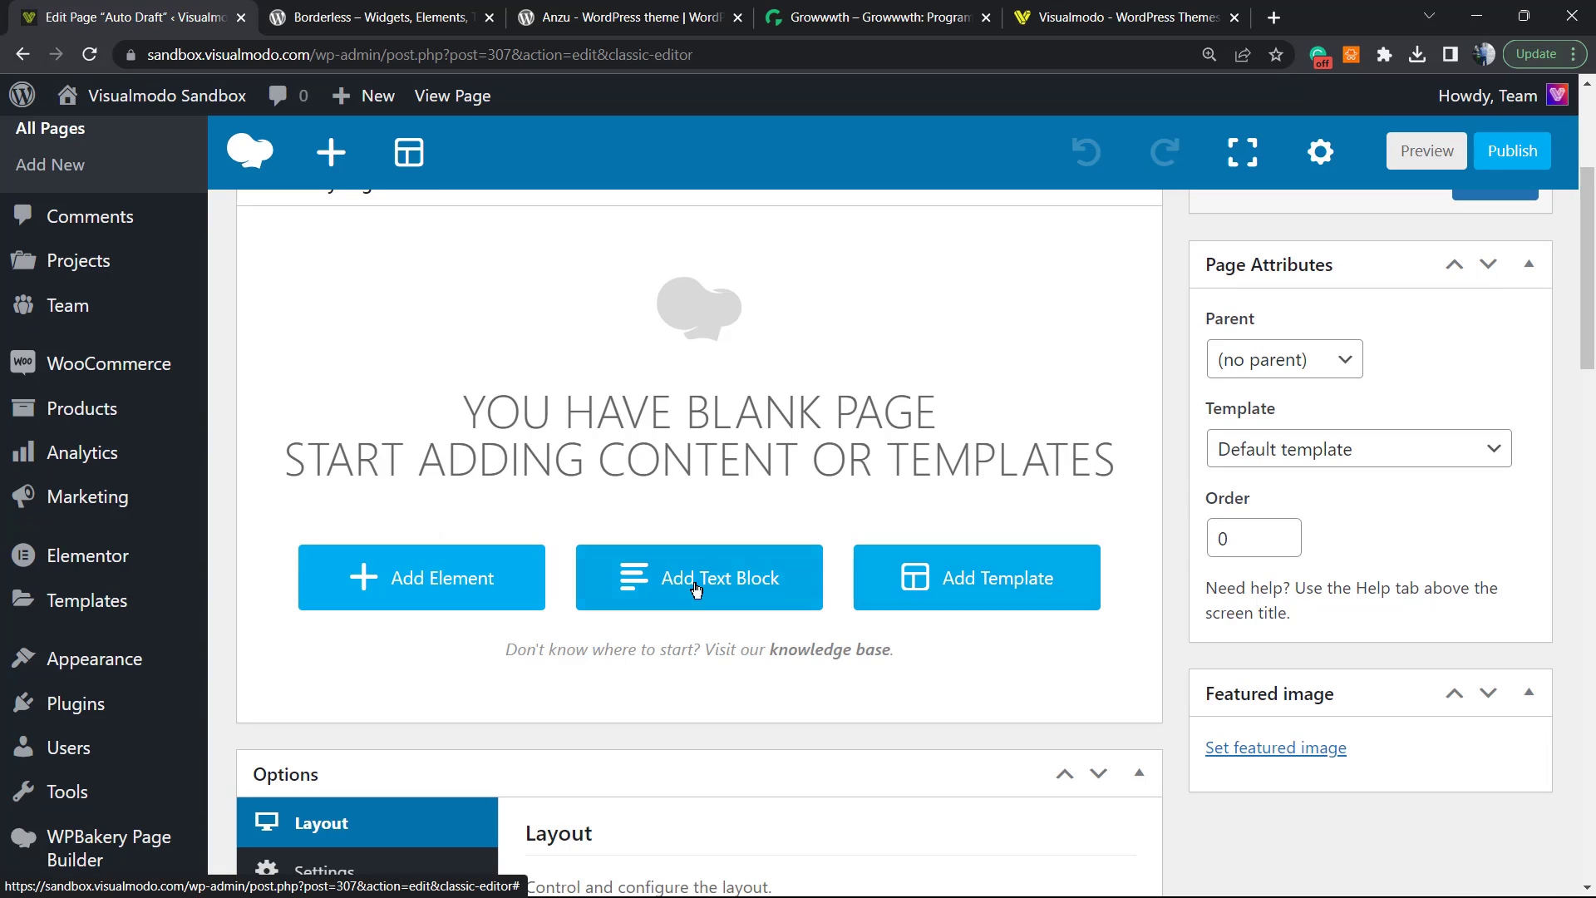
left_click(699, 577)
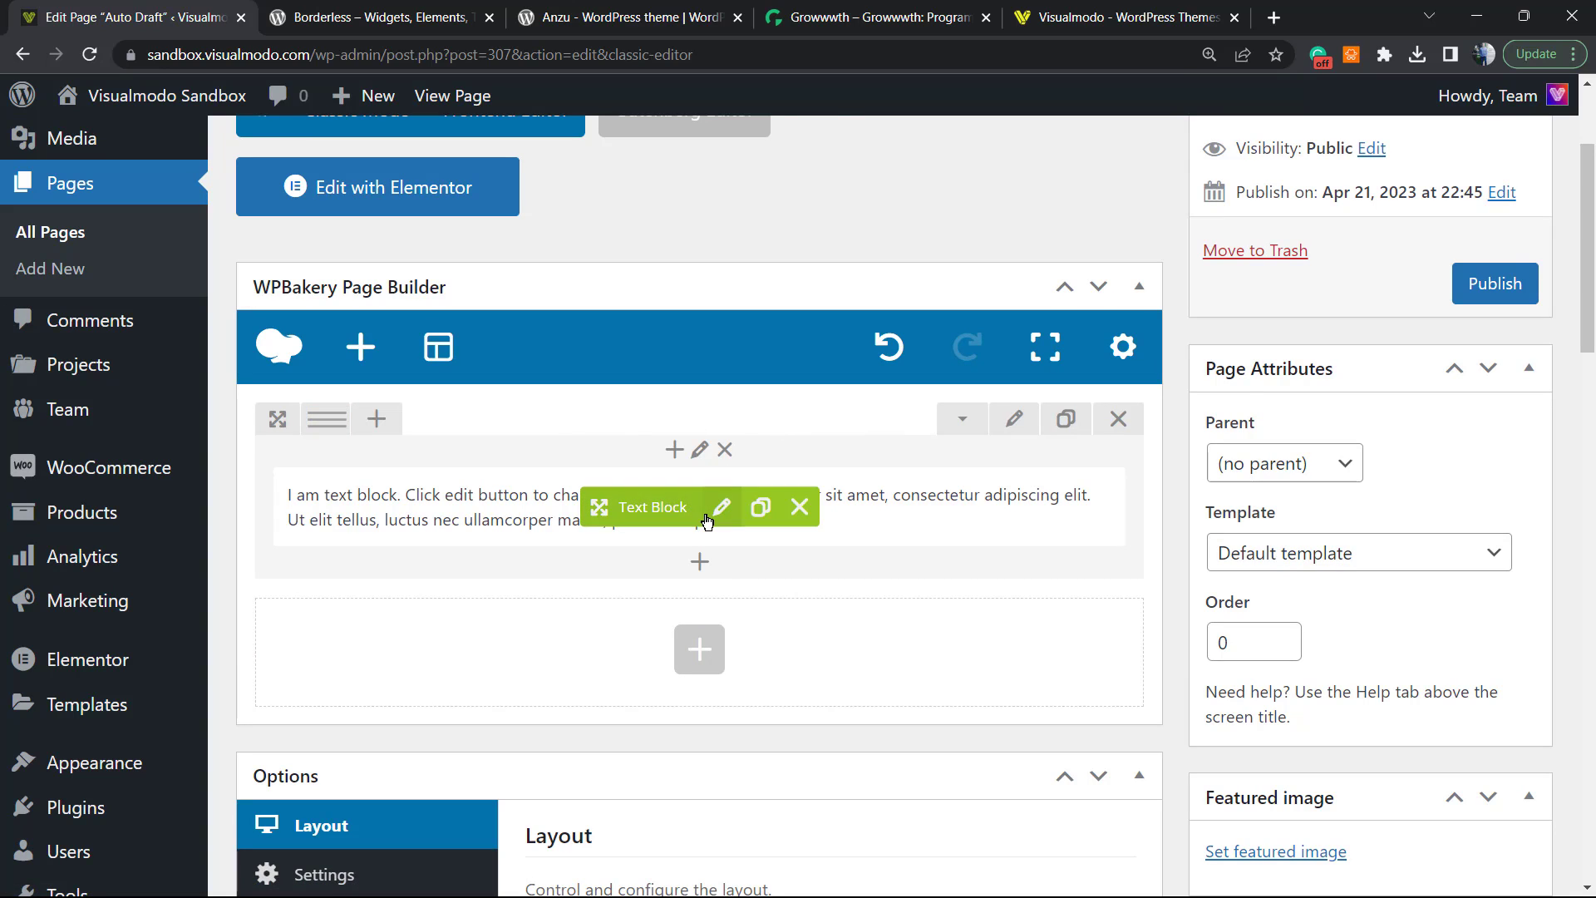
- Format the text block's placeholder text as Heading 1 and save the block
left_click(721, 507)
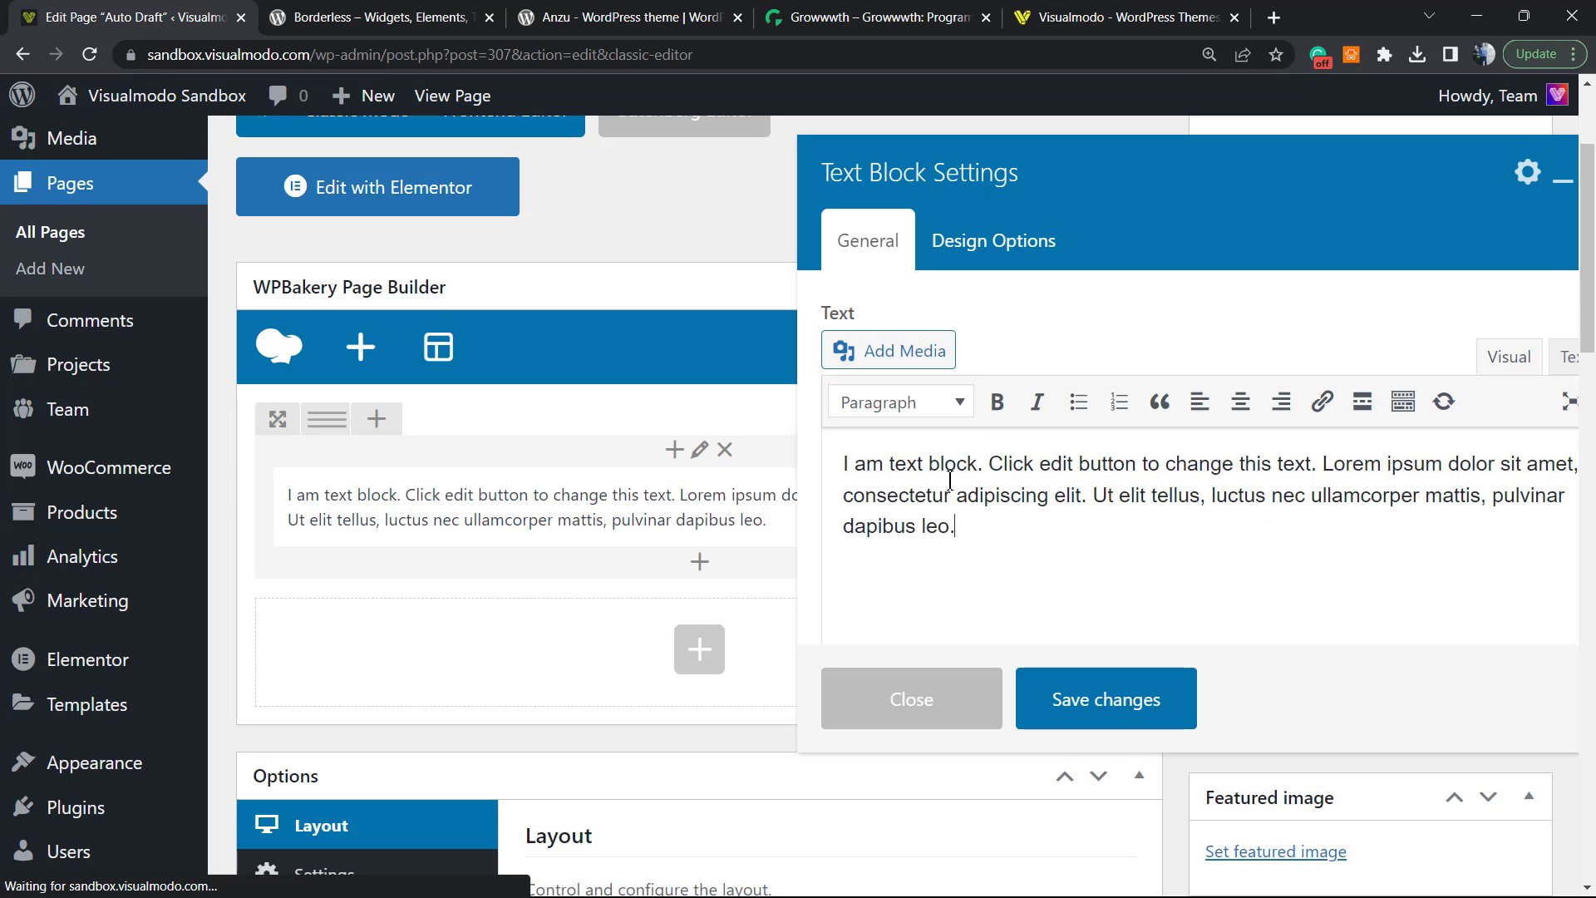
left_click(899, 401)
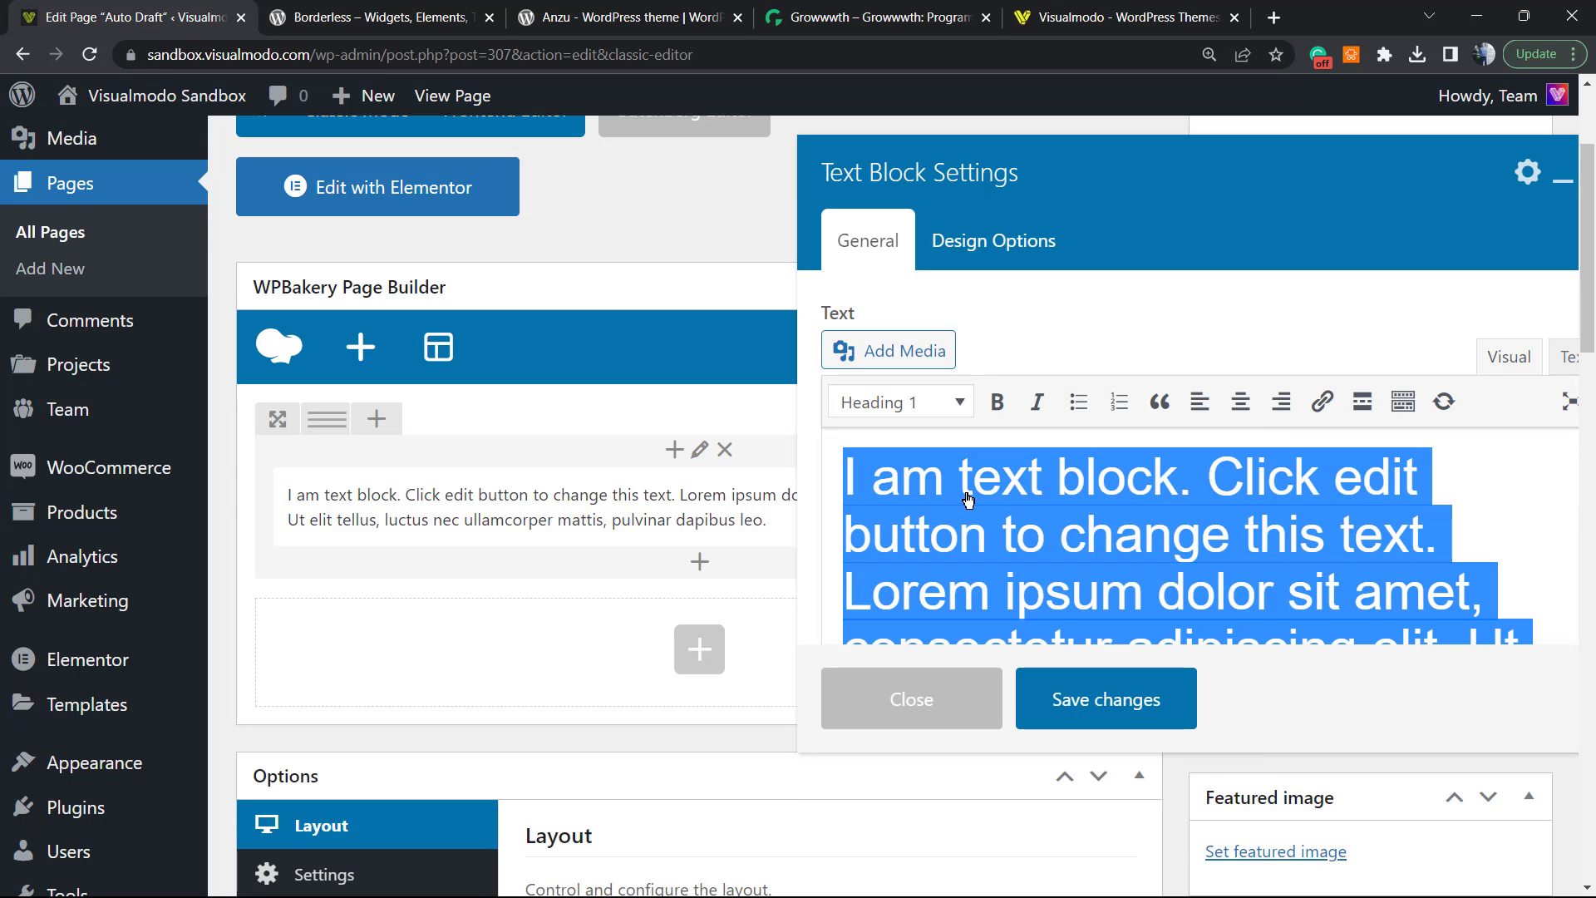
left_click(910, 698)
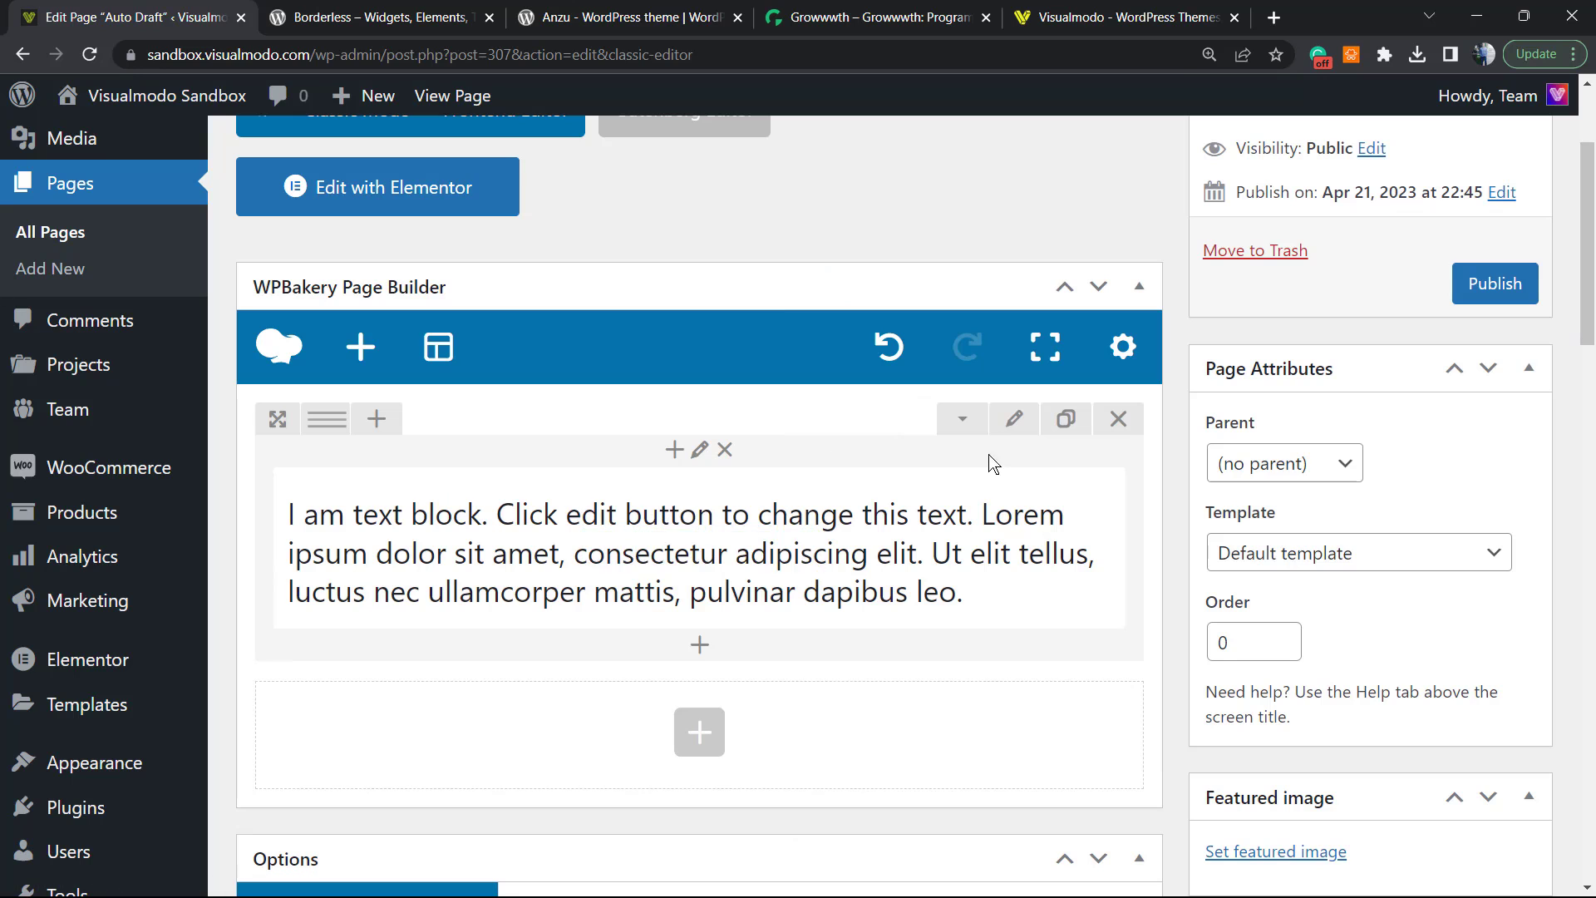
mouse_move(954, 459)
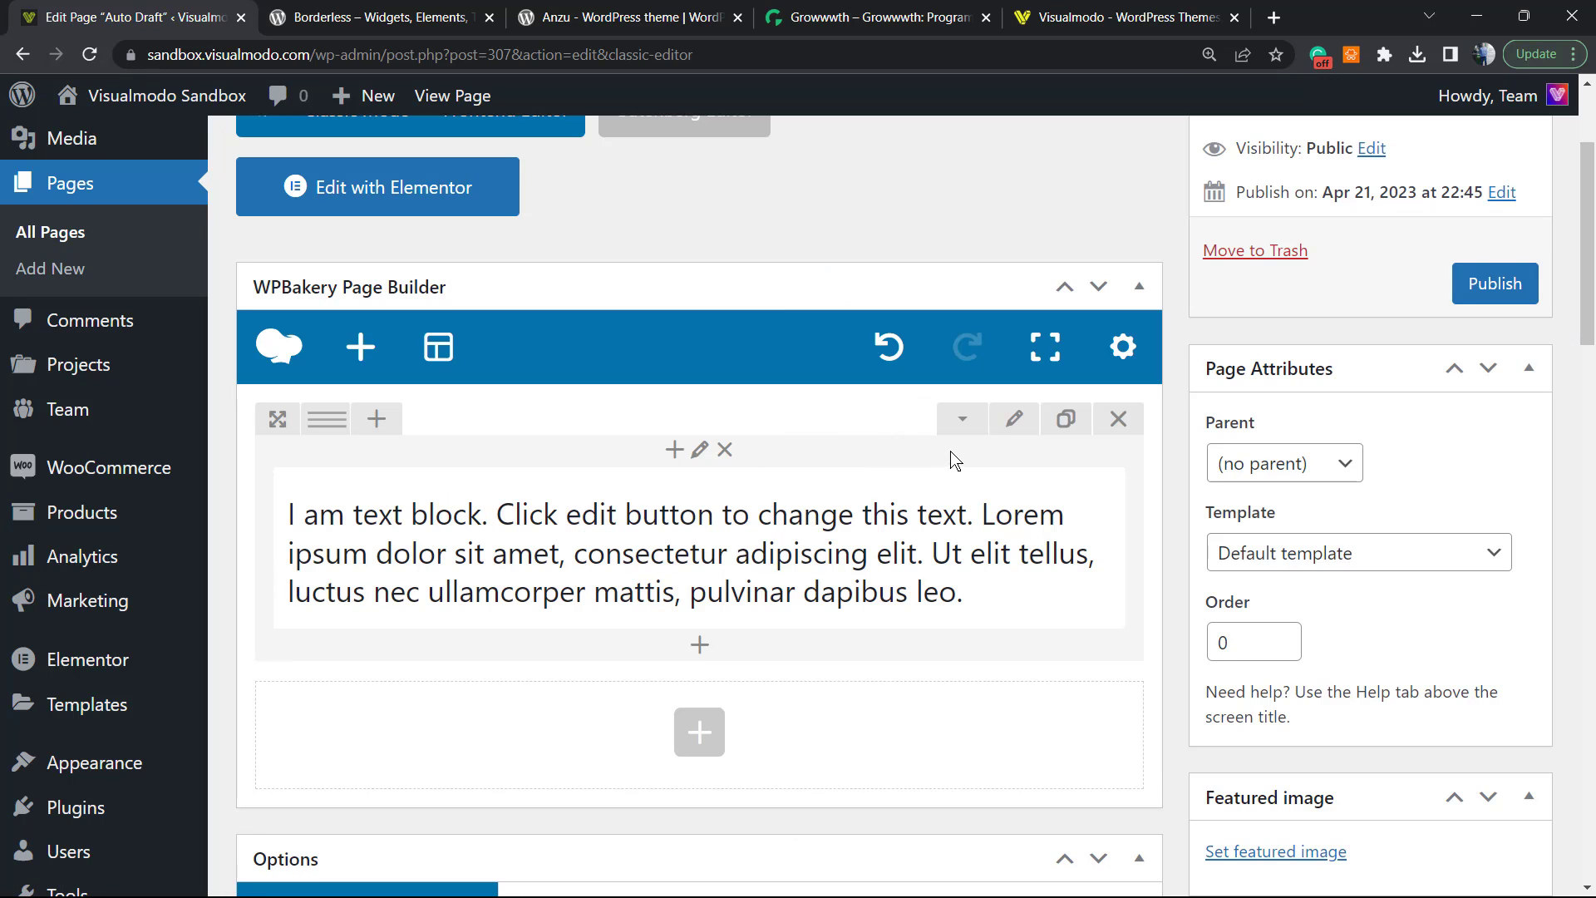
scroll("up", 3)
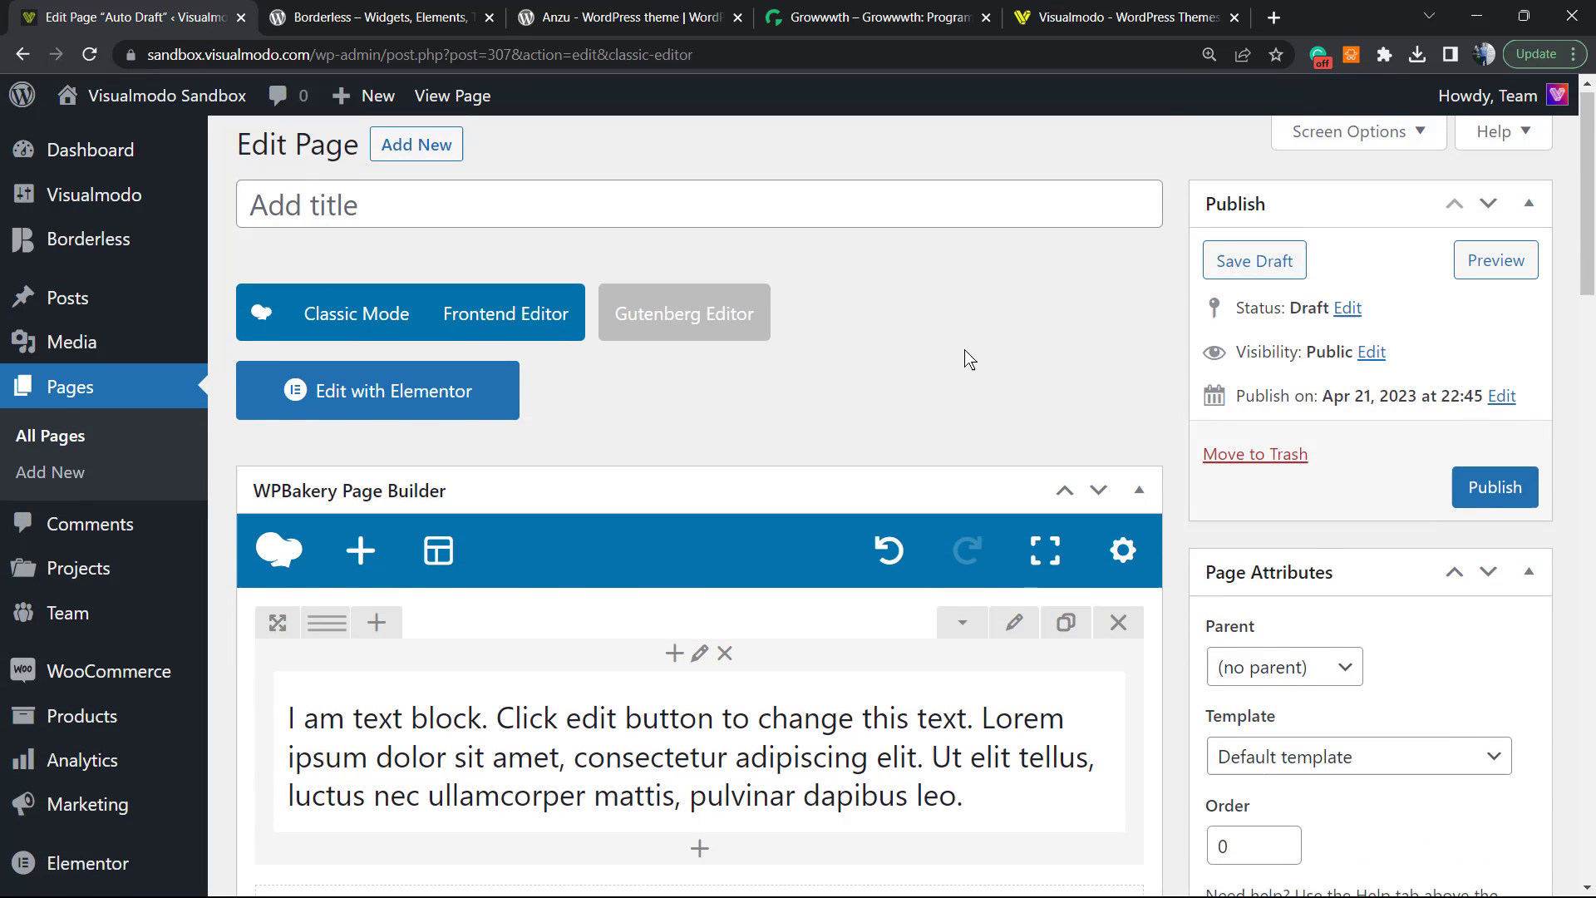
- Preview the draft with its large heading in a new tab, then return to the Edit Page tab
left_click(1495, 260)
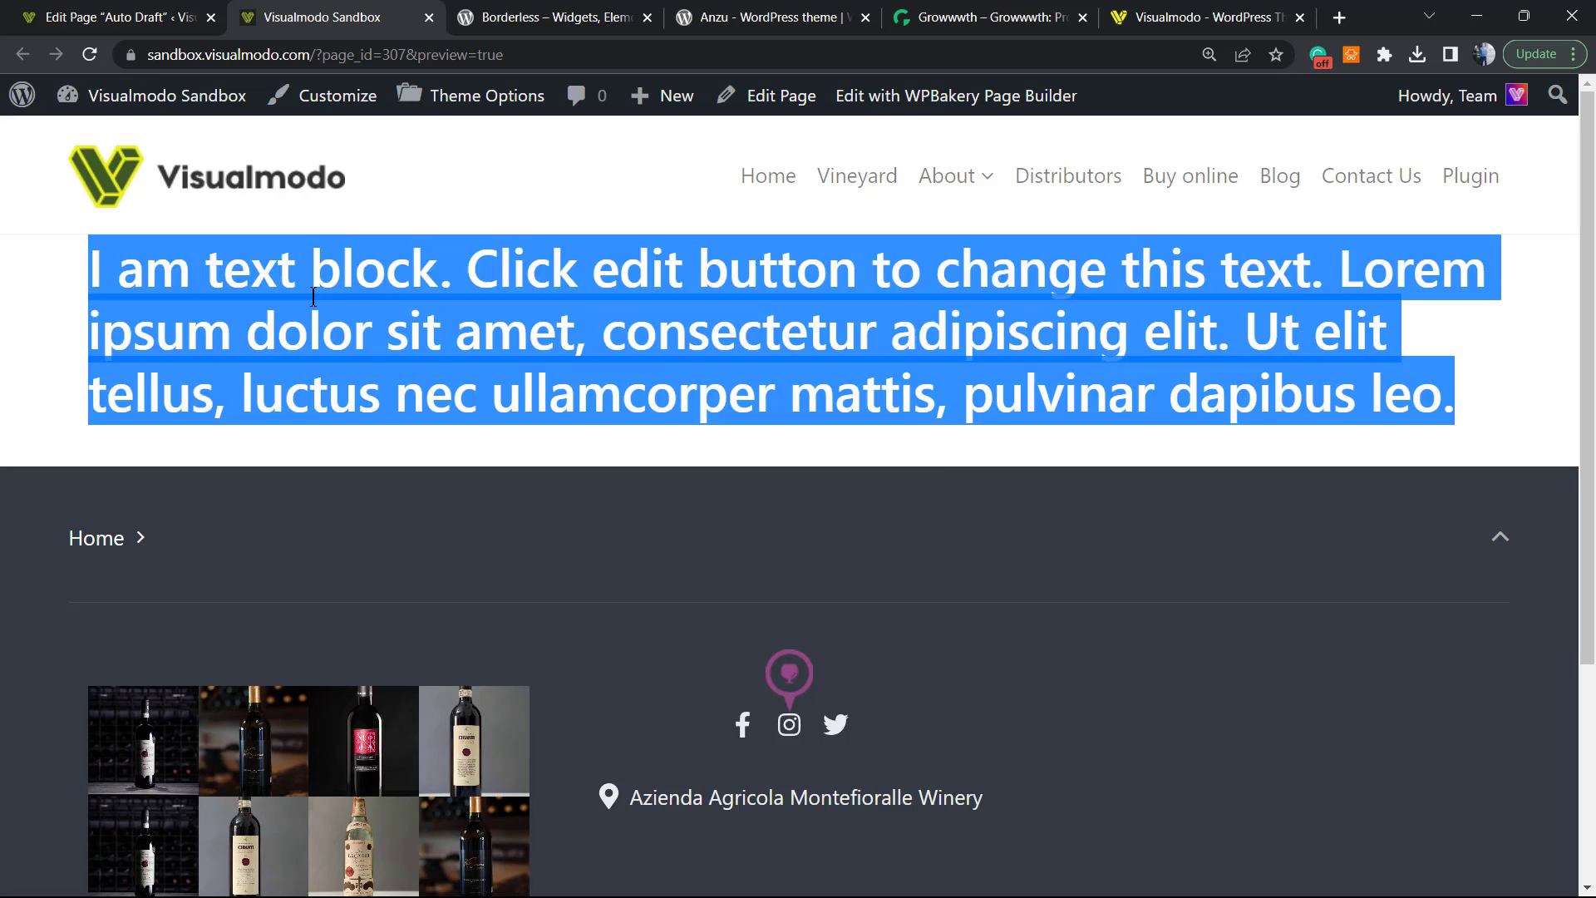
left_click(597, 362)
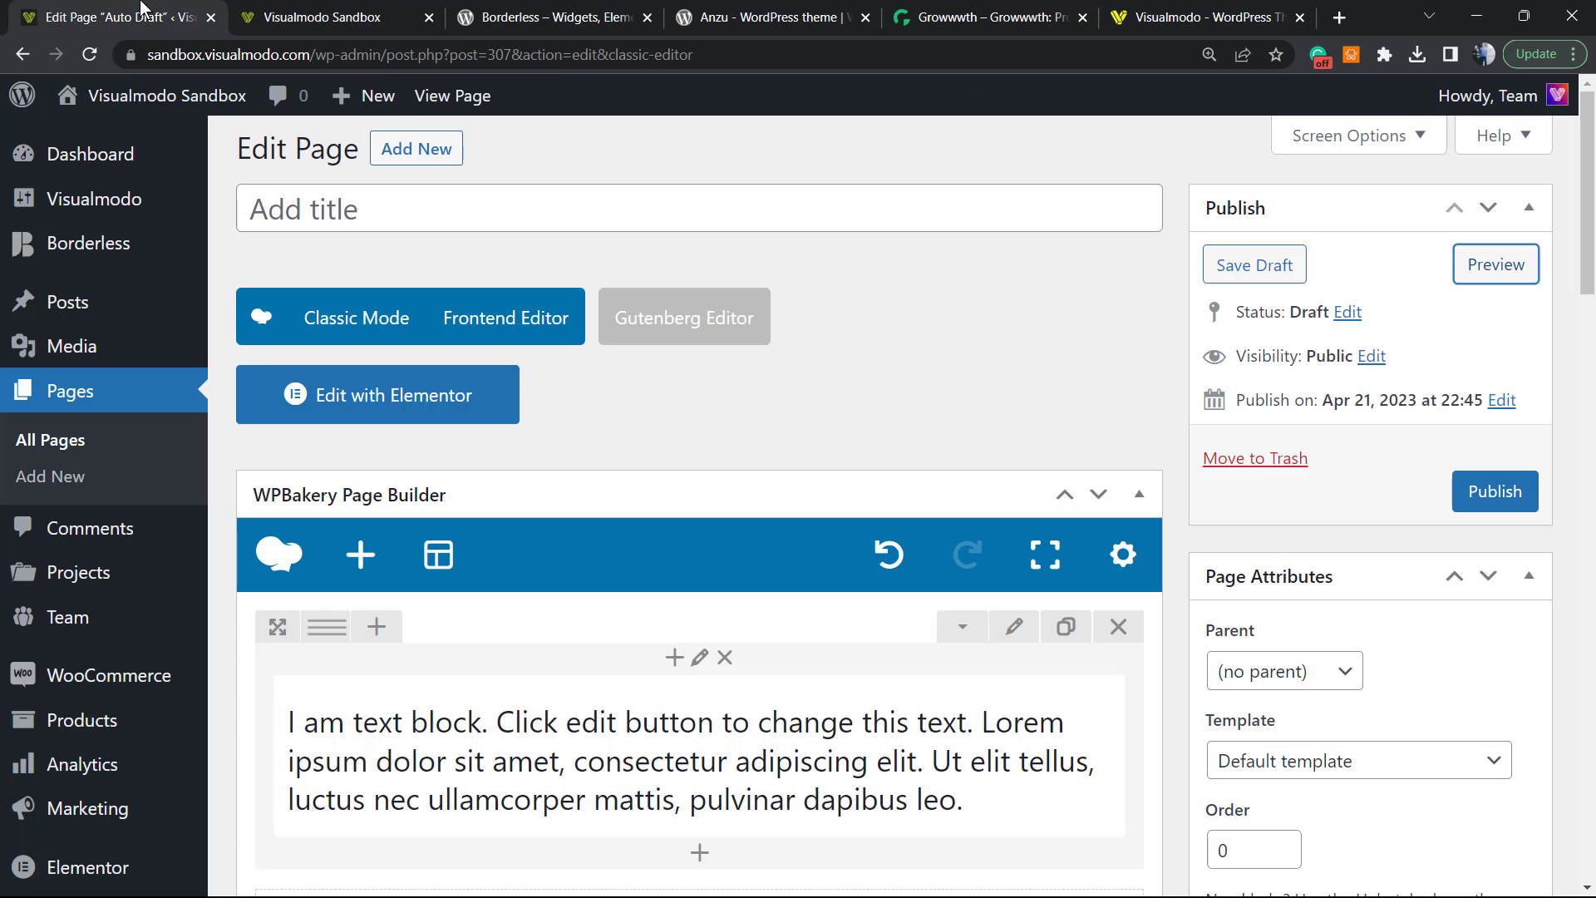
- Bring up the Row Settings dialog (General tab) for the row holding the heading
scroll("down", 3)
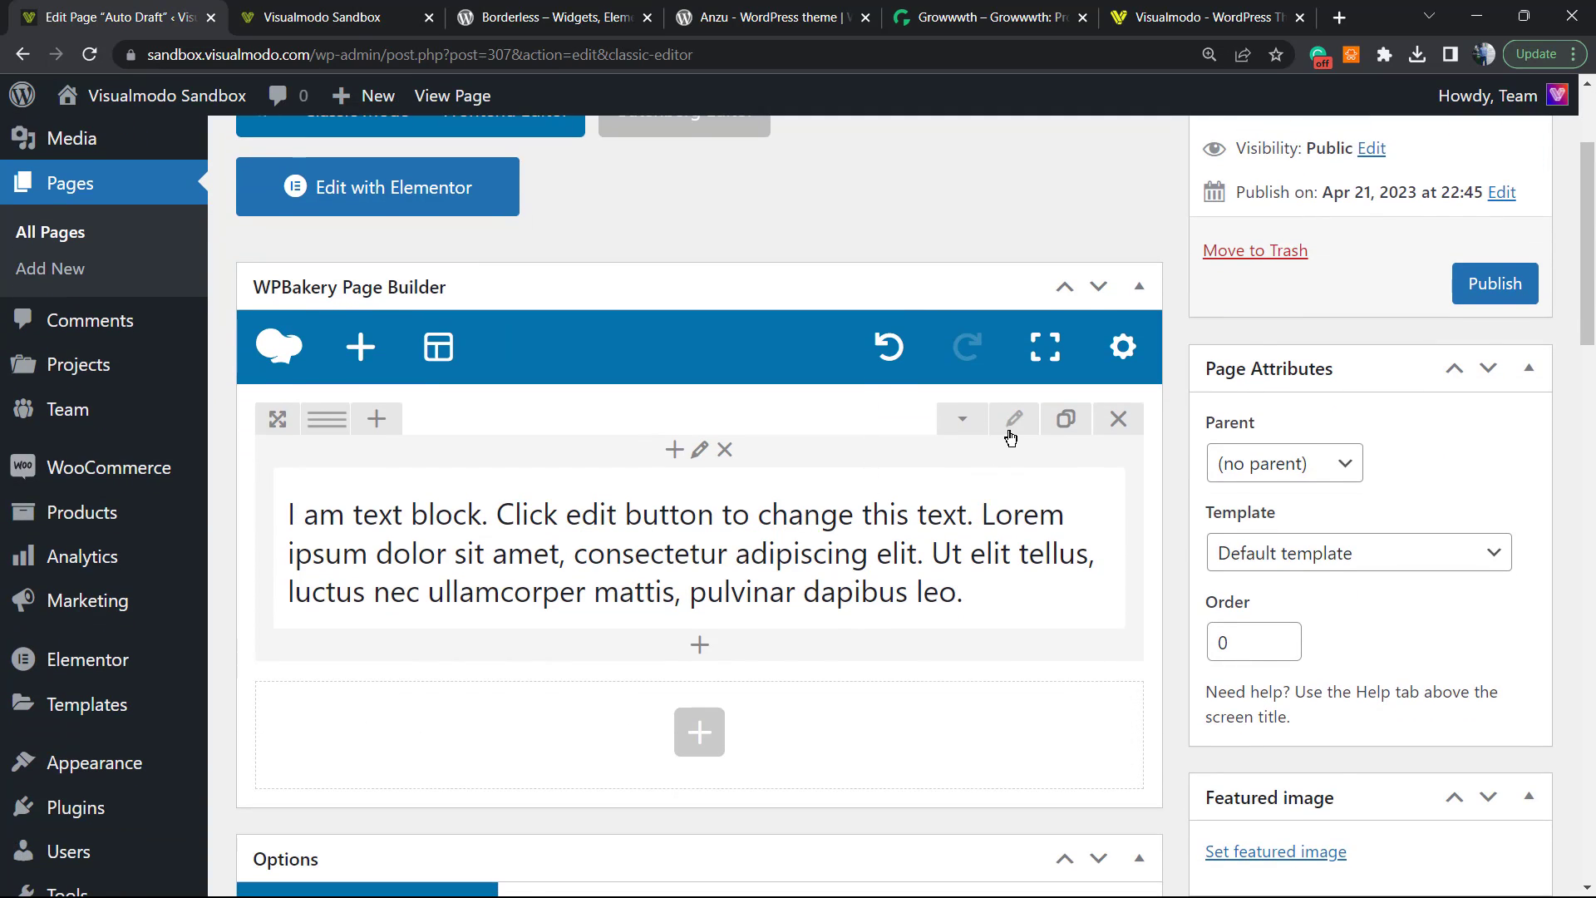
mouse_move(1012, 426)
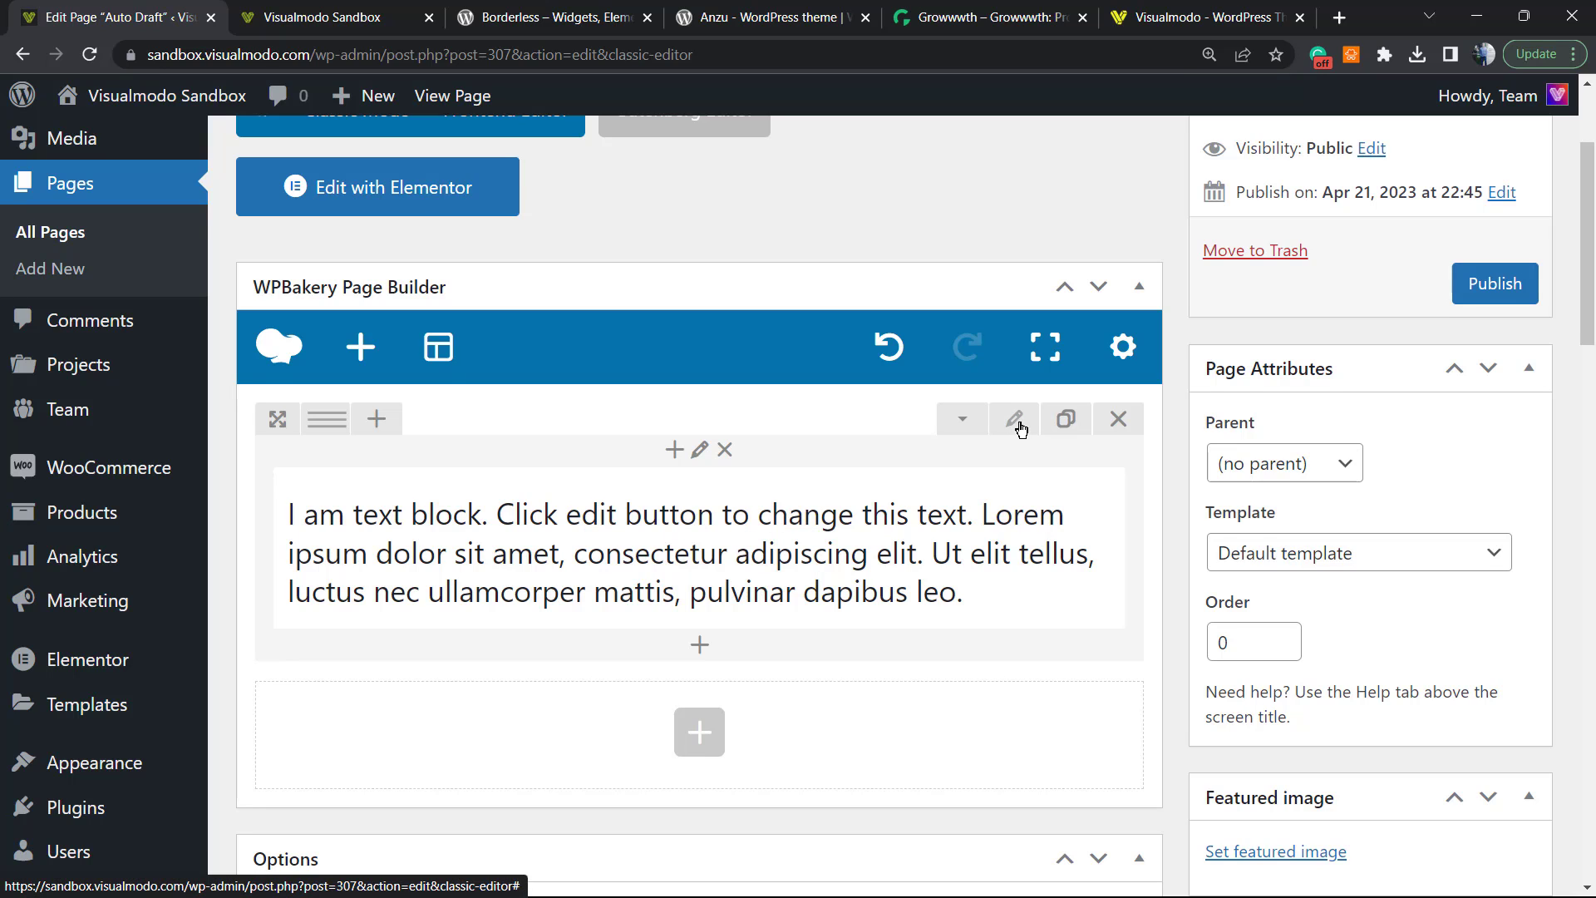
mouse_move(1015, 424)
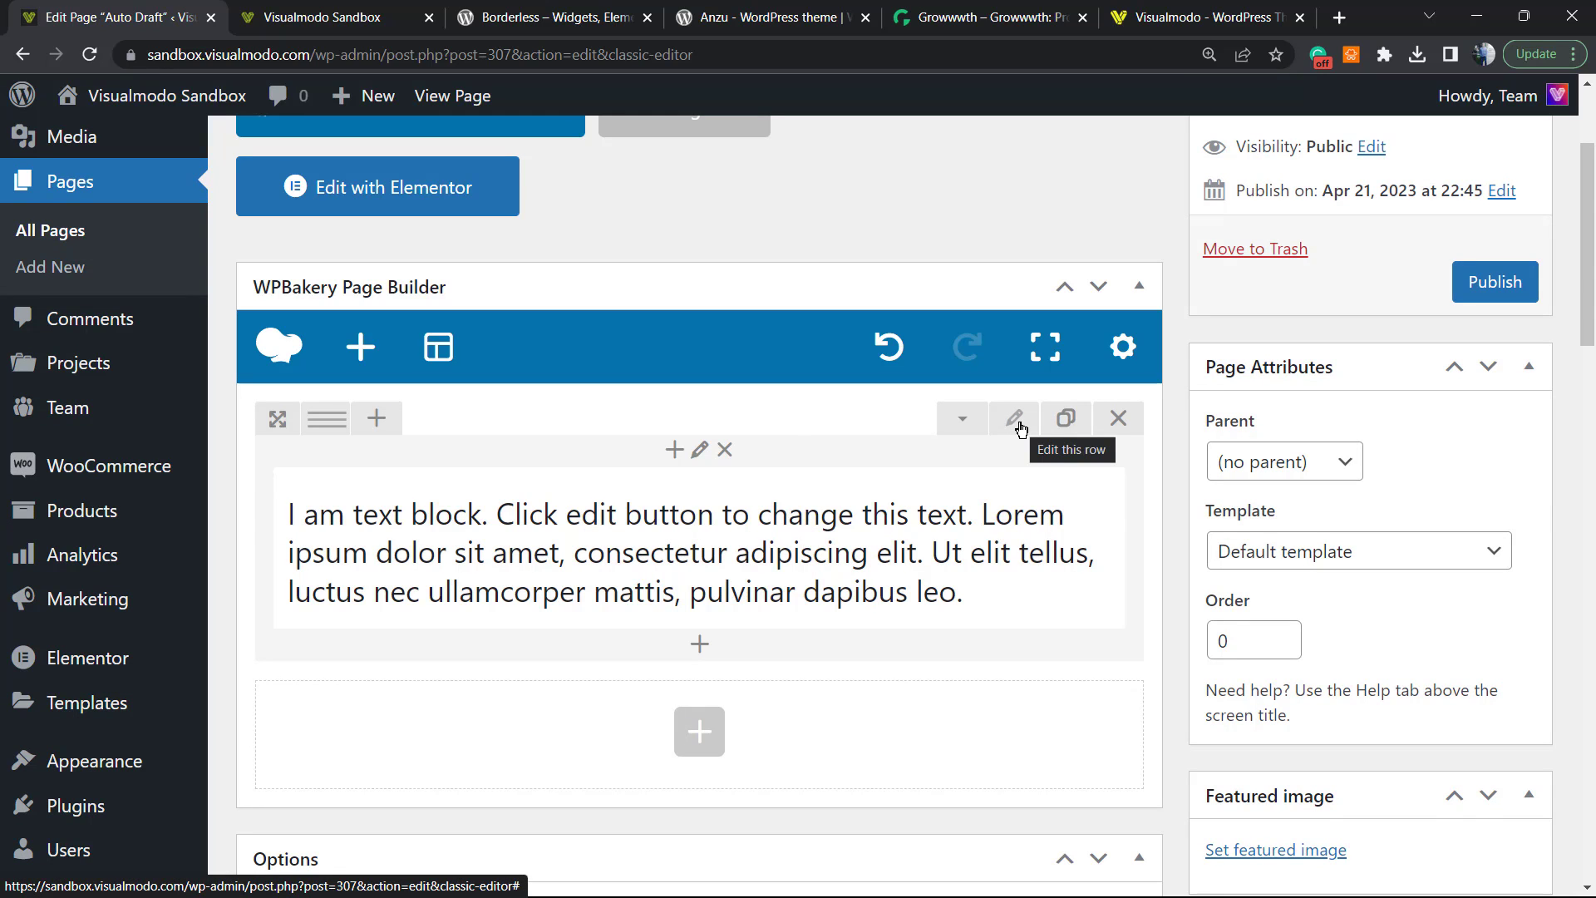
left_click(1015, 419)
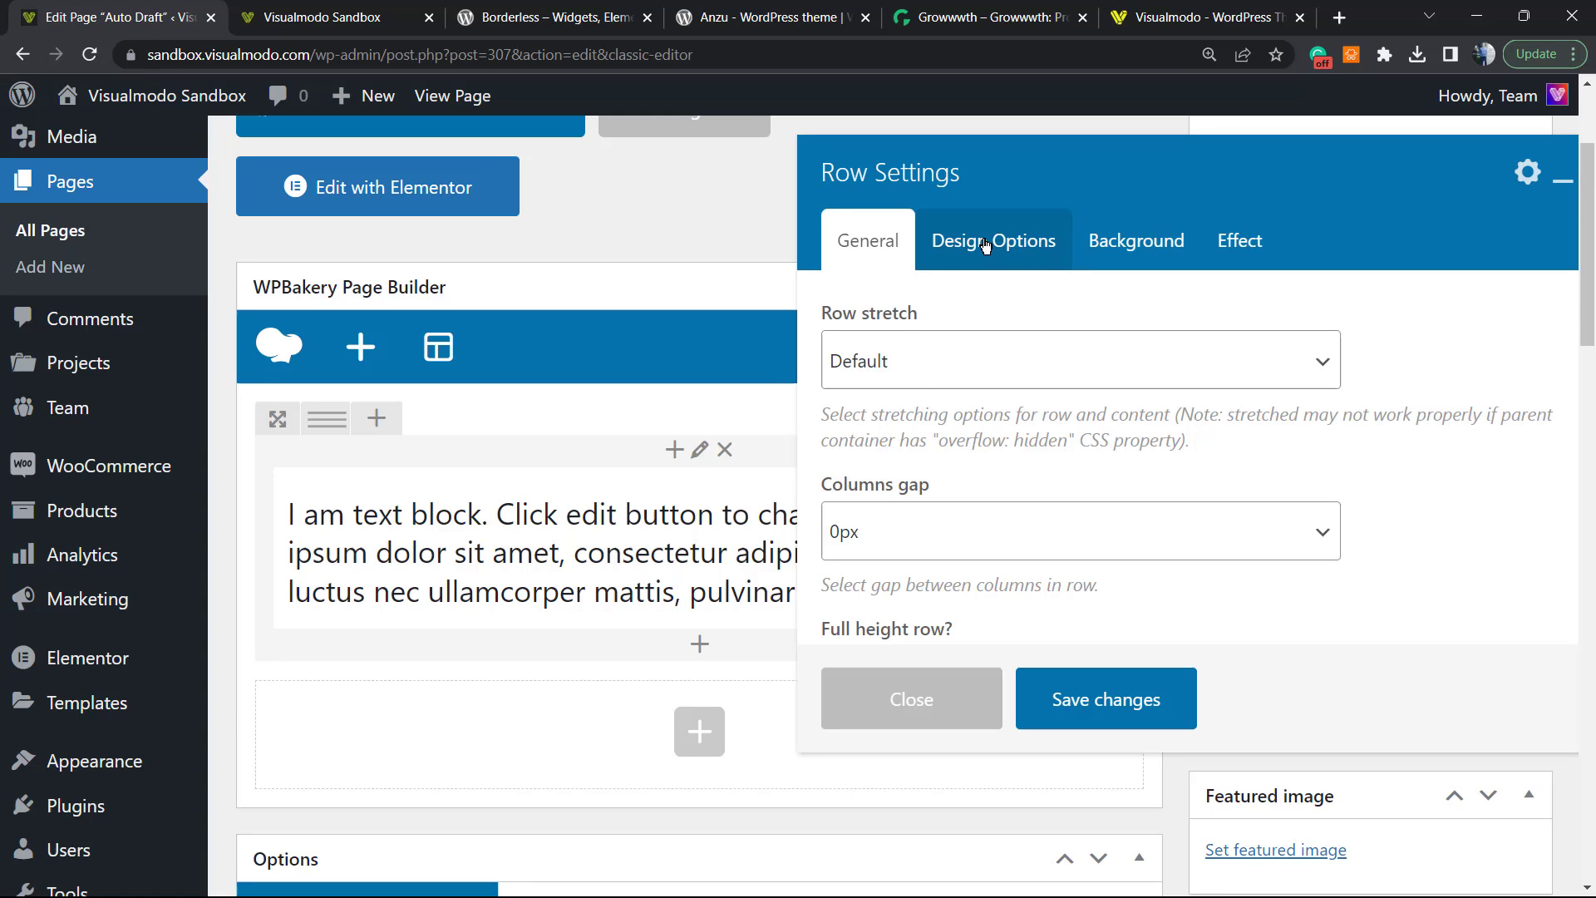
mouse_move(1136, 239)
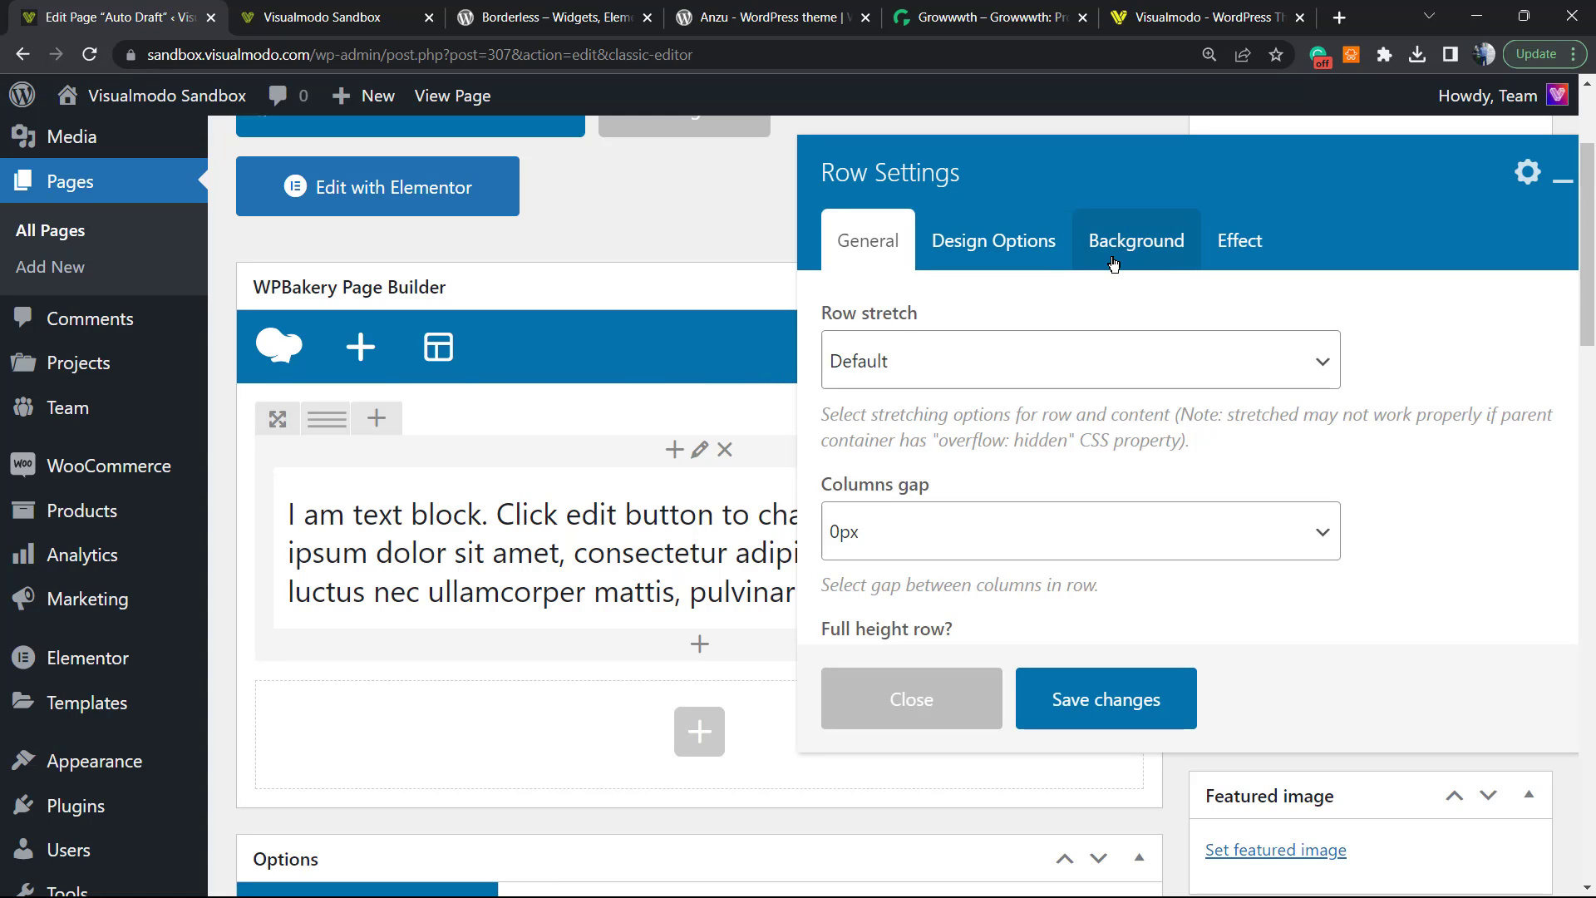
mouse_move(1135, 239)
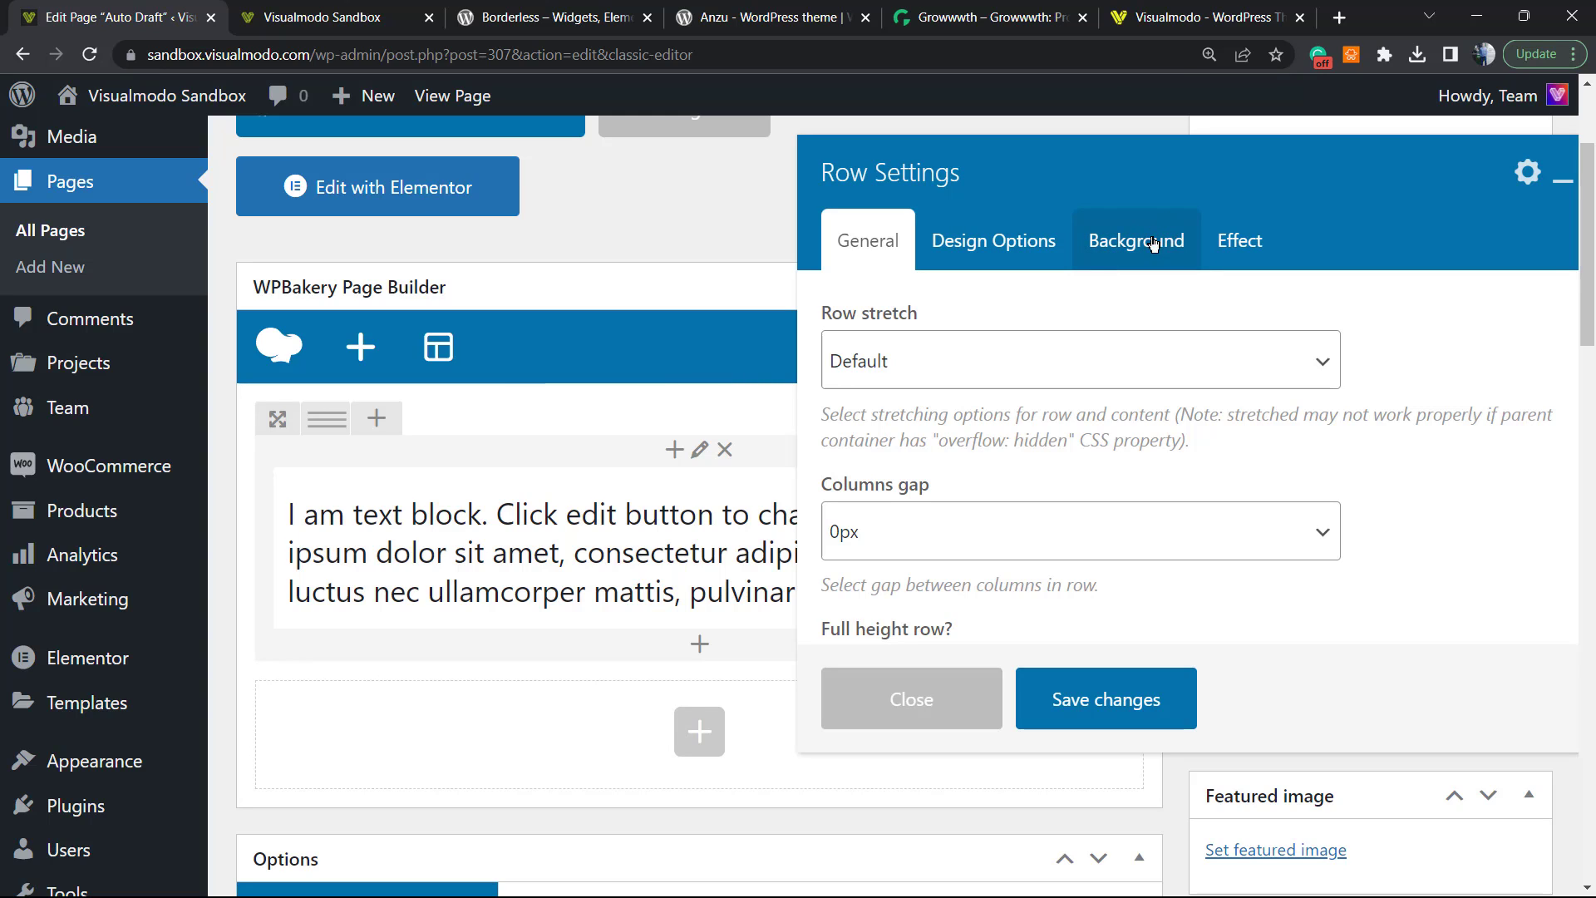
mouse_move(991, 240)
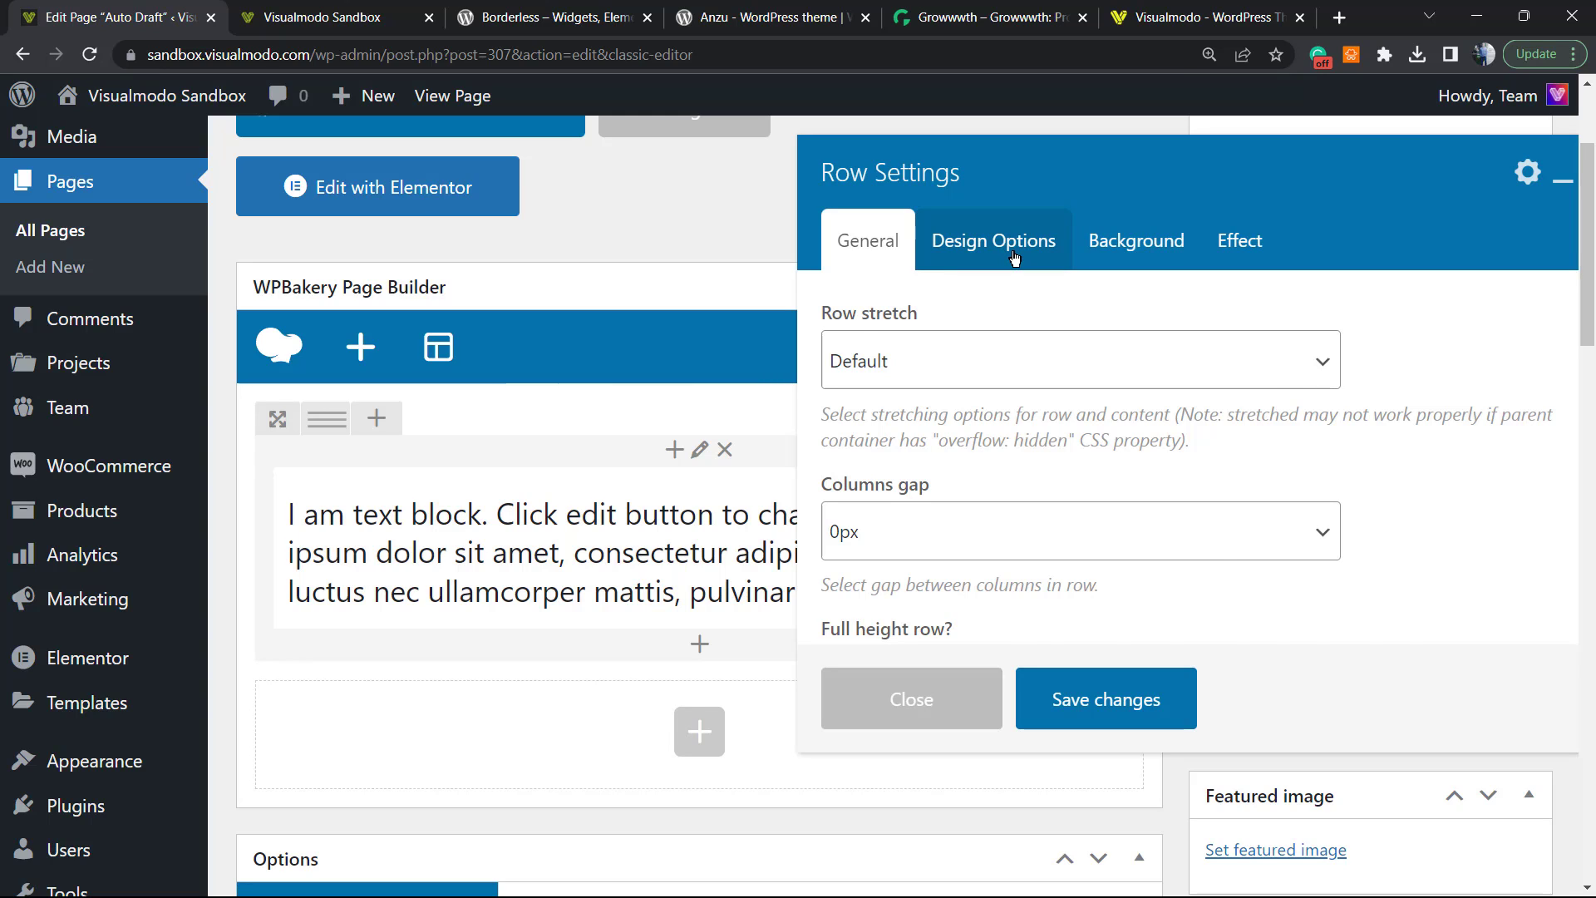
- In Design Options, set the row background colour to light grey #e5e5e5
left_click(993, 240)
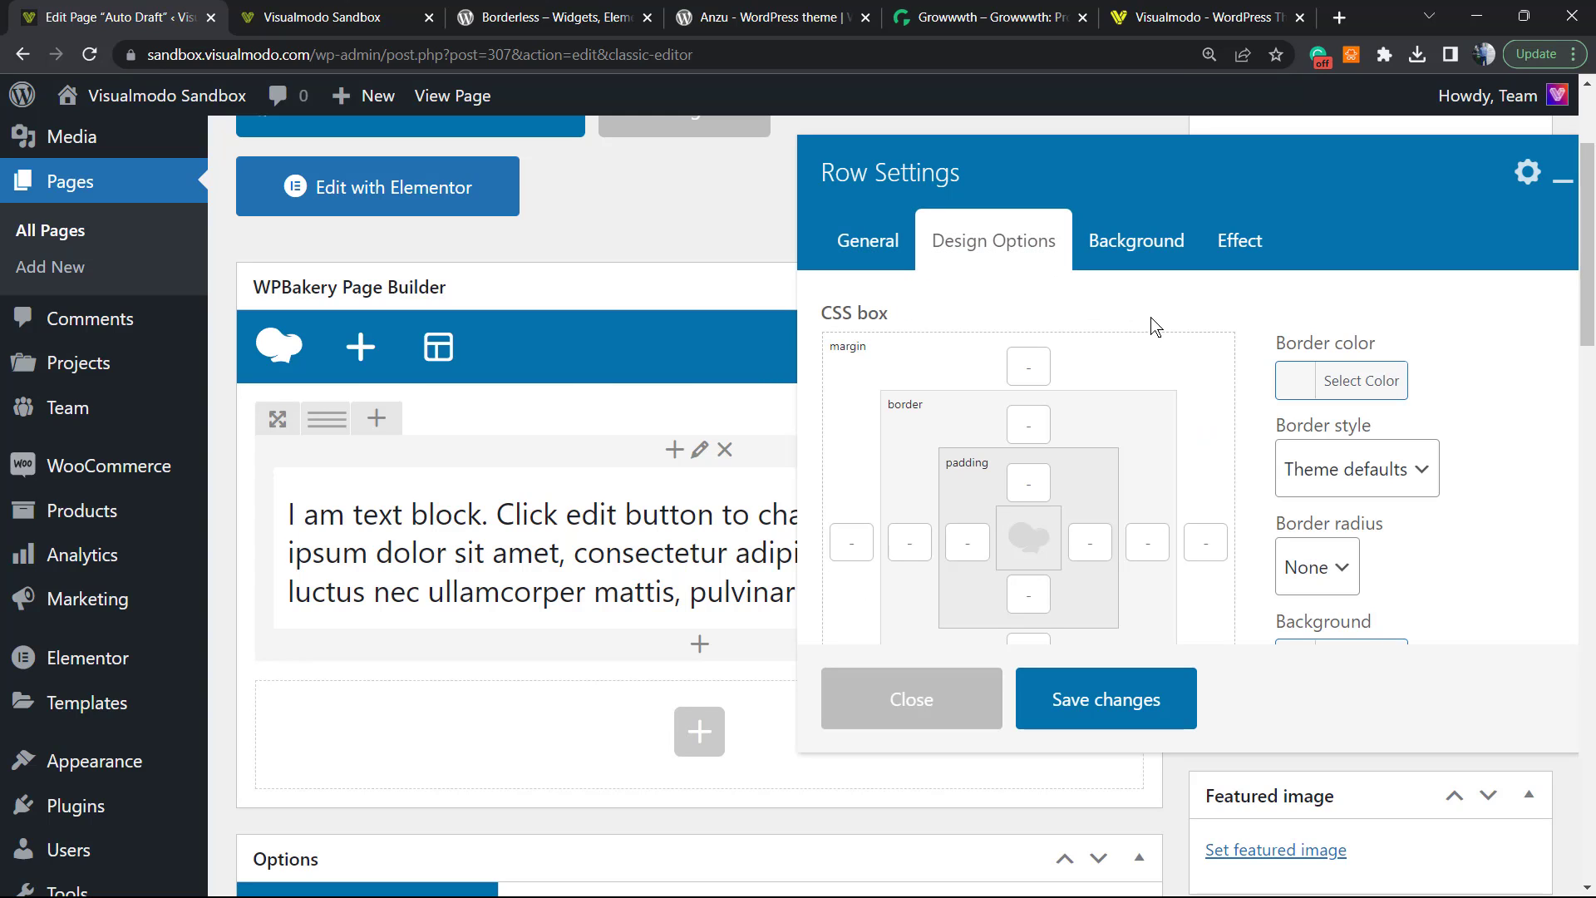
scroll("down", 3)
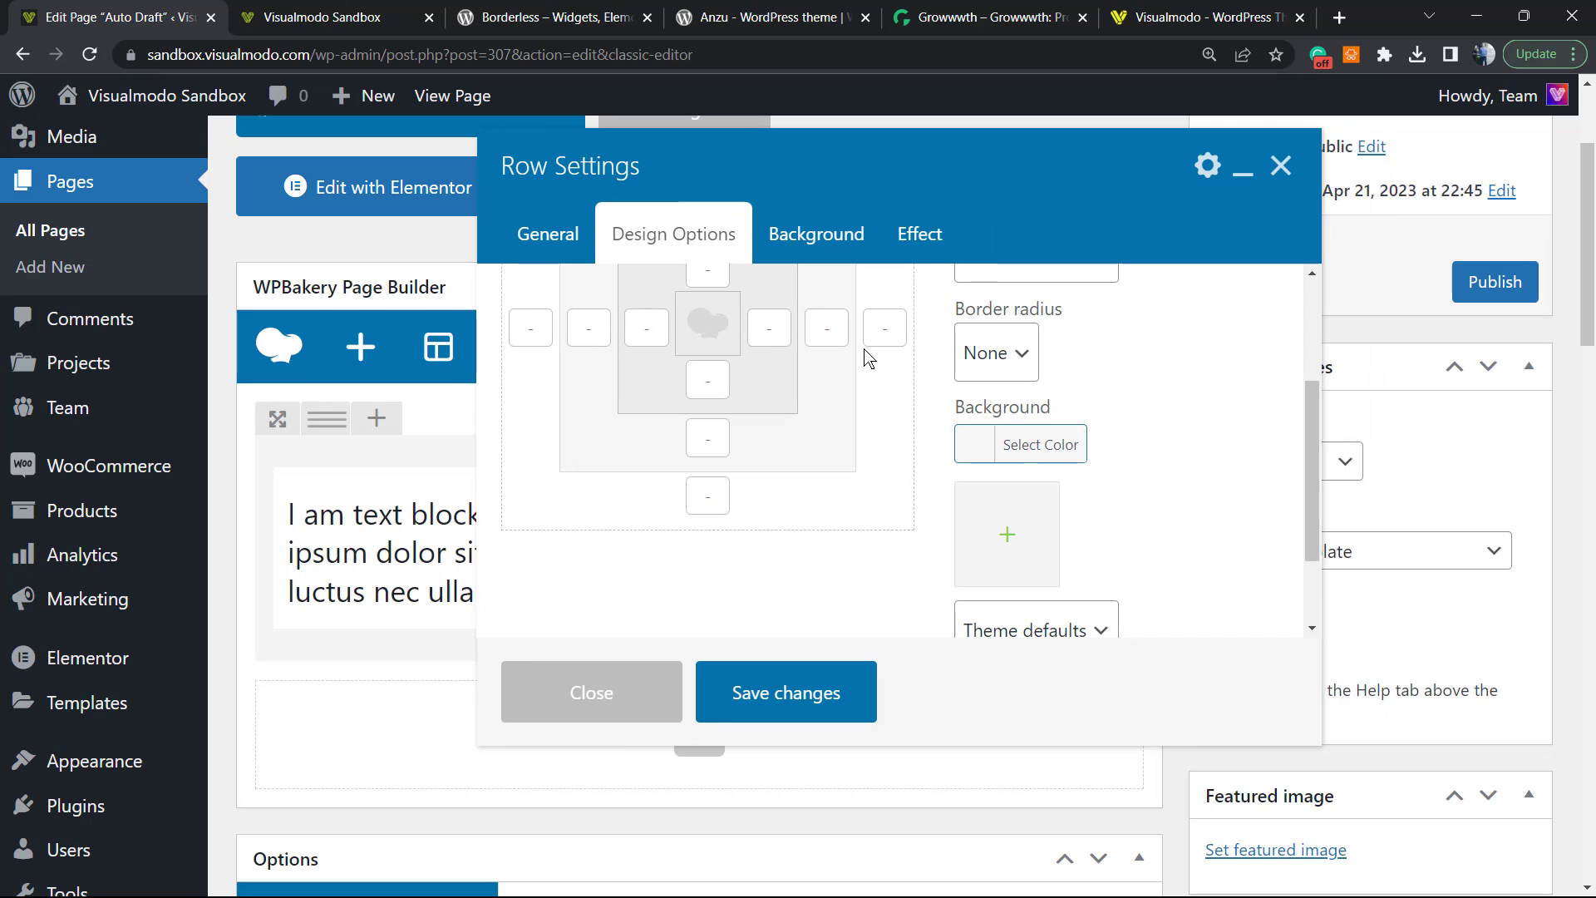
scroll("up", 3)
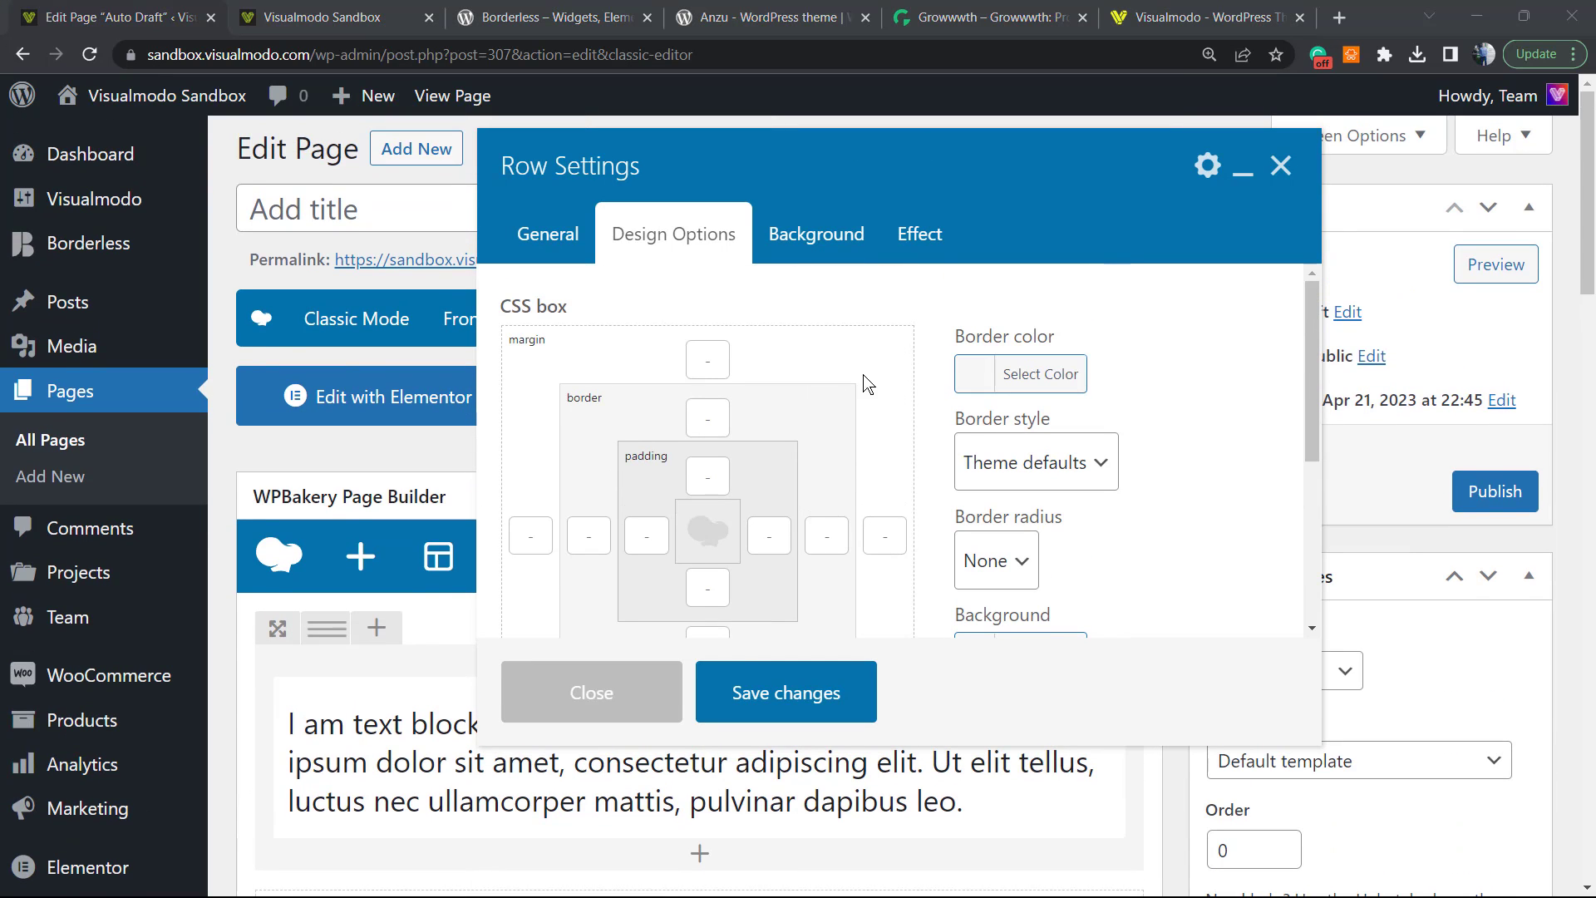
scroll("down", 3)
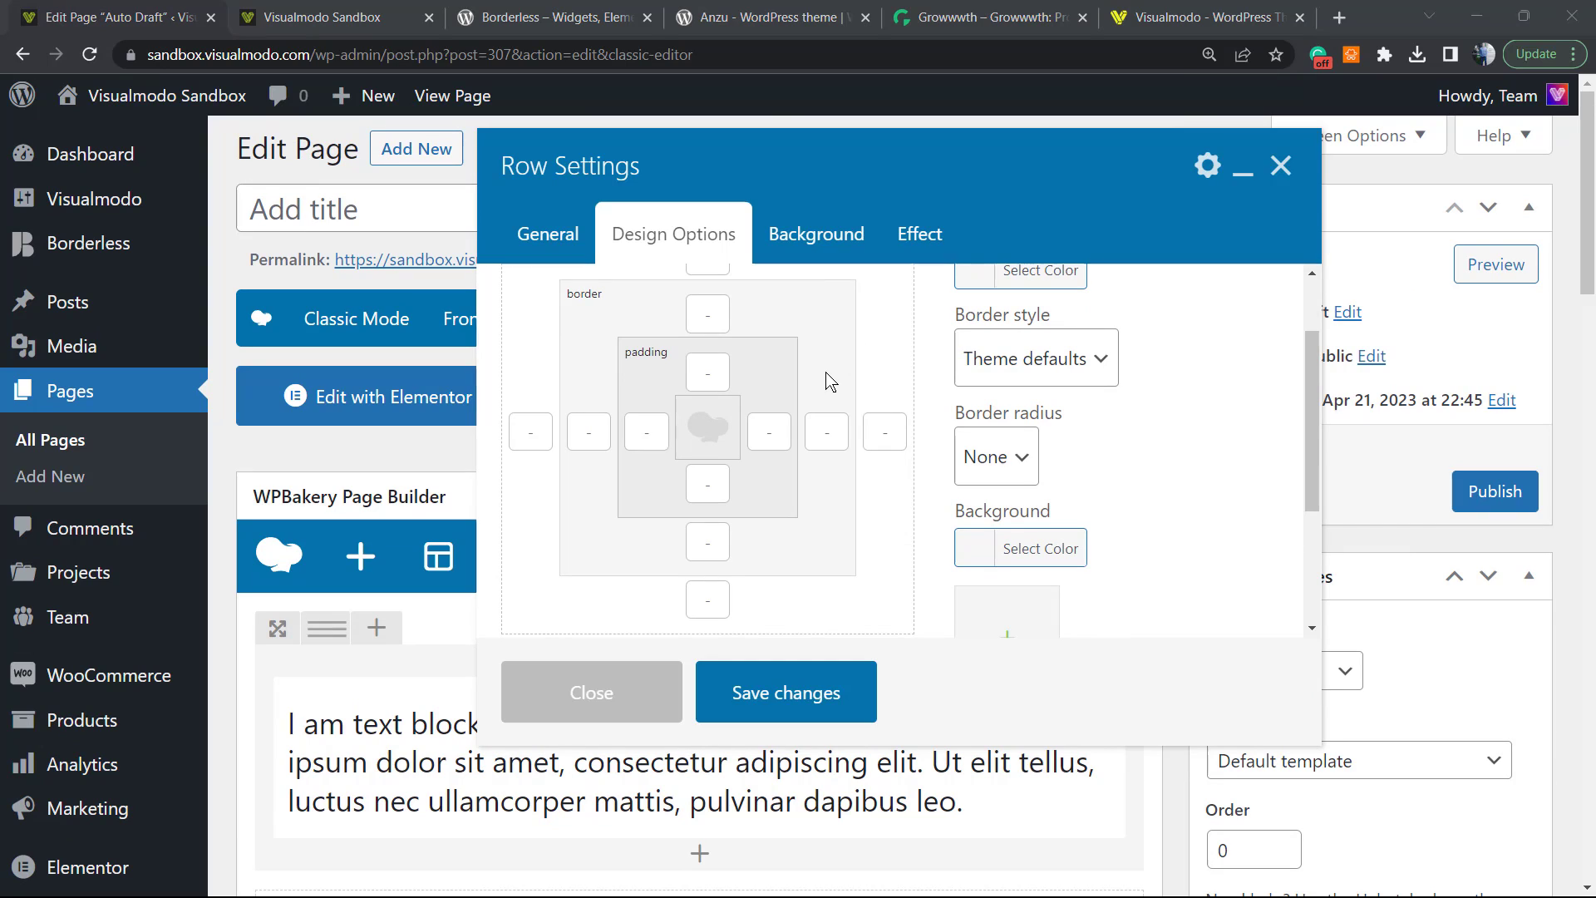
mouse_move(951, 459)
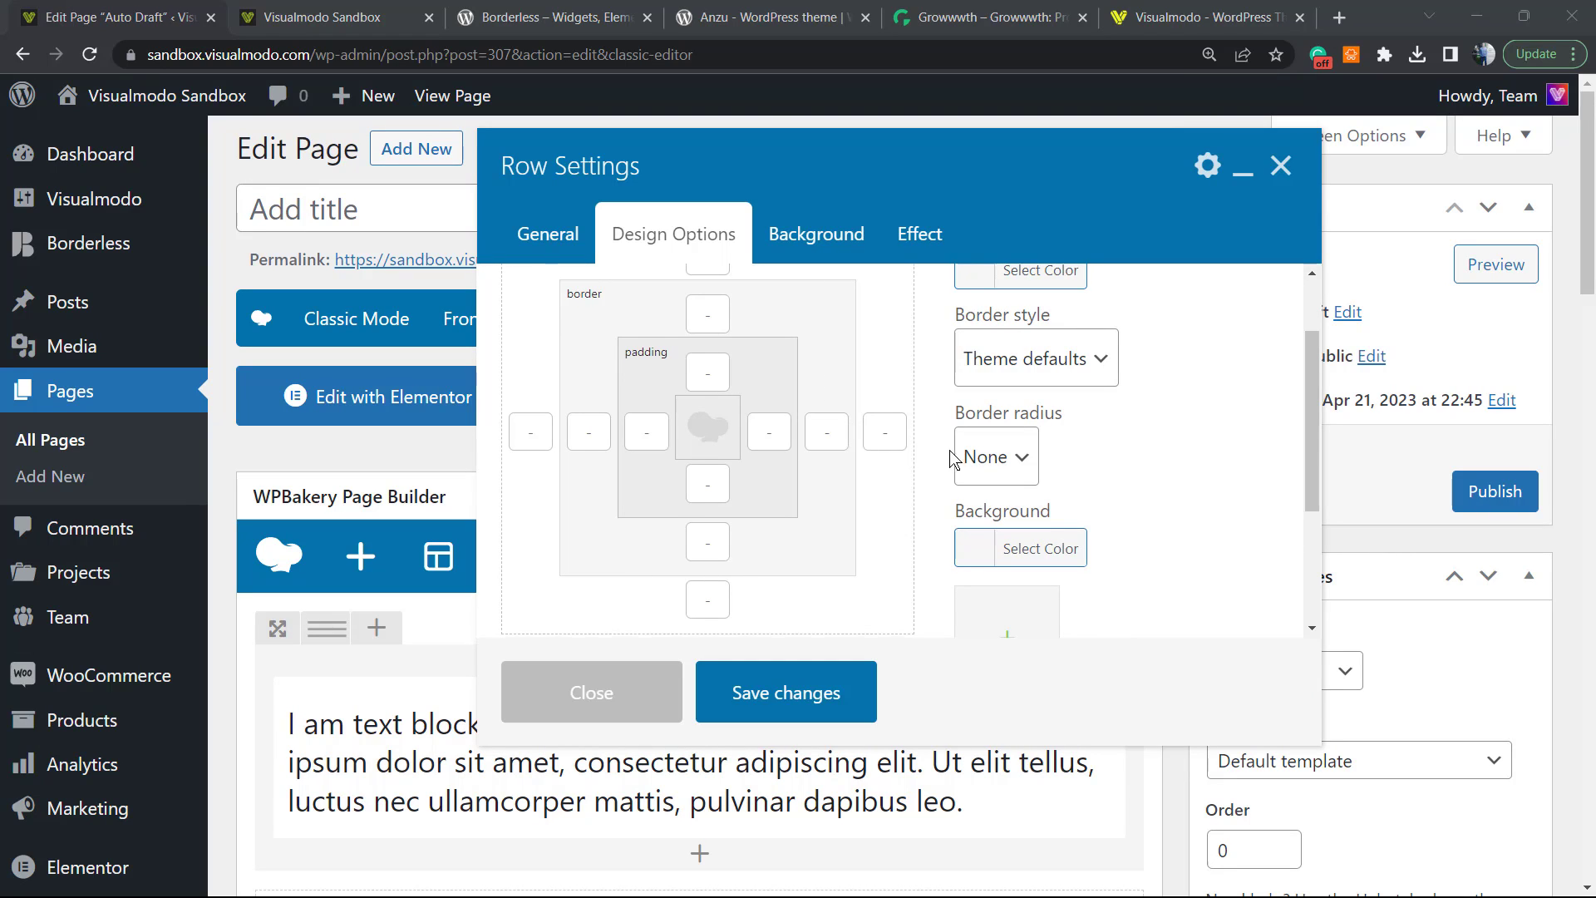
scroll("up", 3)
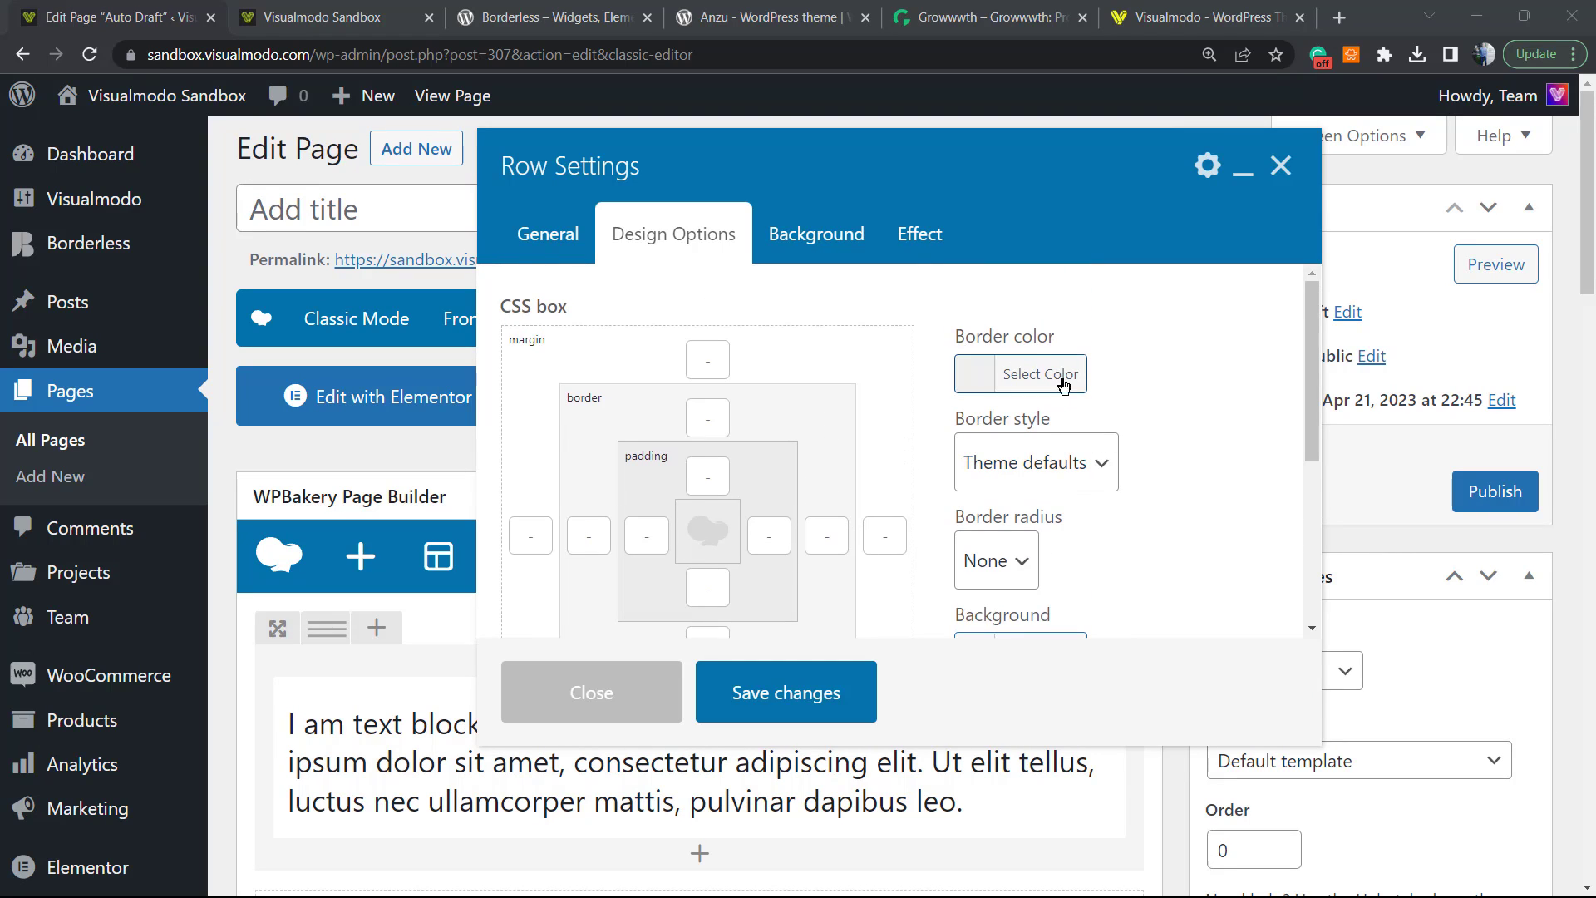
scroll("down", 3)
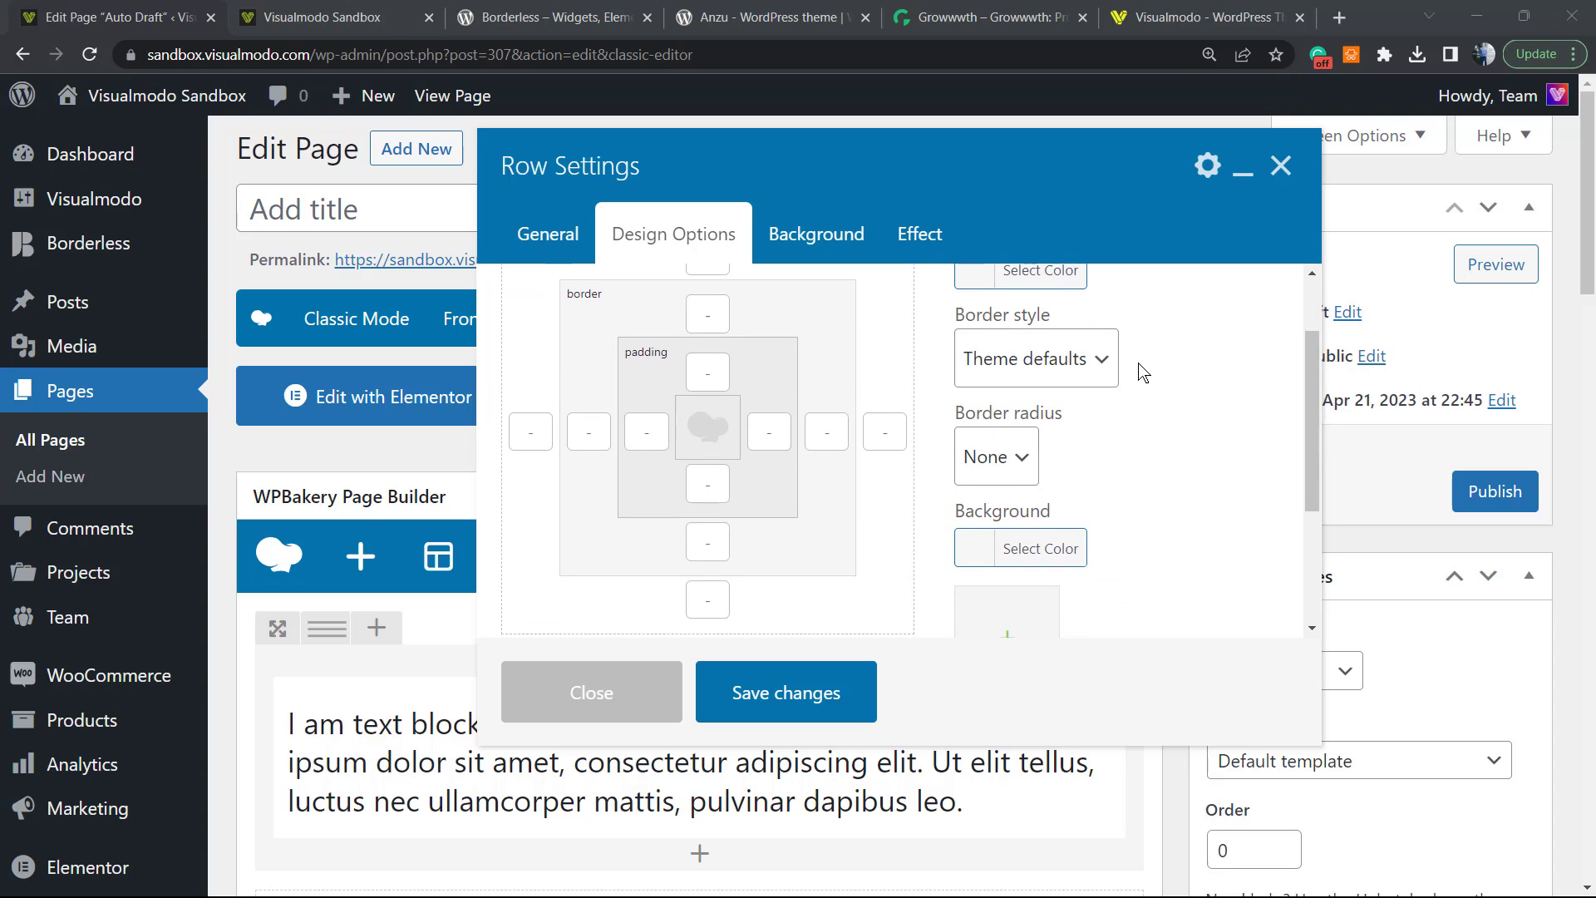
scroll("down", 3)
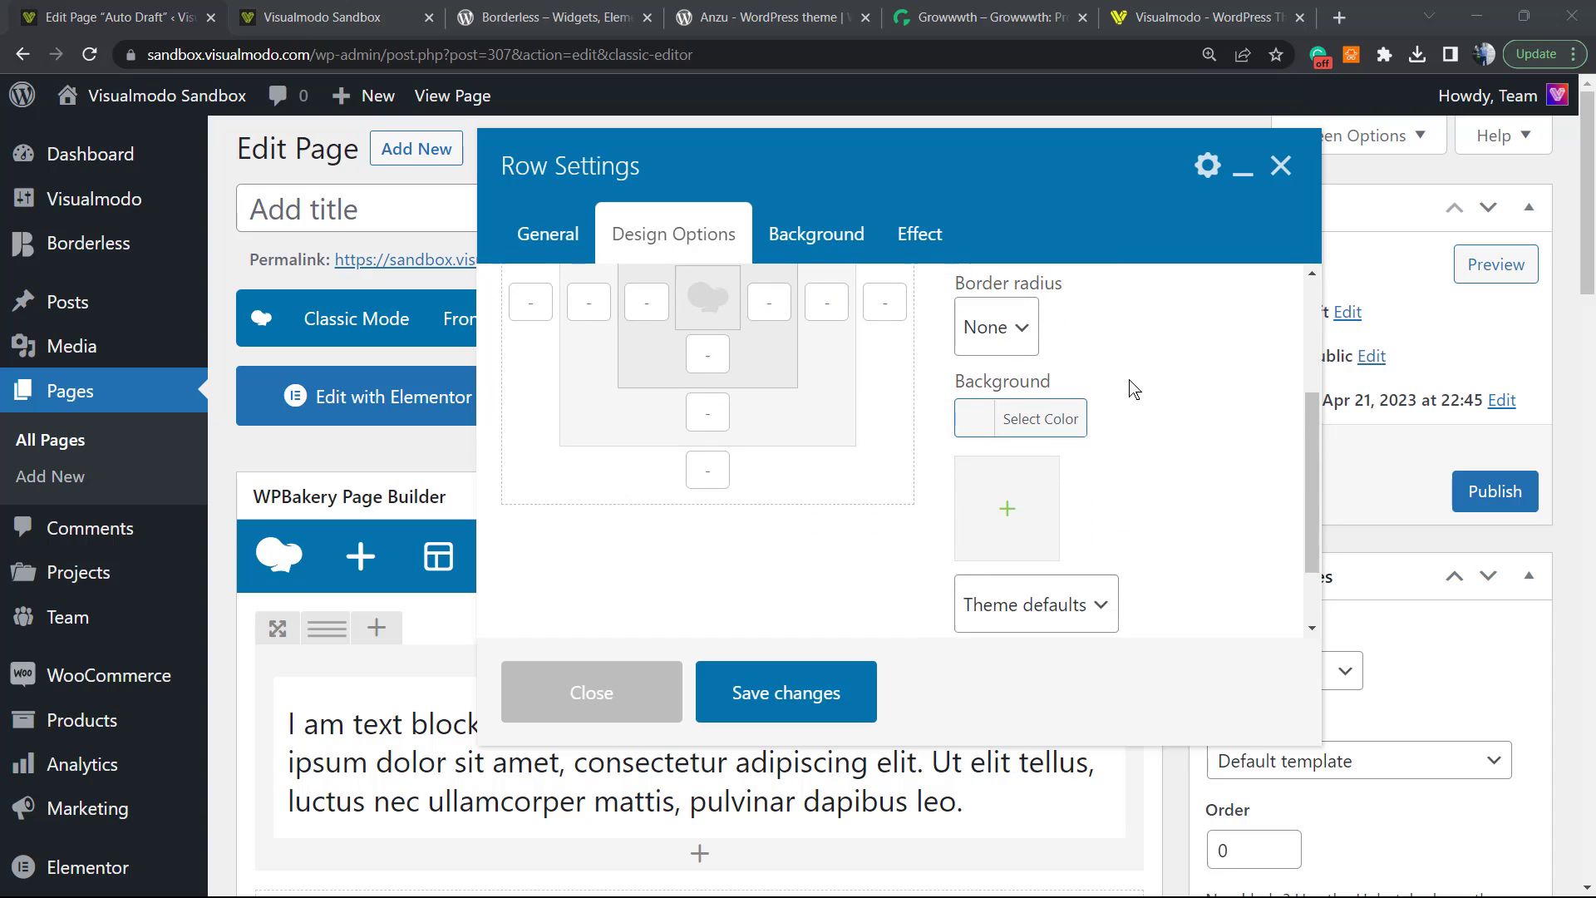
left_click(1019, 418)
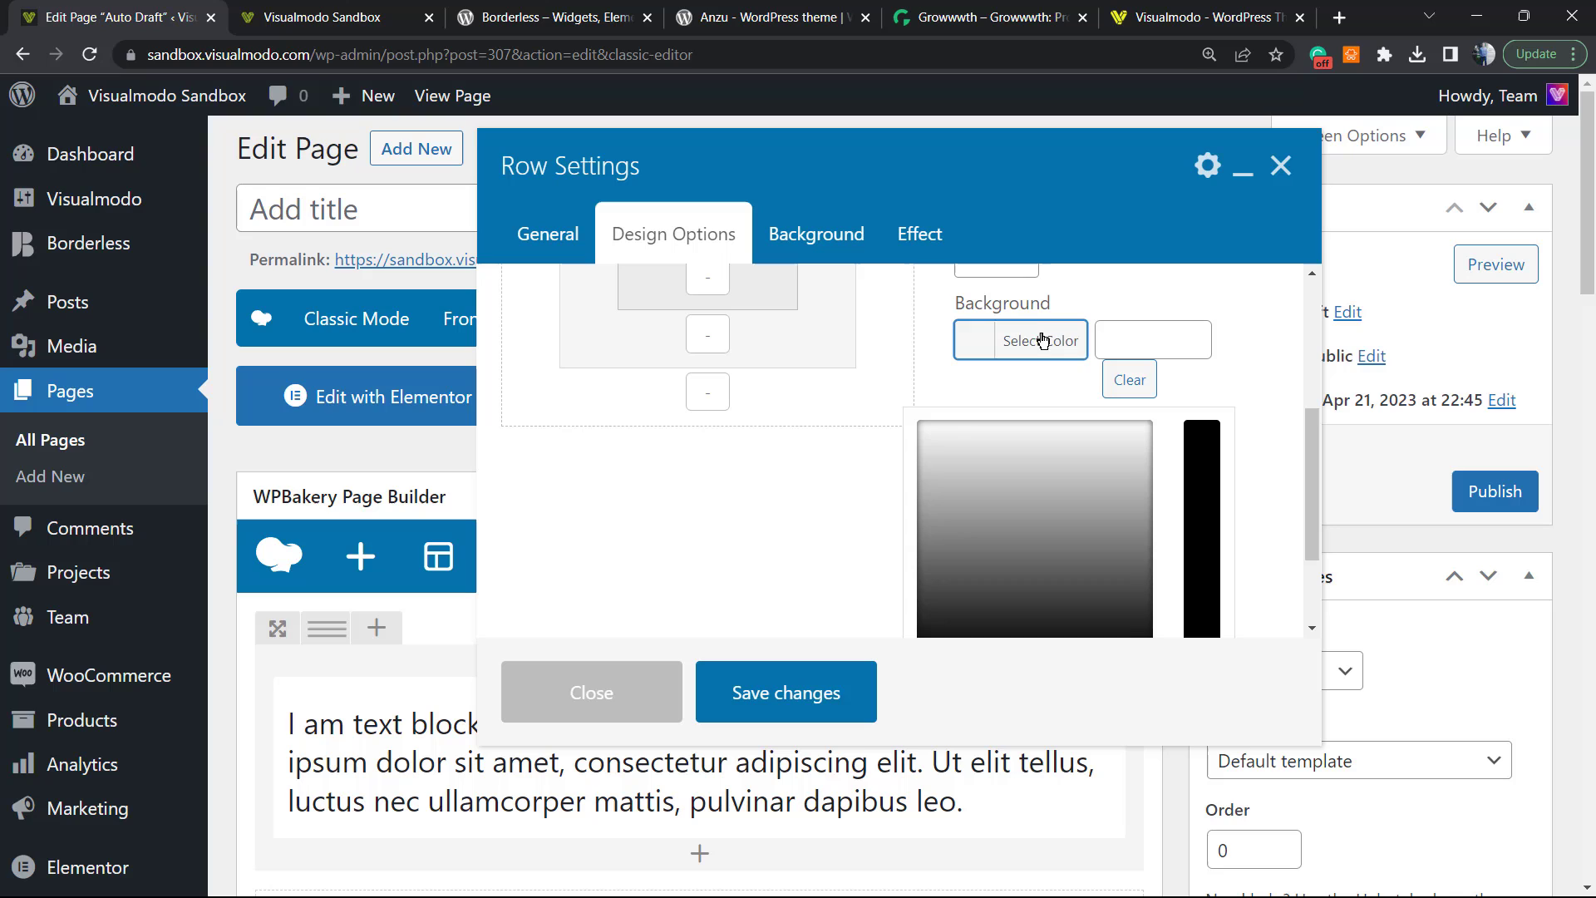
left_click(1200, 427)
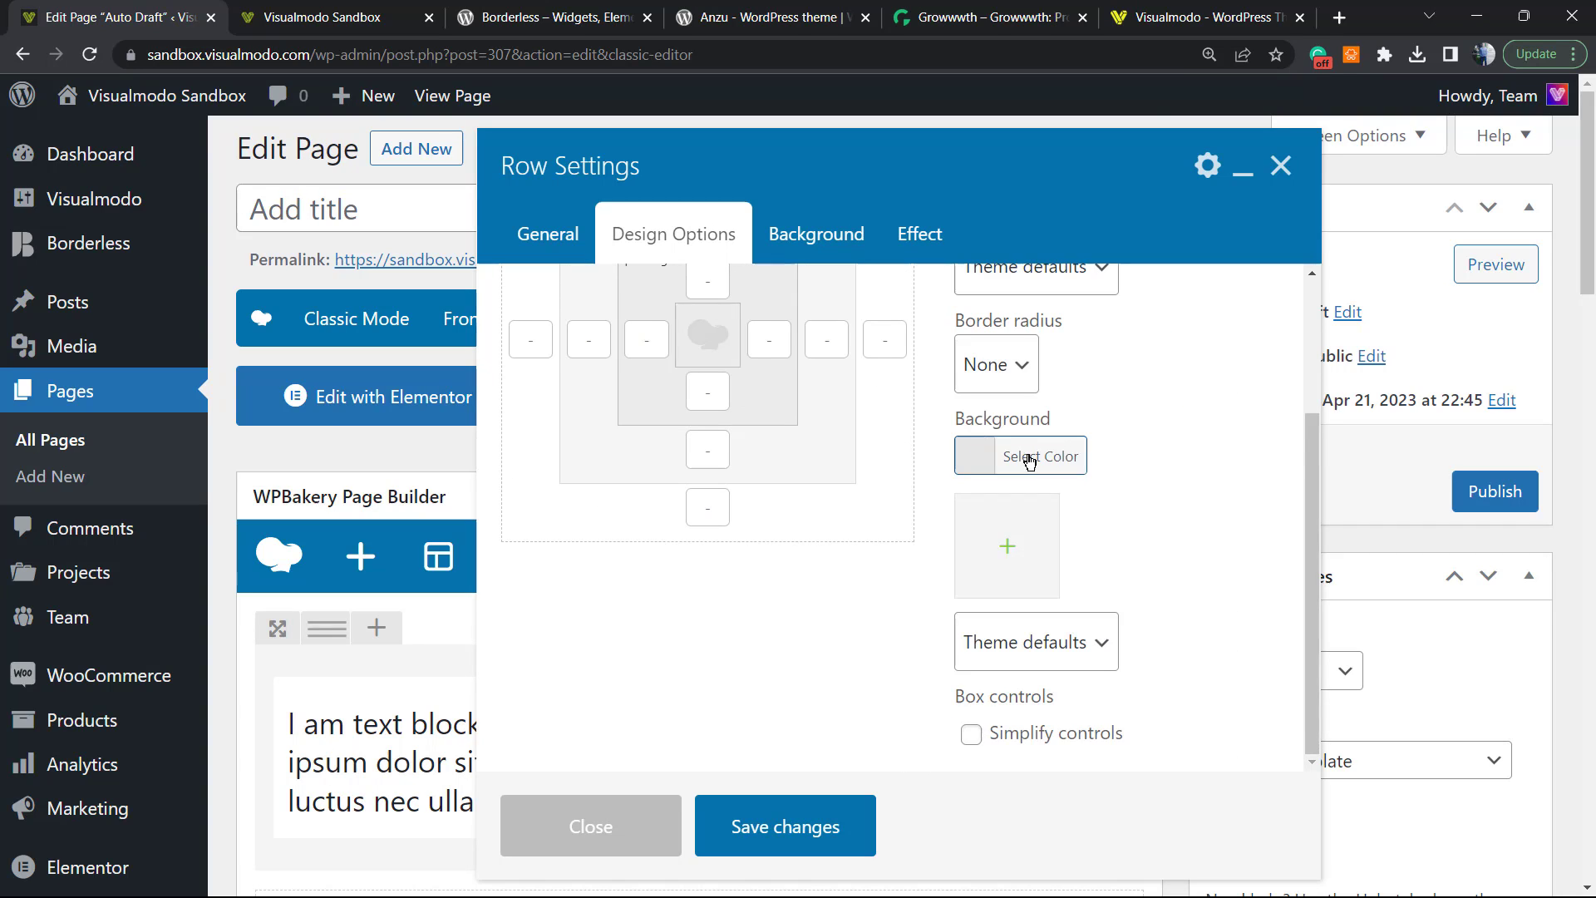
left_click(1020, 455)
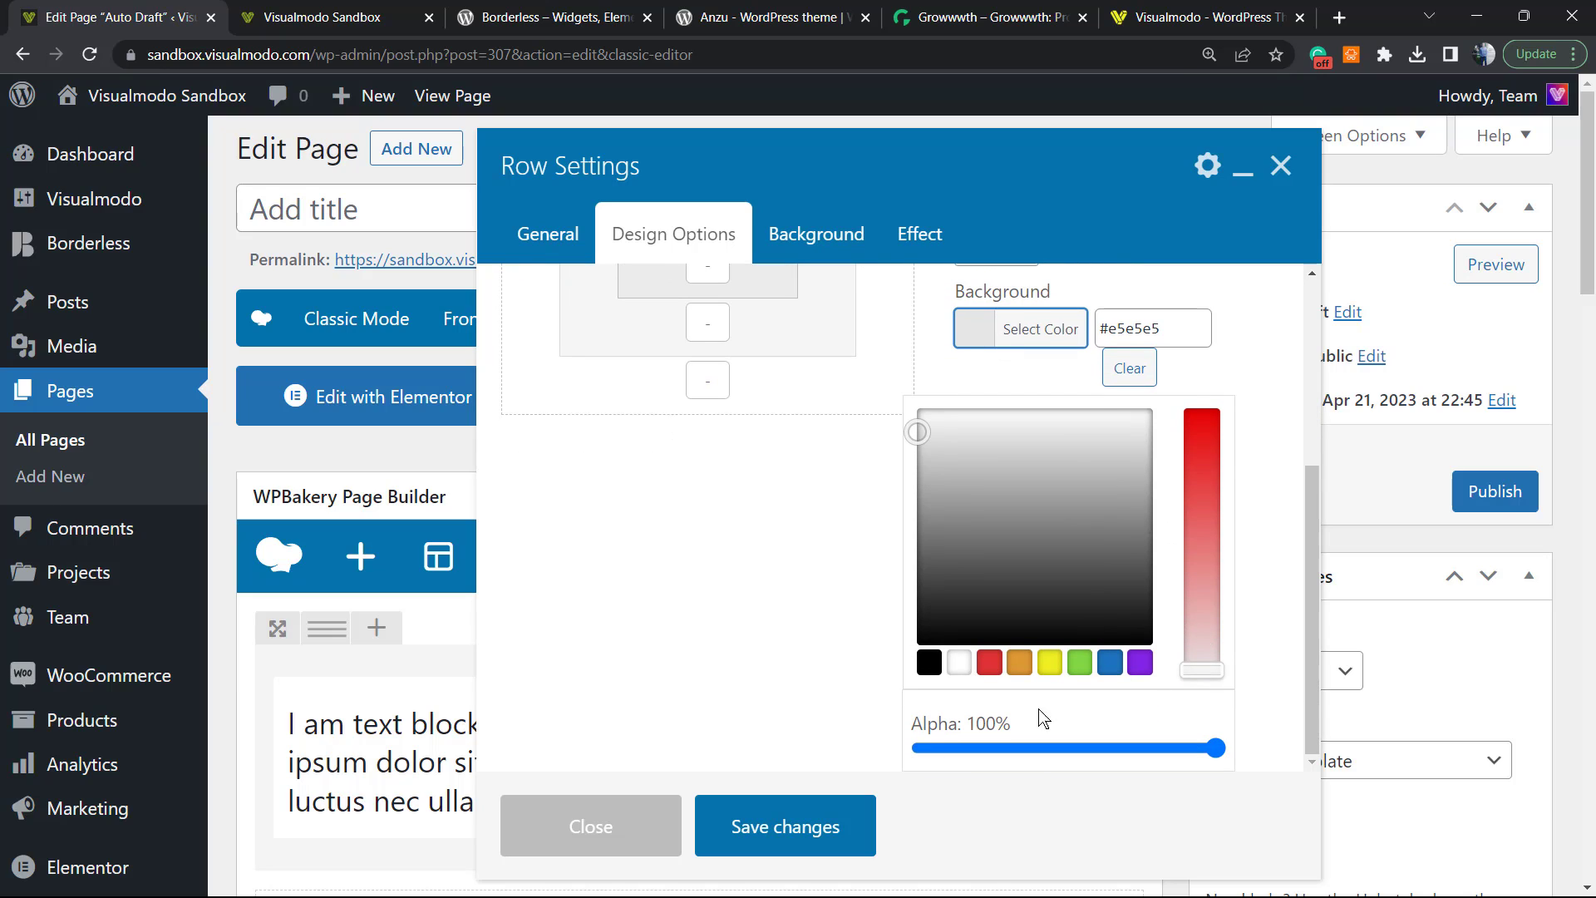
mouse_move(1037, 731)
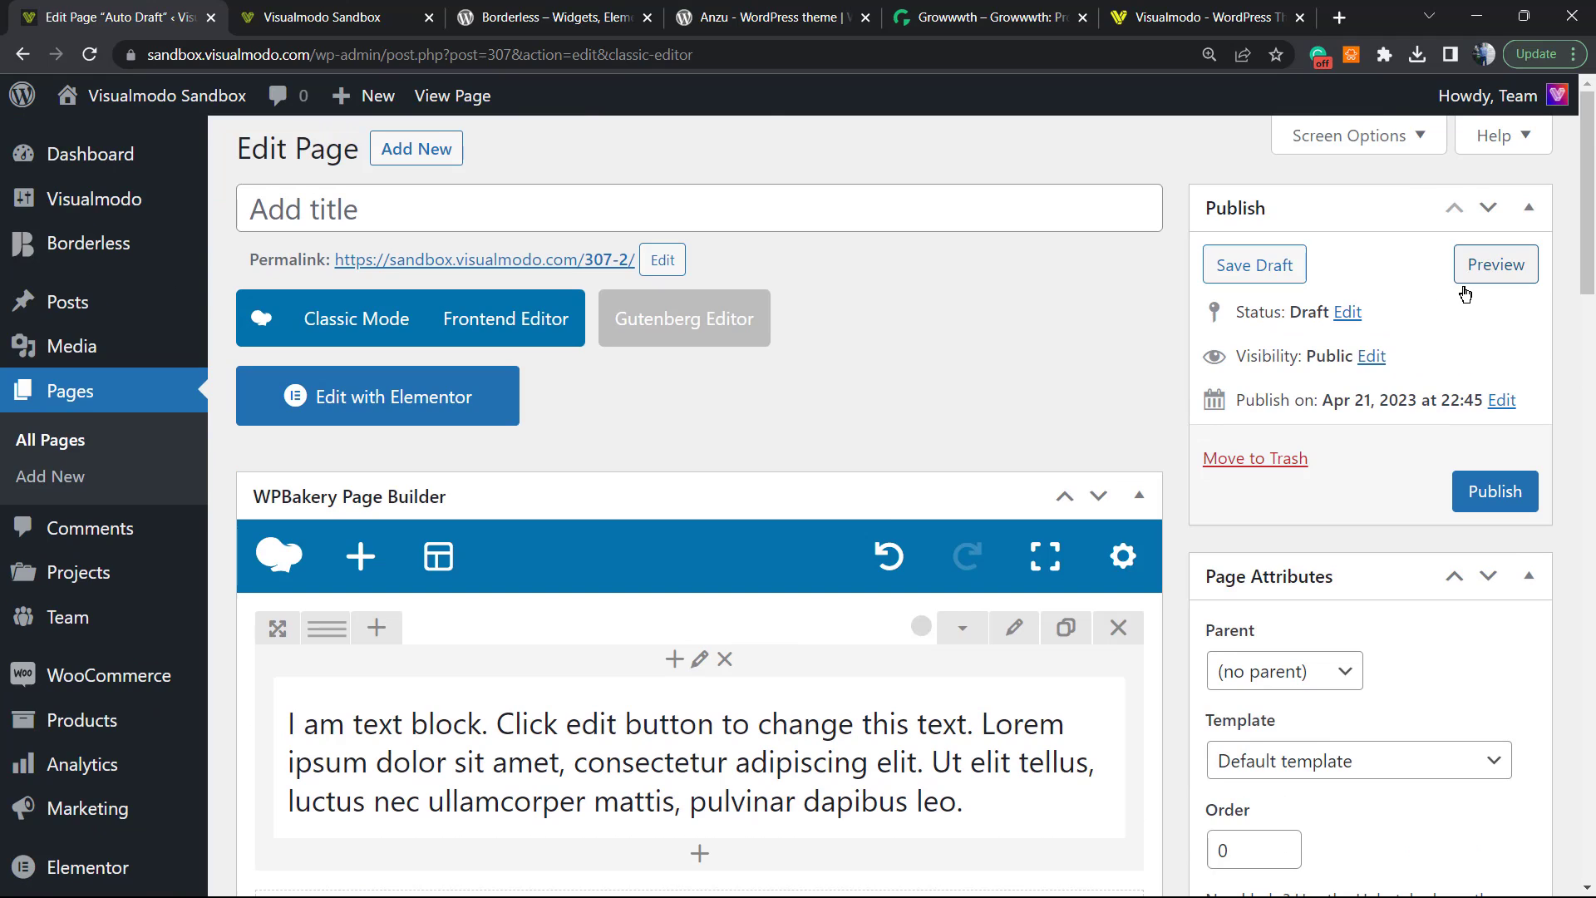
left_click(1495, 265)
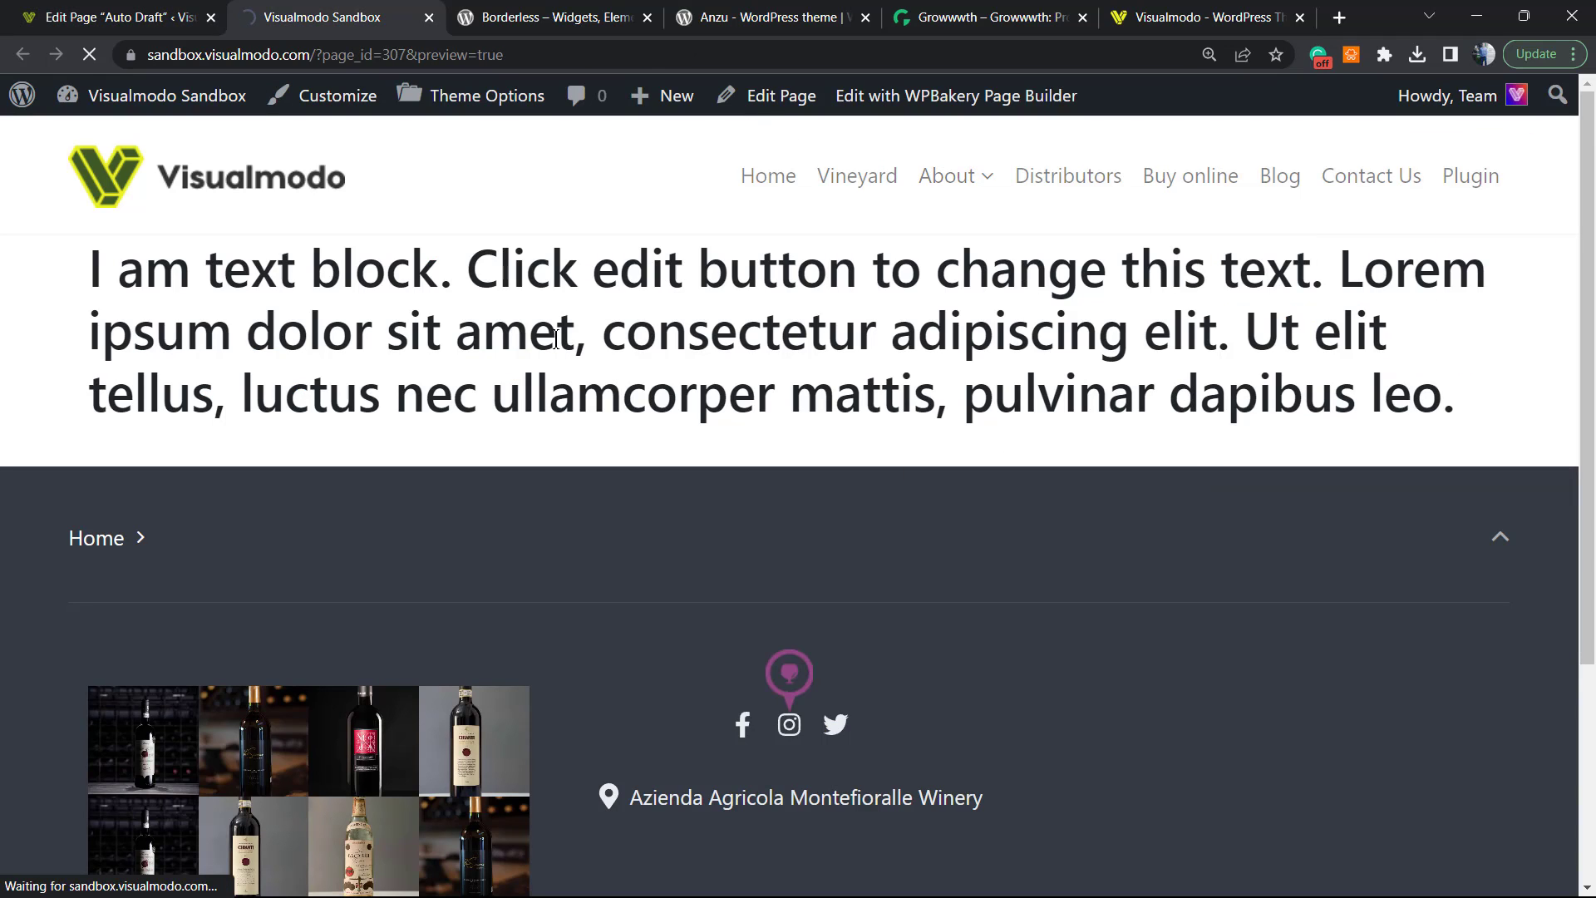
scroll("down", 3)
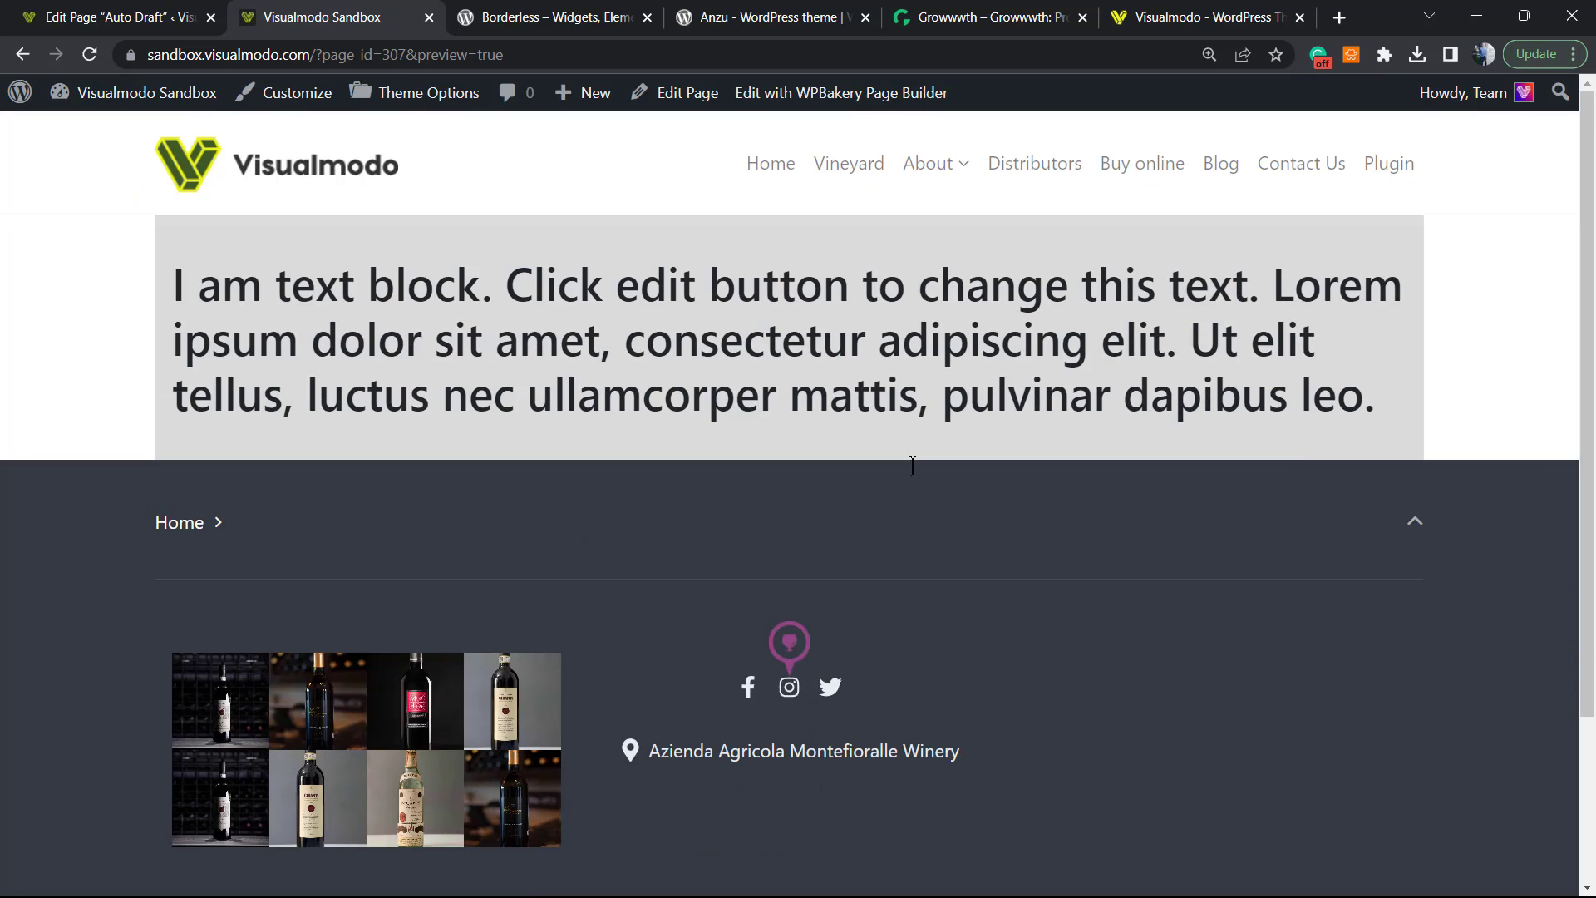
left_click(1208, 54)
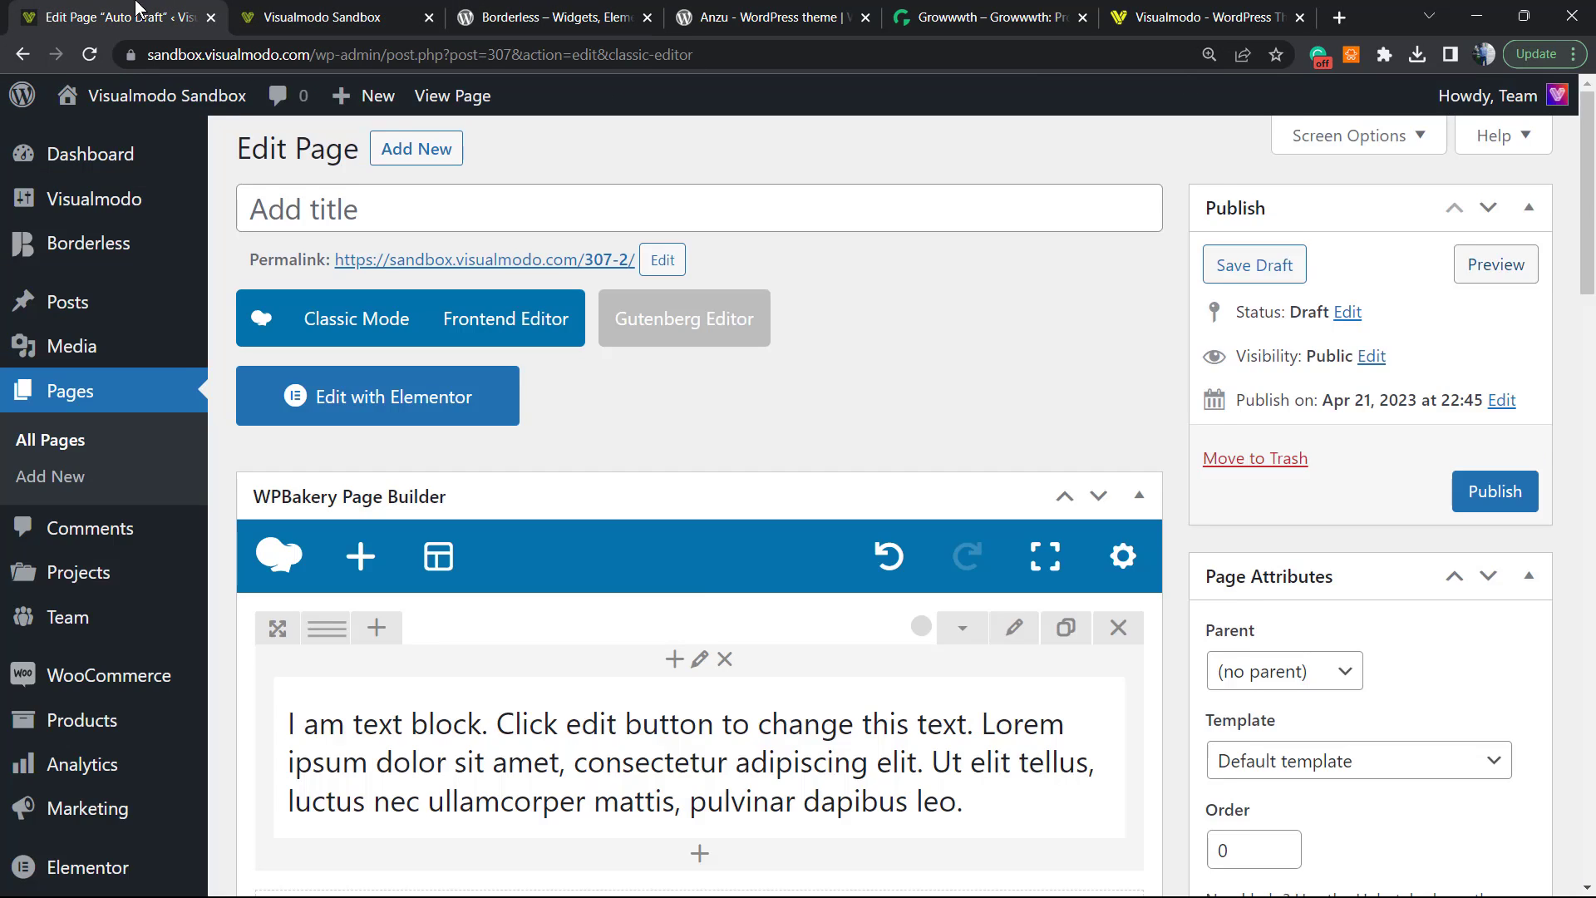
- Set the row's Row stretch to Stretch row, save it and preview the page
scroll("down", 3)
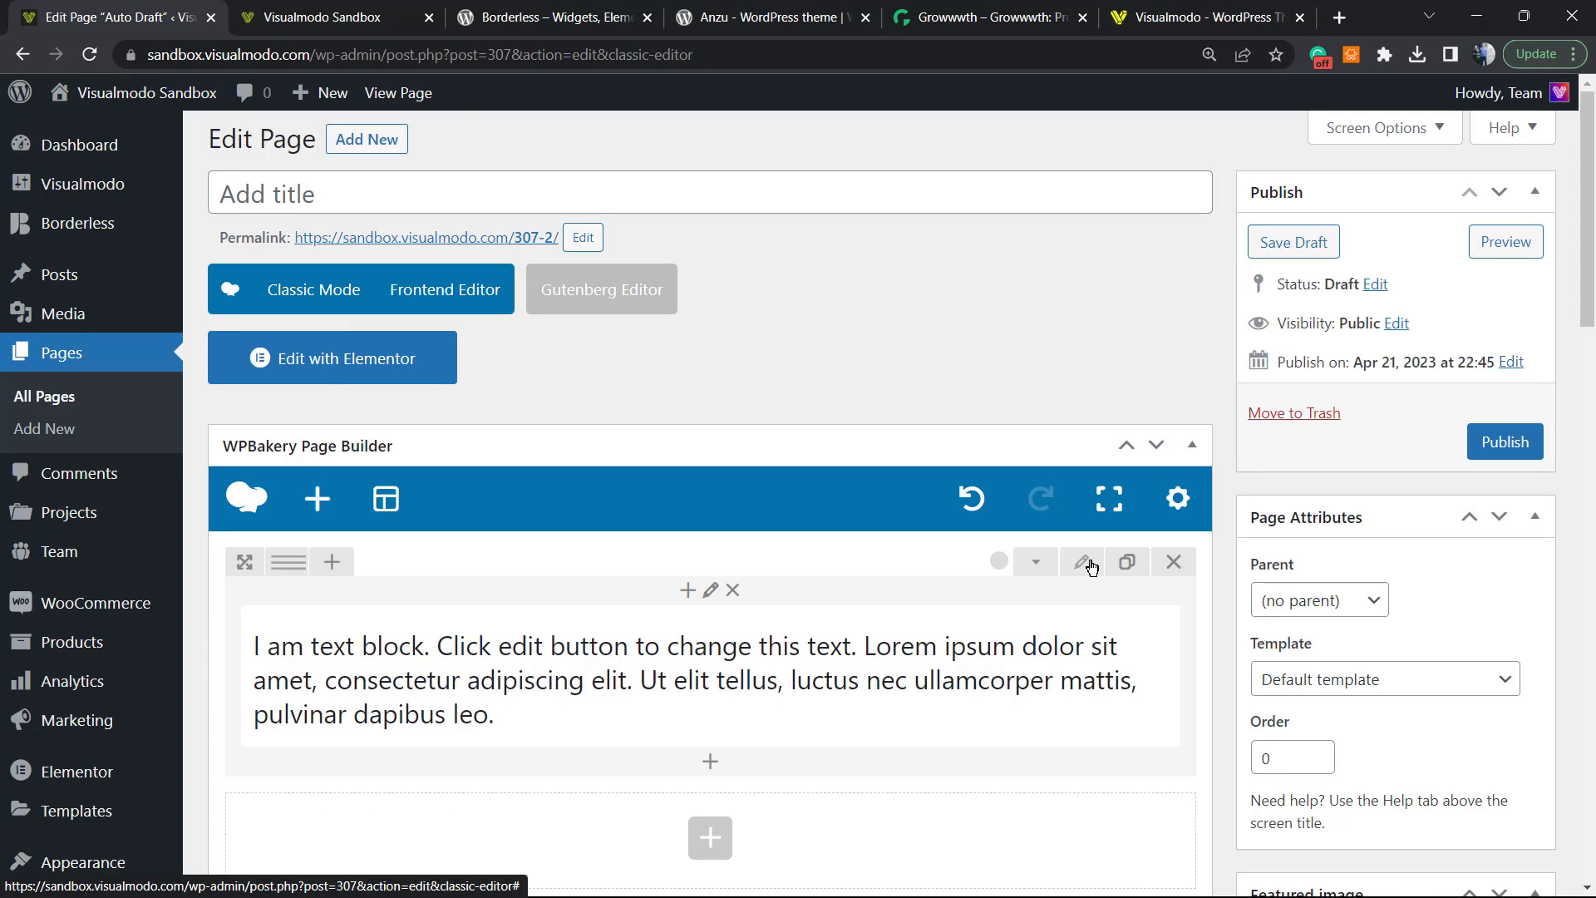
left_click(1083, 561)
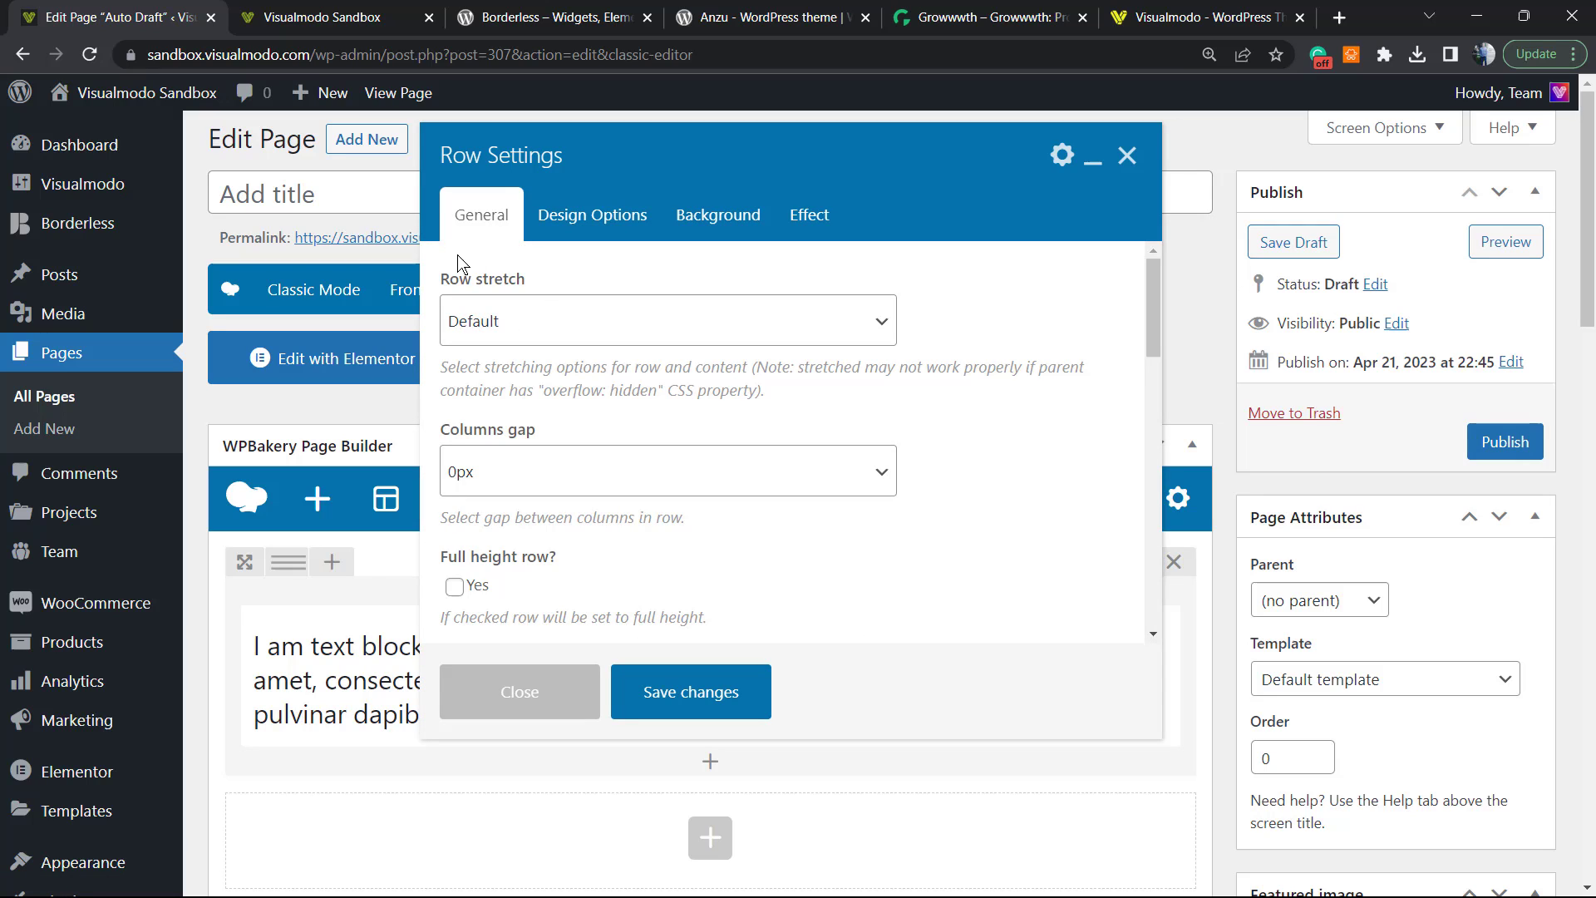
left_click(666, 319)
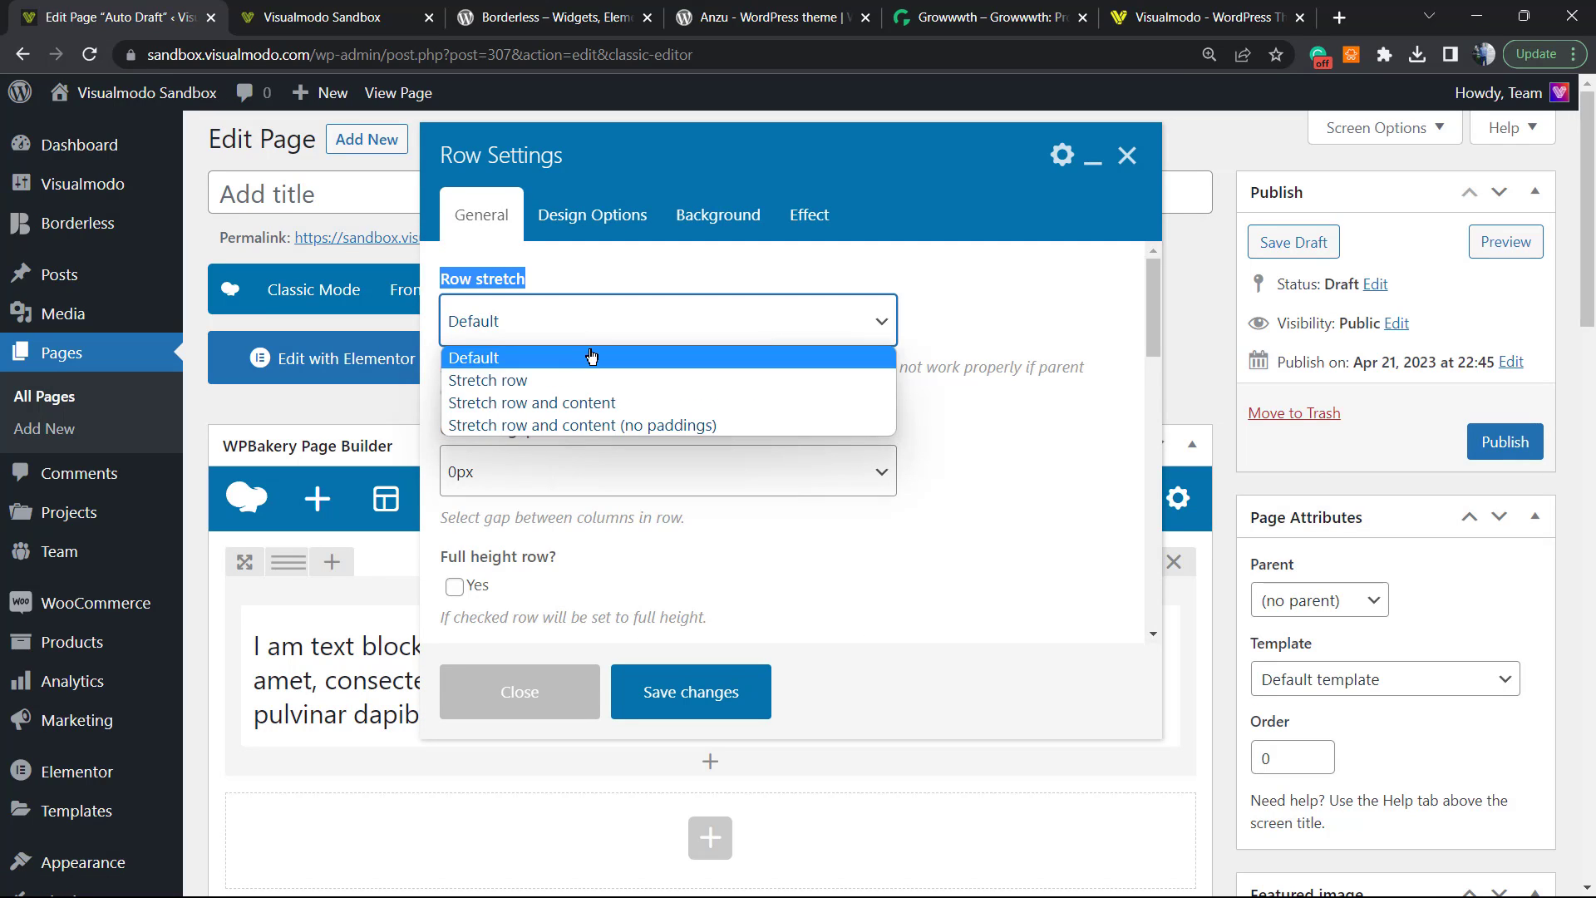
left_click(487, 379)
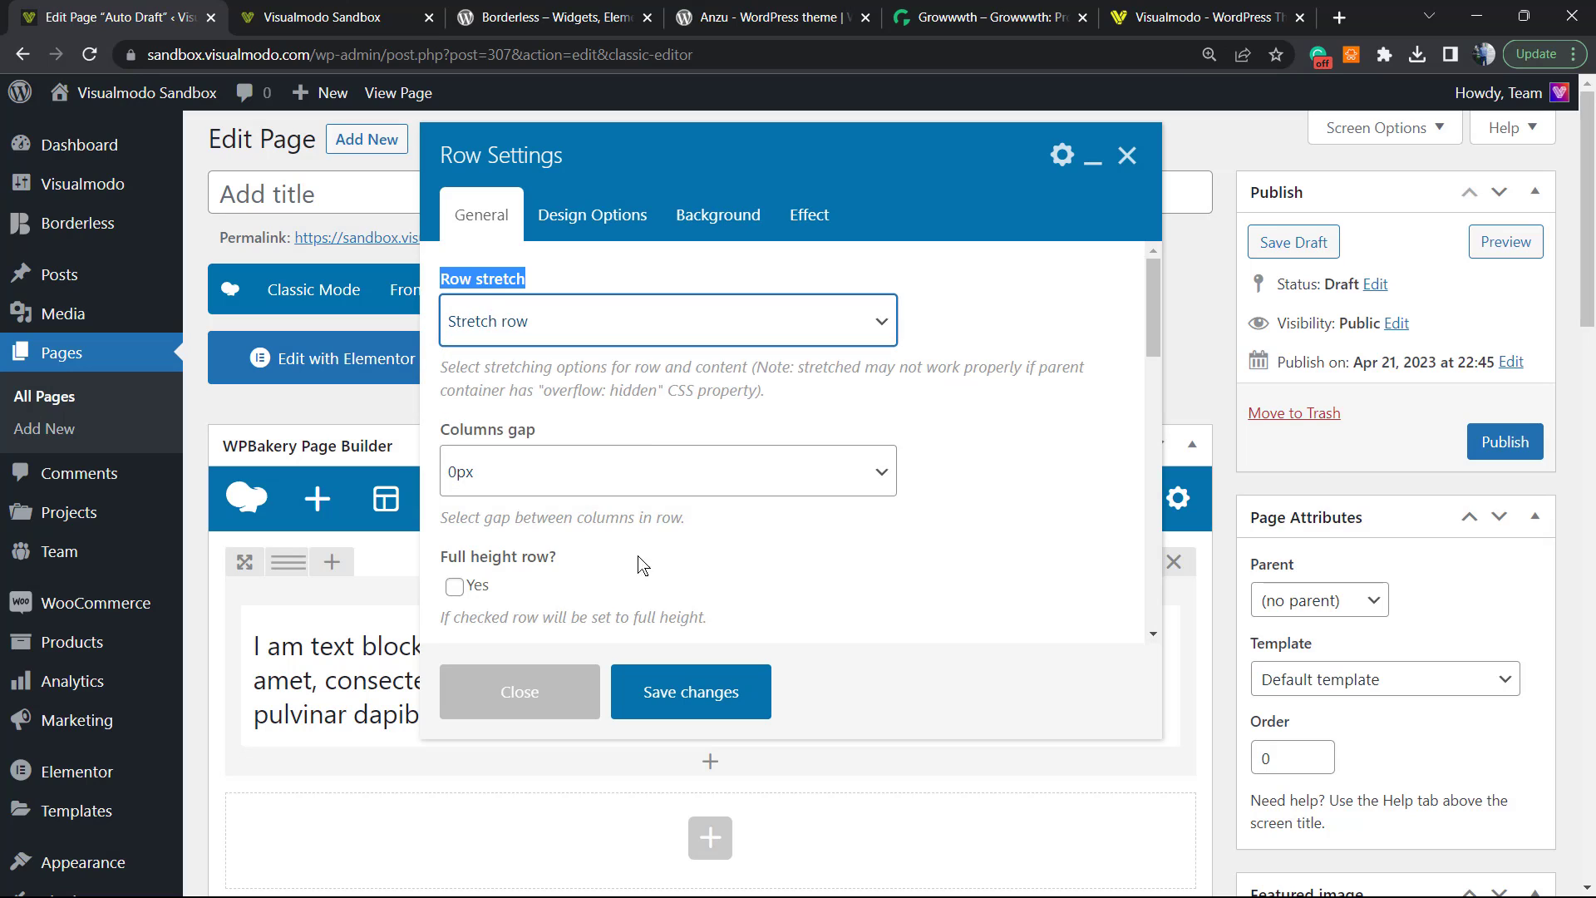
left_click(519, 692)
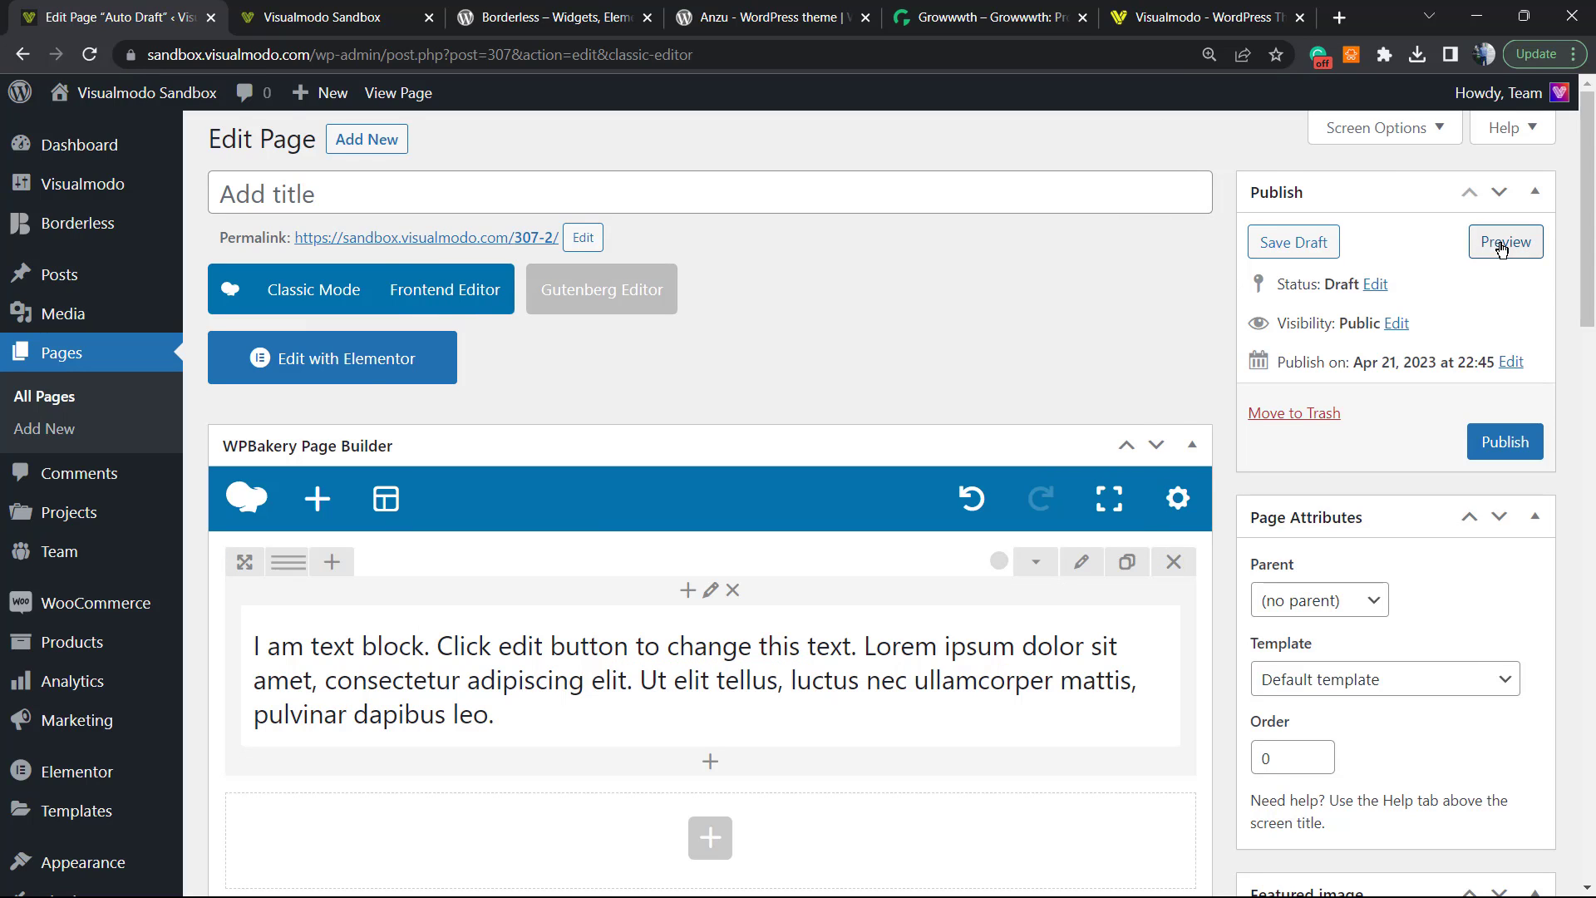
left_click(1505, 242)
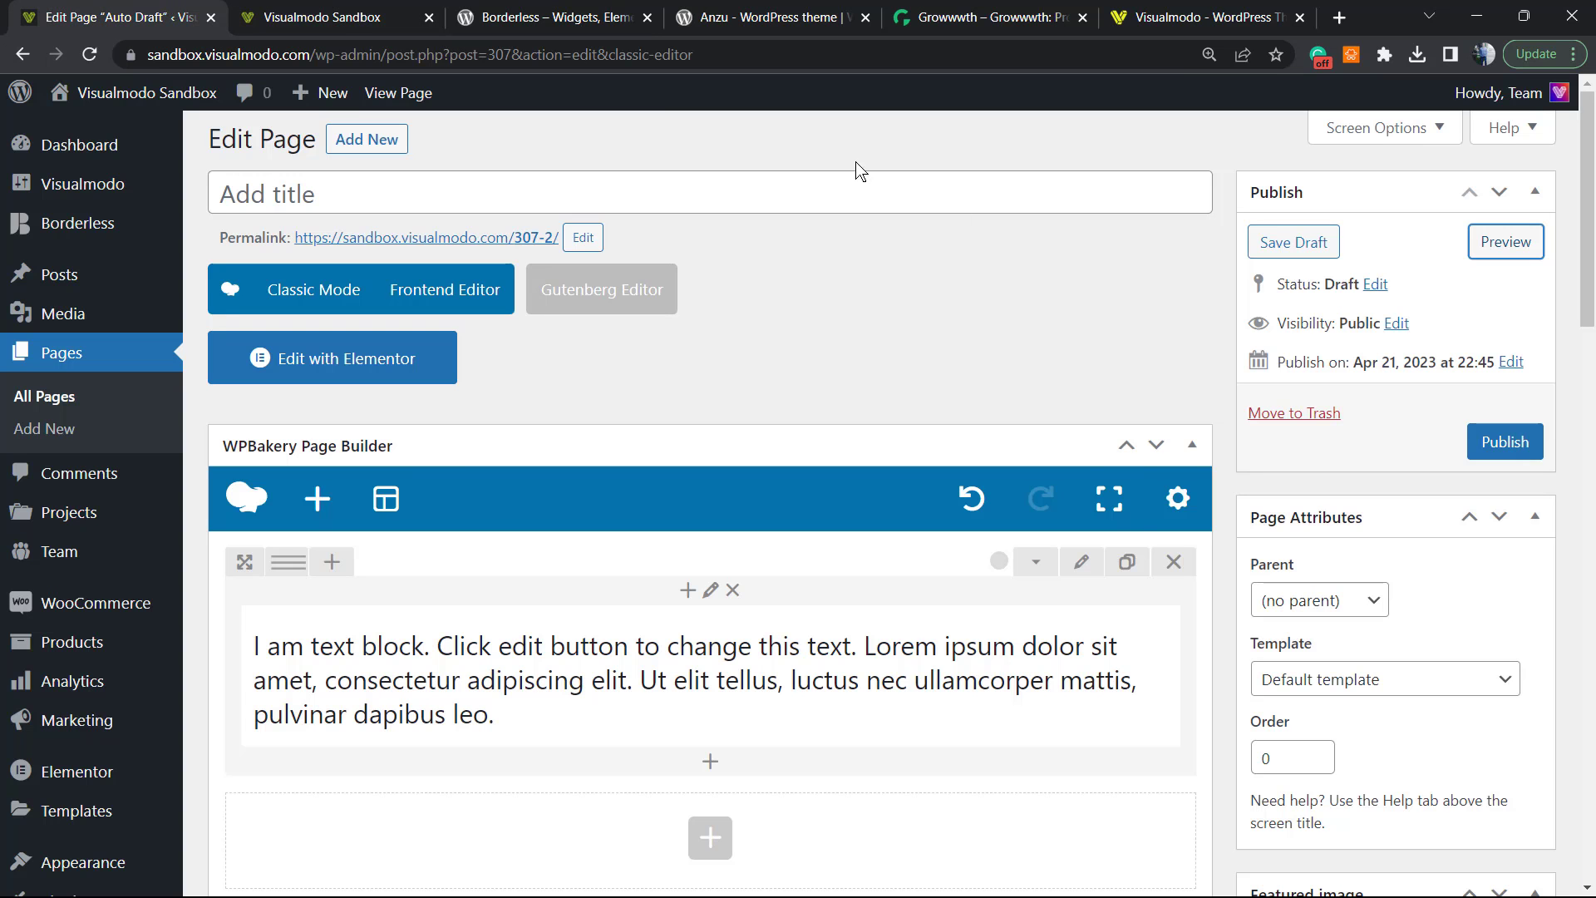
mouse_move(1081, 561)
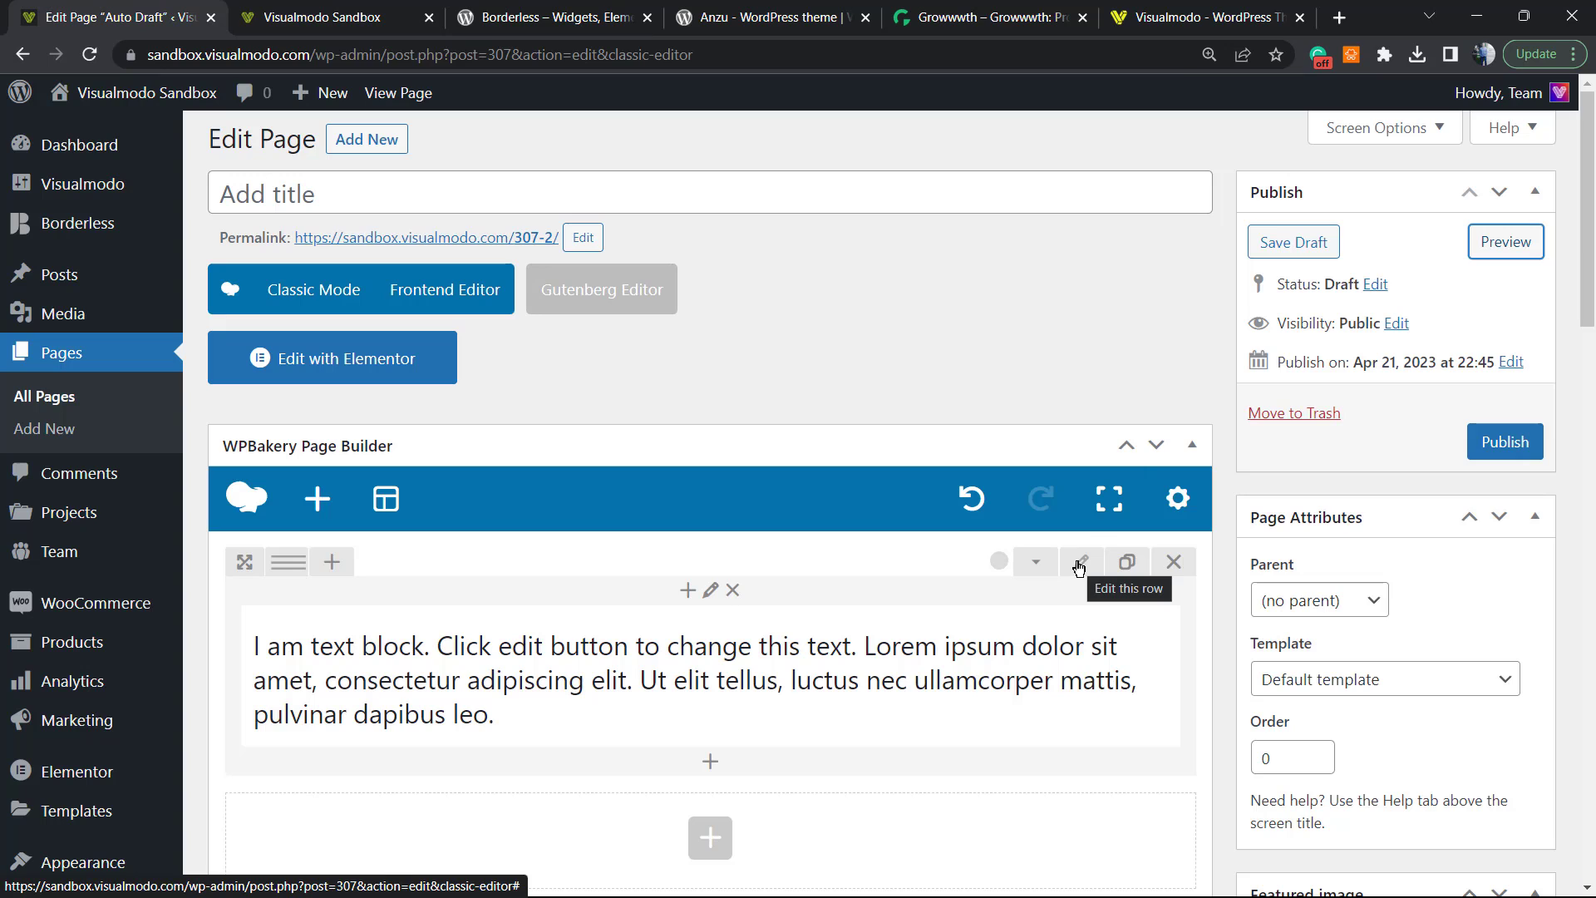
- In the row's Design Options, set the vineyard landscape photo as the background image
left_click(1081, 560)
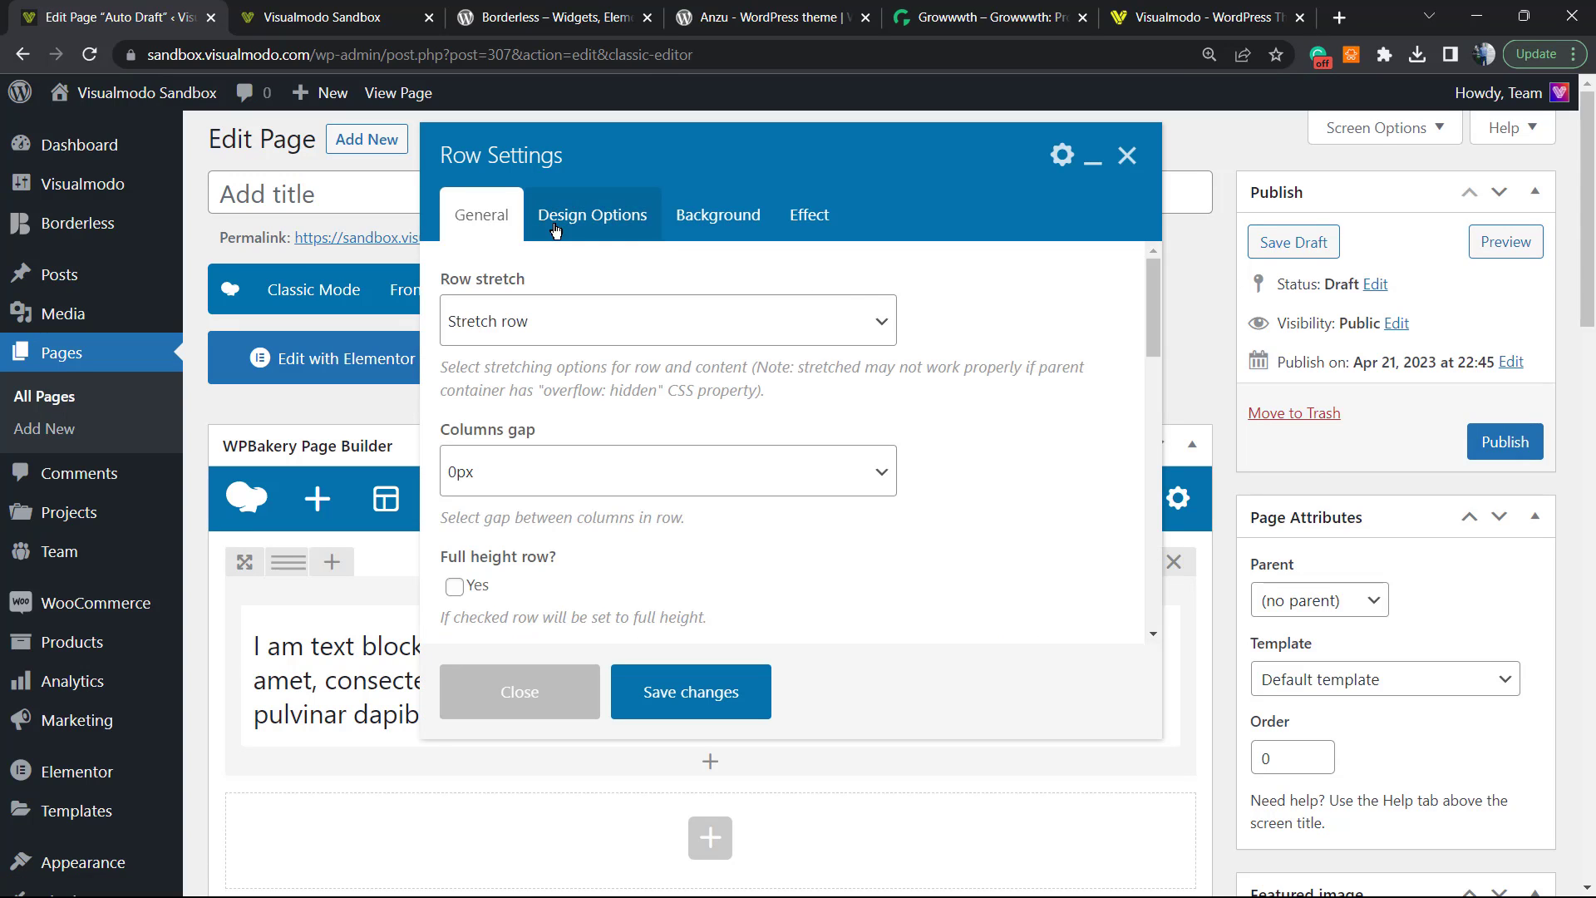
left_click(592, 214)
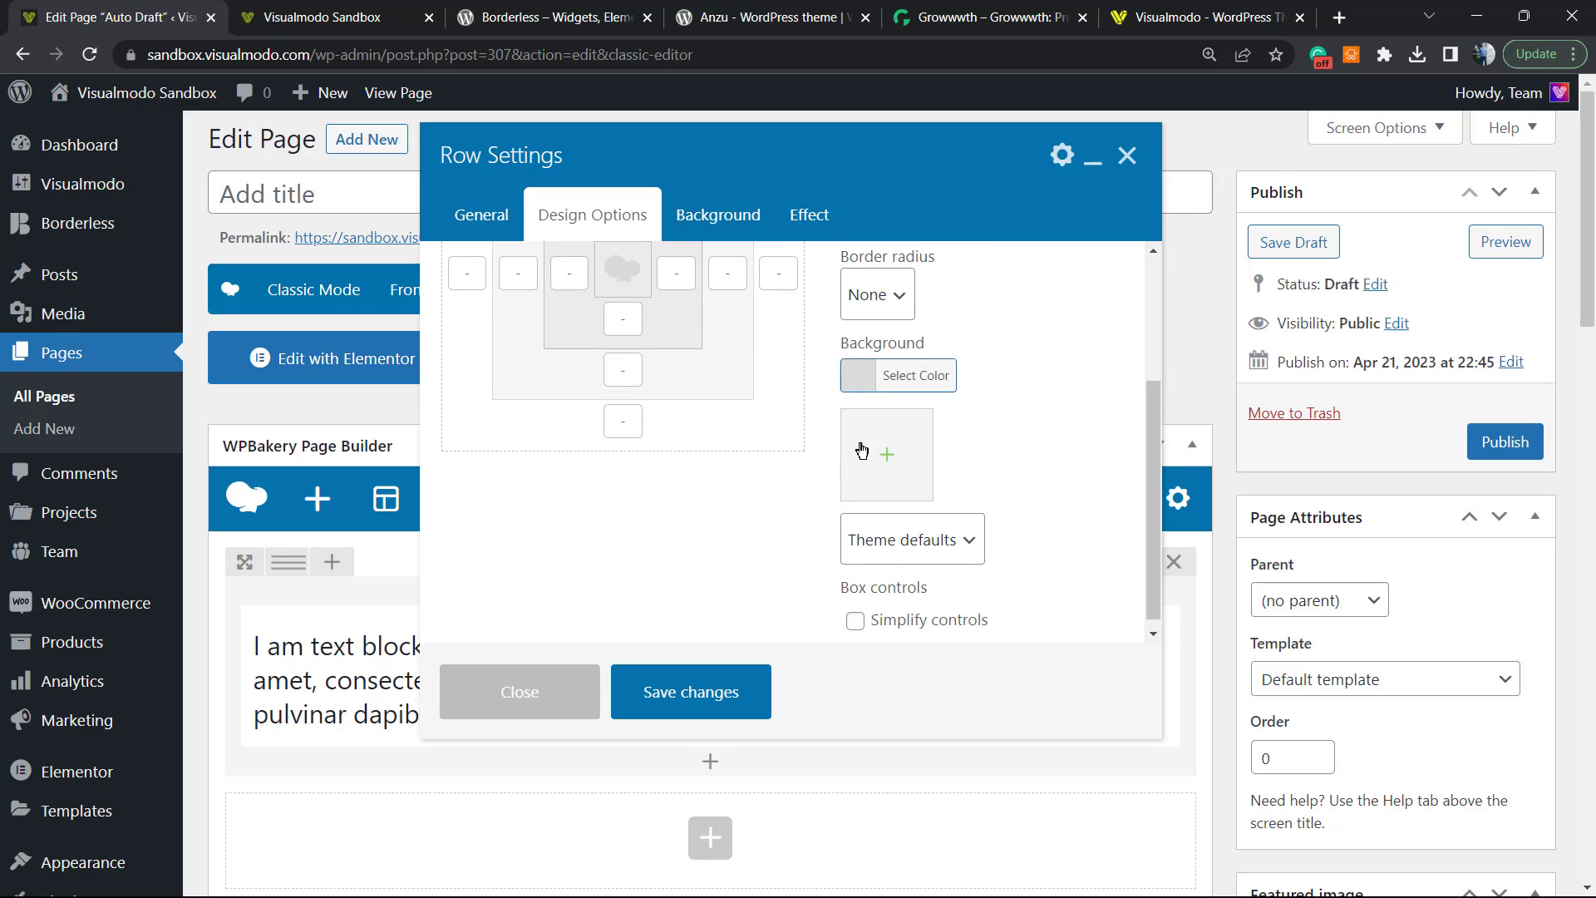
mouse_move(877, 404)
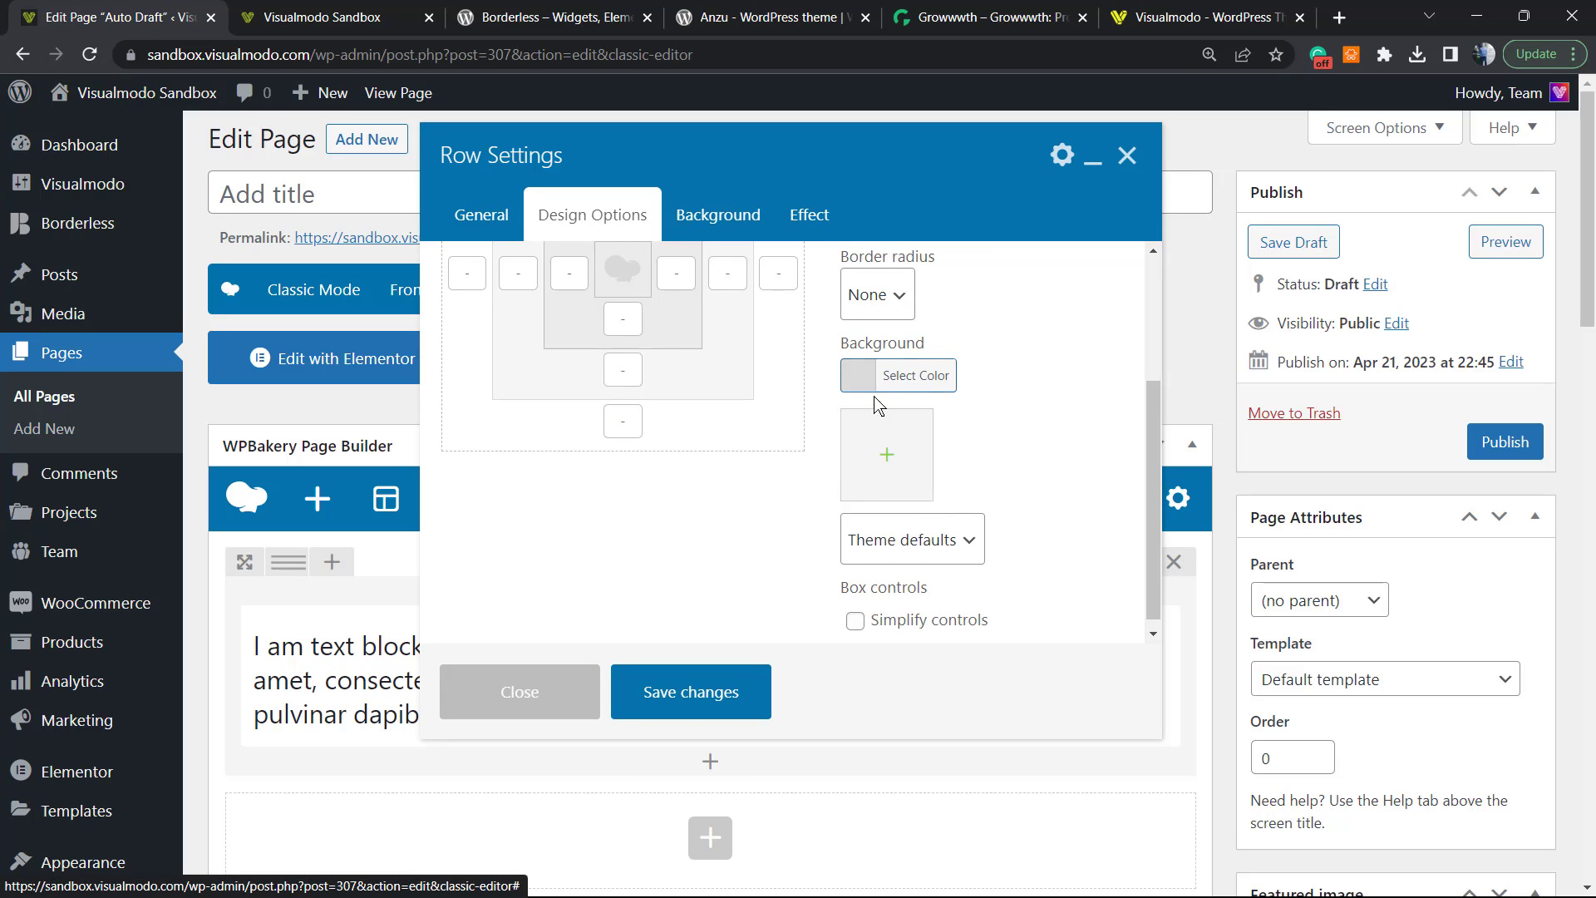
left_click(886, 456)
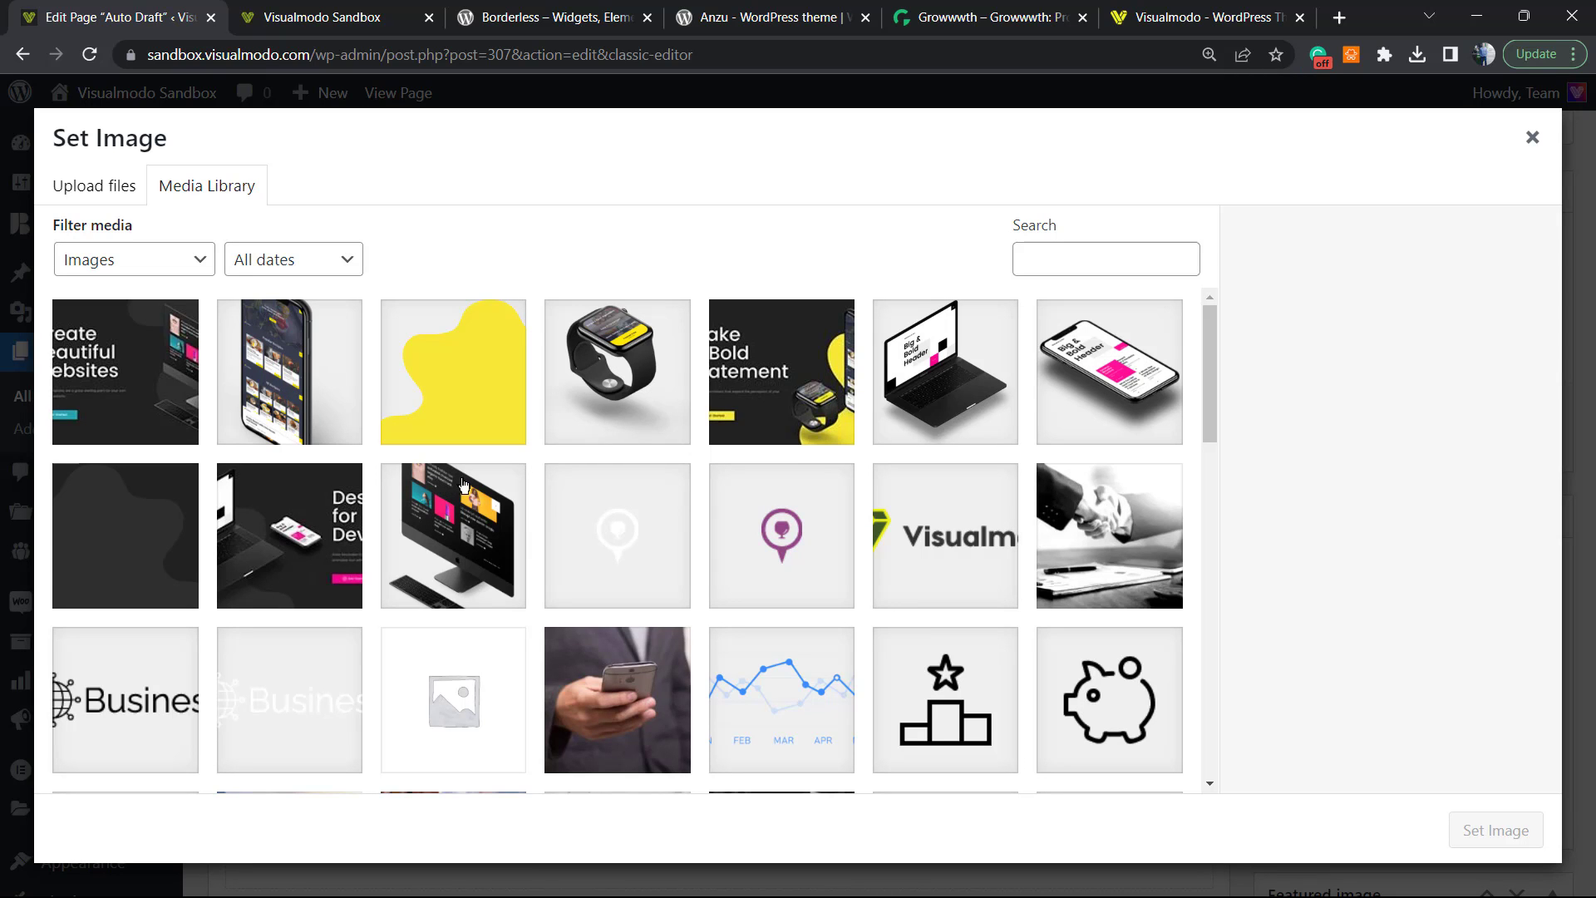
scroll("down", 3)
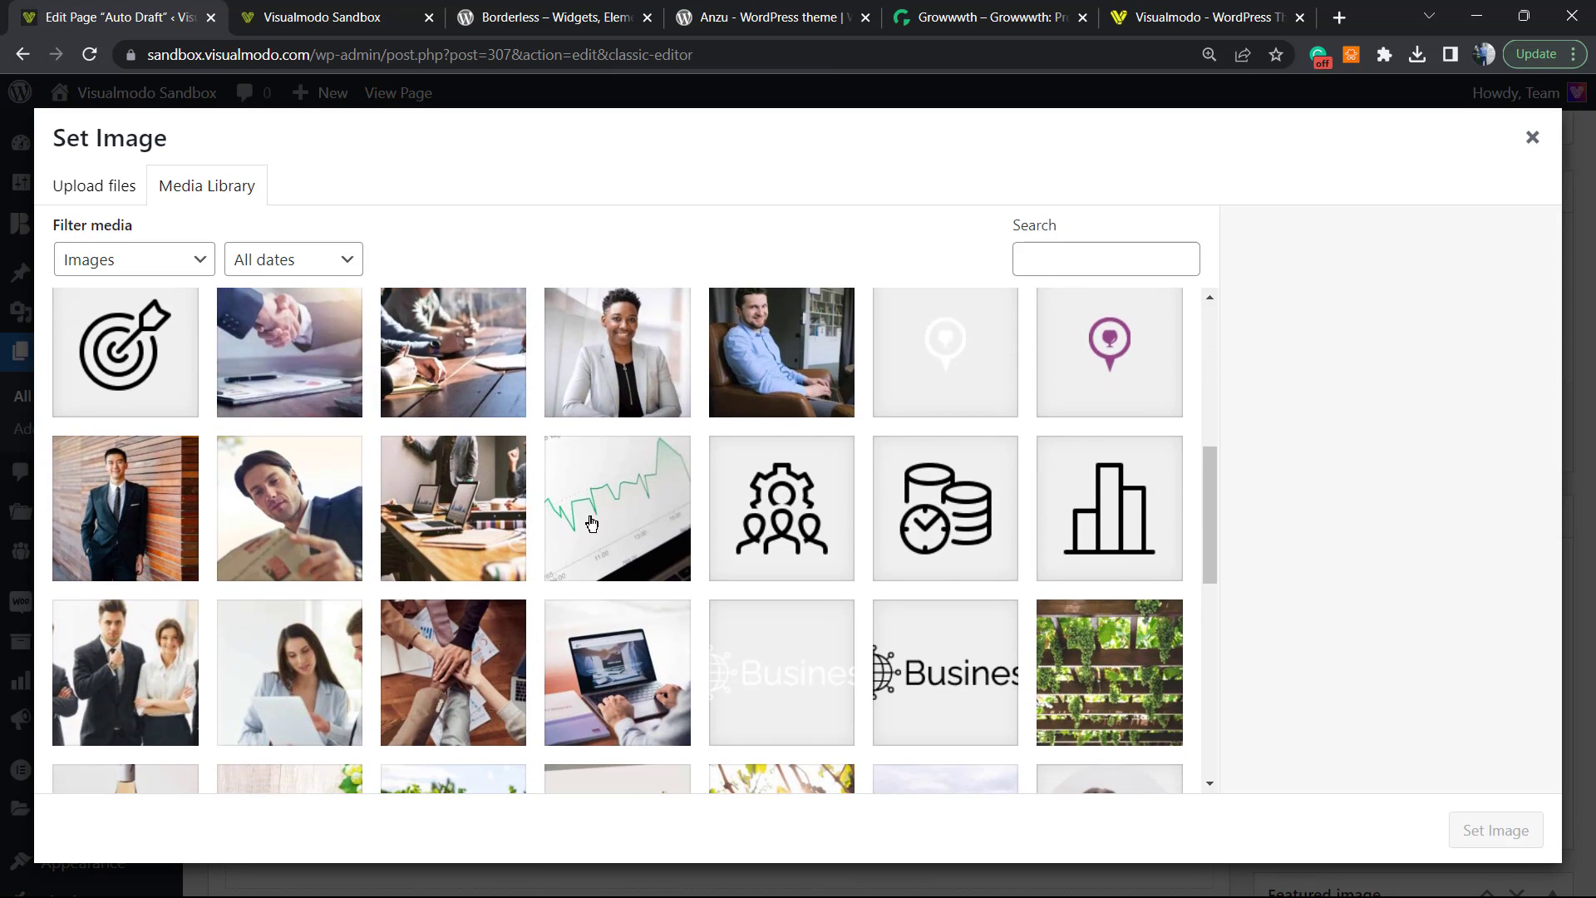
scroll("down", 3)
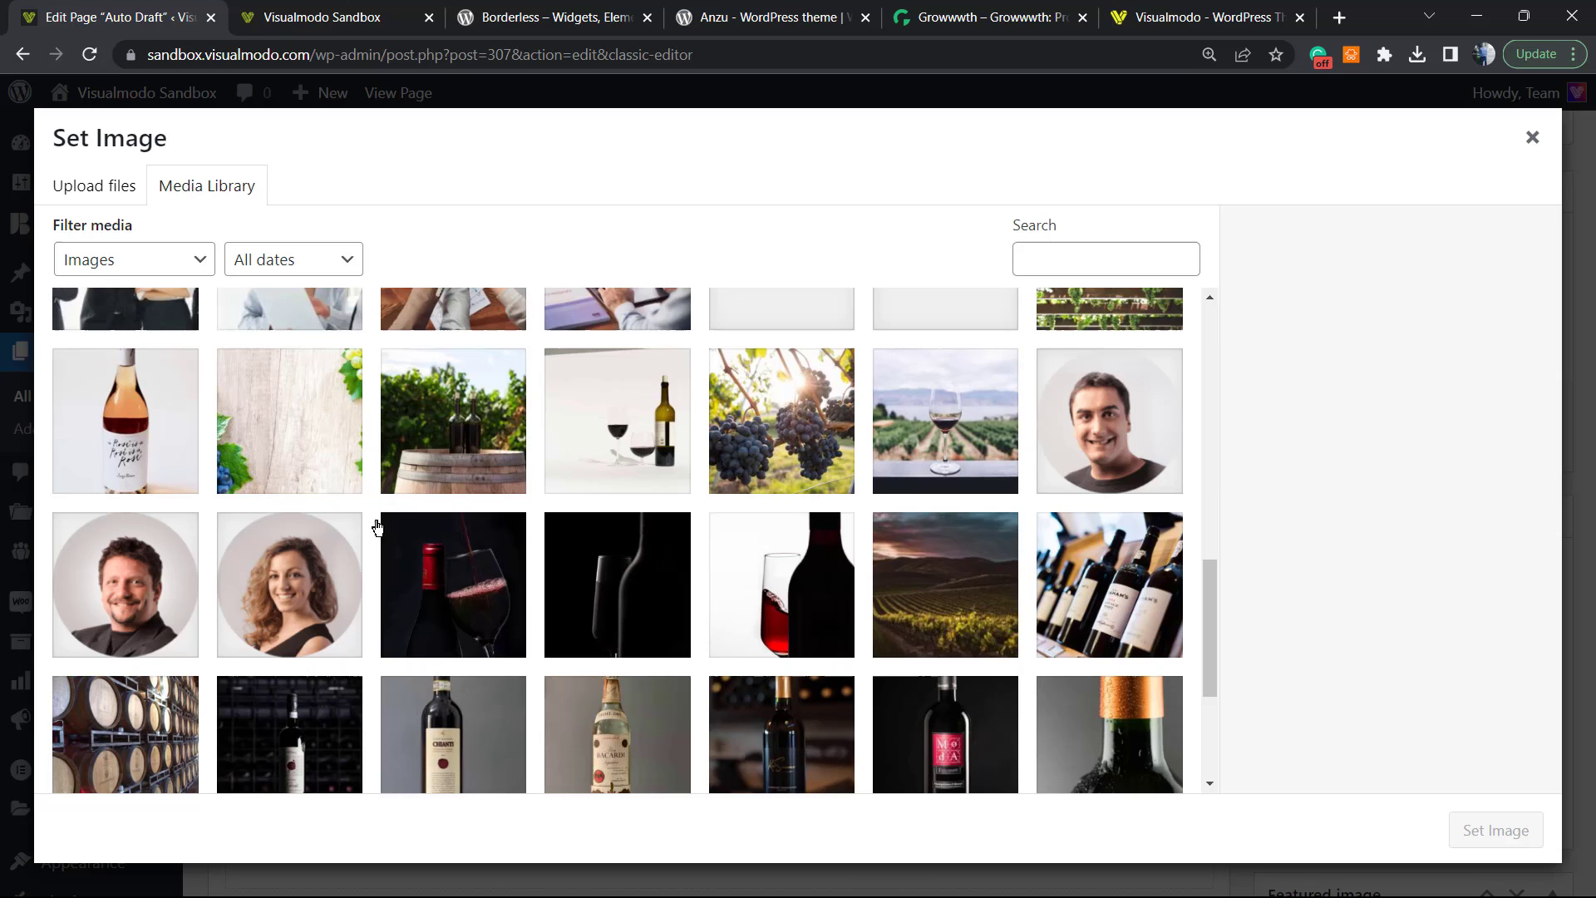
left_click(945, 584)
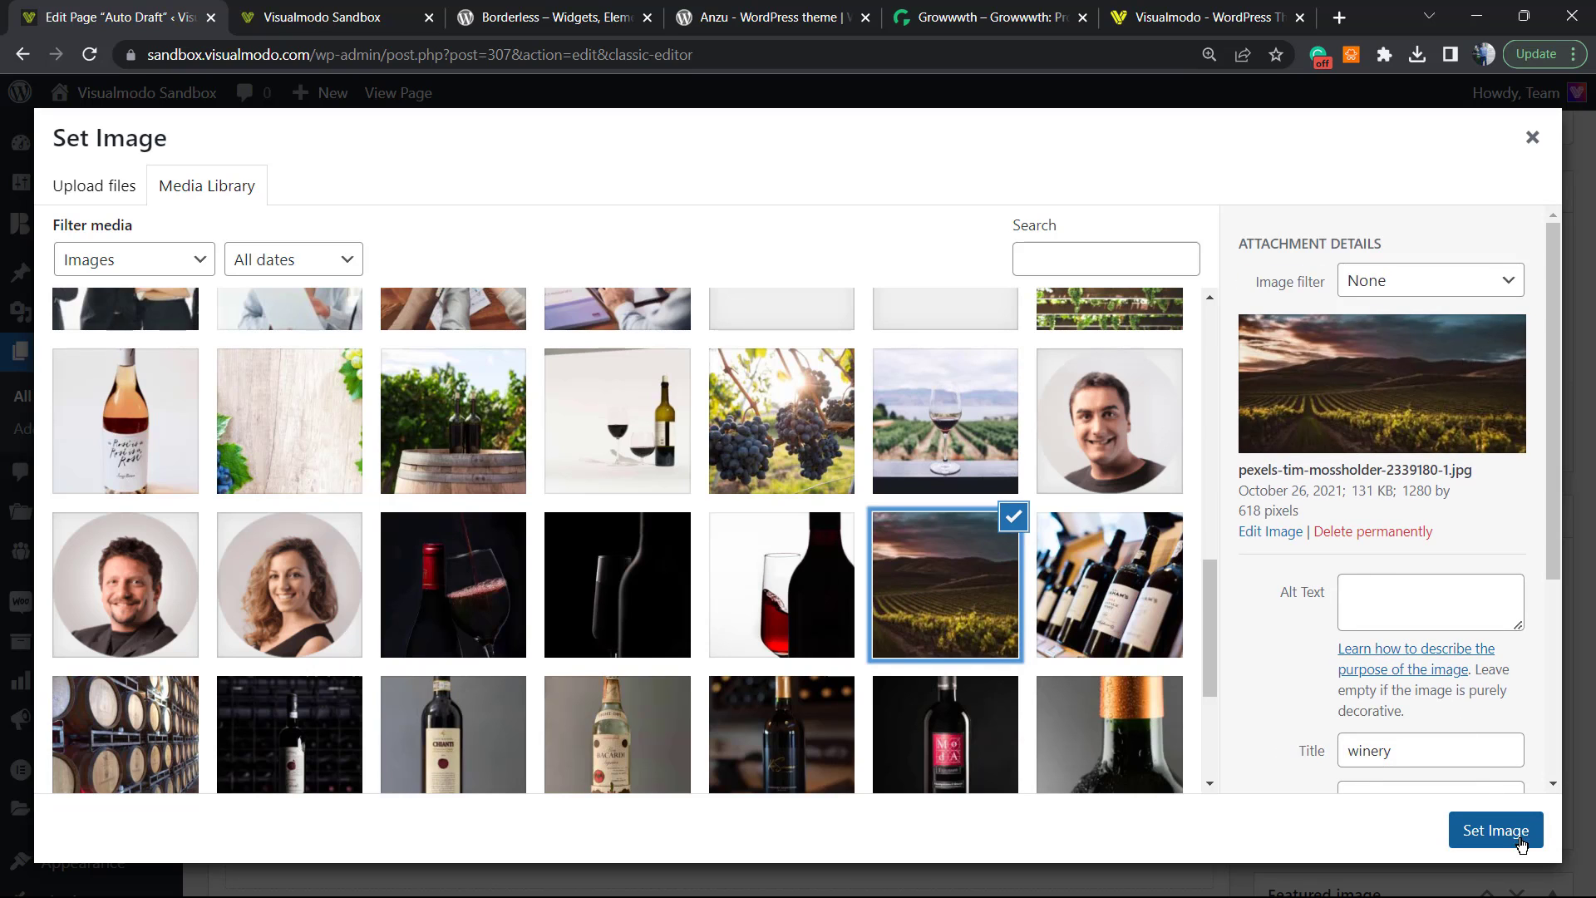
left_click(1494, 829)
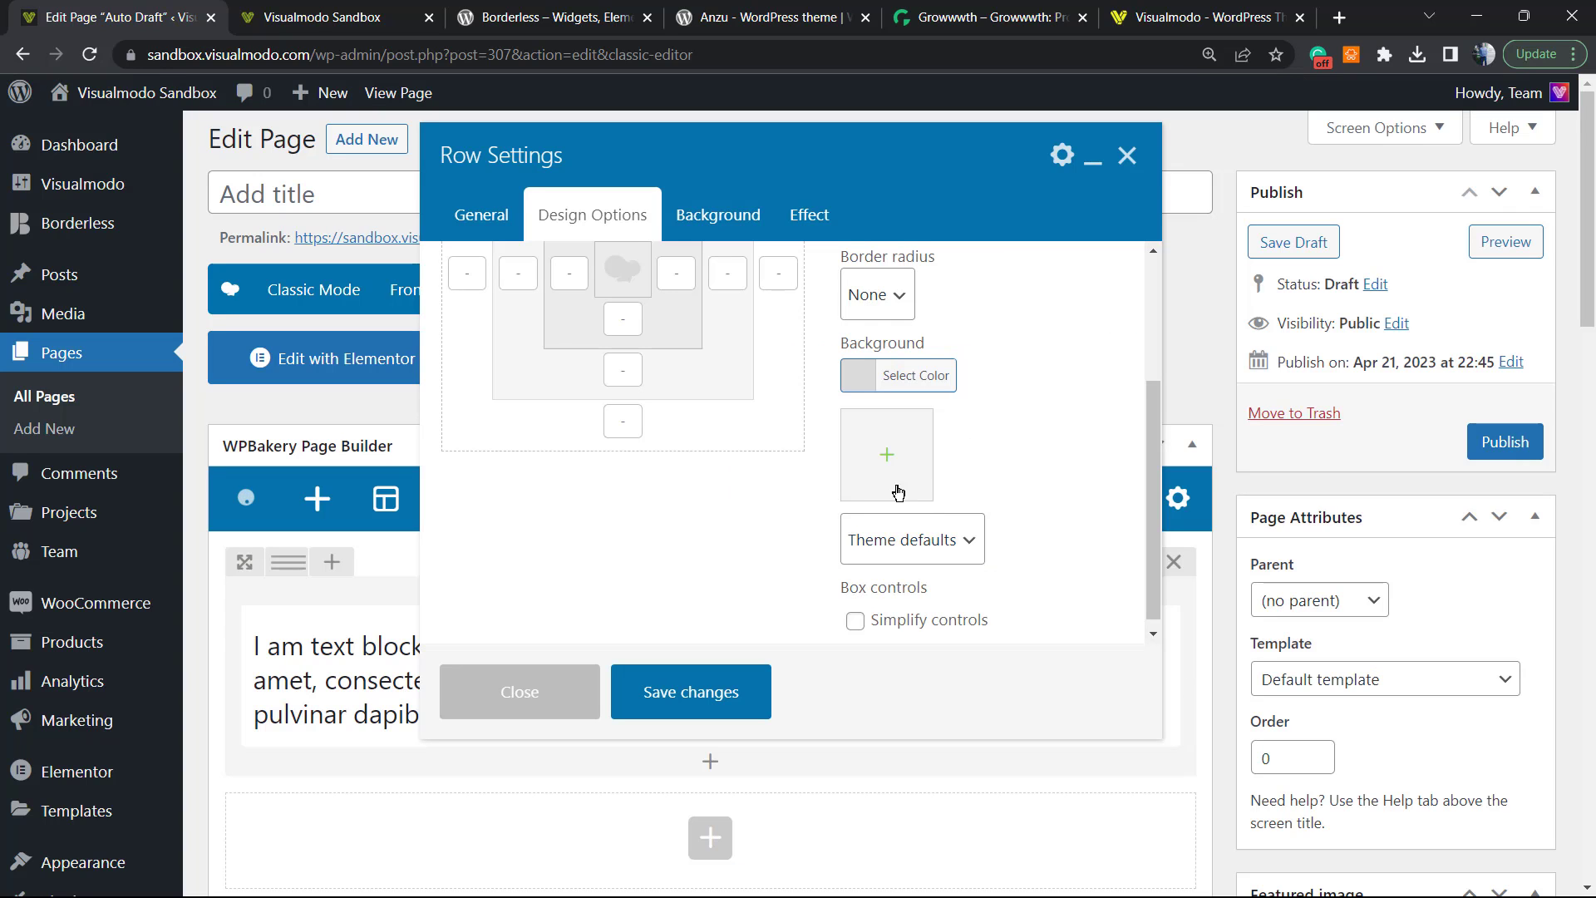
- Set the background image style to Cover so the photo fills the row
left_click(886, 454)
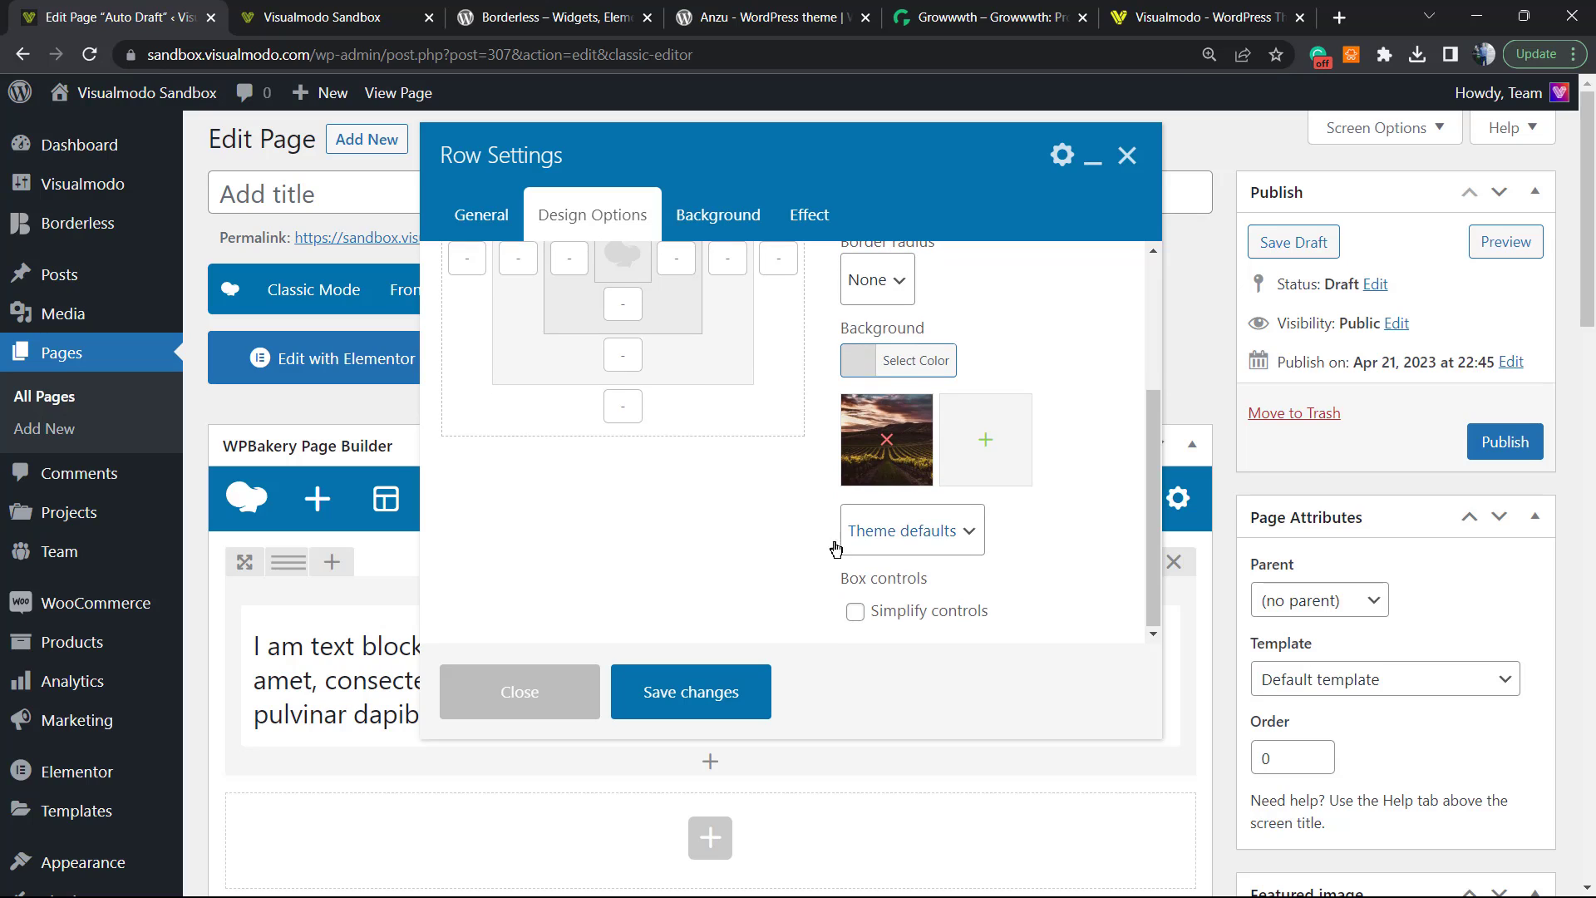
left_click(911, 528)
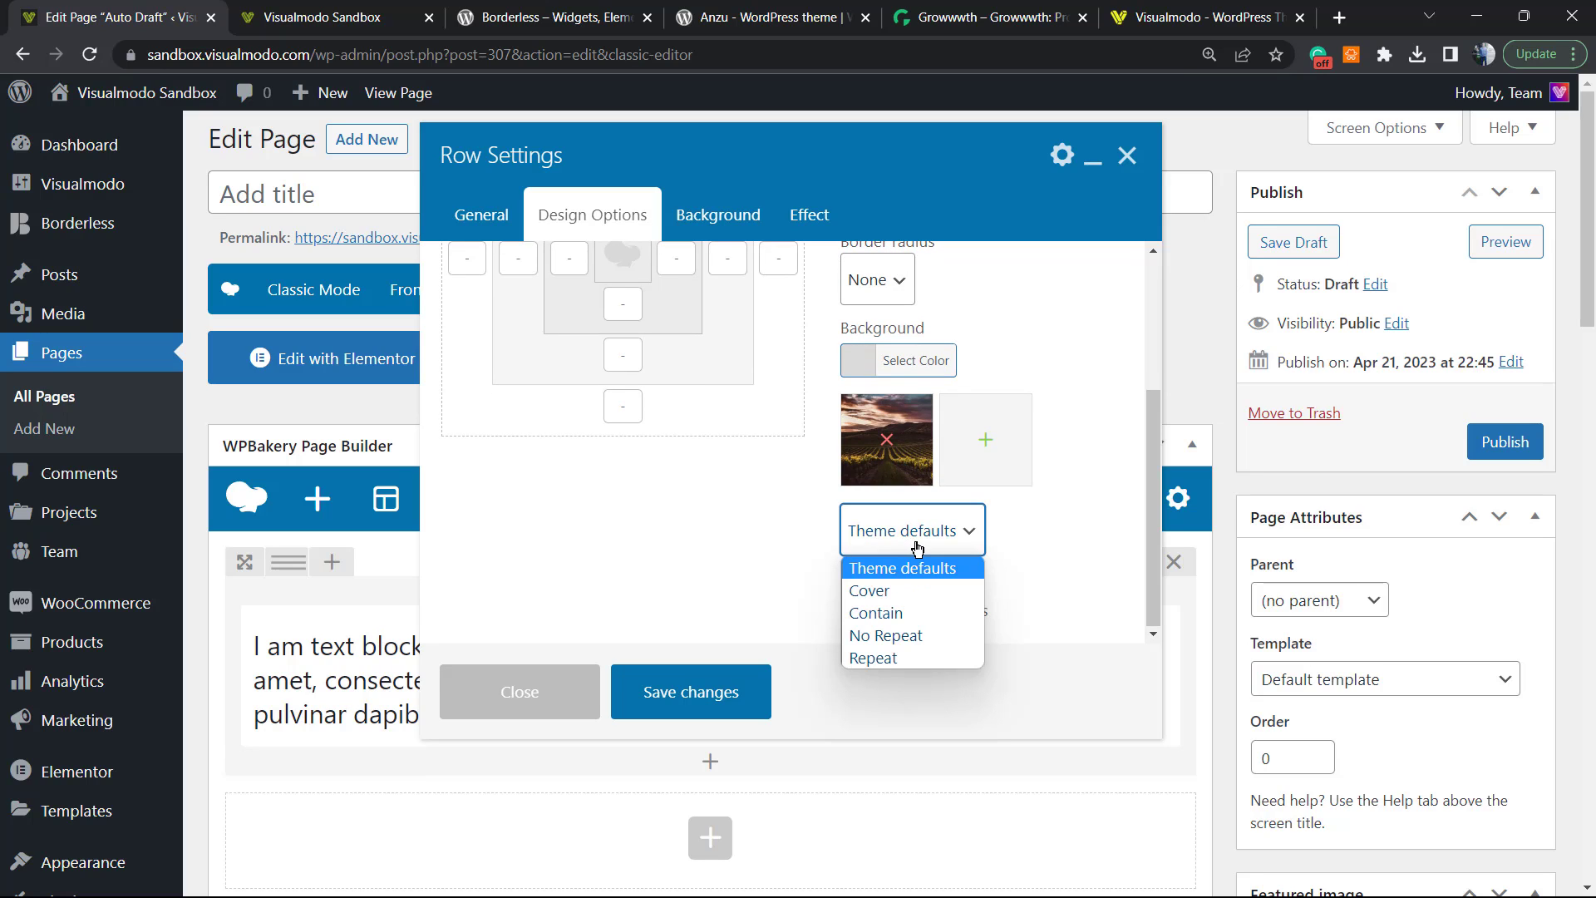
mouse_move(906, 591)
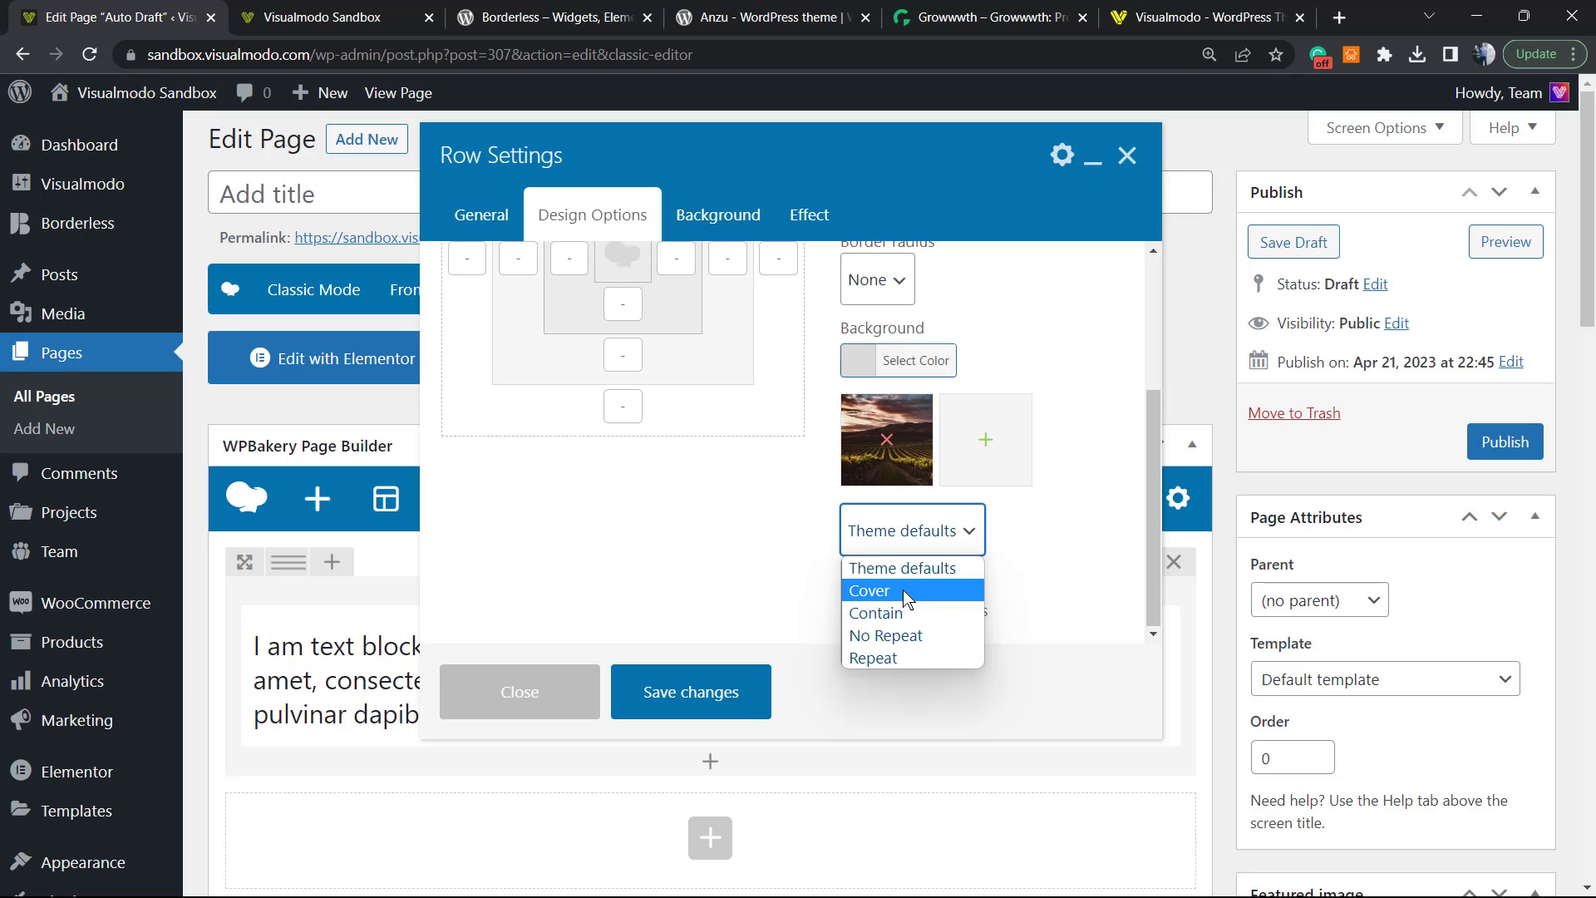
left_click(869, 590)
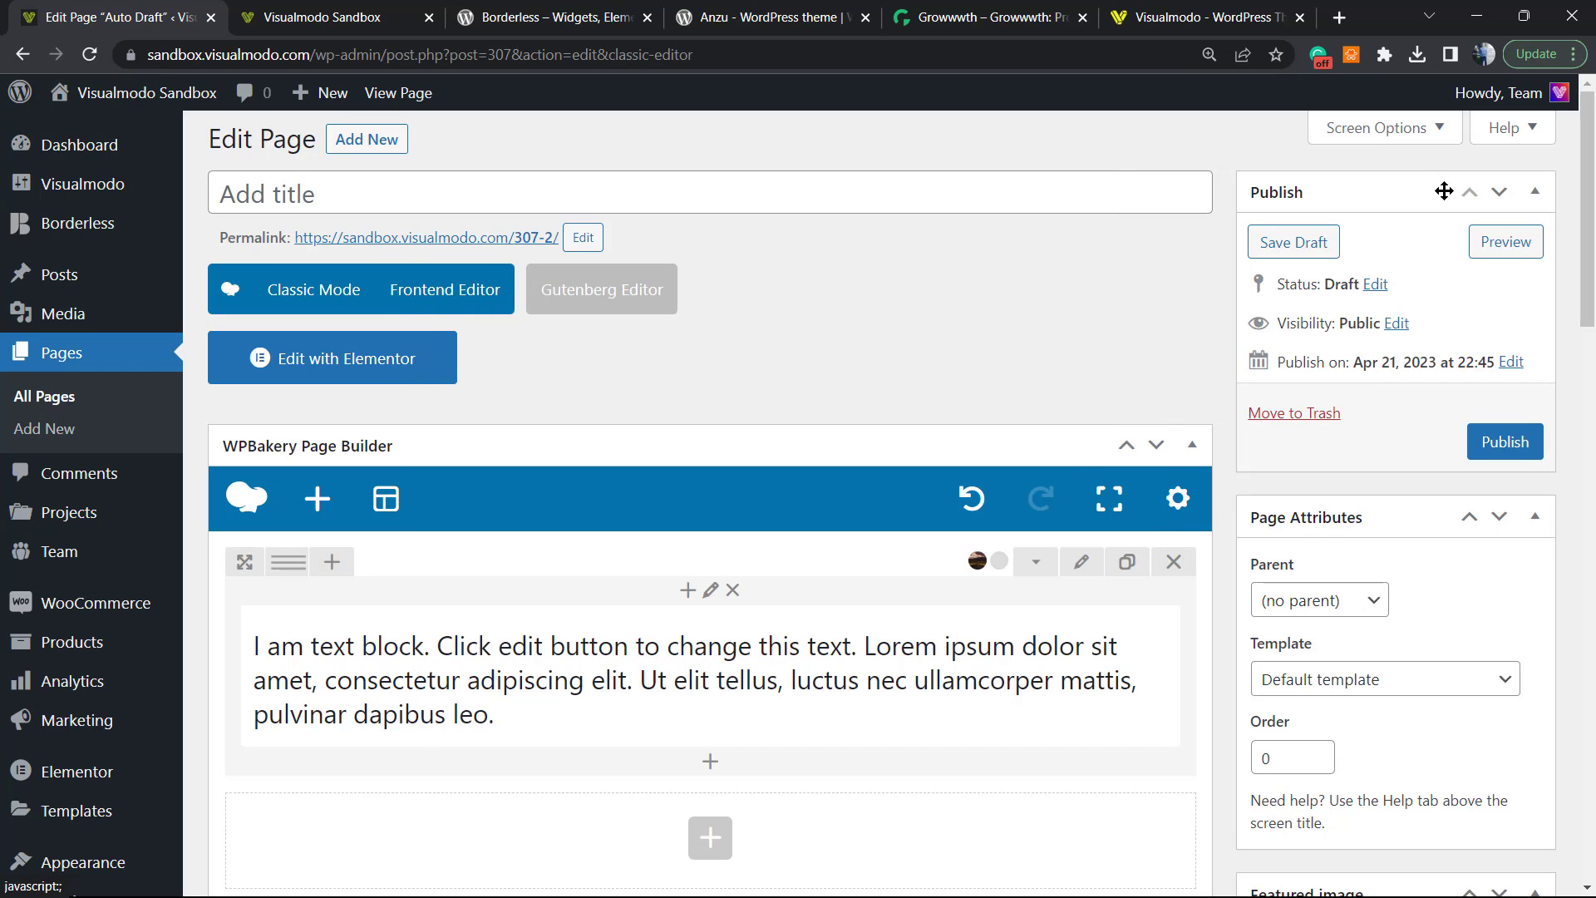
- Preview the heading over the vineyard photo, then return to the page editor
left_click(1503, 241)
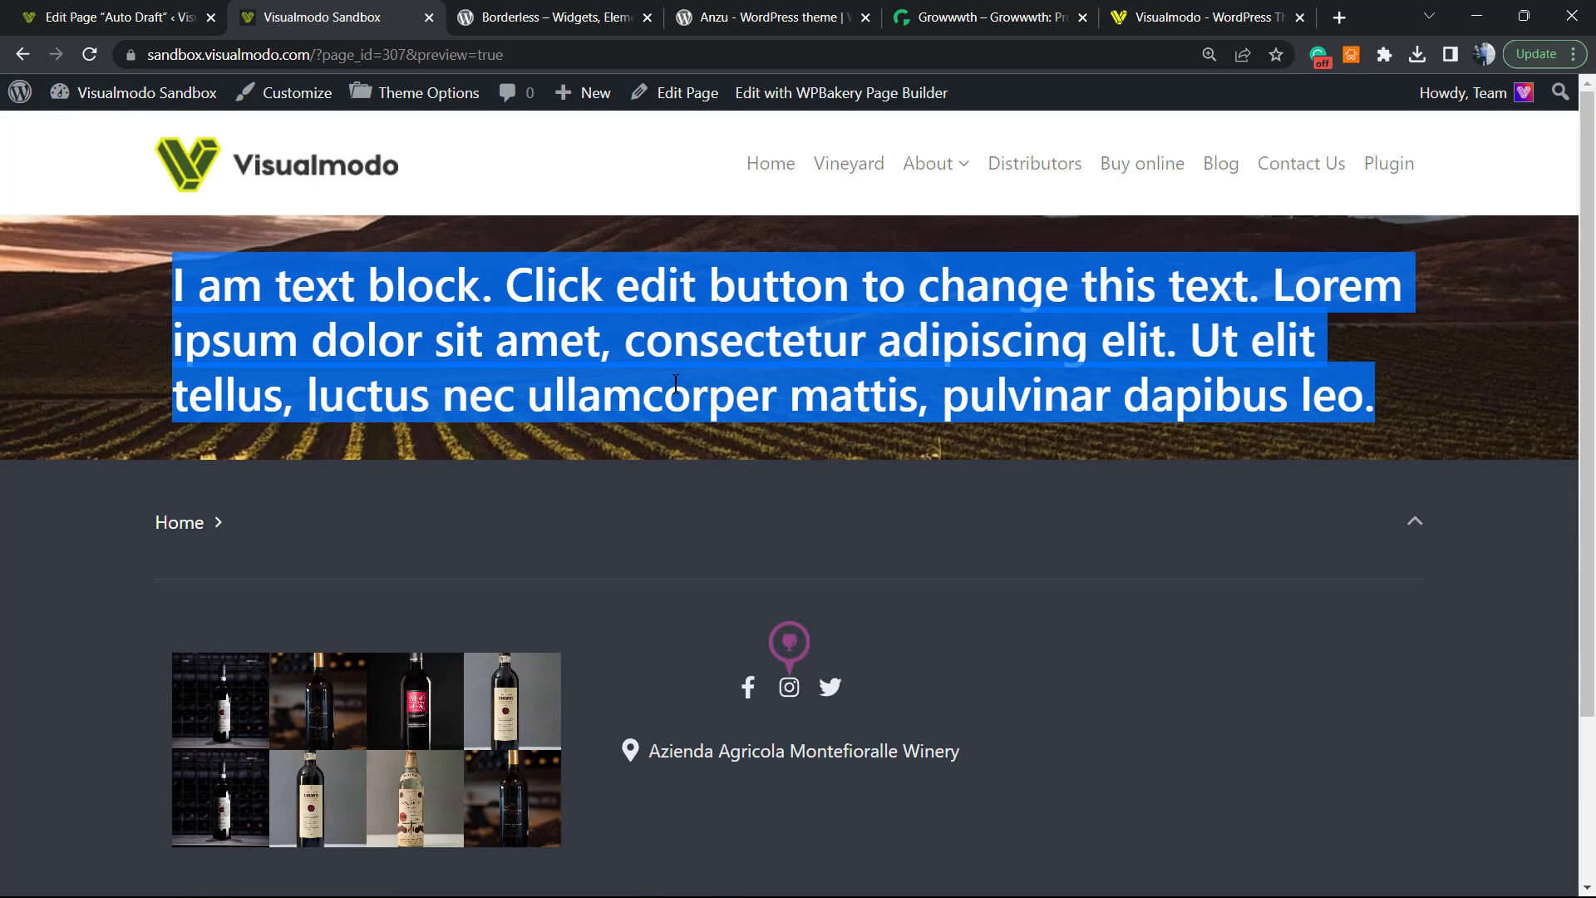
left_click(670, 484)
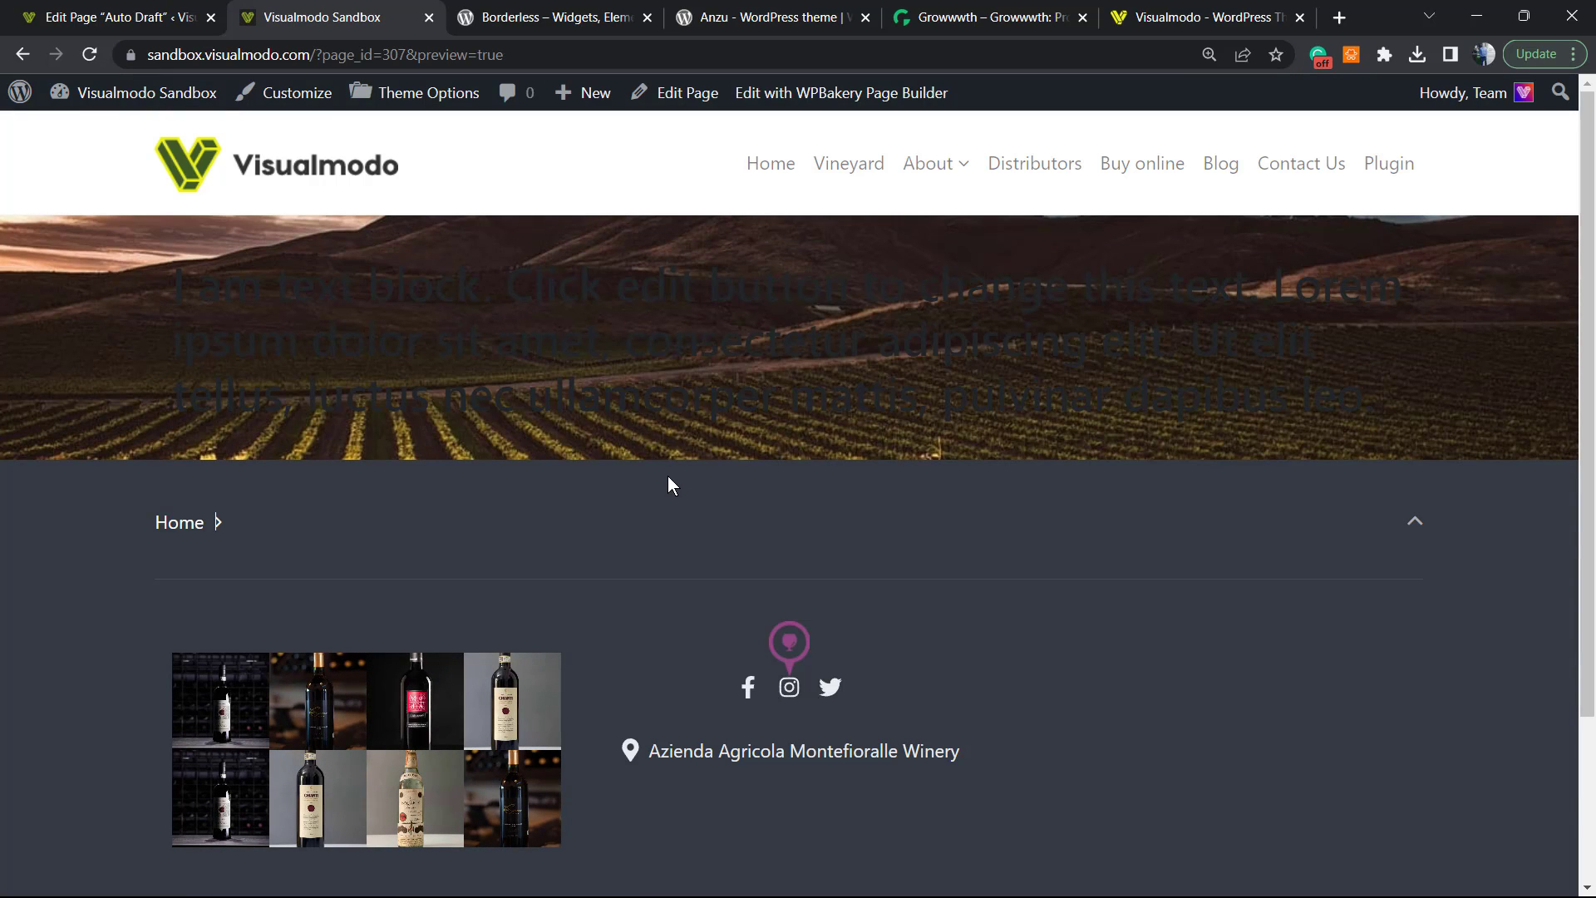
left_click(689, 93)
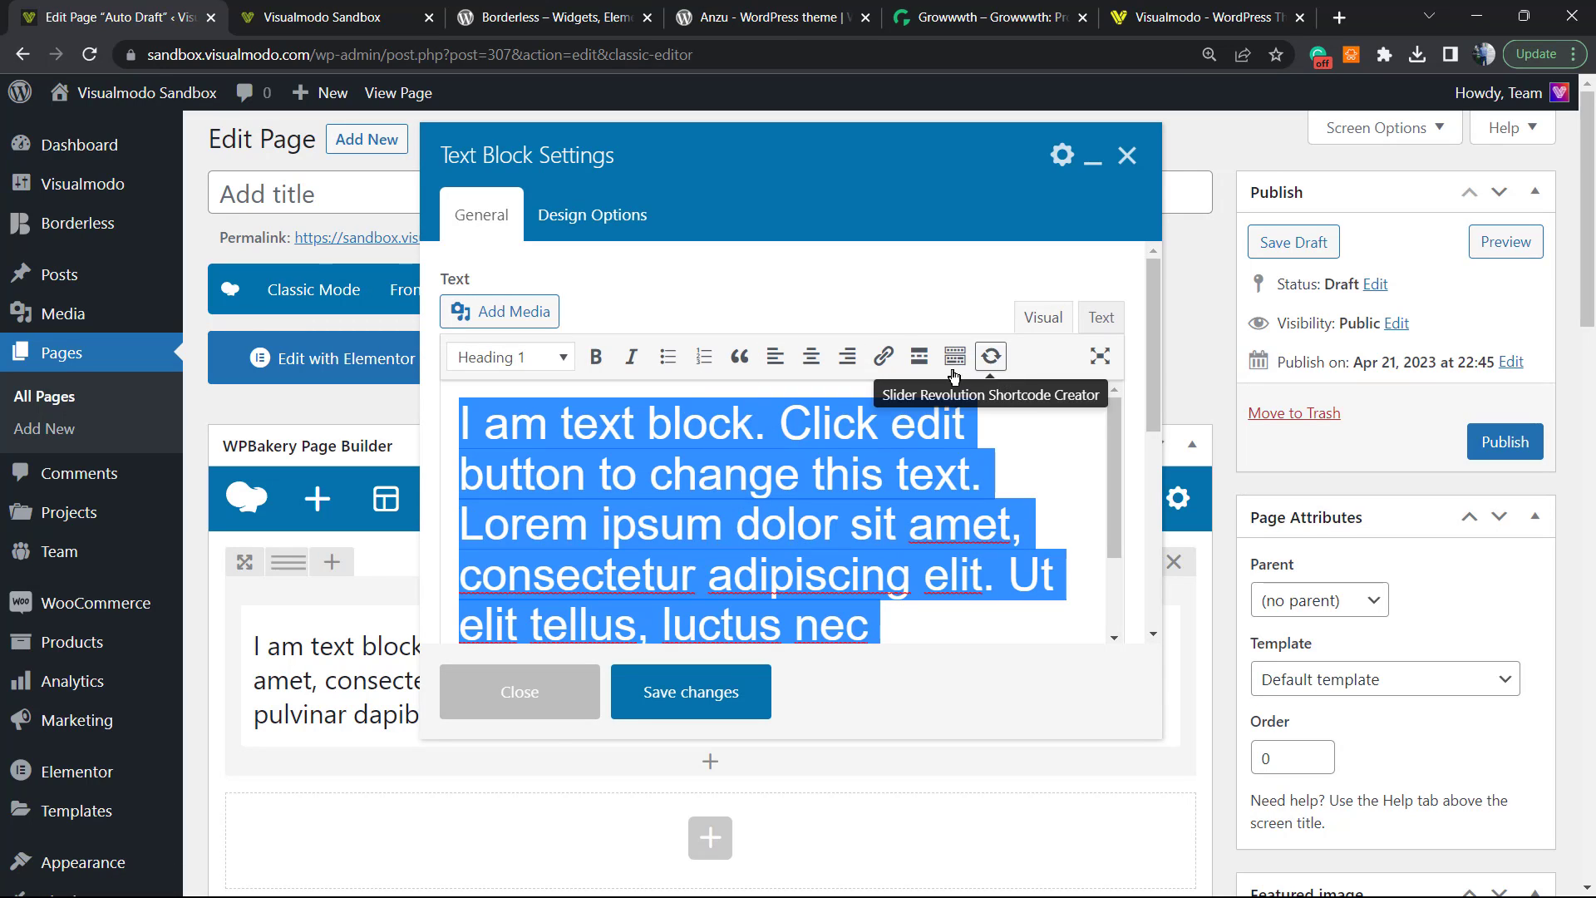
mouse_move(636, 389)
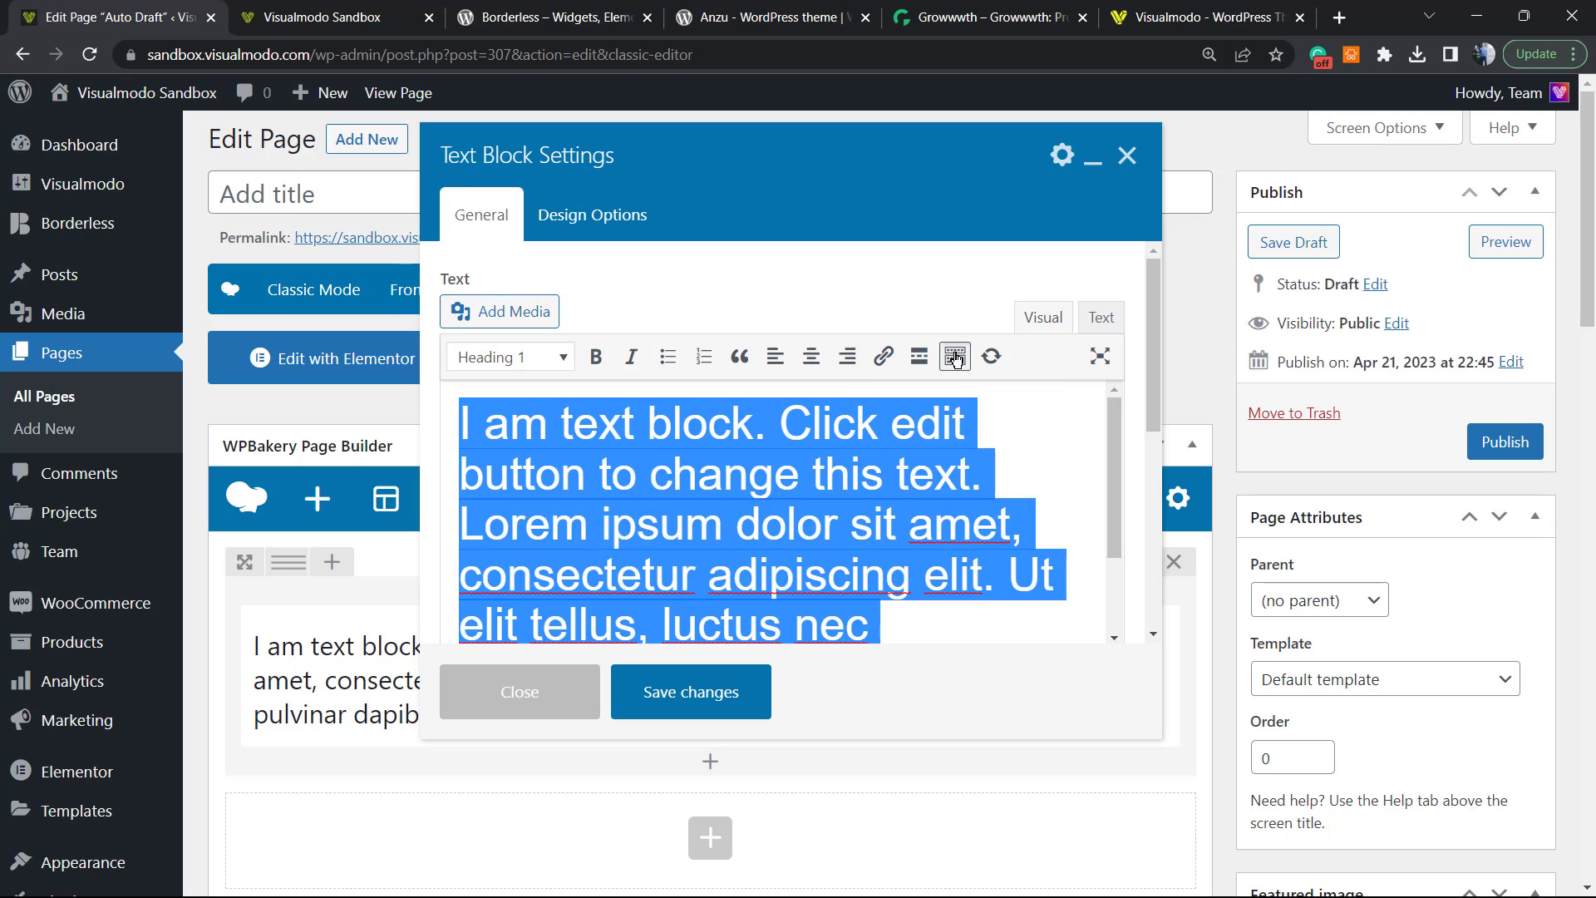
- Set the text block's words to white via the Toolbar Toggle text colour and save the block
left_click(954, 356)
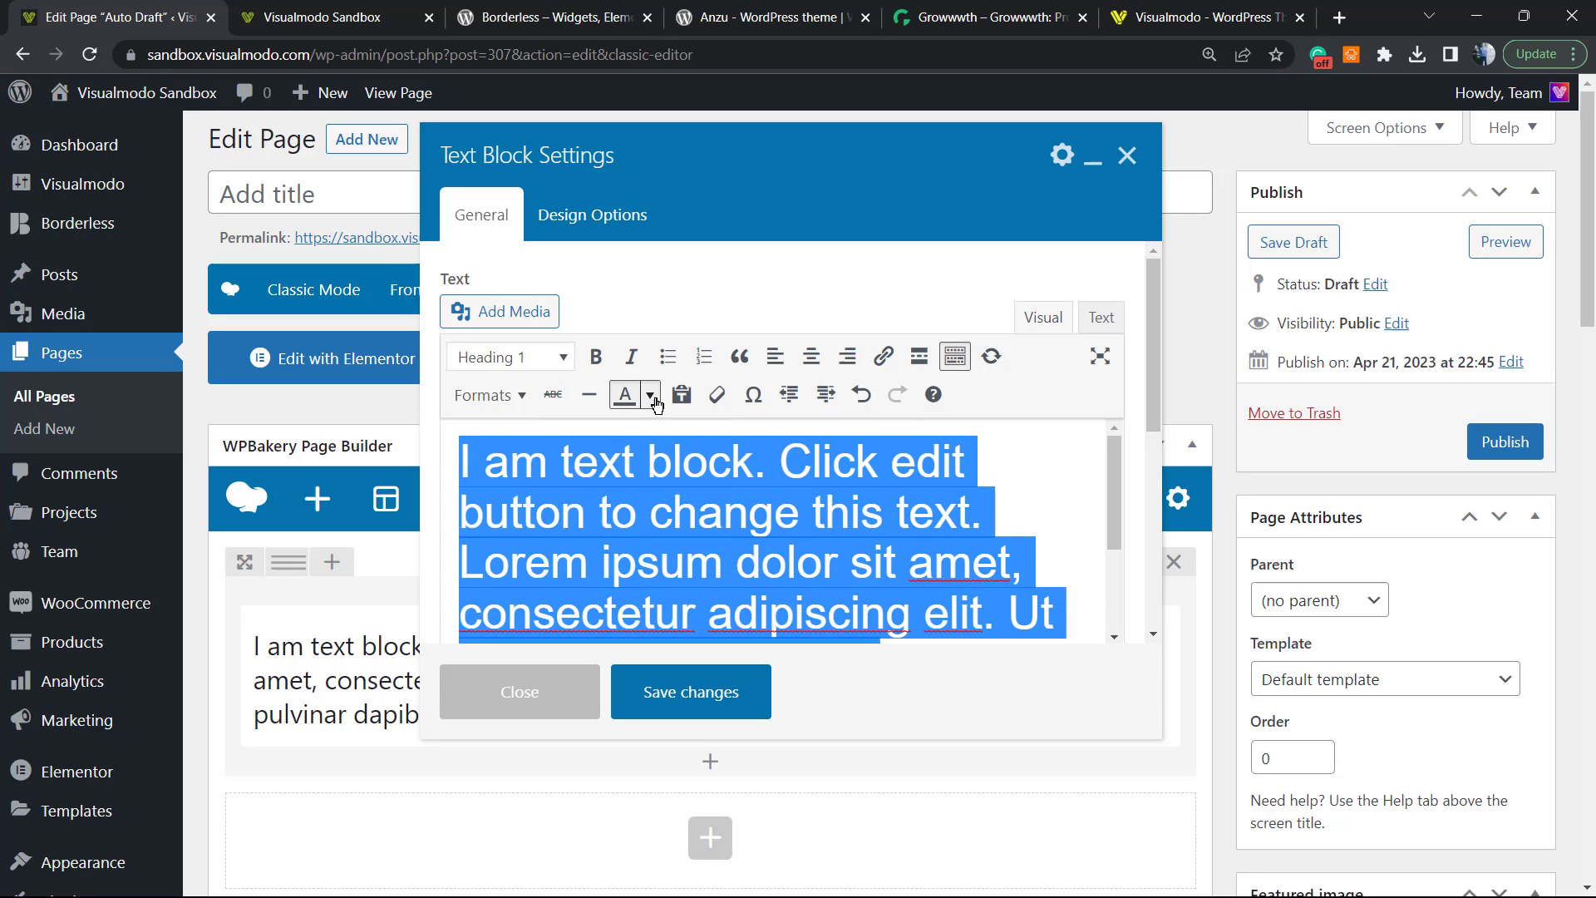
mouse_move(955, 356)
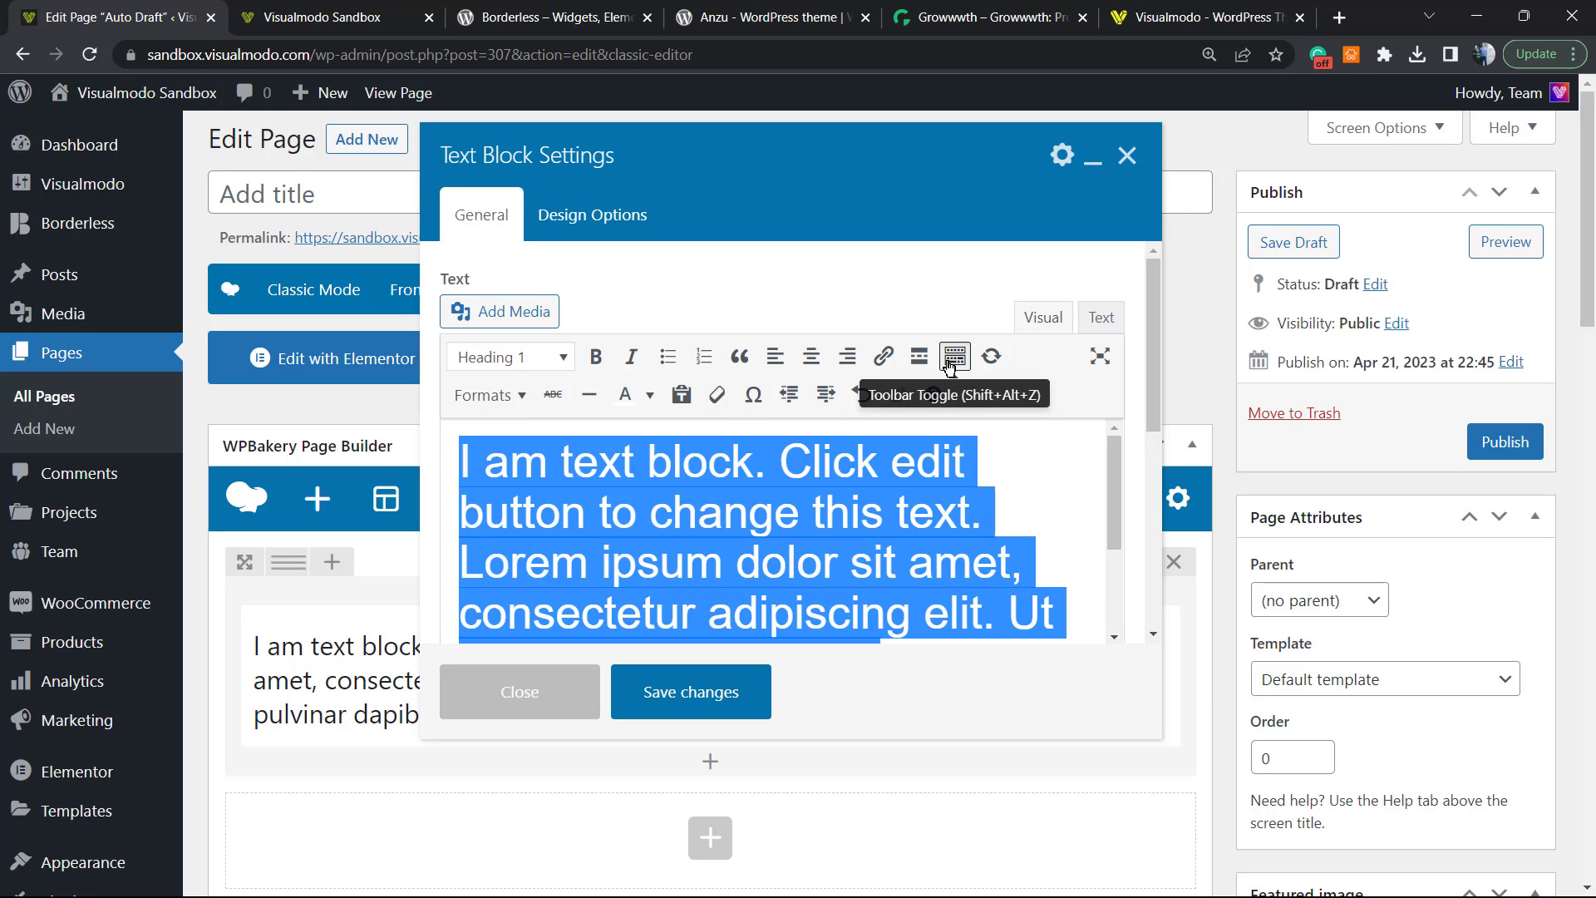
left_click(518, 692)
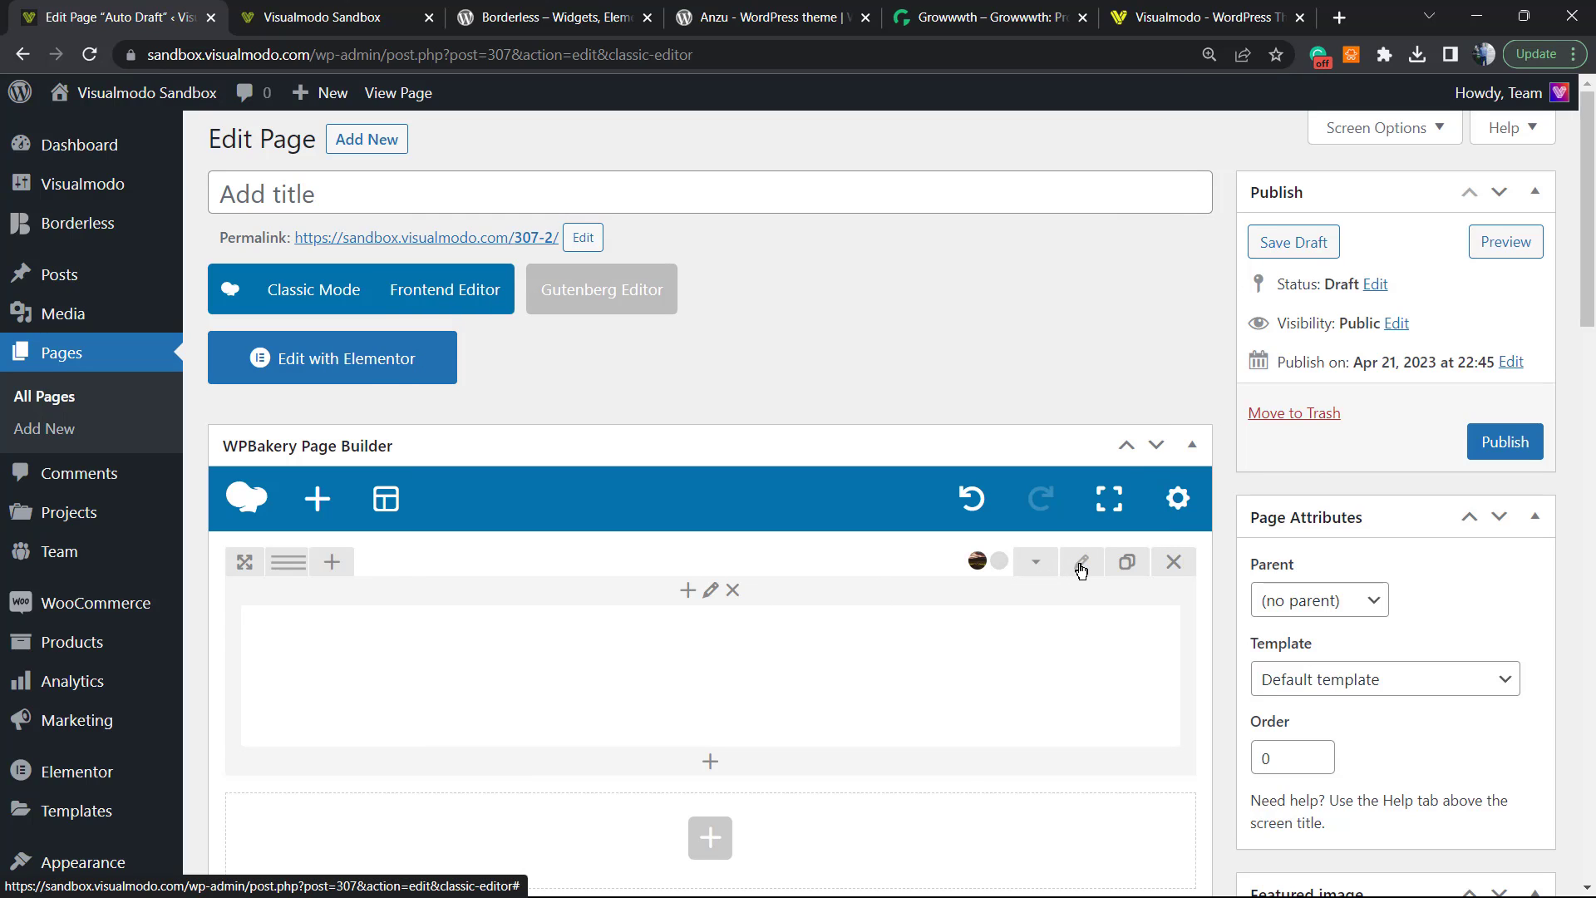
- Enable Full height row in Row Settings, save, and refresh the page preview
left_click(1082, 562)
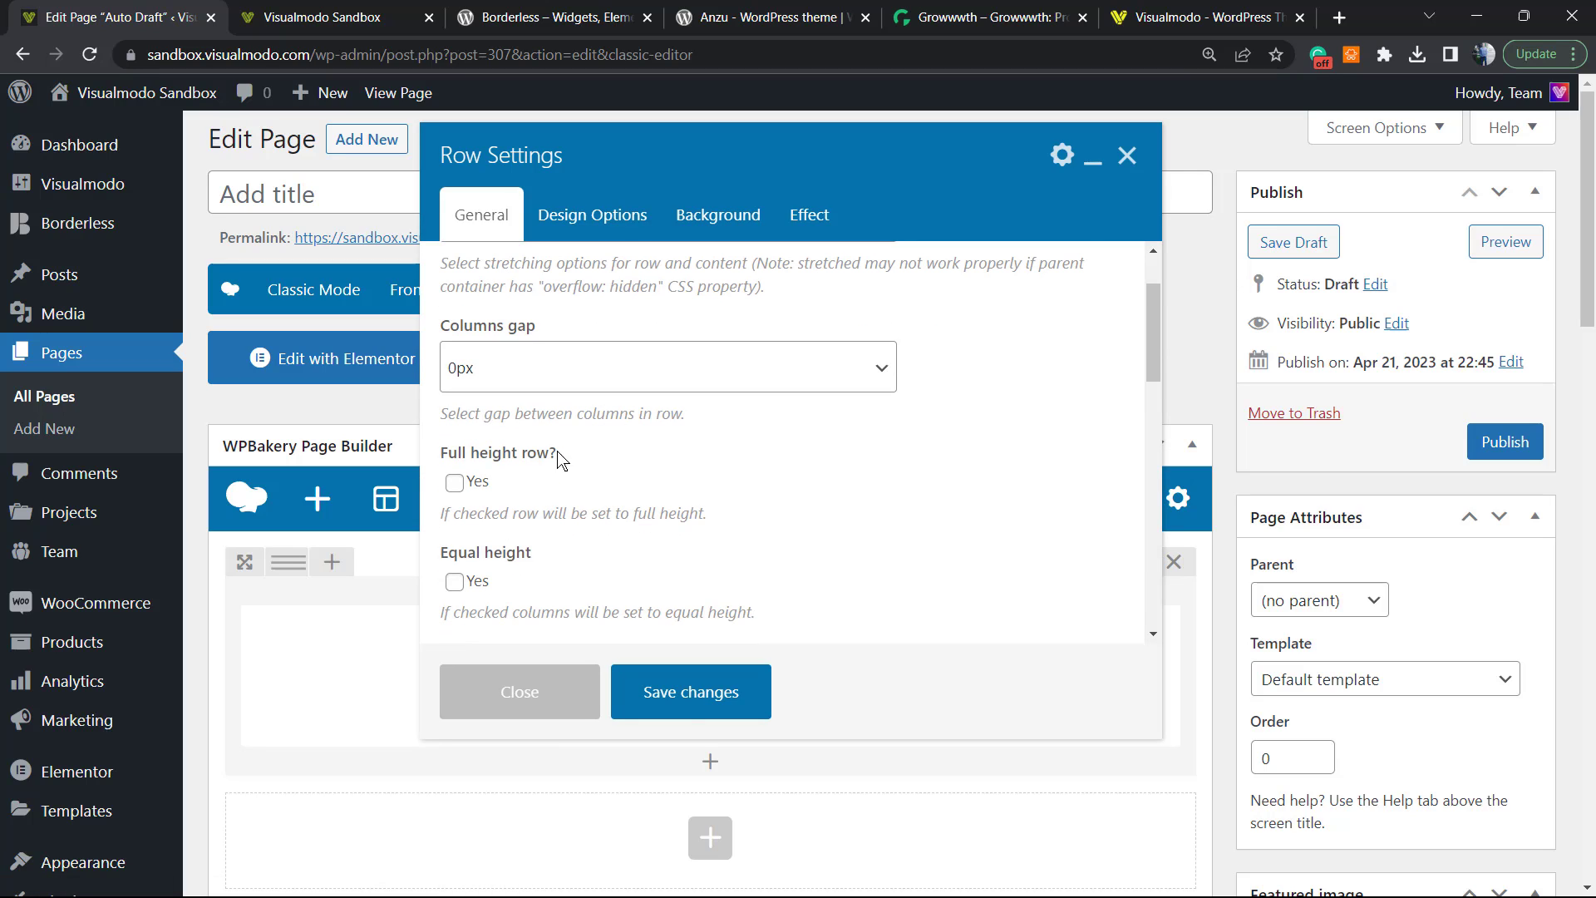
left_click(454, 483)
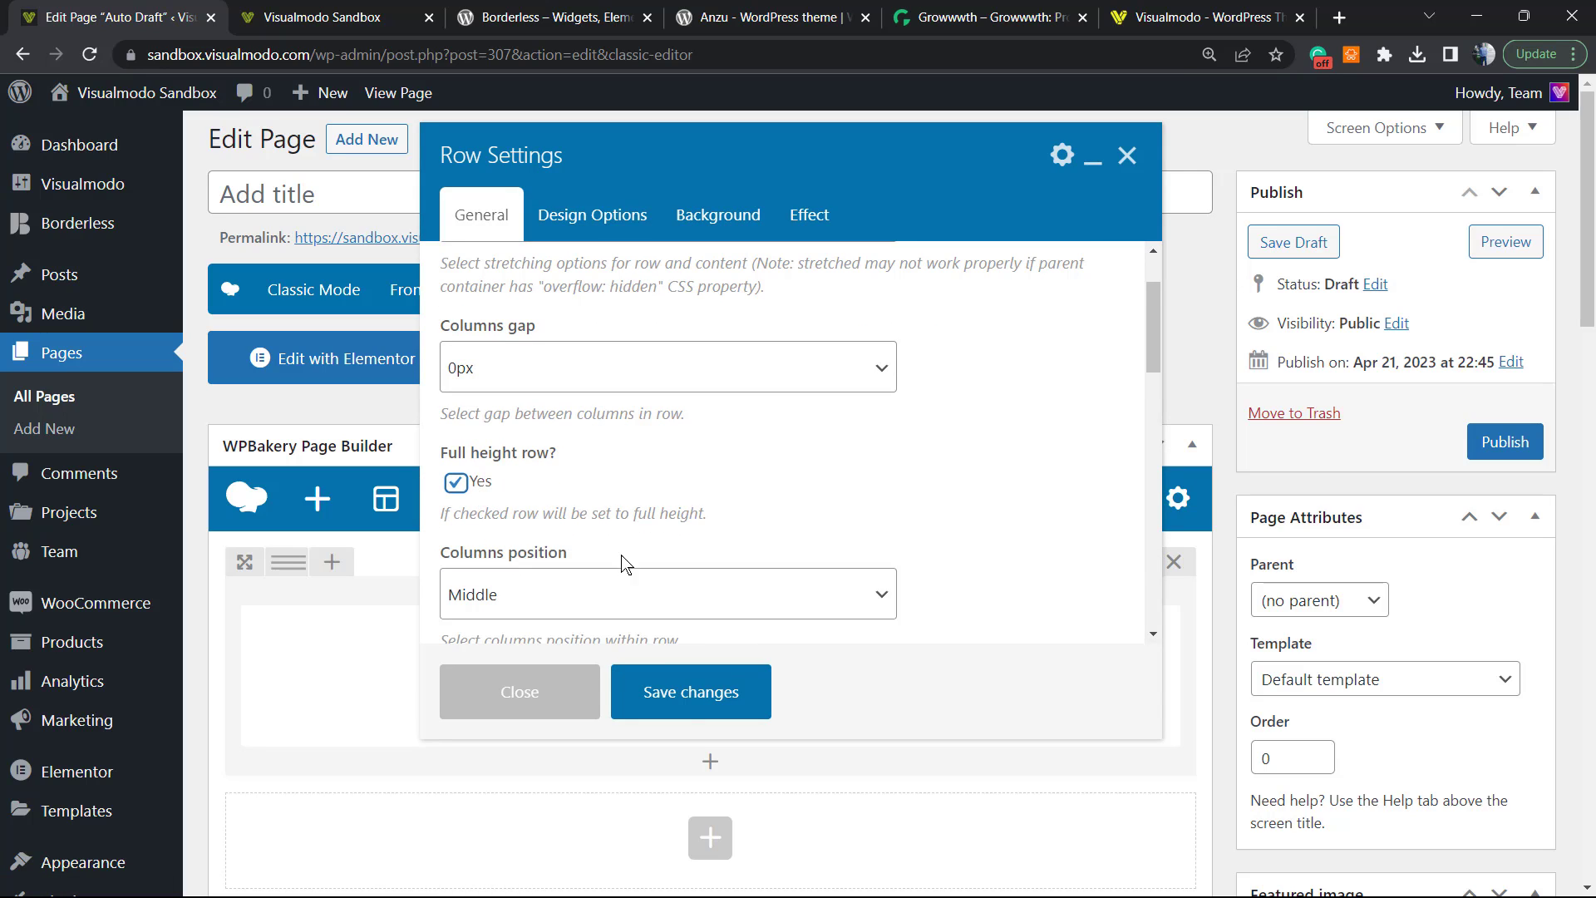
left_click(518, 691)
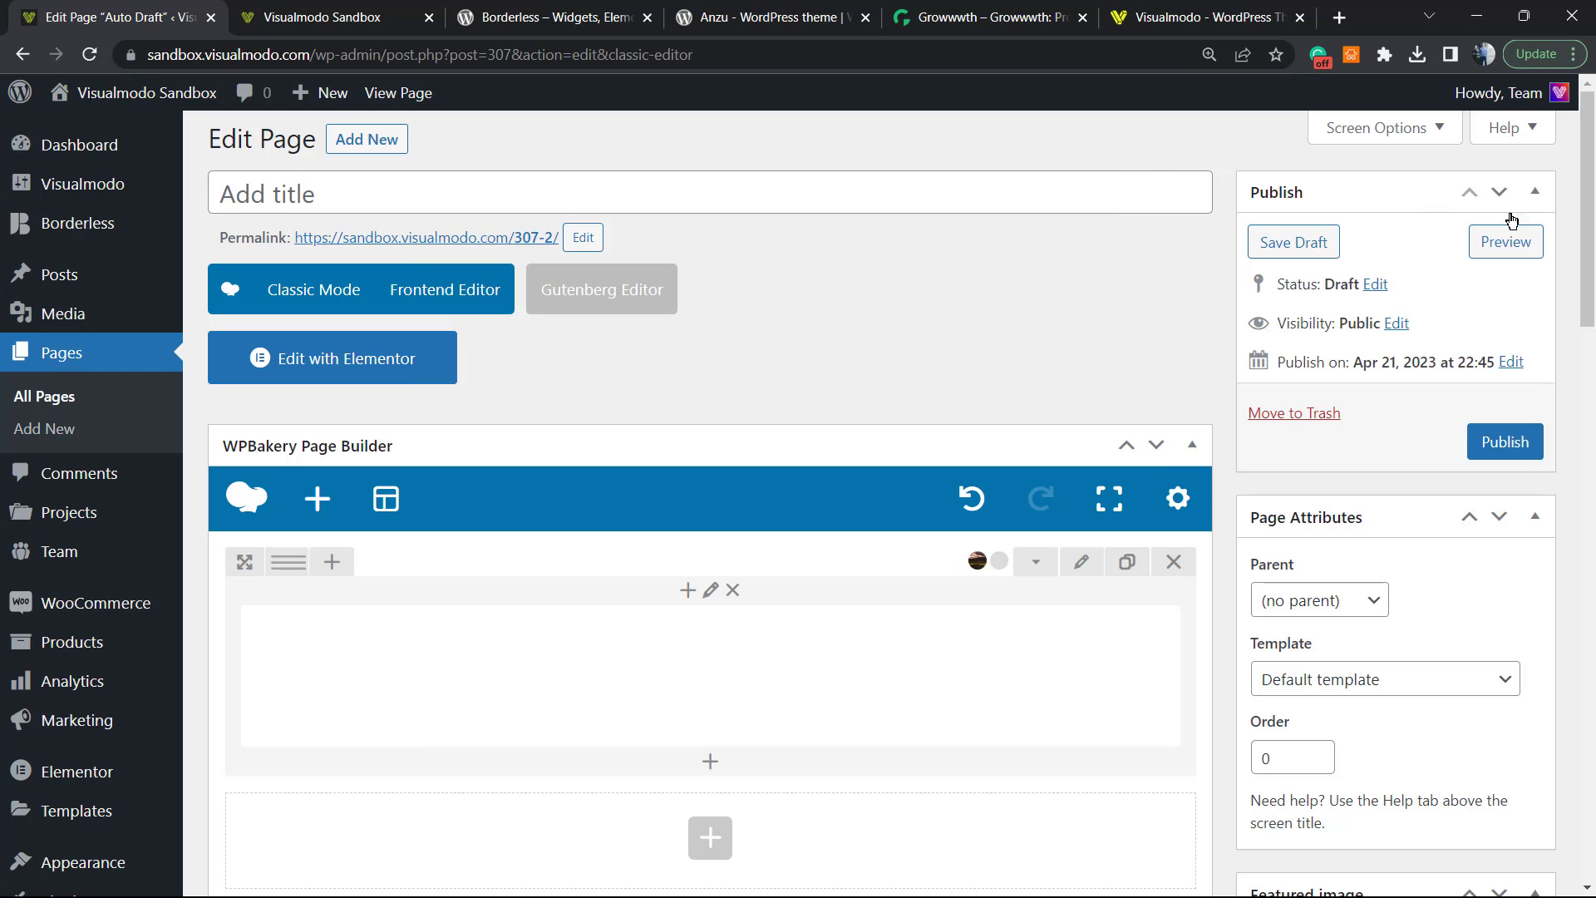
left_click(1505, 241)
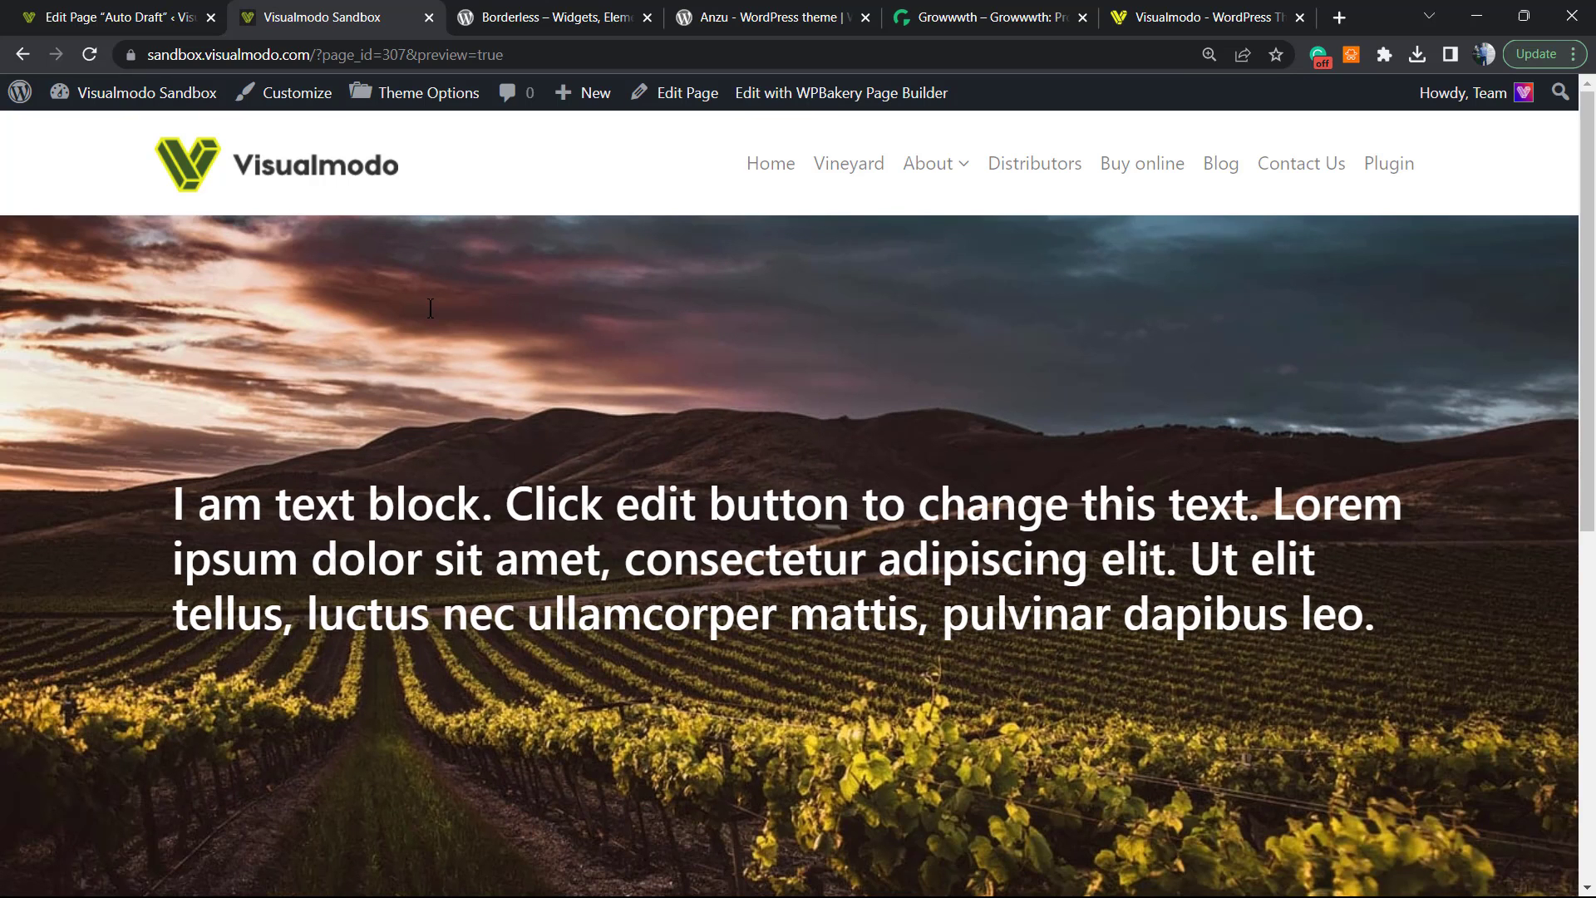
scroll("down", 3)
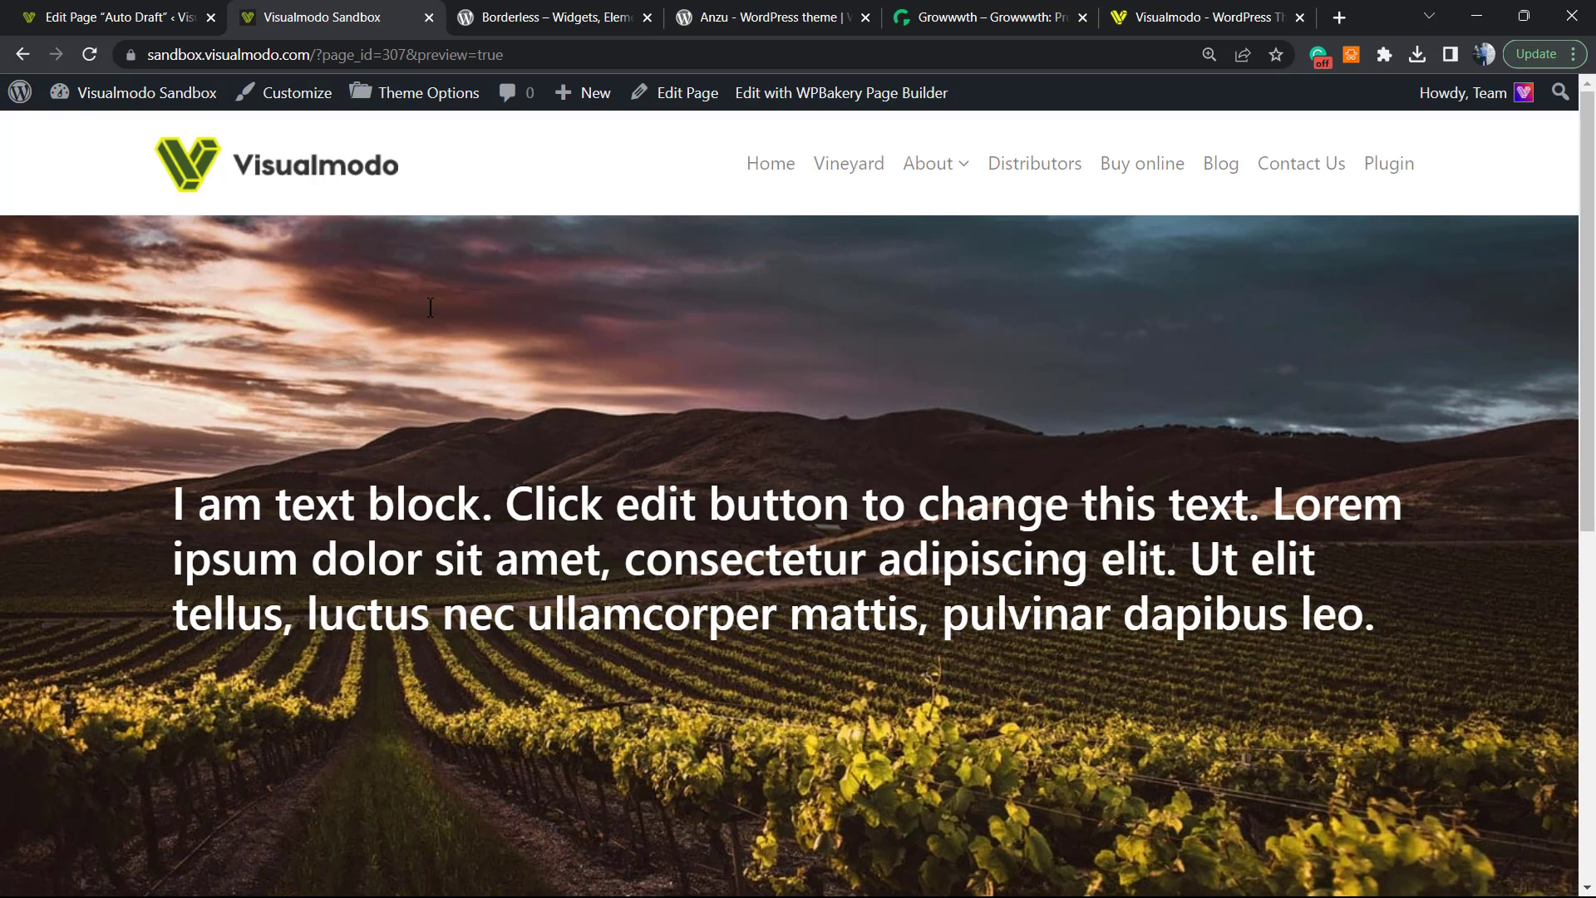
mouse_move(434, 286)
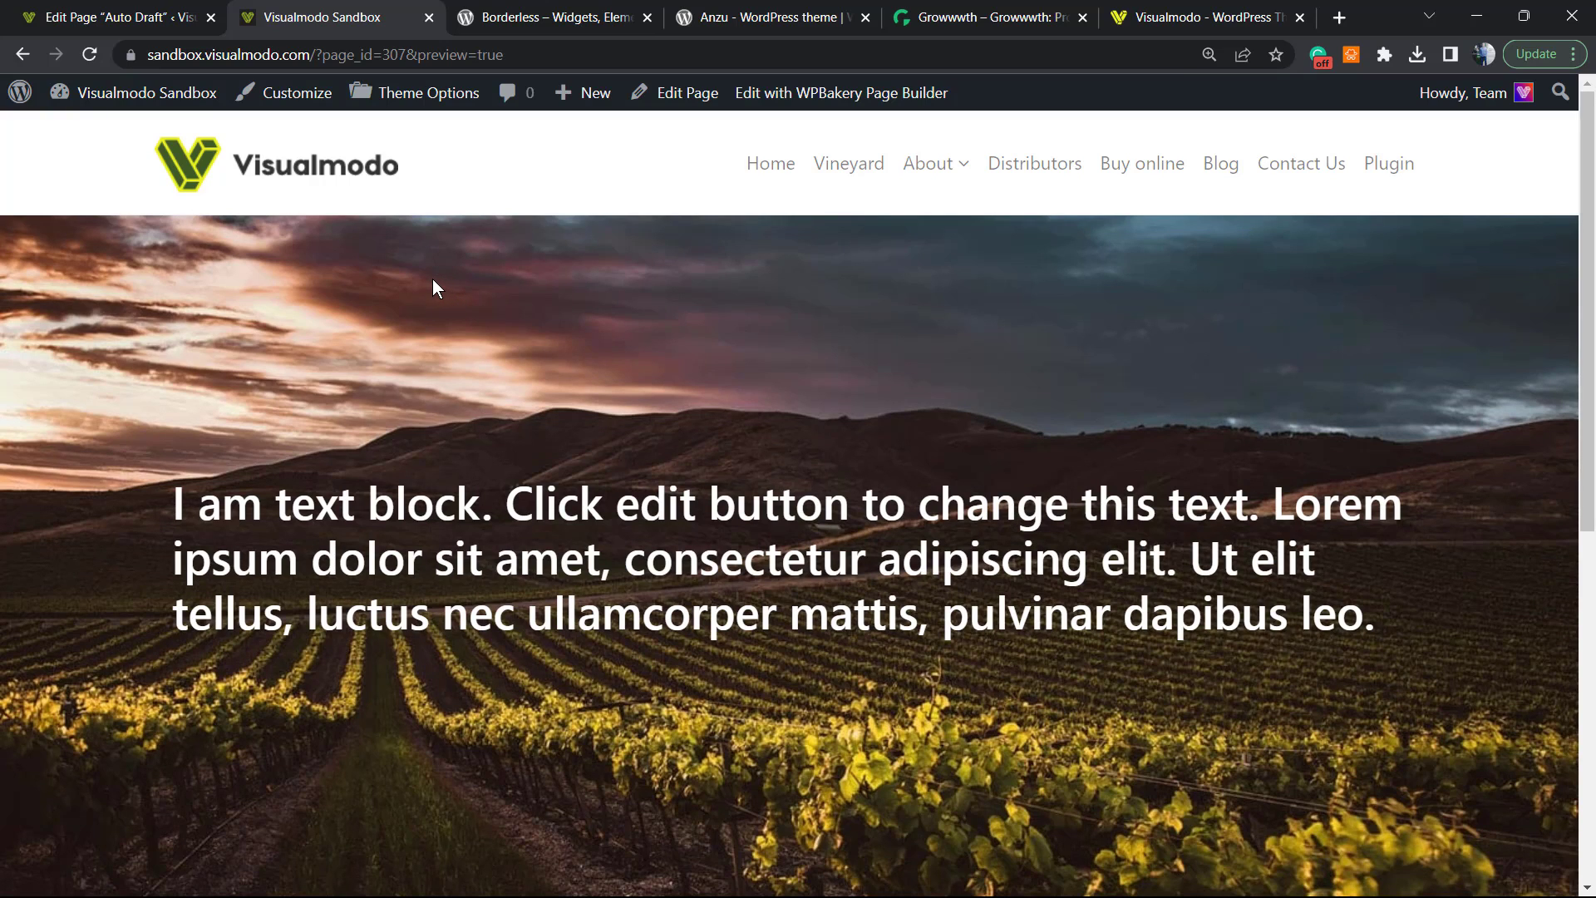
mouse_move(667, 311)
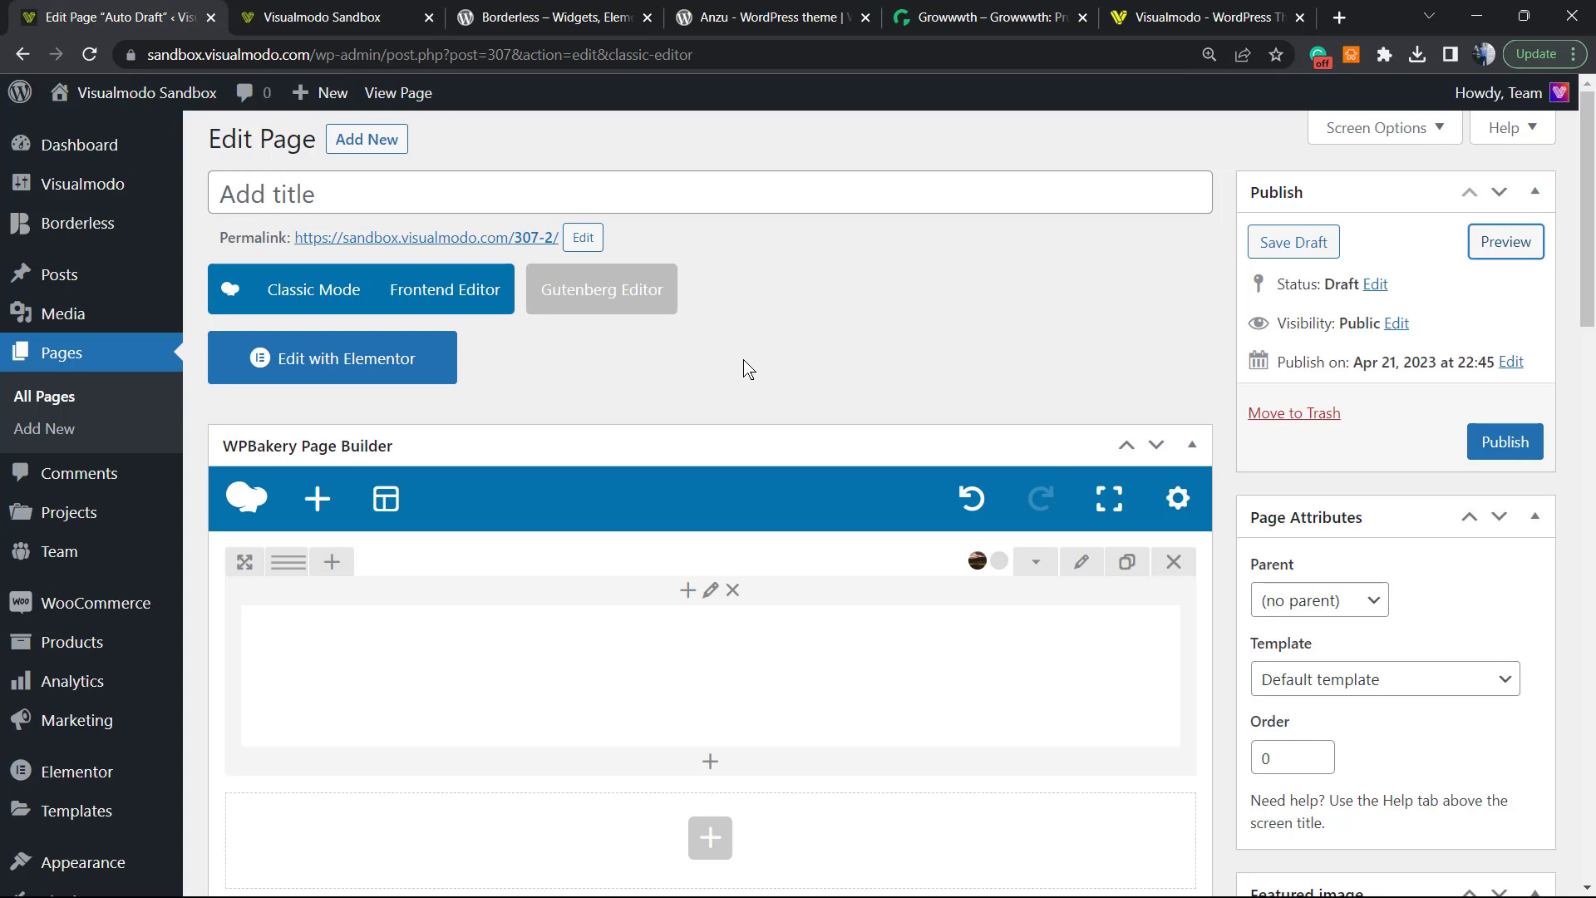
mouse_move(1083, 565)
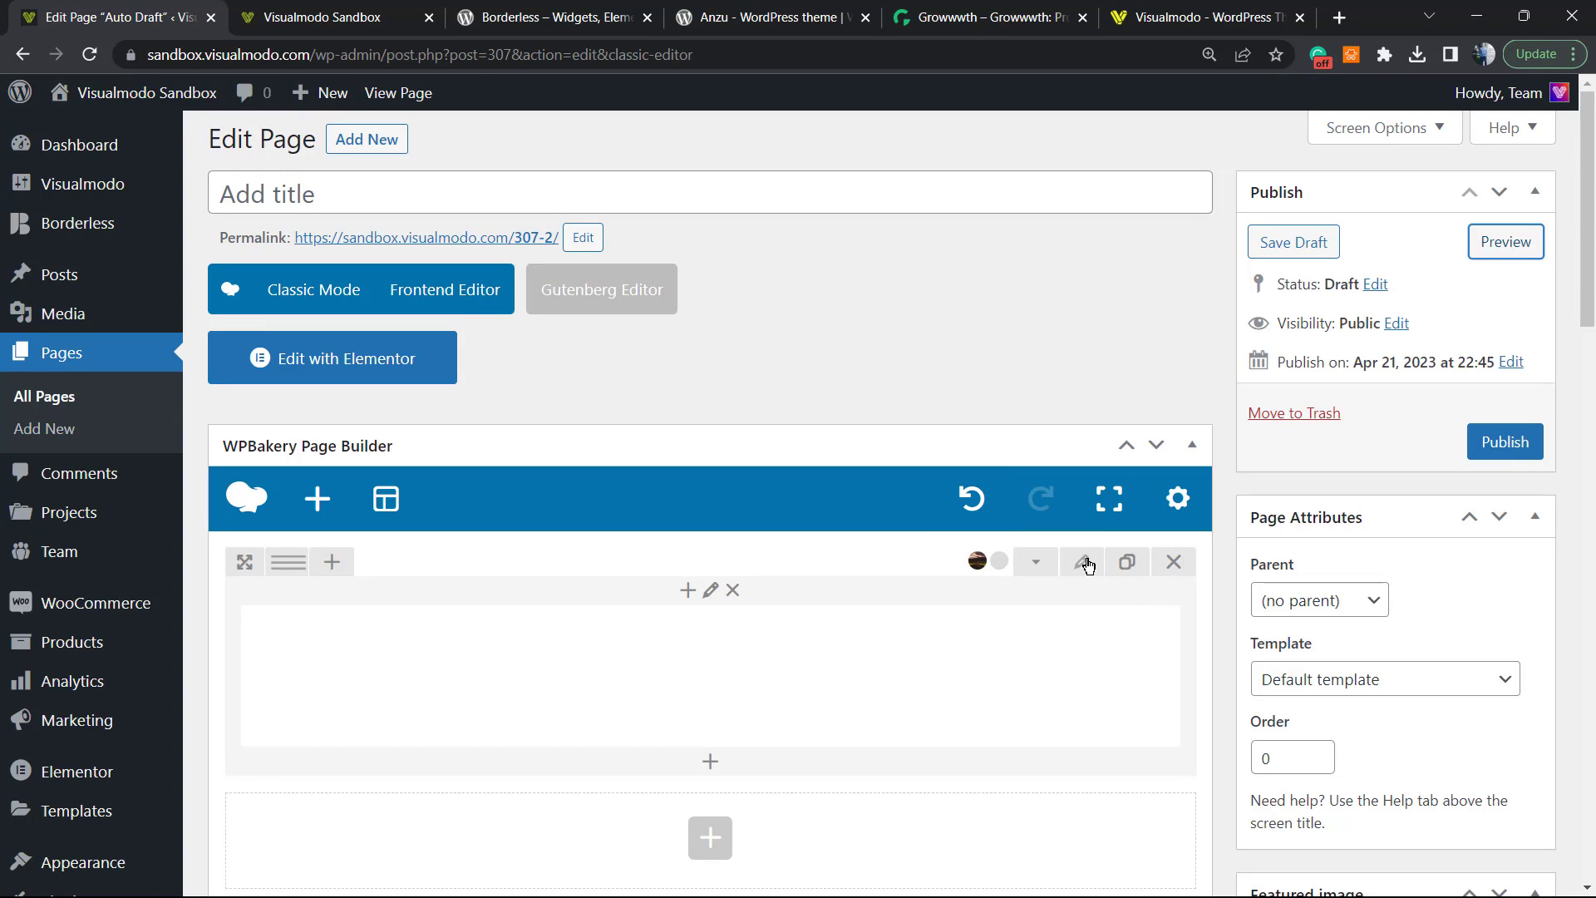
mouse_move(1082, 564)
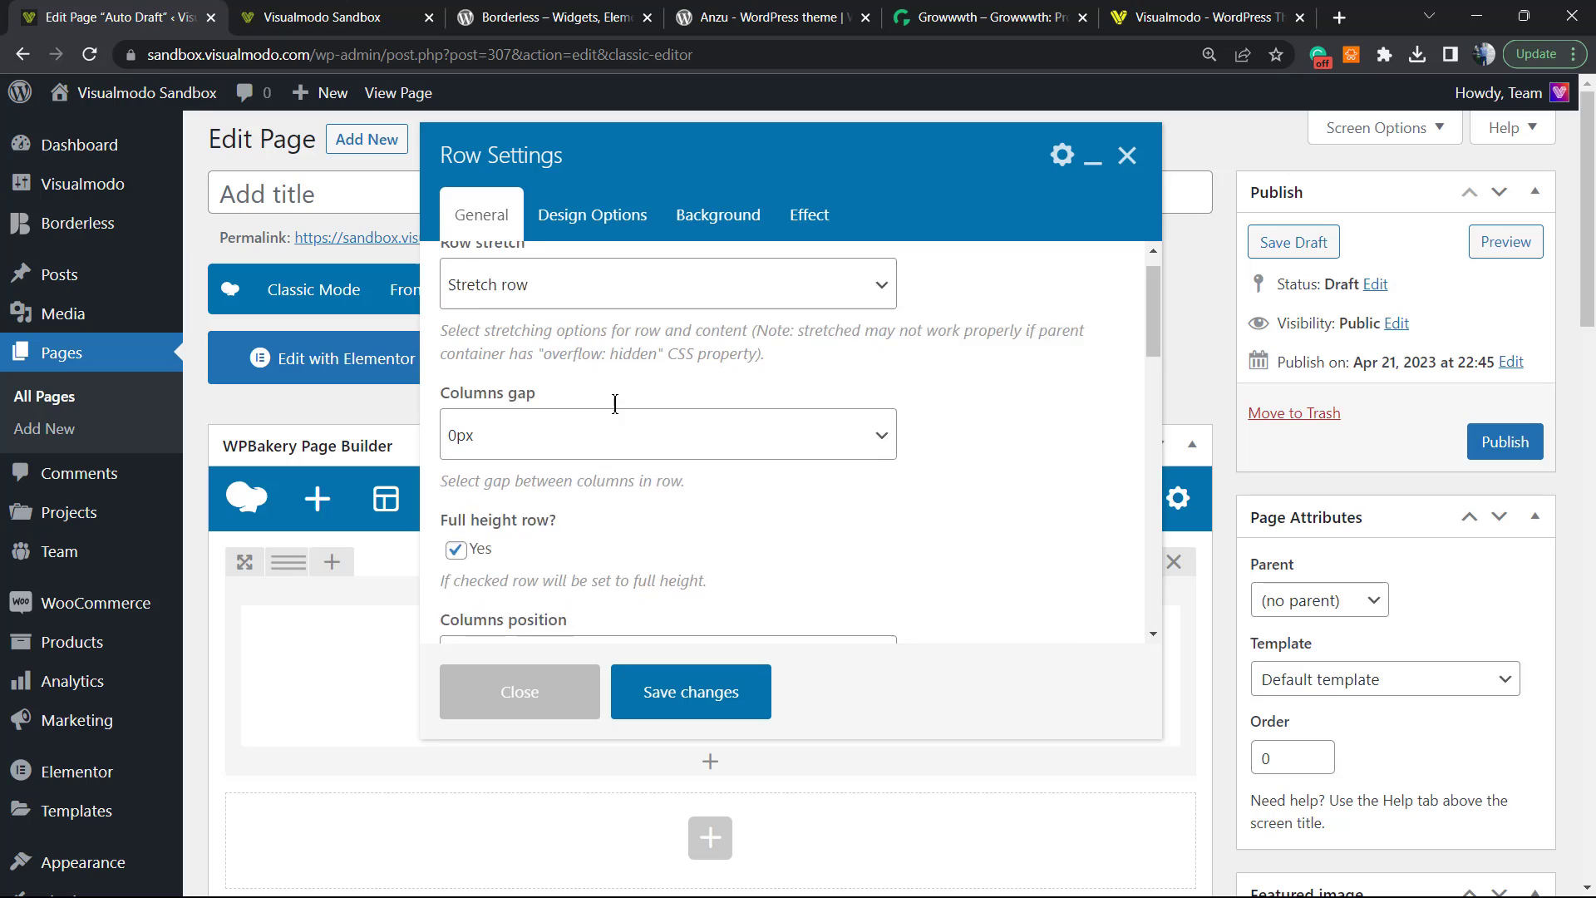
- Enable Use video background with the YouTube link in Row Settings and save
scroll("down", 3)
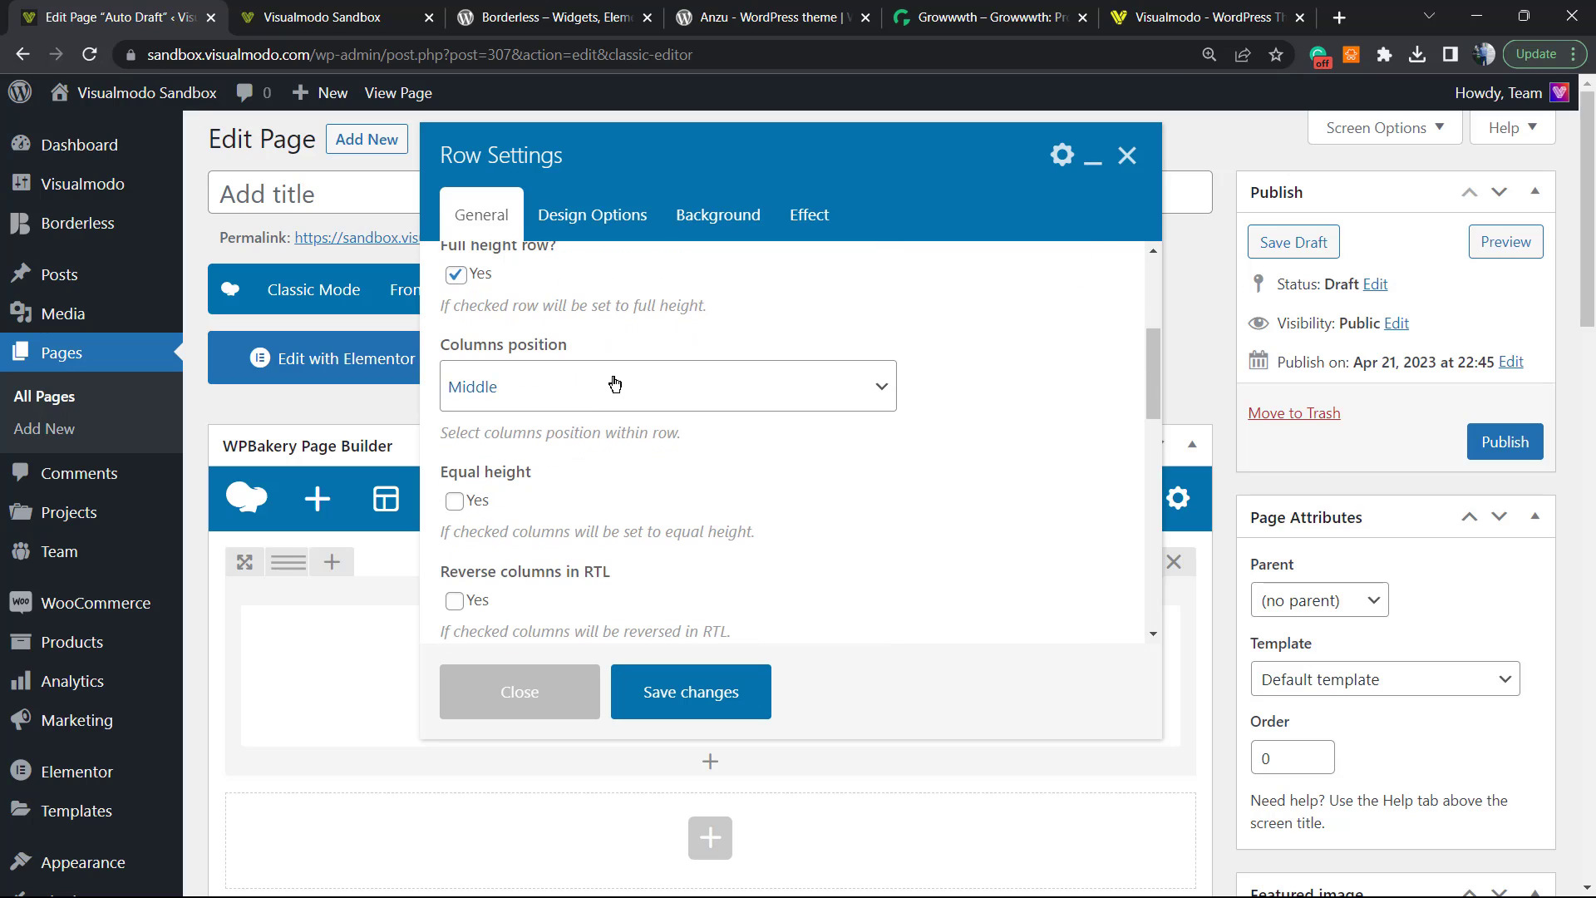
scroll("up", 3)
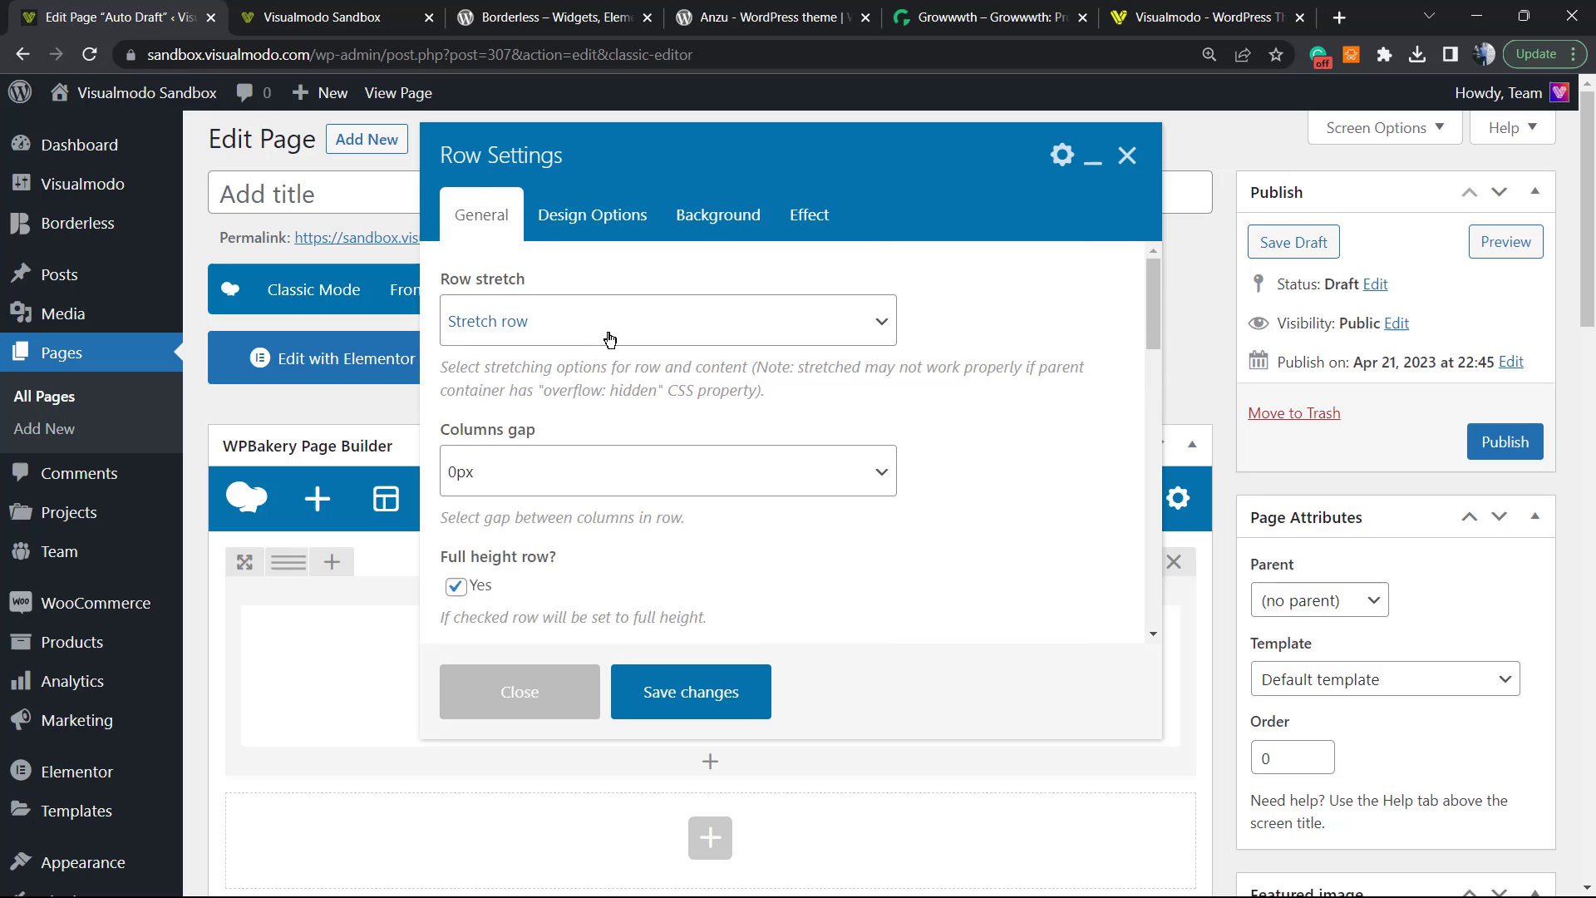
scroll("down", 3)
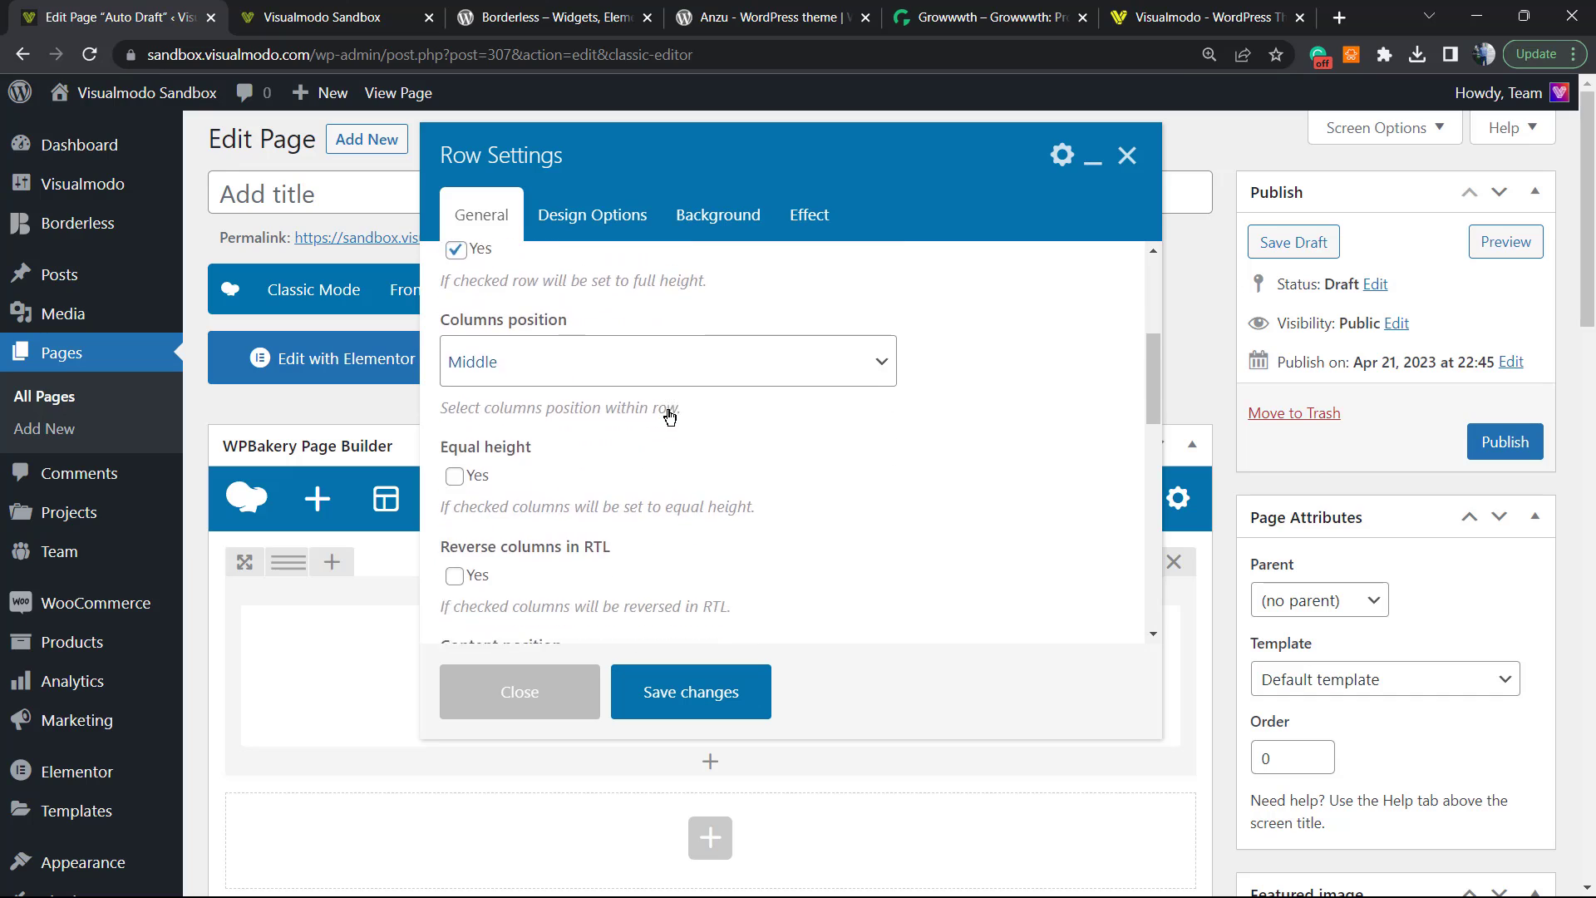
scroll("down", 3)
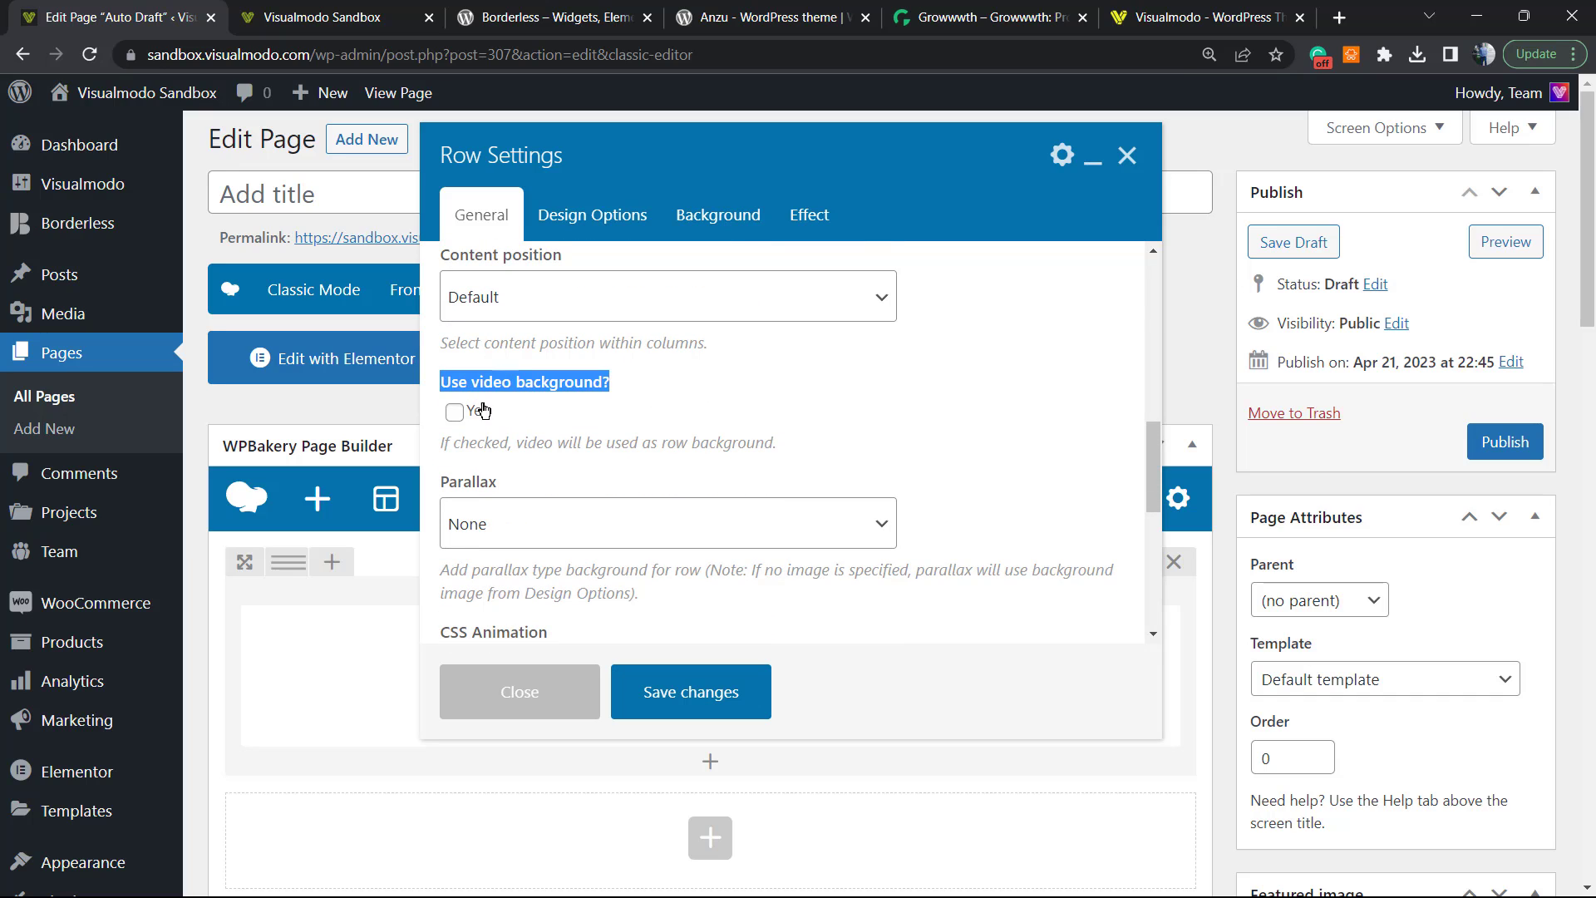
left_click(454, 413)
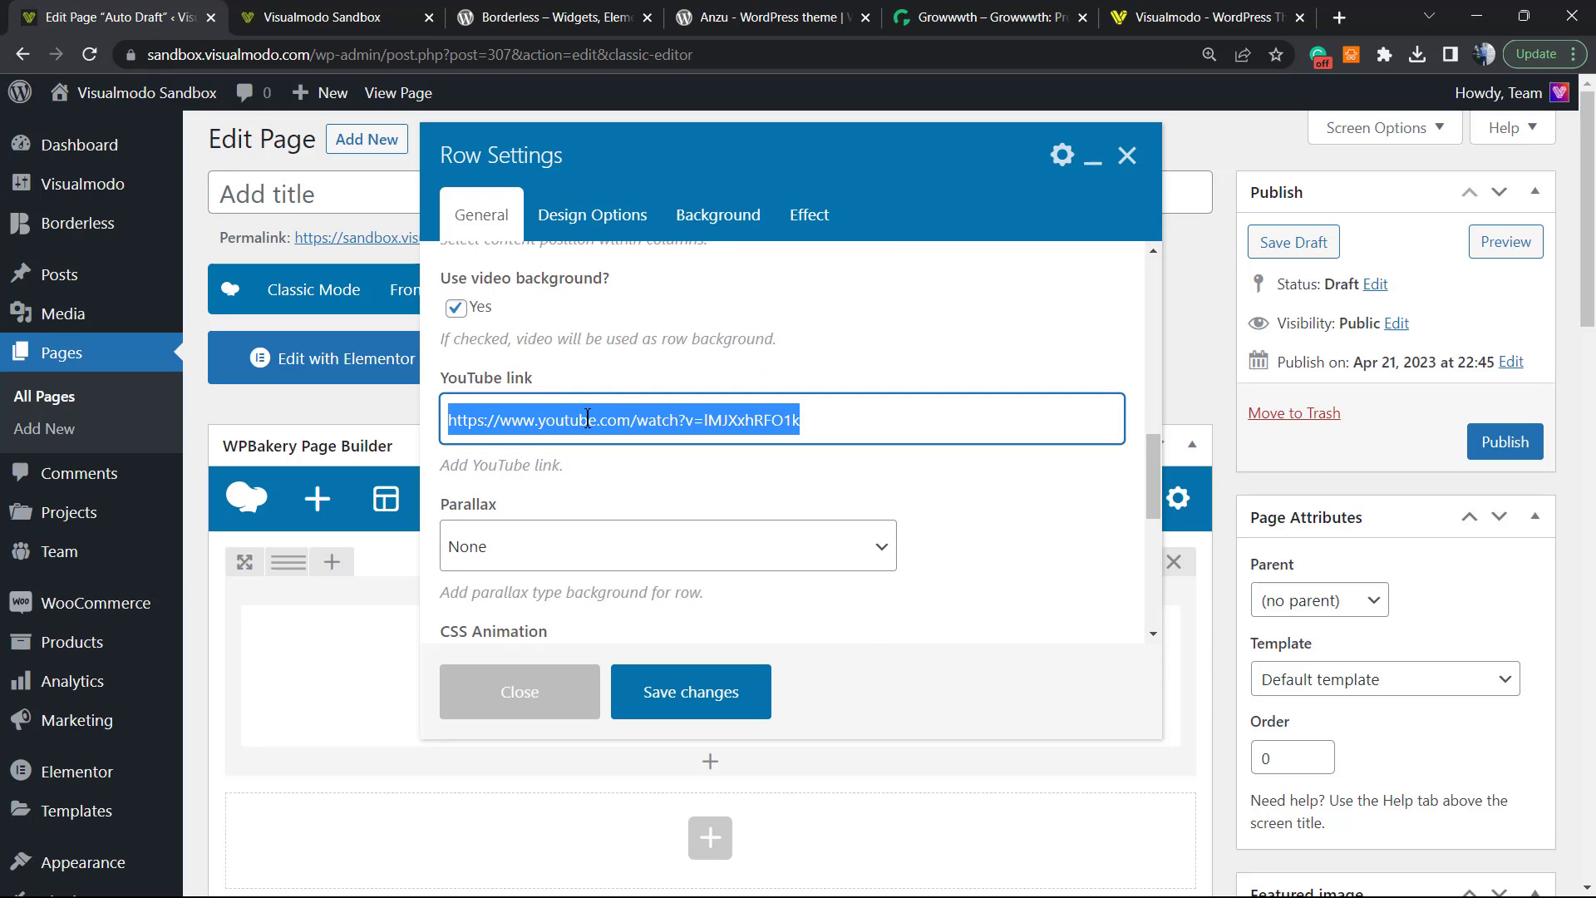
mouse_move(585, 421)
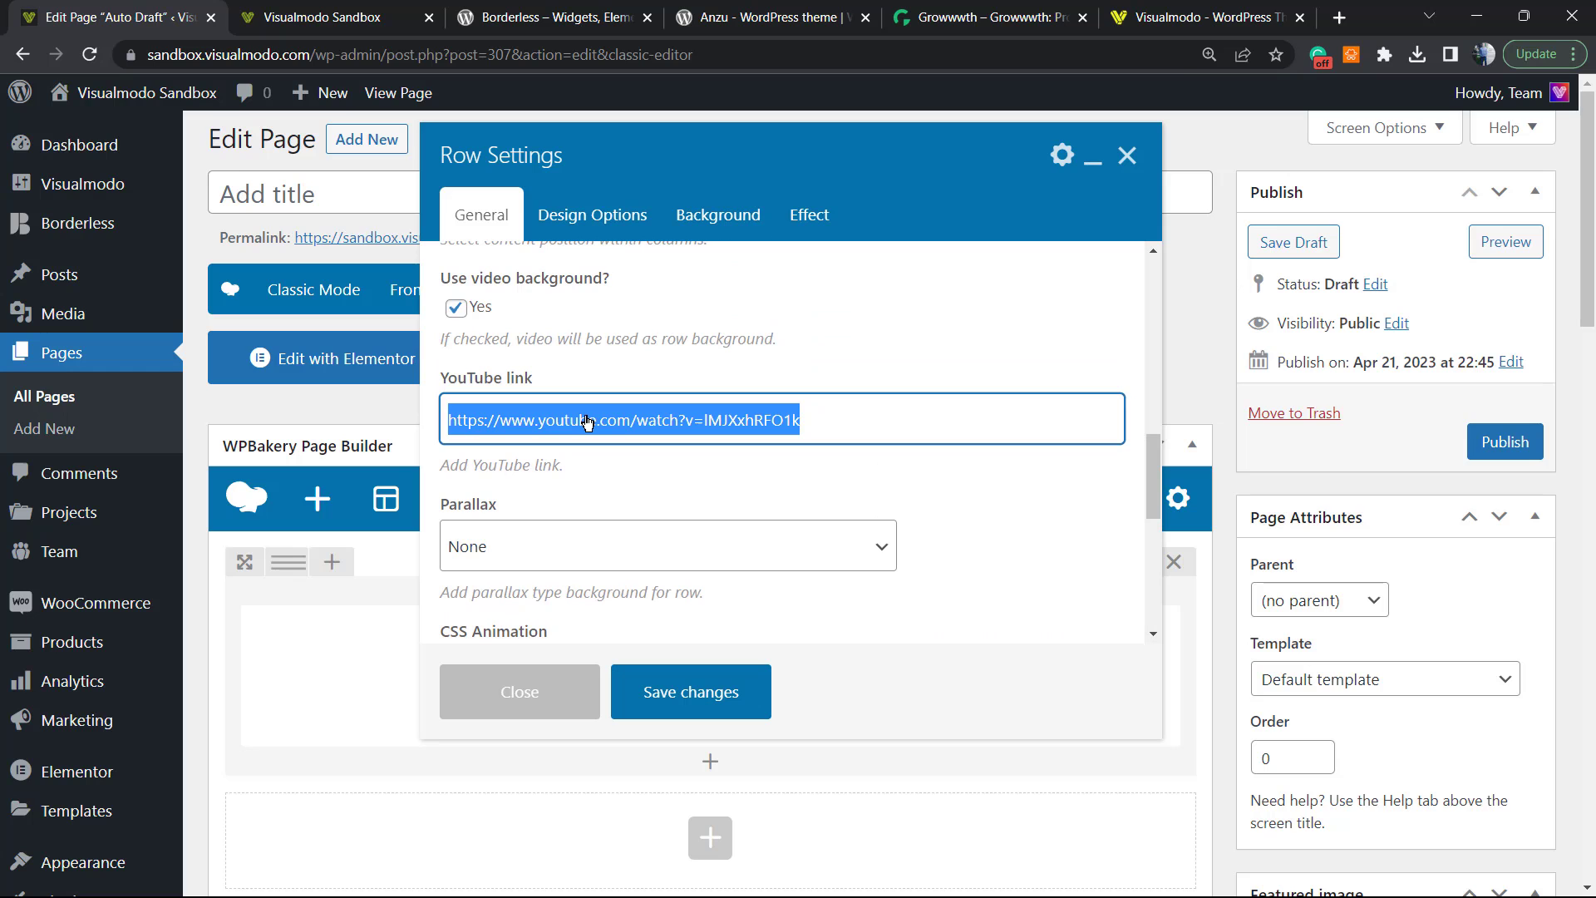
mouse_move(705, 476)
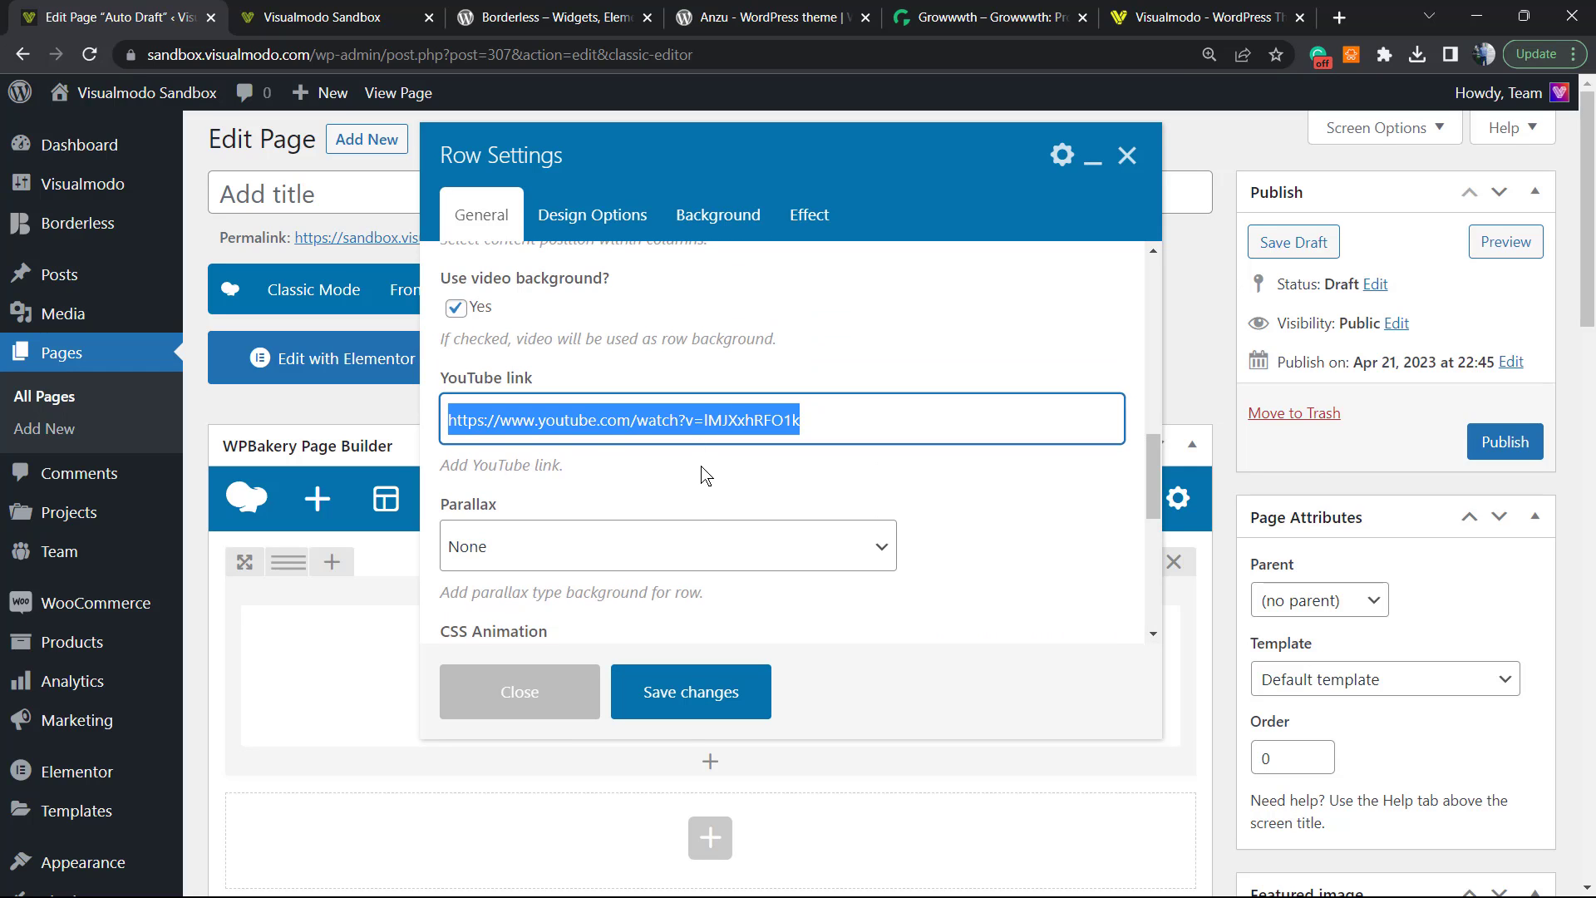
left_click(688, 692)
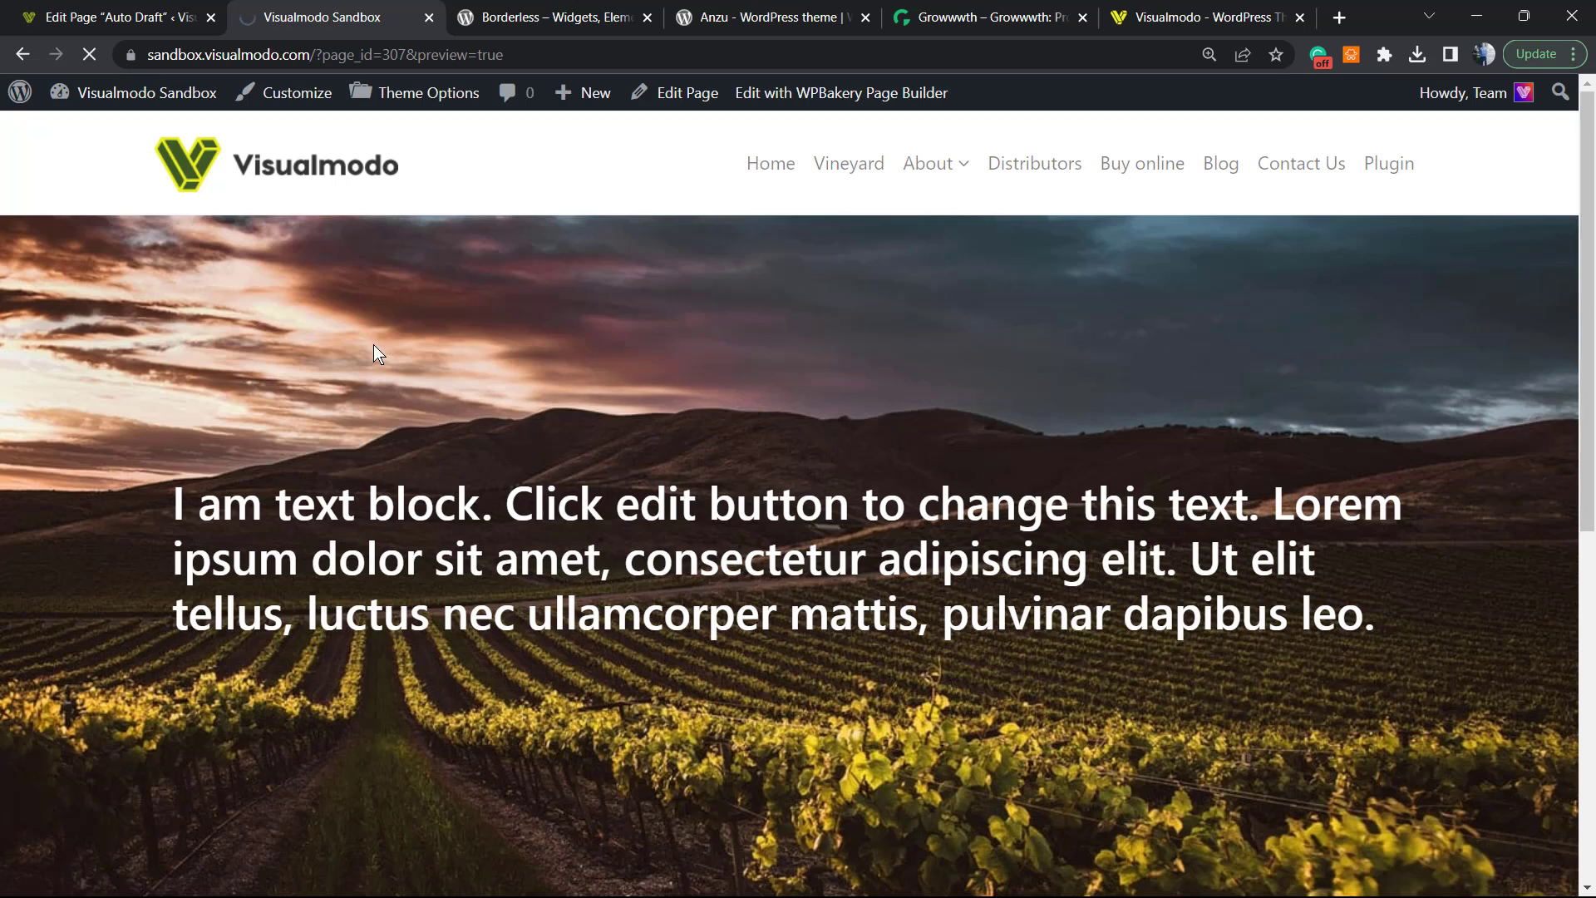
mouse_move(406, 339)
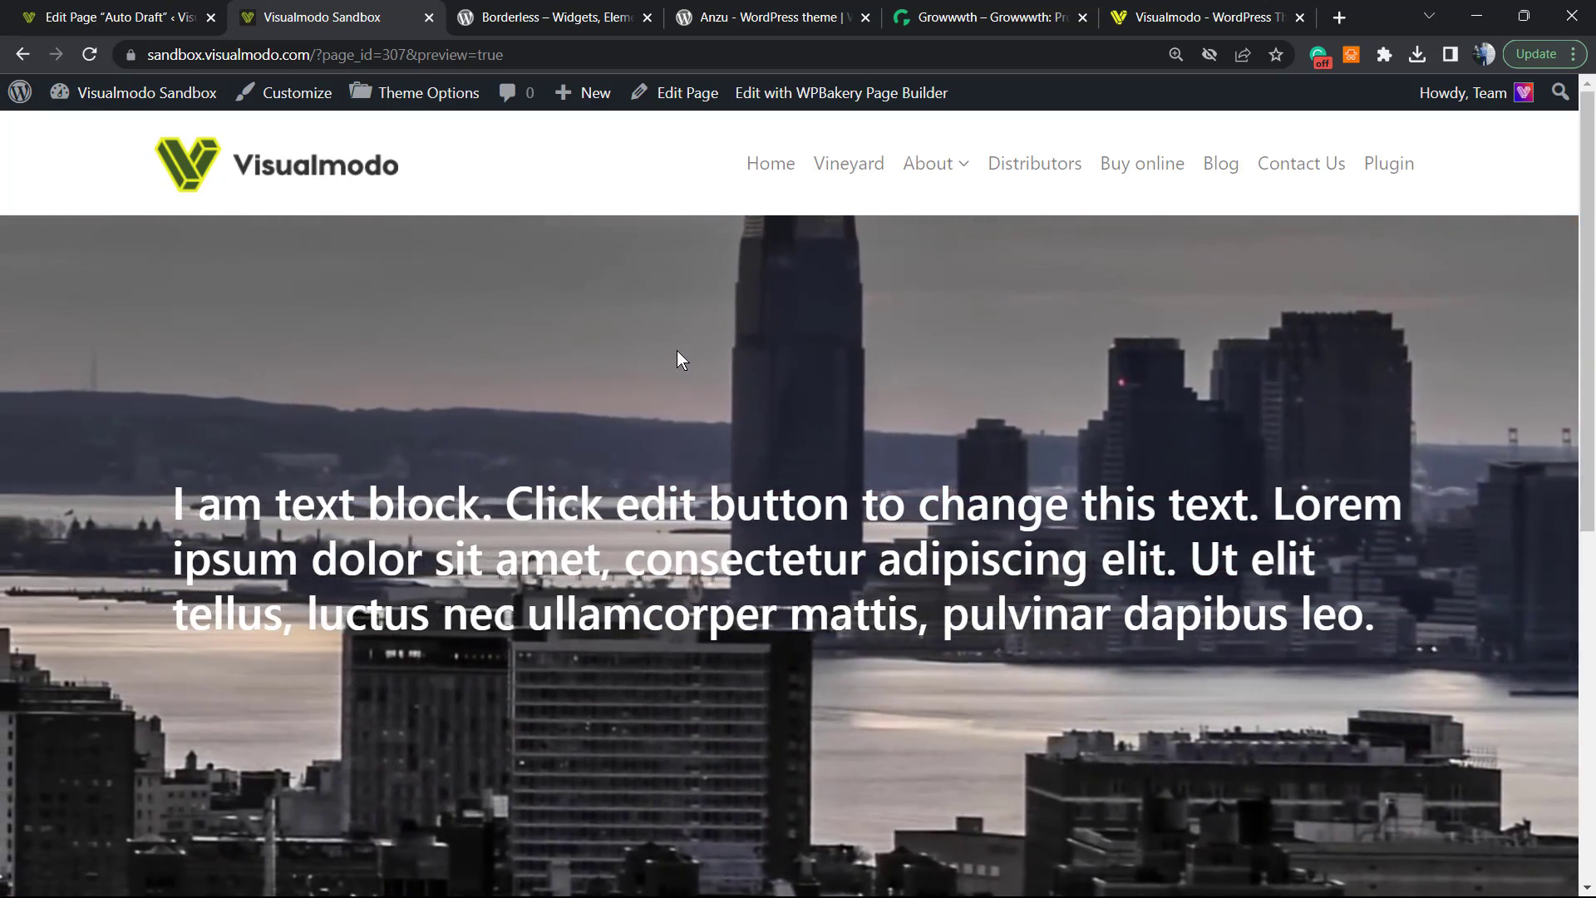
- Switch from the preview to the Borderless plugin browser tab
left_click(550, 17)
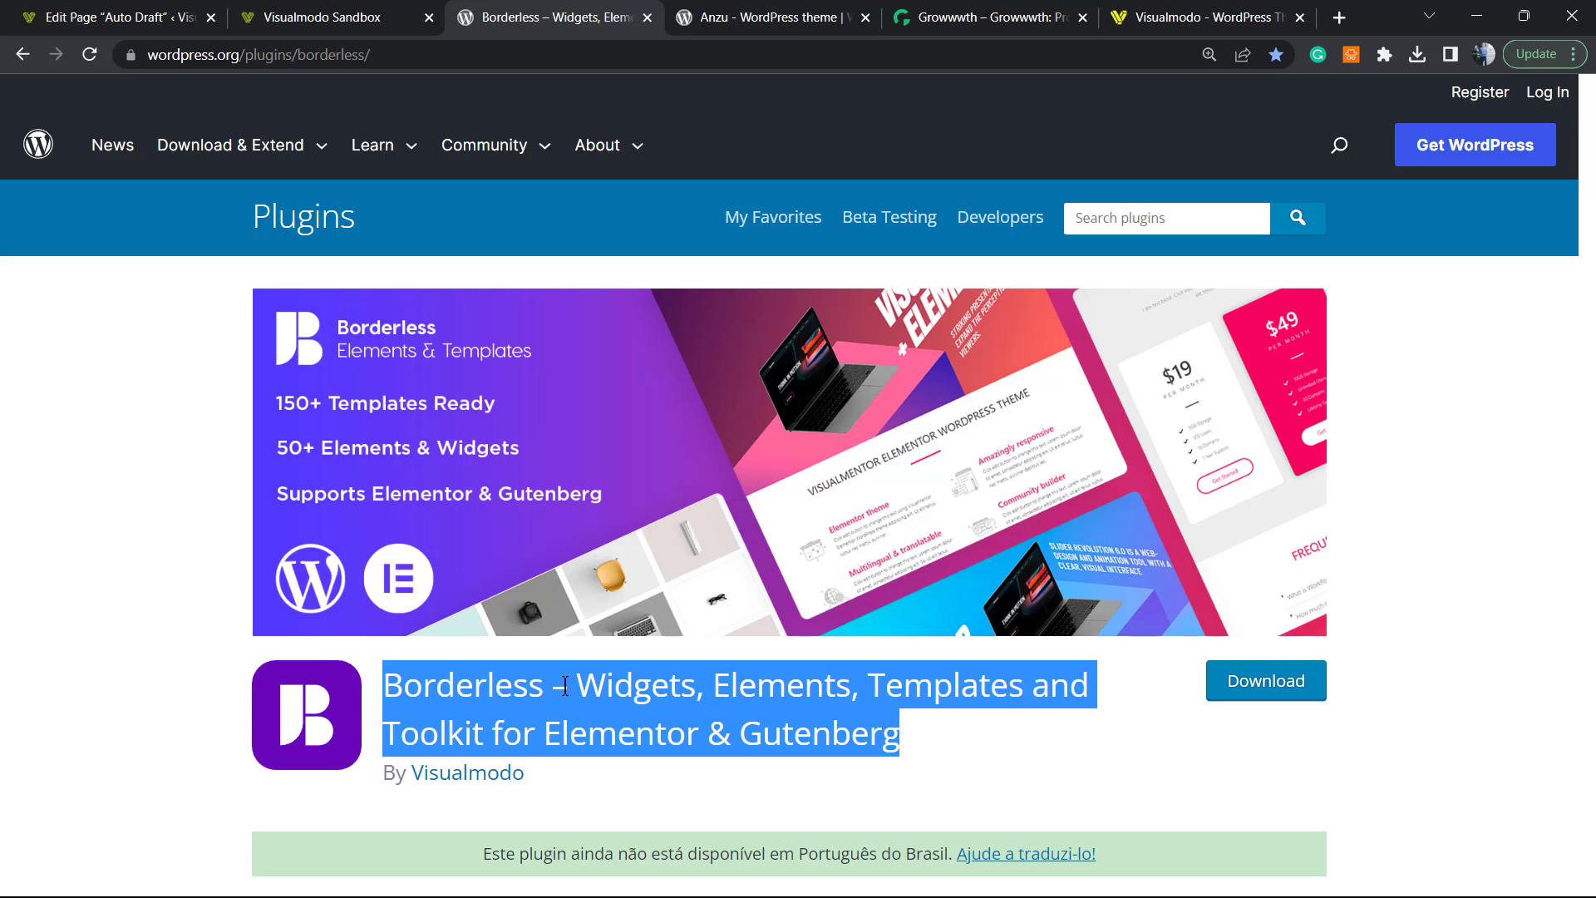
mouse_move(743, 417)
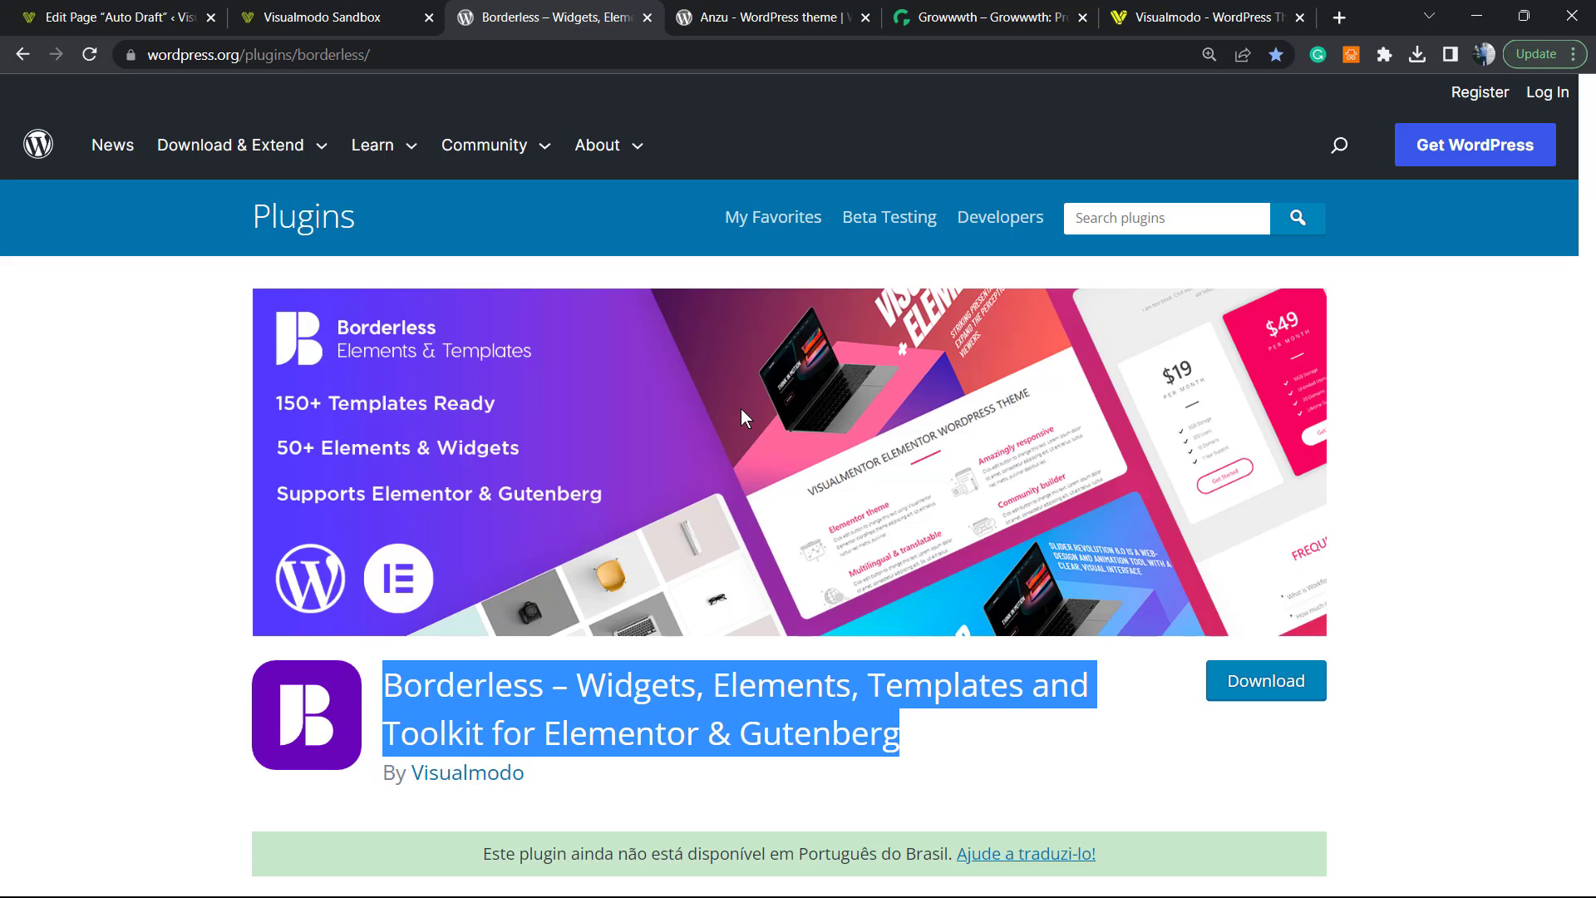
mouse_move(594, 582)
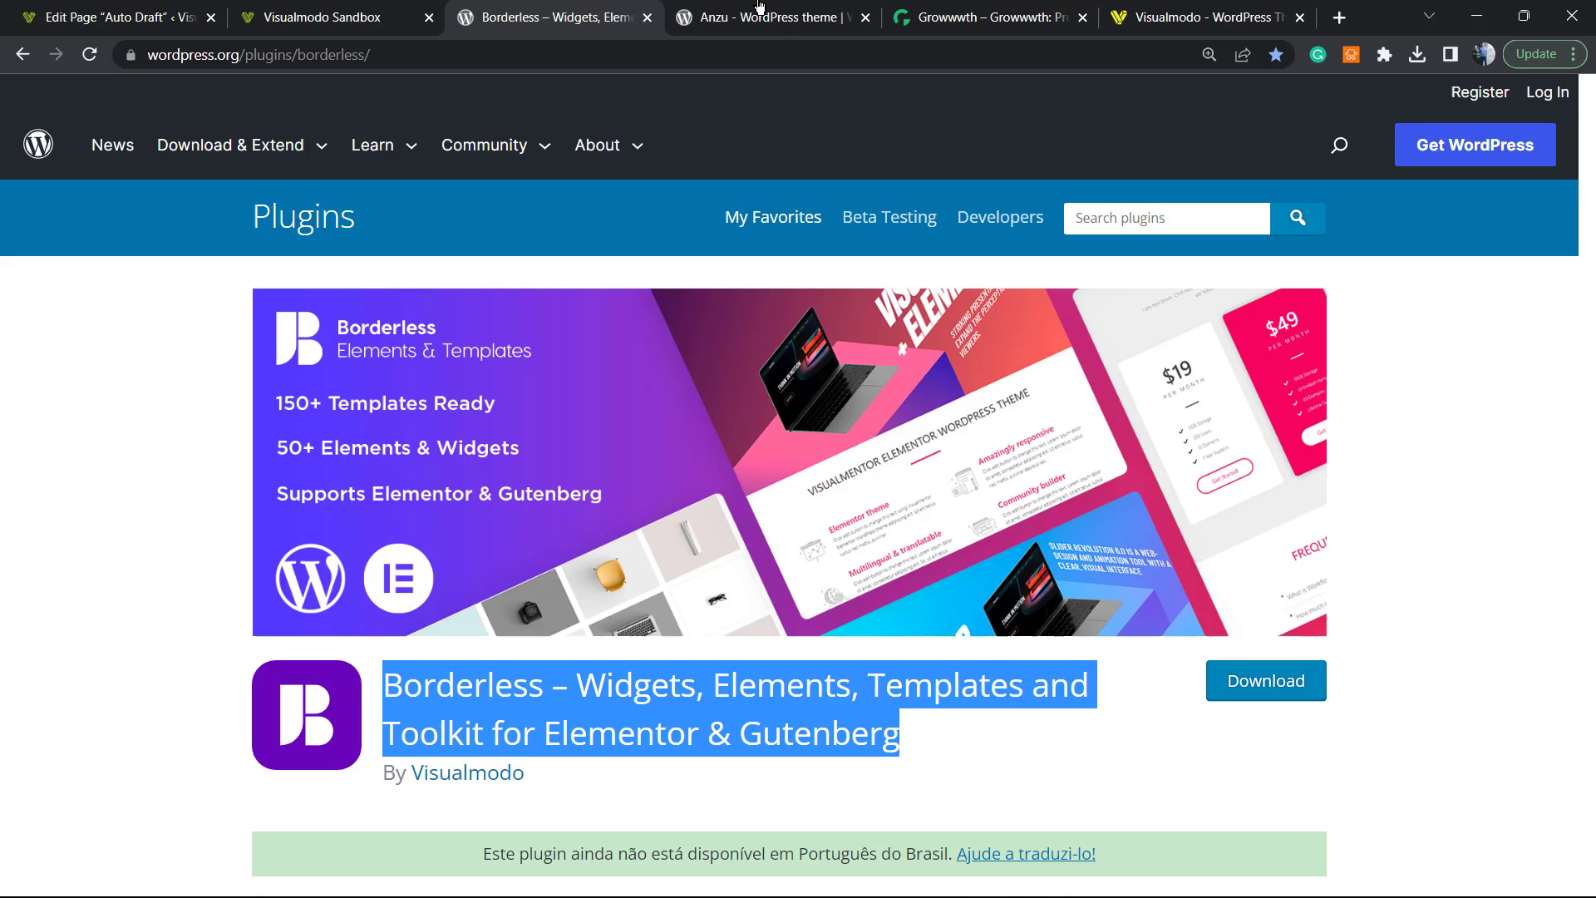
- Switch to the Anzu – WordPress theme browser tab
left_click(769, 16)
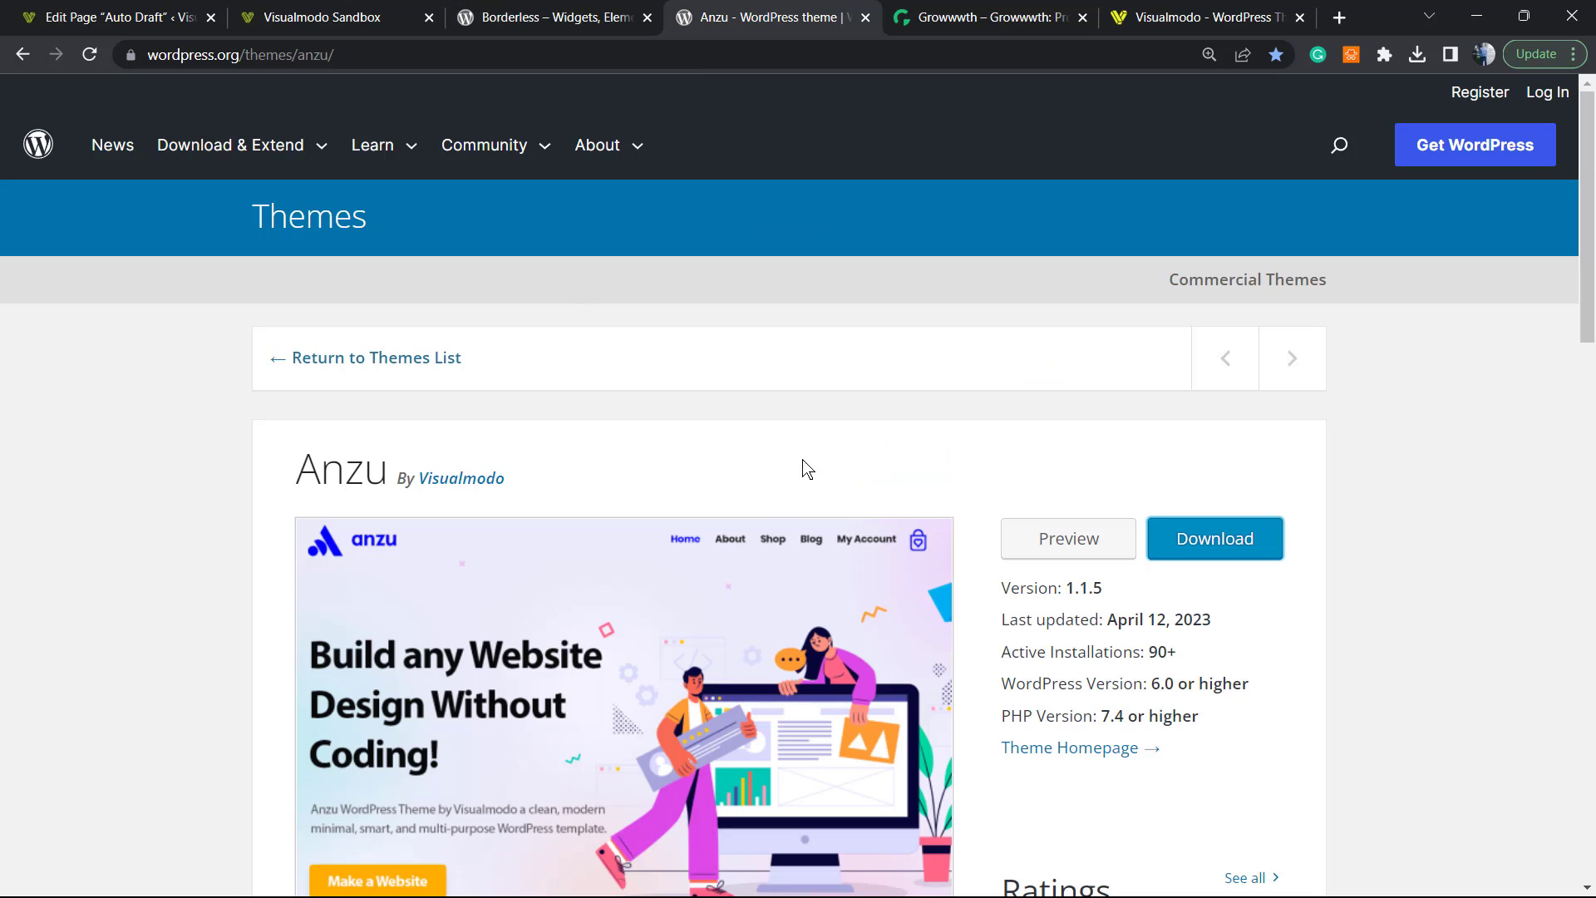
mouse_move(778, 452)
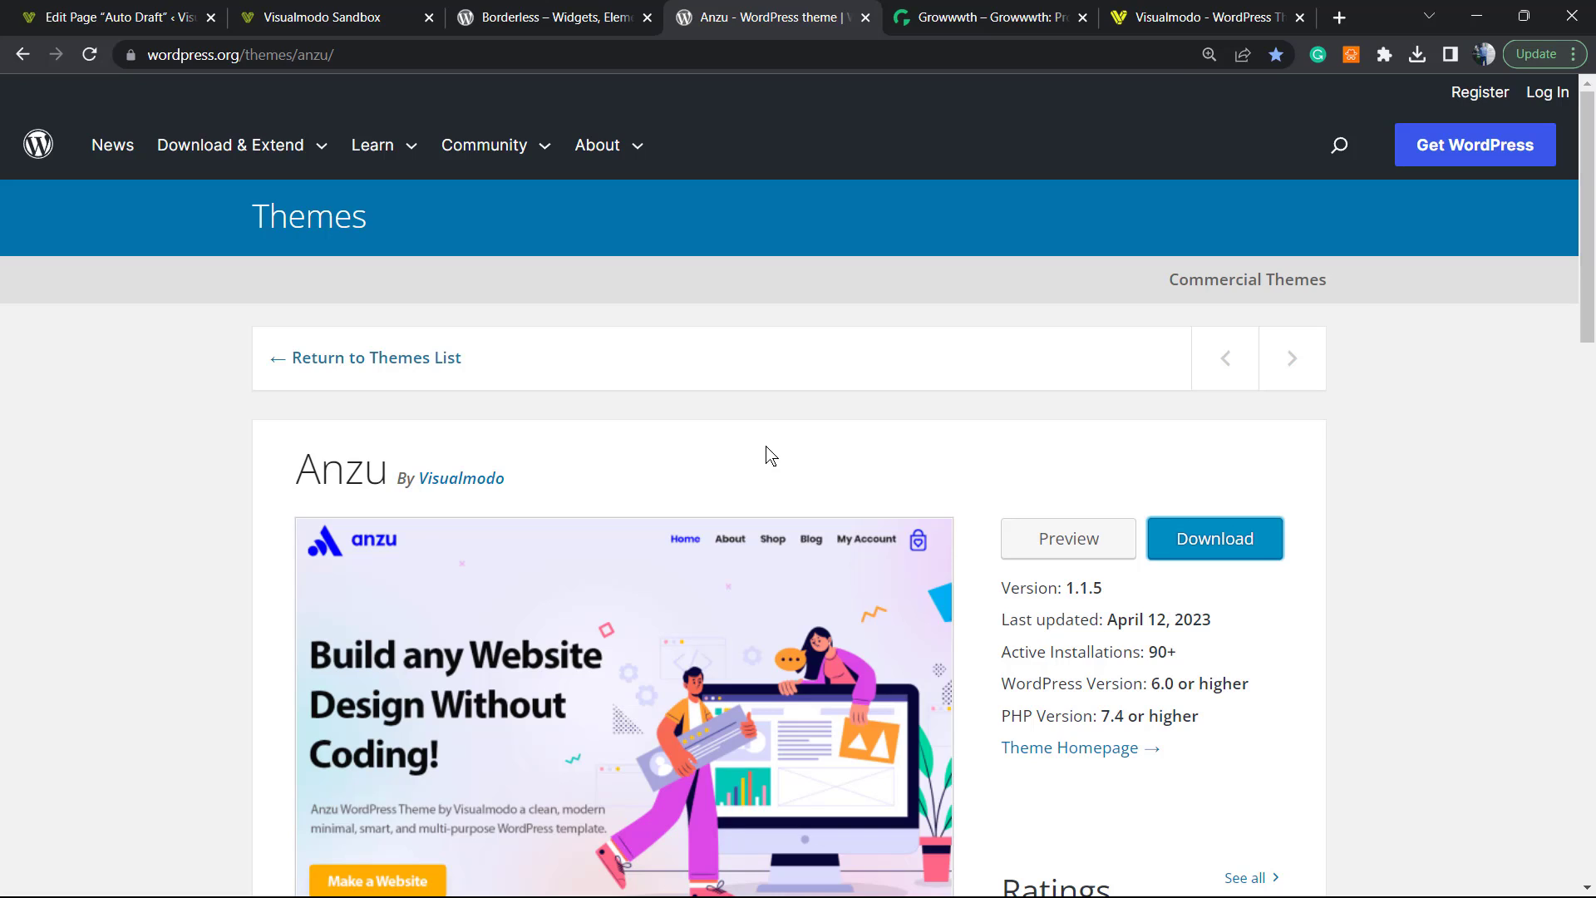
mouse_move(763, 471)
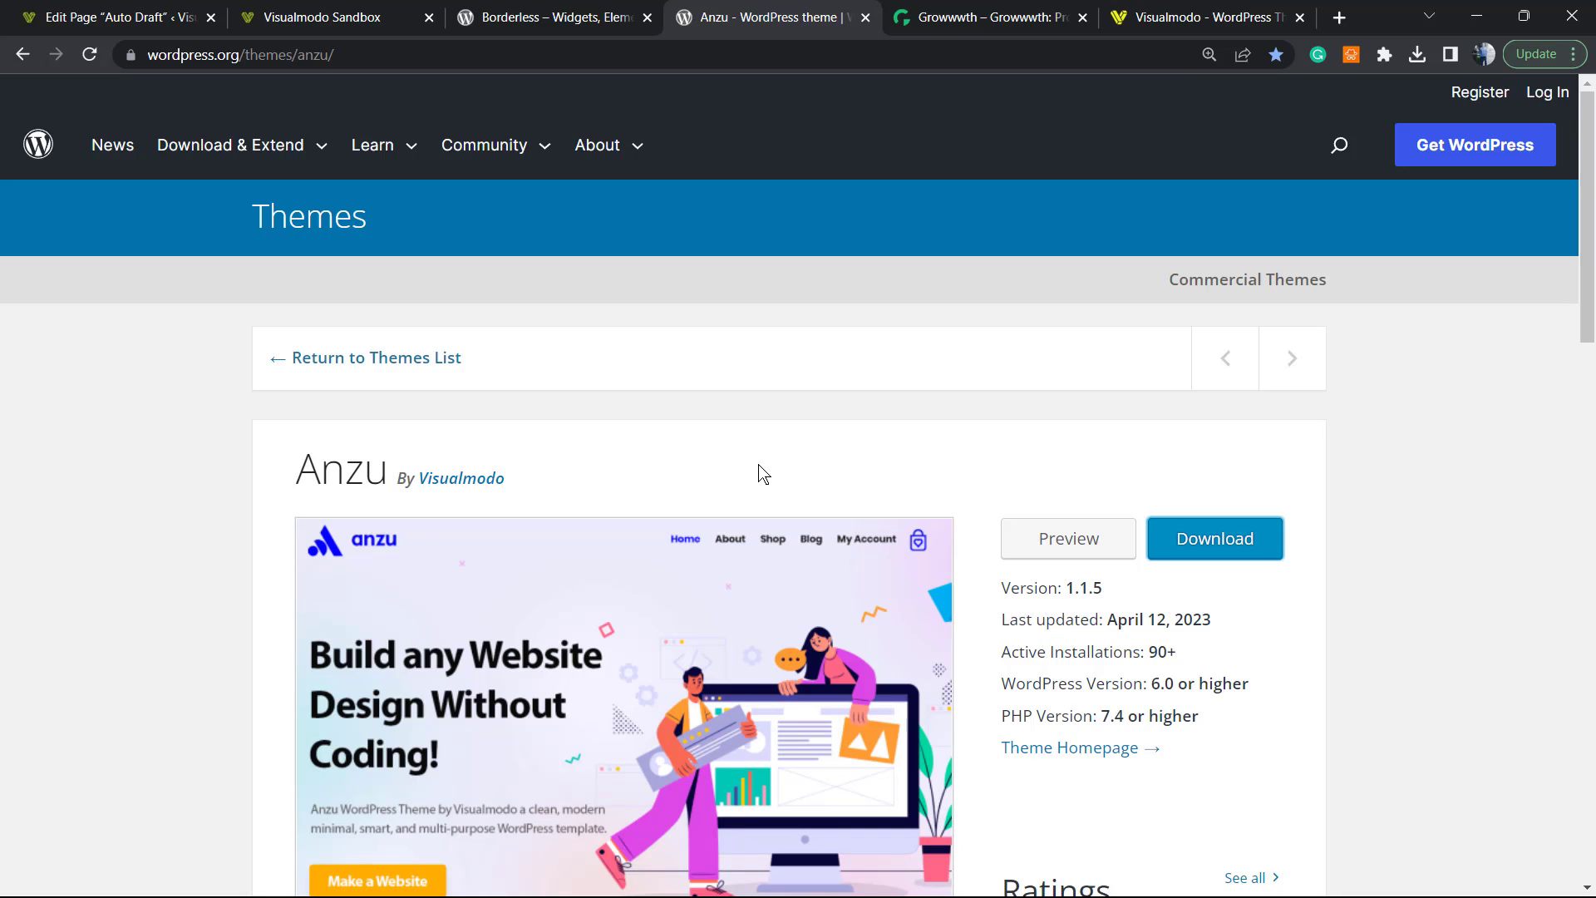
- Switch to the Growwwth browser tab
left_click(988, 16)
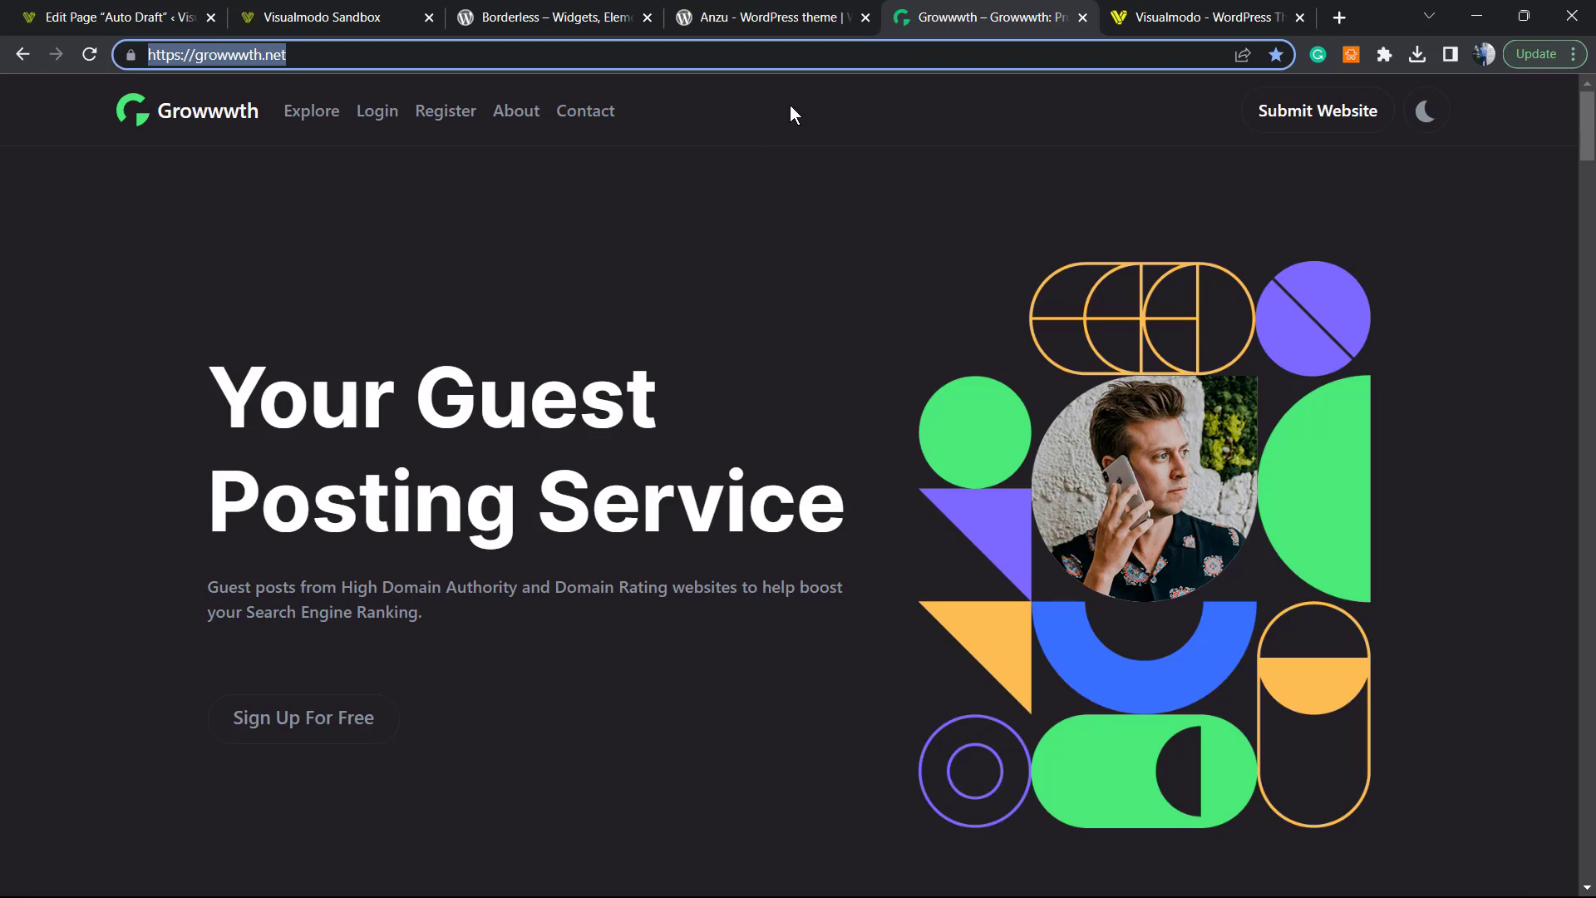
mouse_move(117, 429)
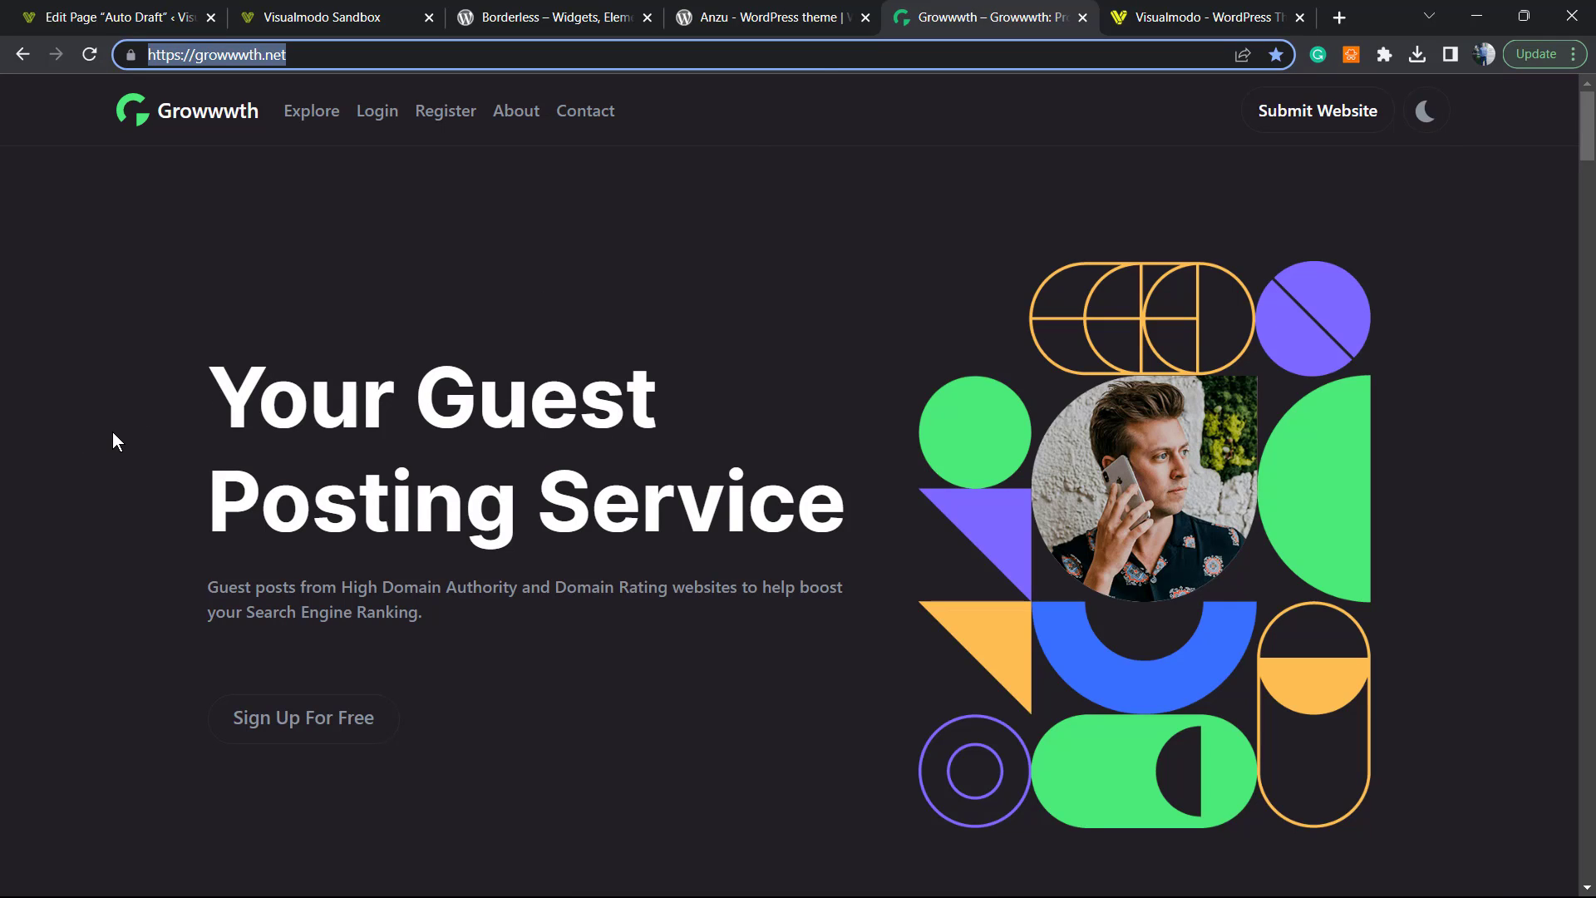
- Scroll through Growwwth's guest-posting site listings, then switch to the Visualmodo homepage tab
scroll("down", 3)
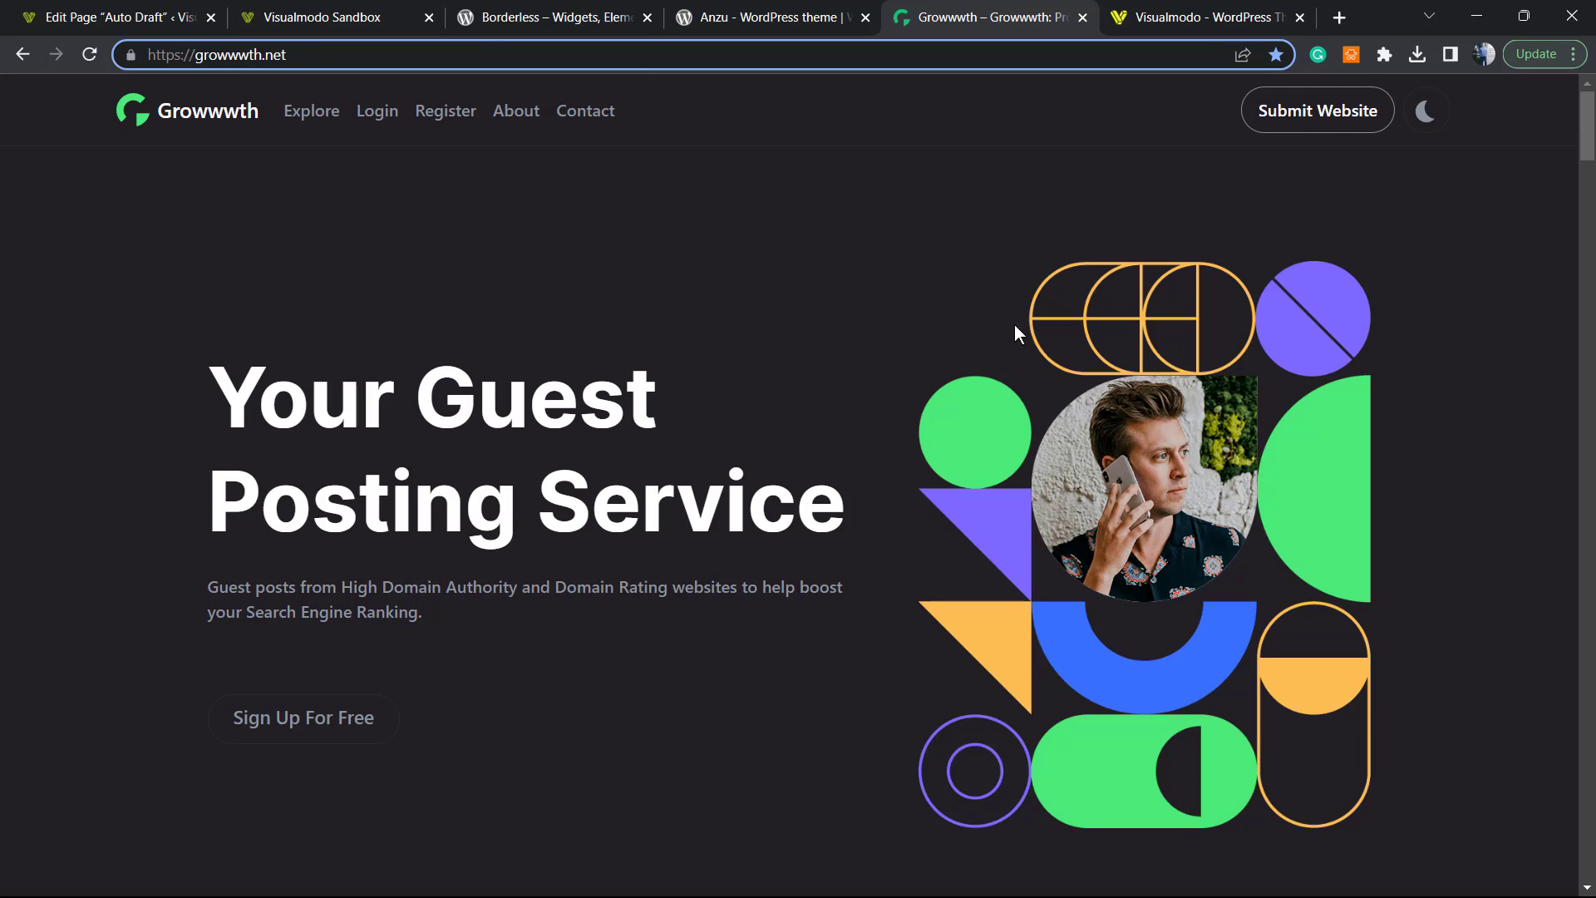
scroll("down", 3)
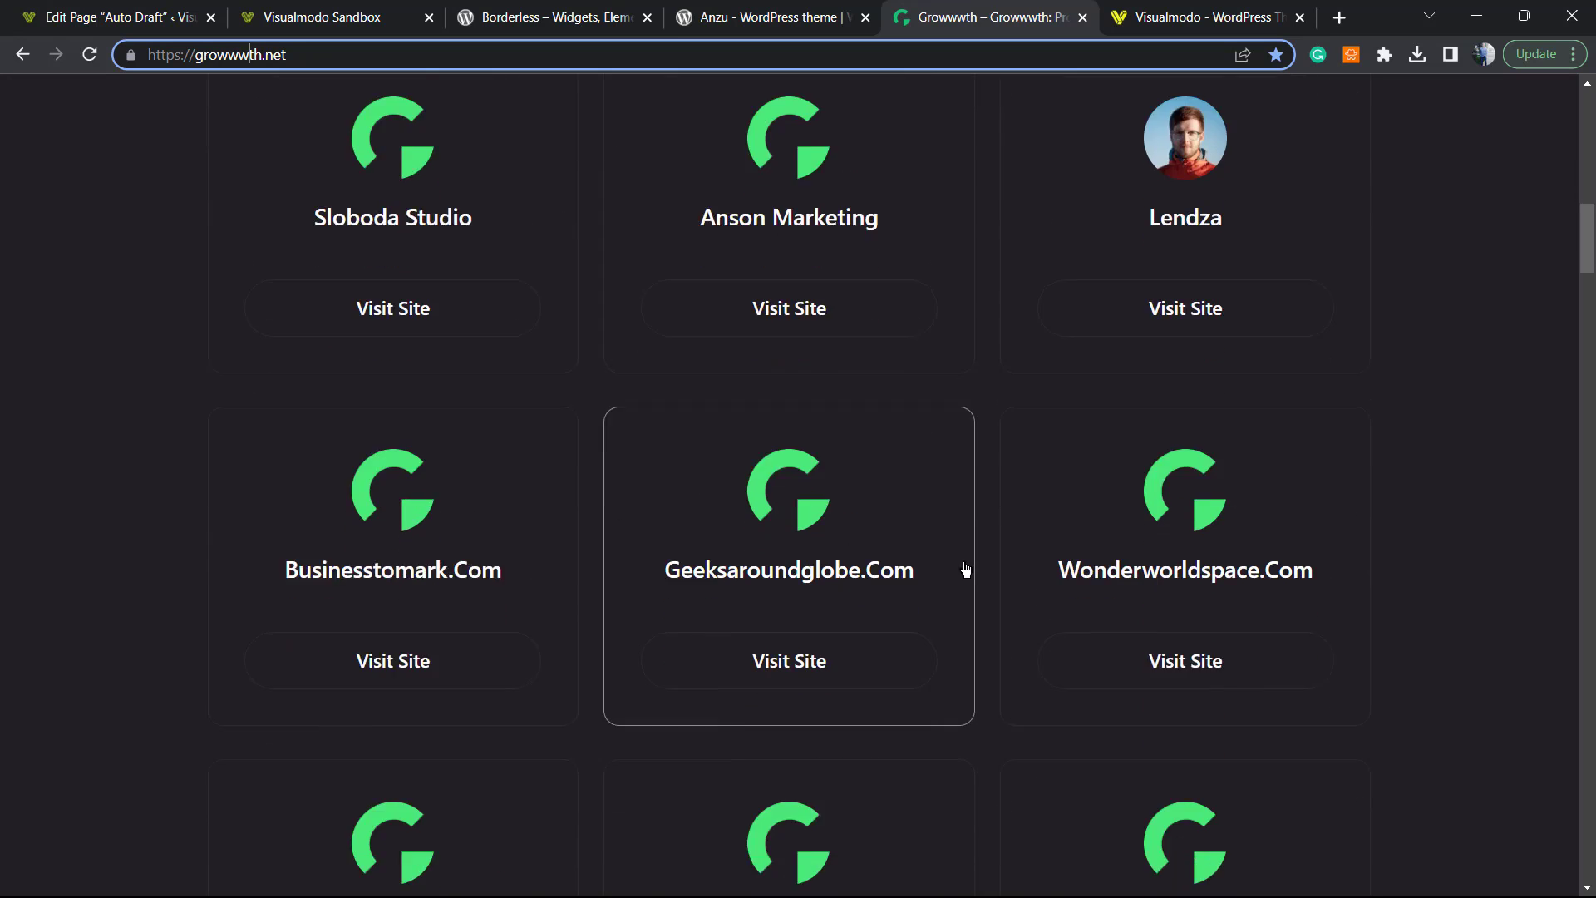
scroll("down", 3)
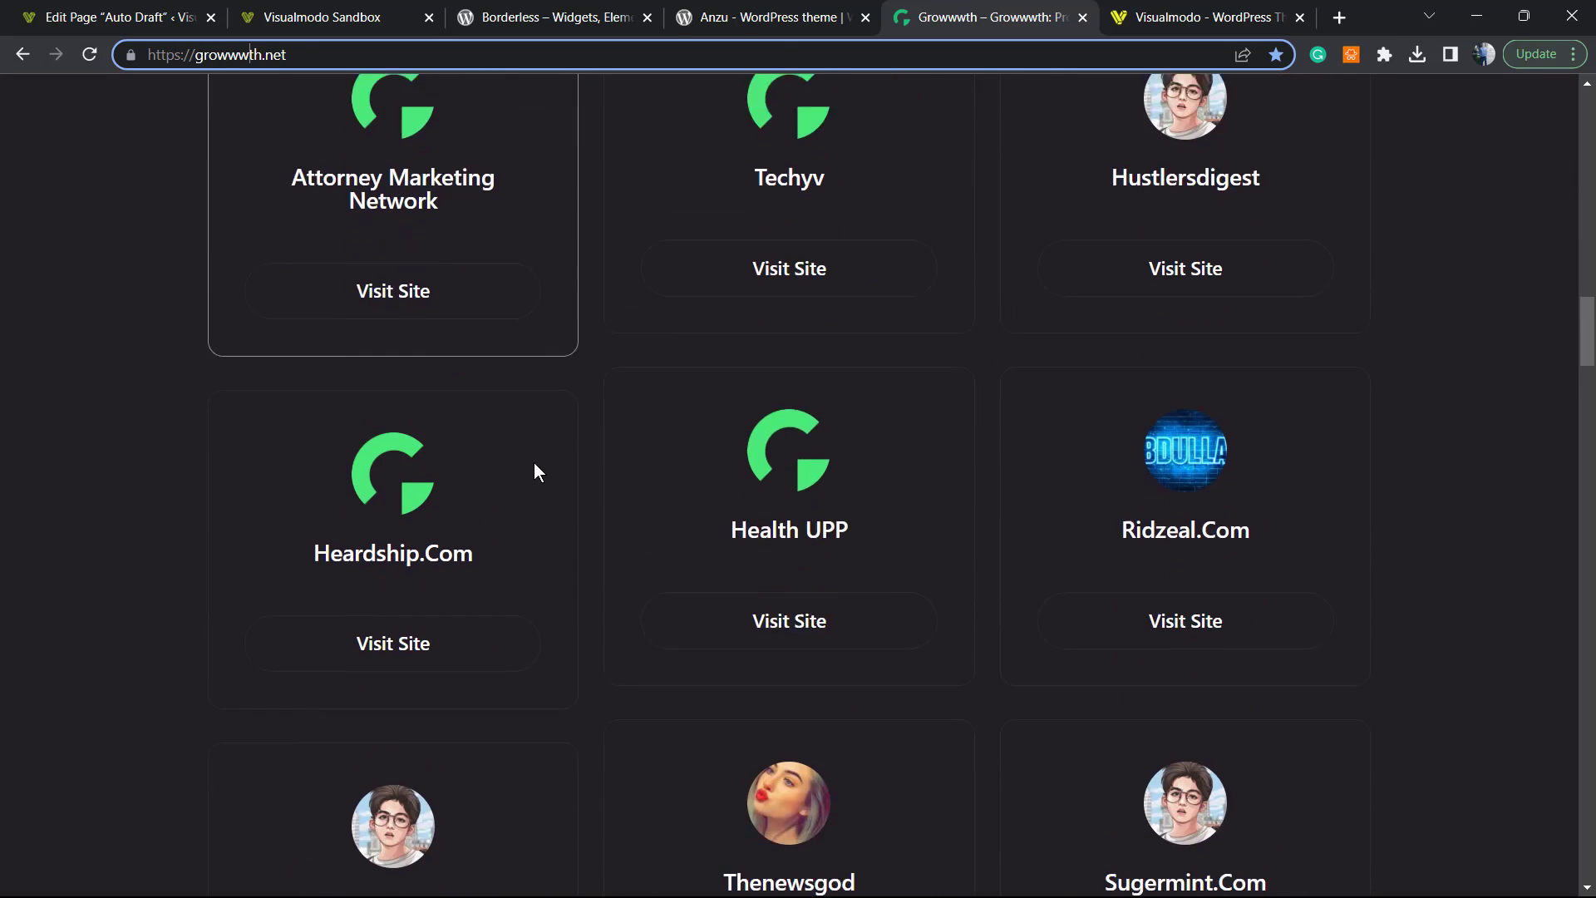
scroll("down", 3)
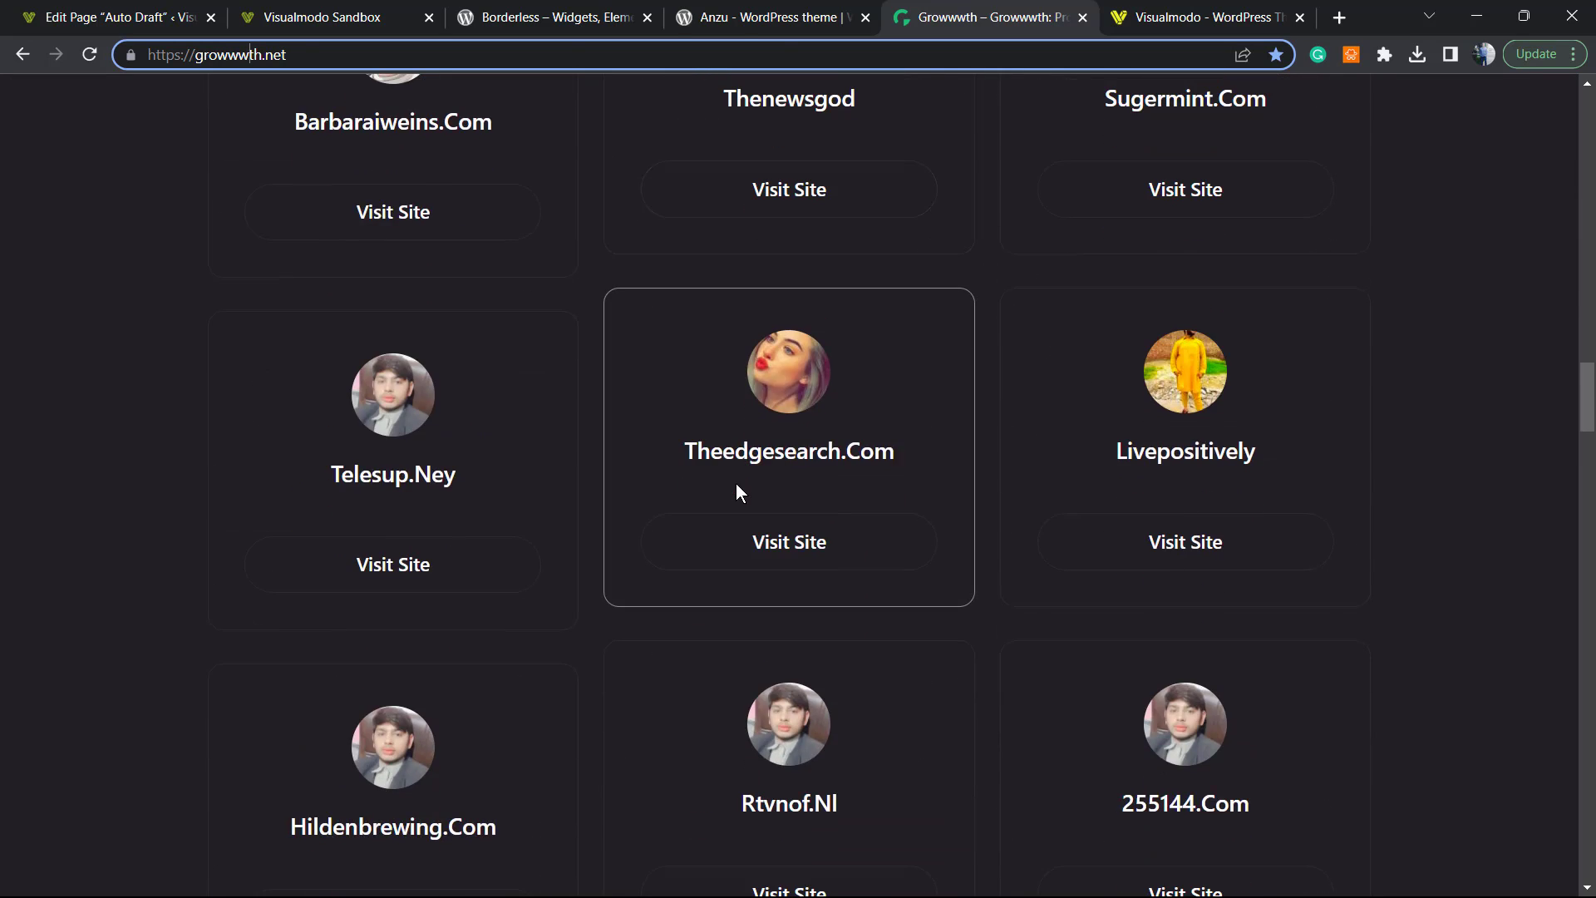
scroll("down", 3)
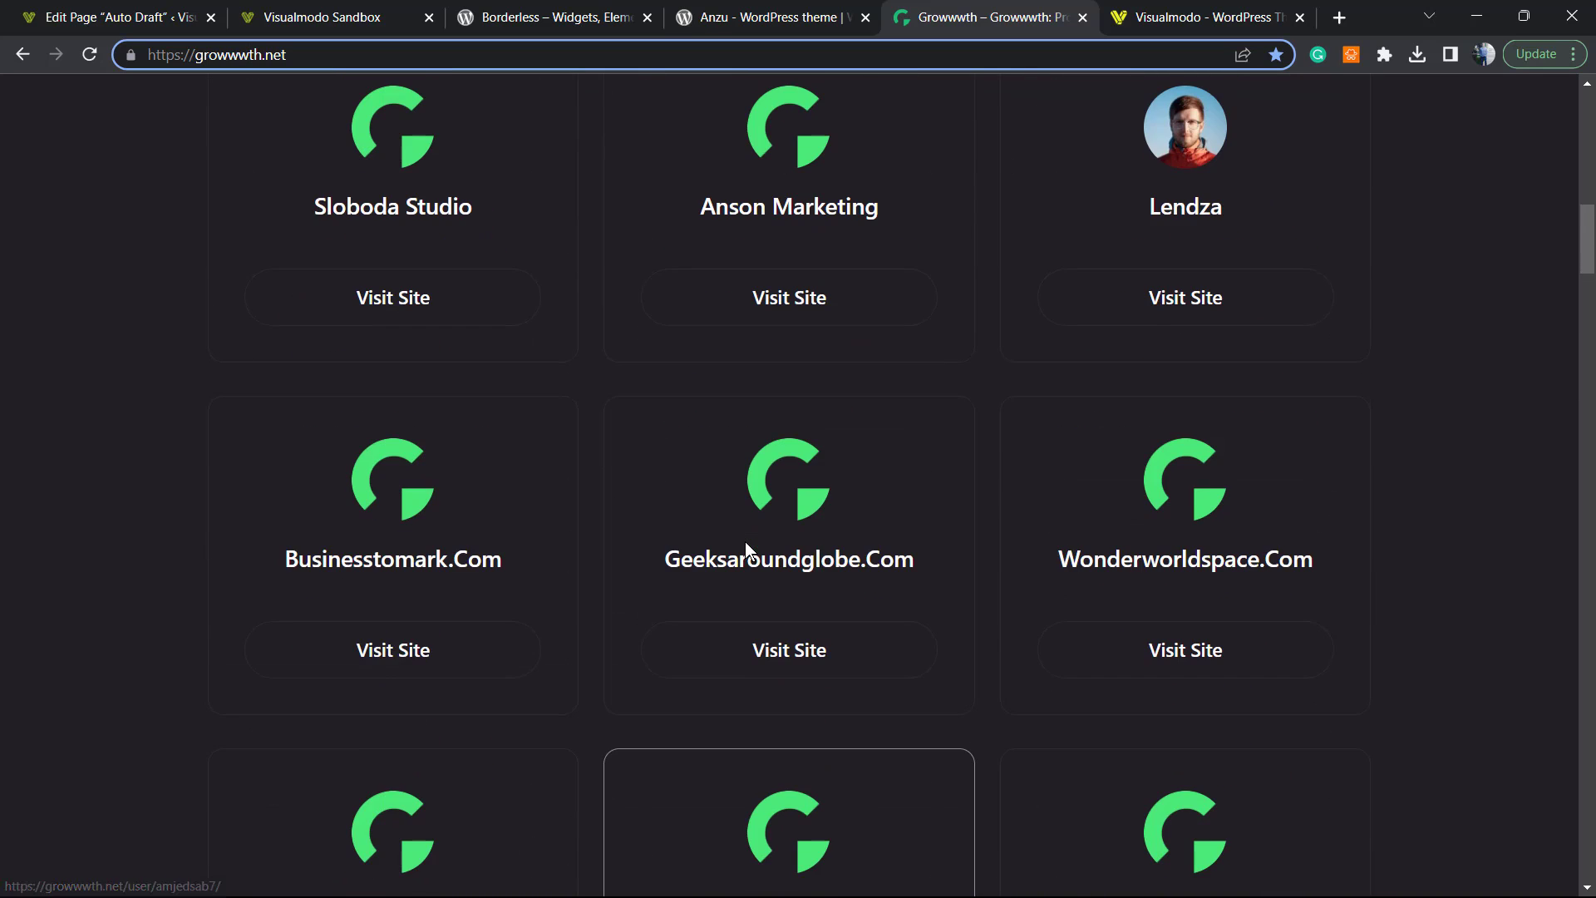
scroll("up", 3)
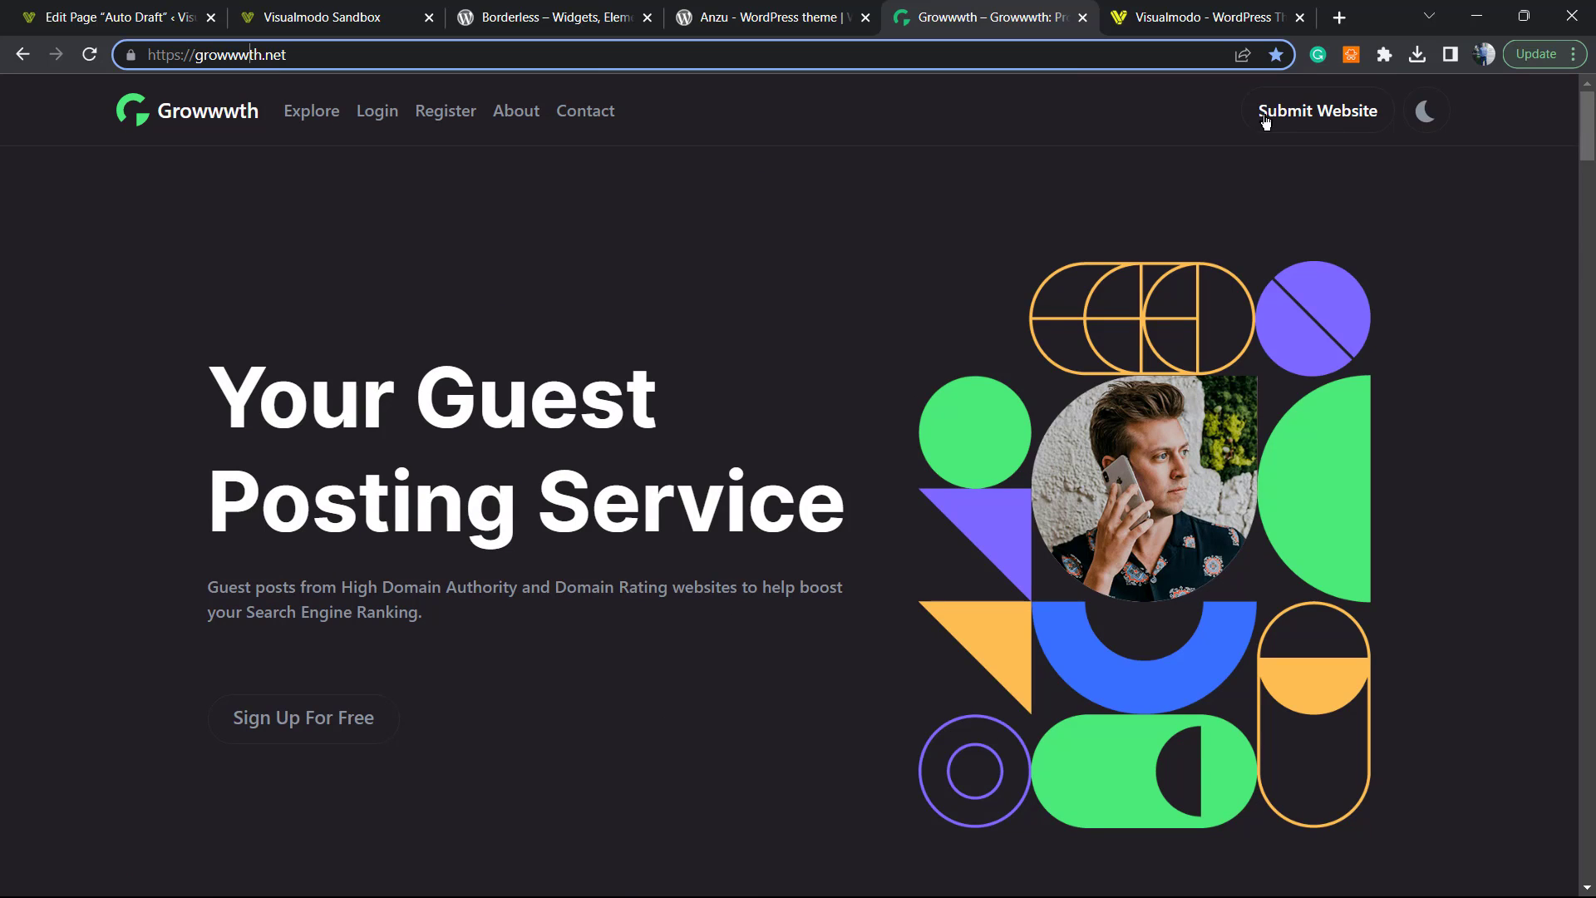
left_click(1200, 17)
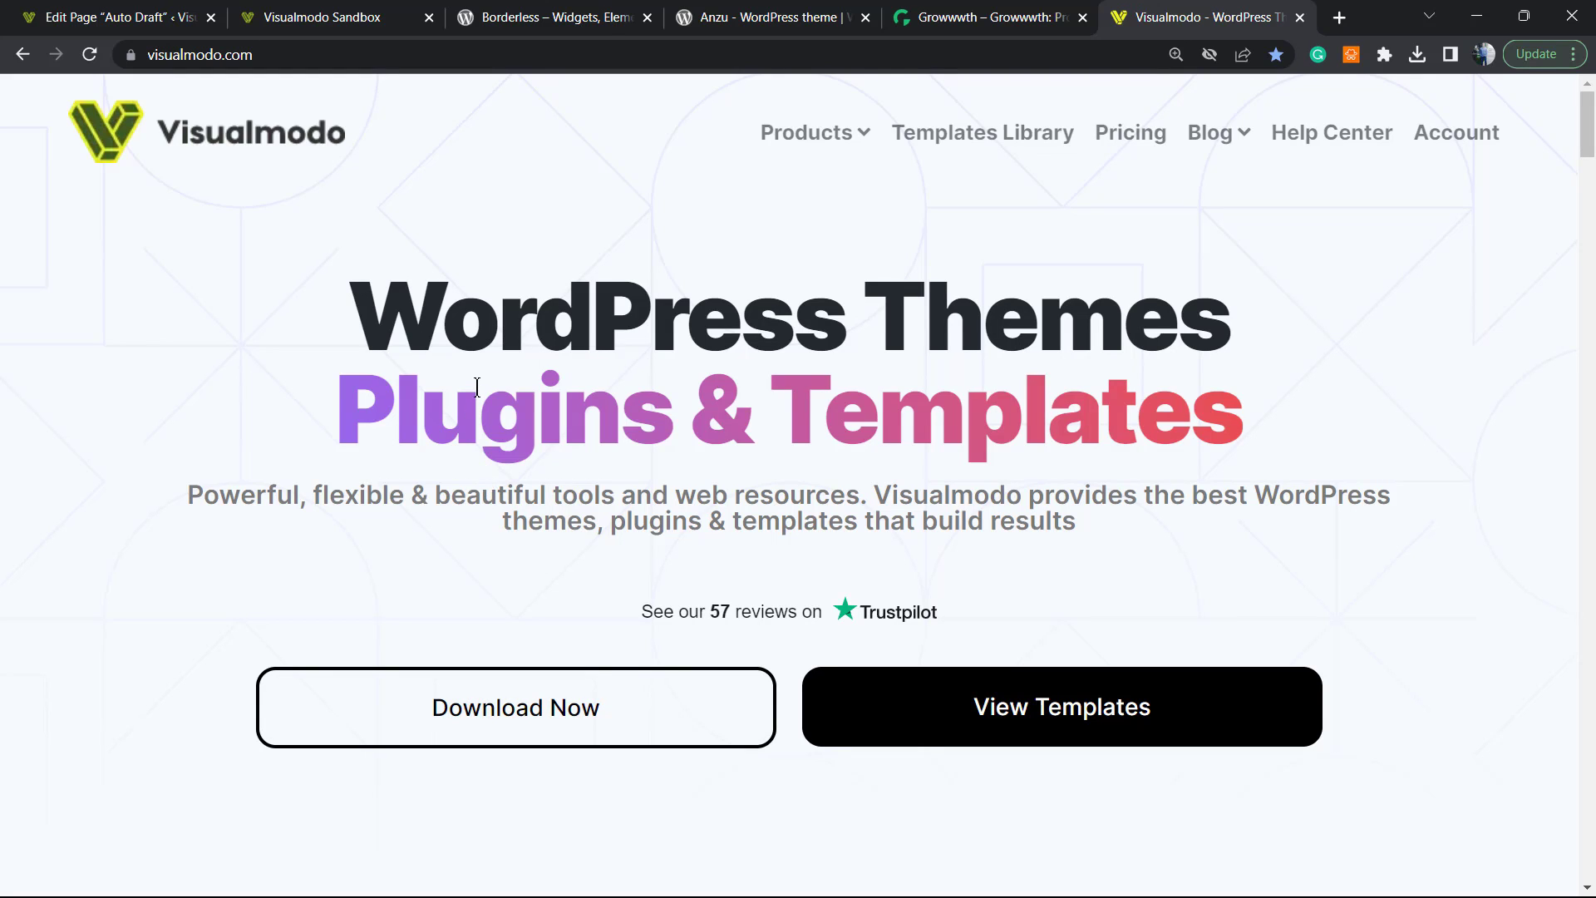
mouse_move(688, 261)
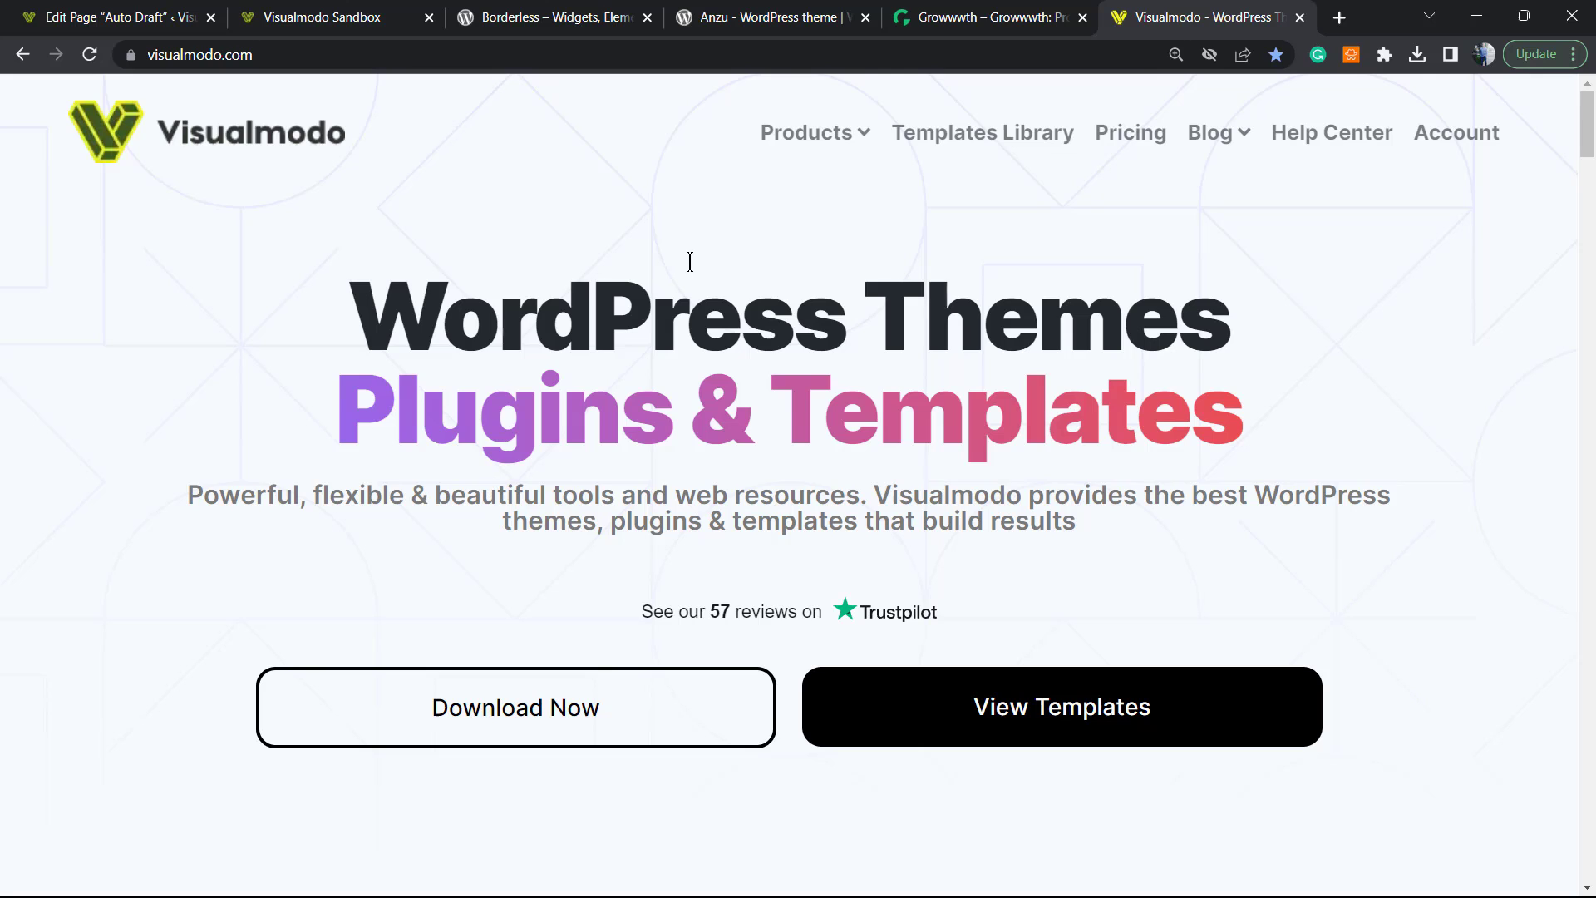
mouse_move(954, 231)
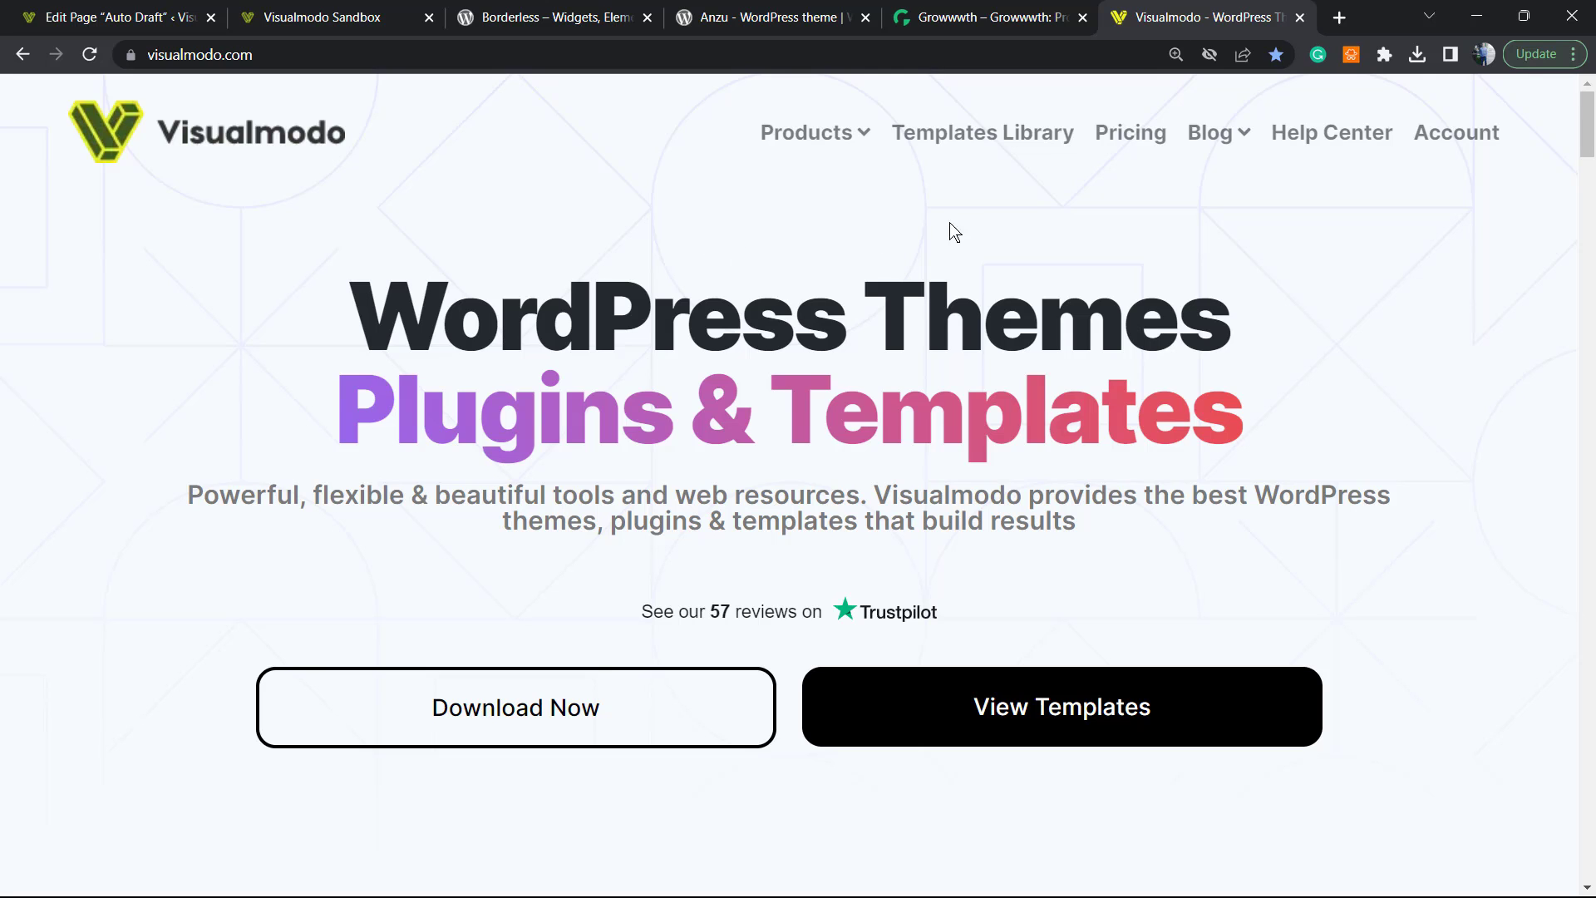
mouse_move(539, 227)
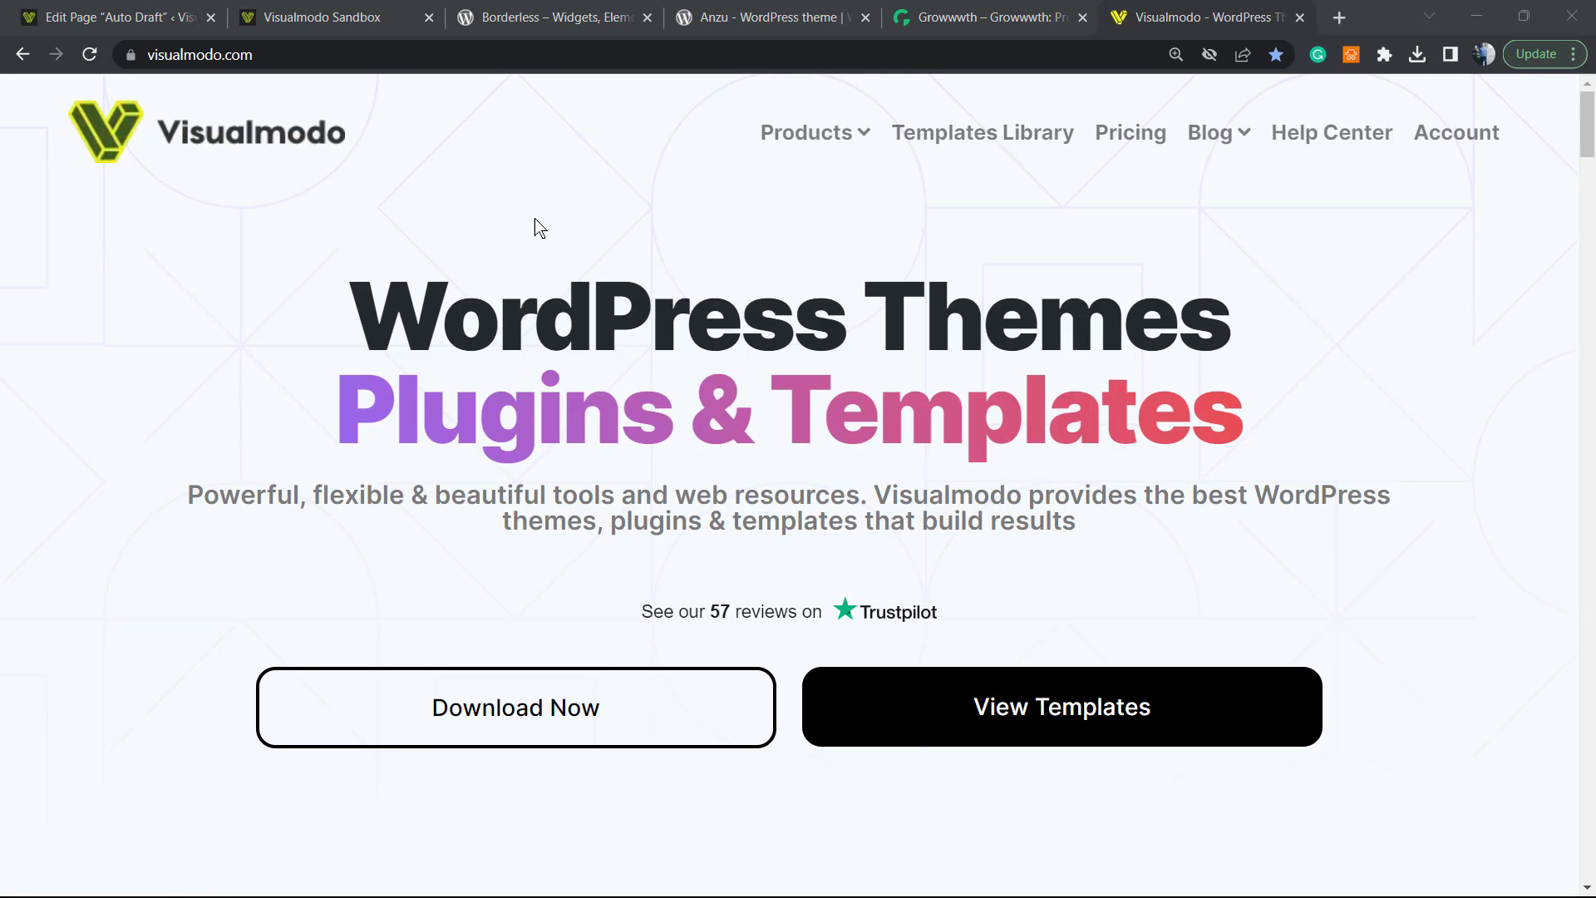
- Go to Templates Library and scroll through template cards like Bakery, Floristry, Pharmacy and Shoe Shop
left_click(981, 133)
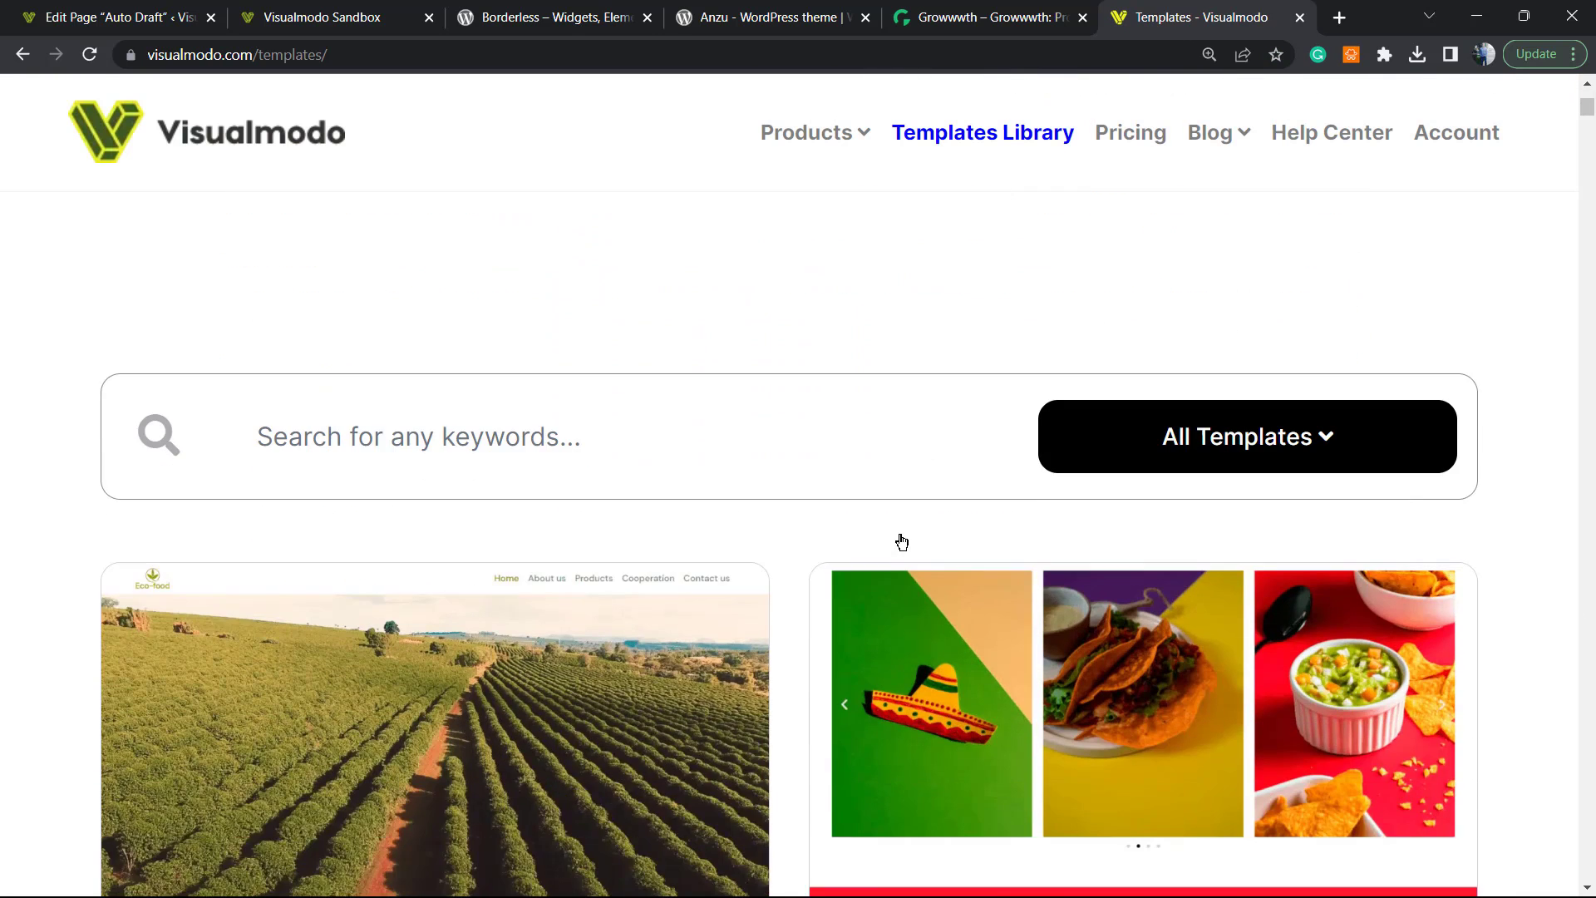
scroll("down", 3)
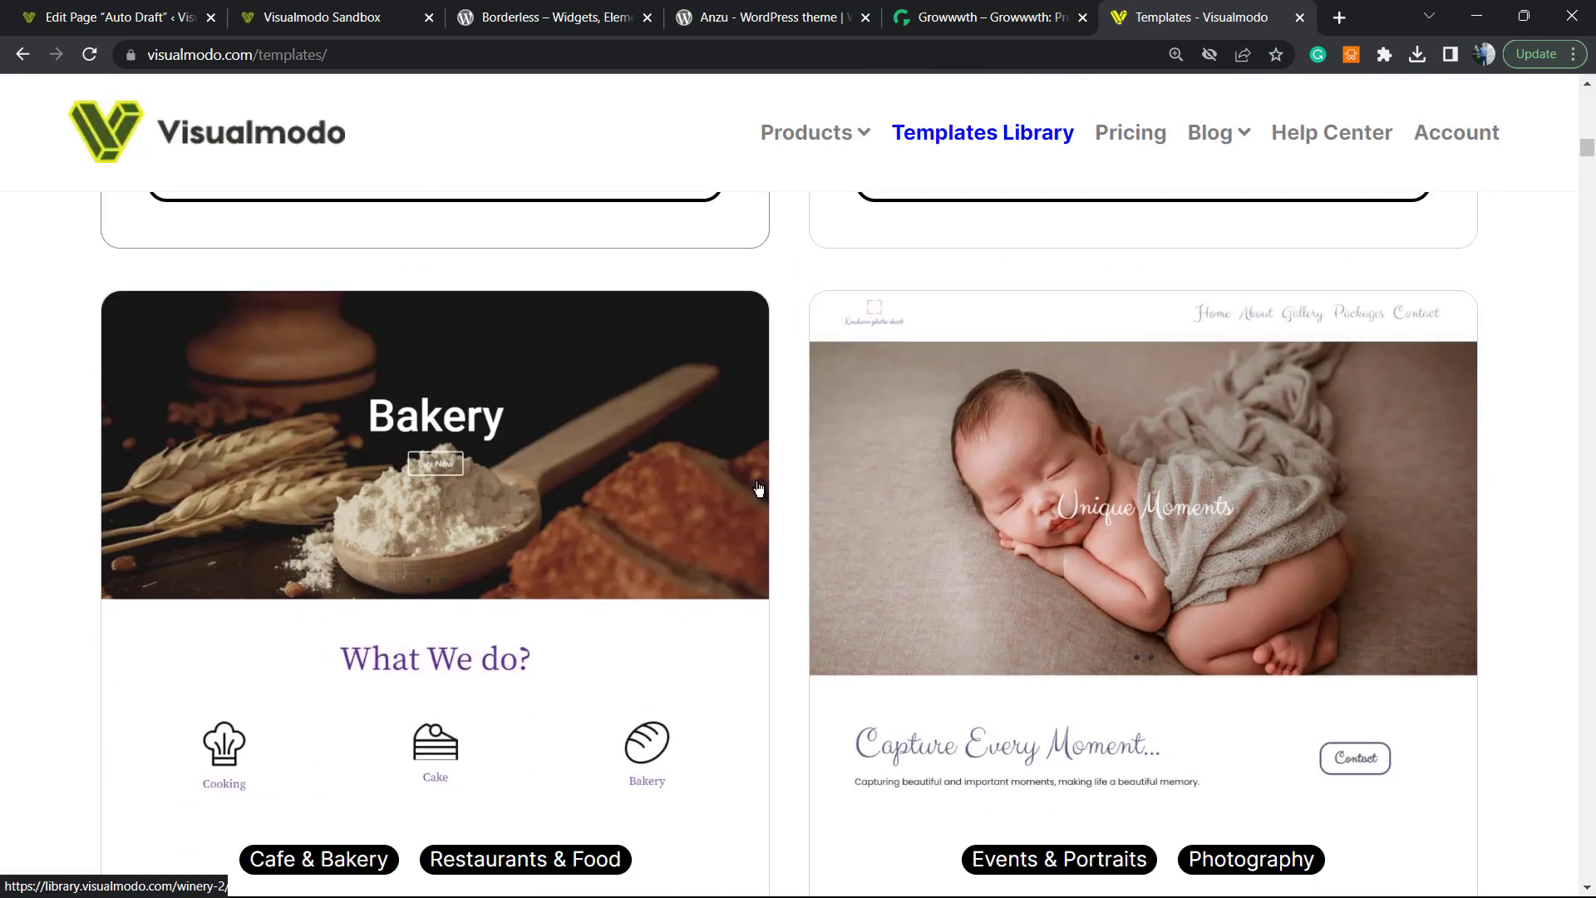
scroll("down", 3)
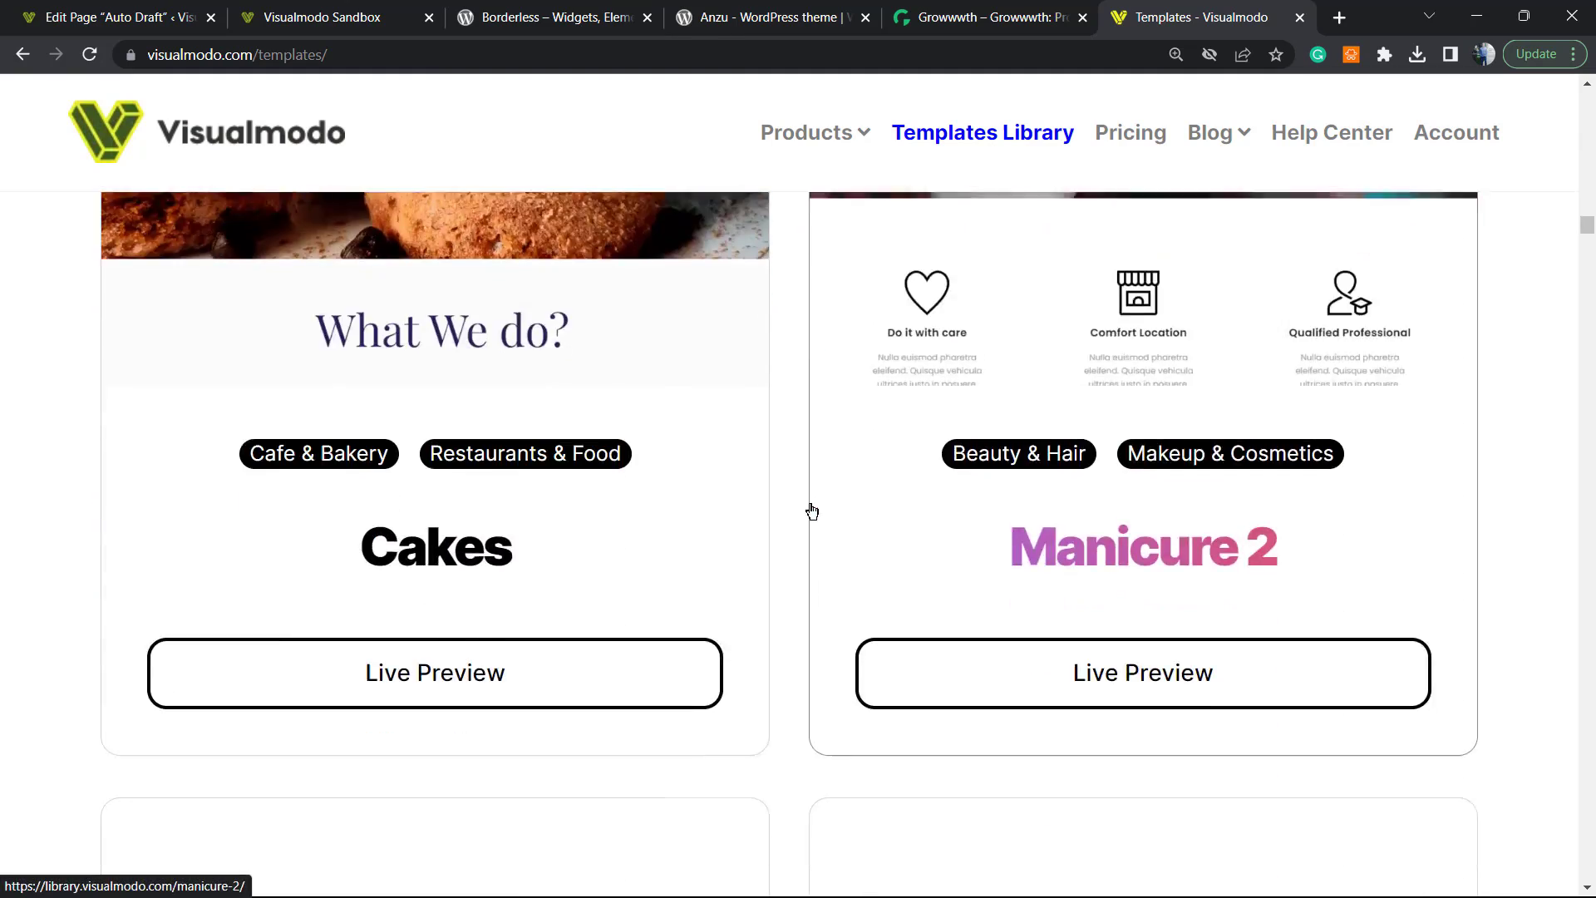
scroll("down", 3)
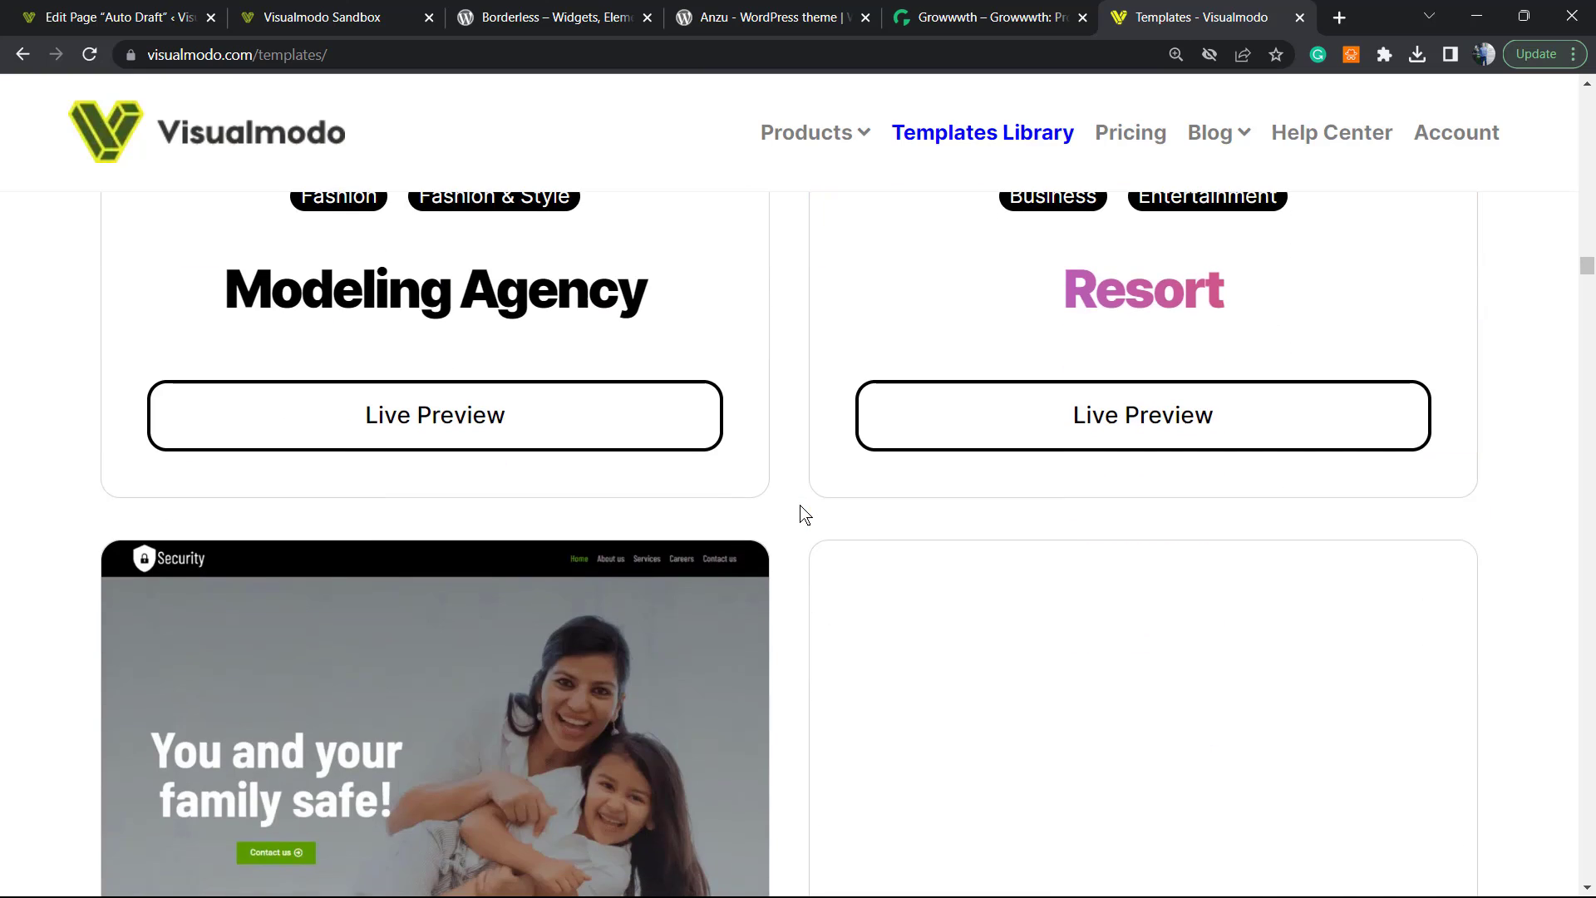
scroll("down", 3)
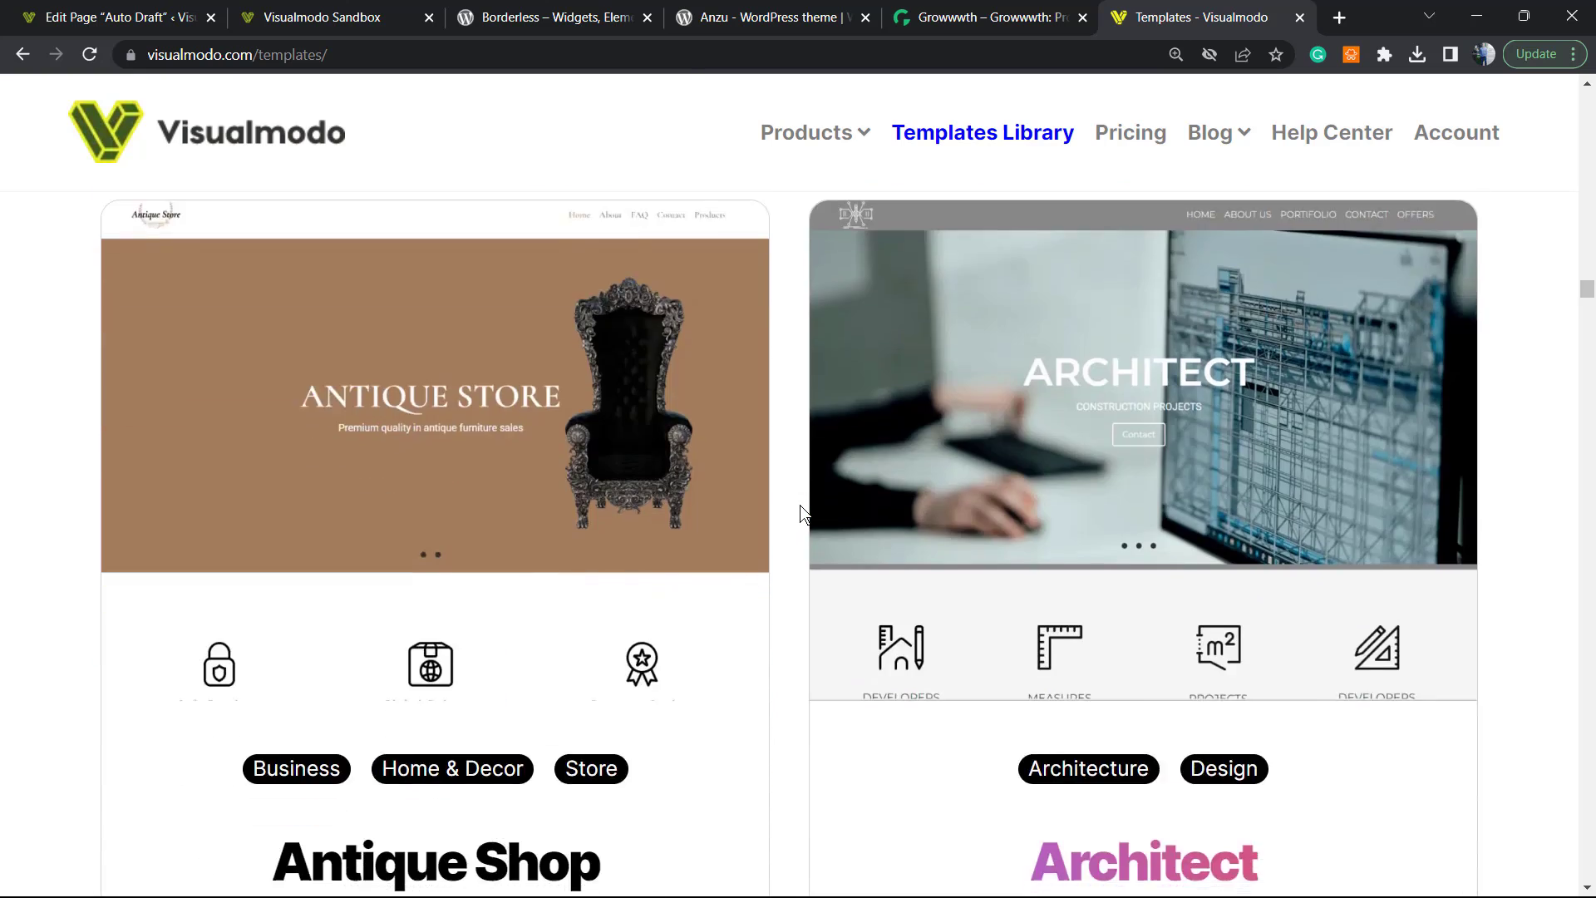
scroll("down", 3)
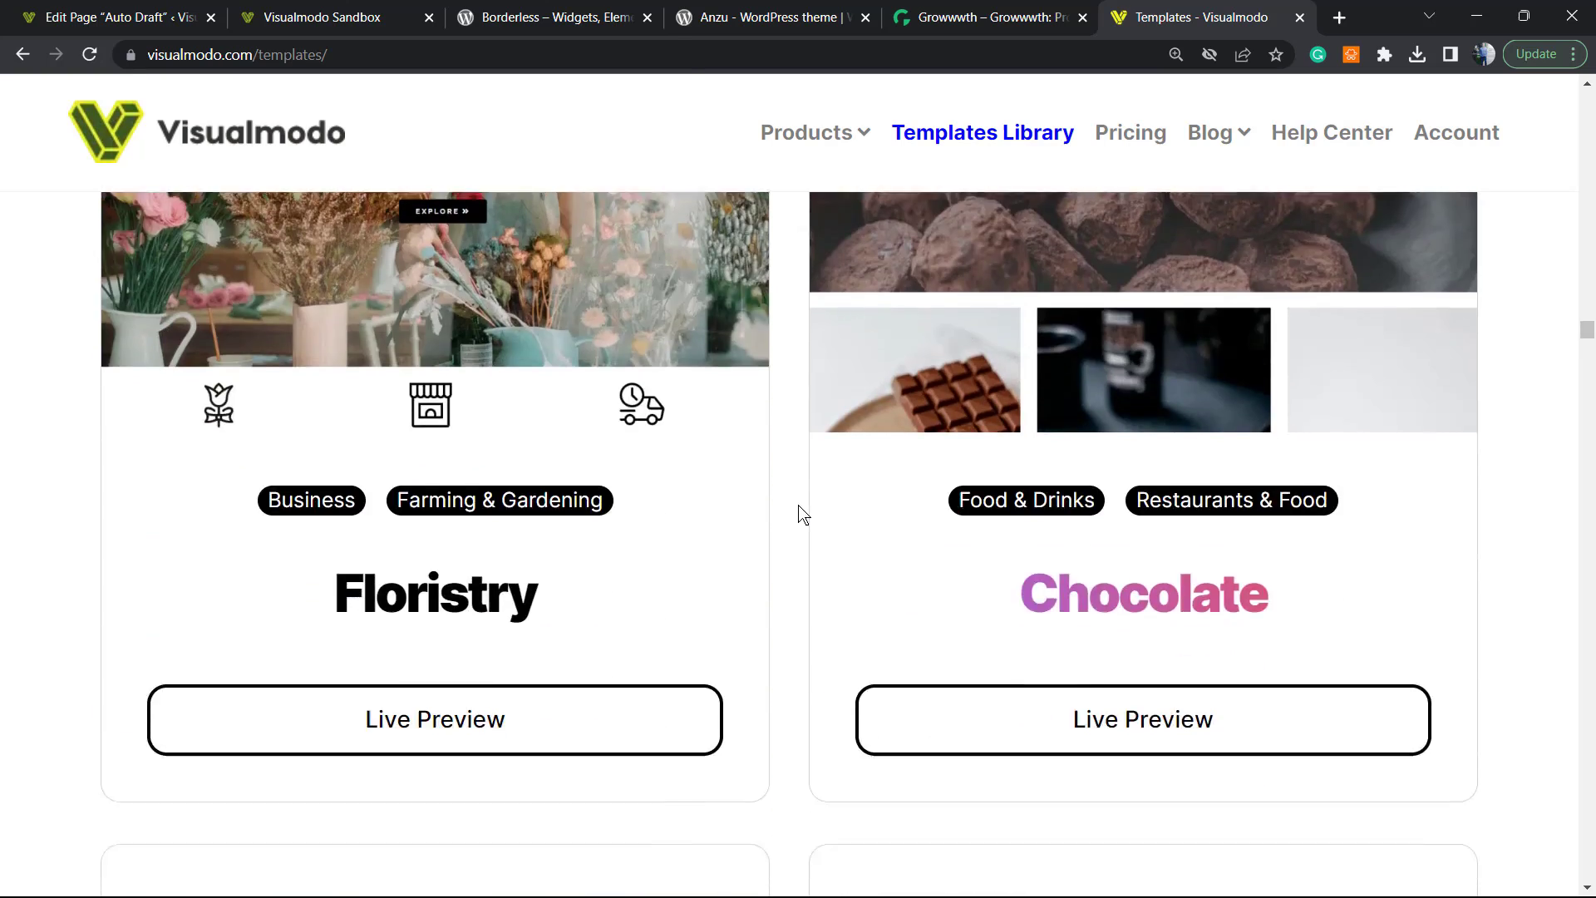
scroll("down", 3)
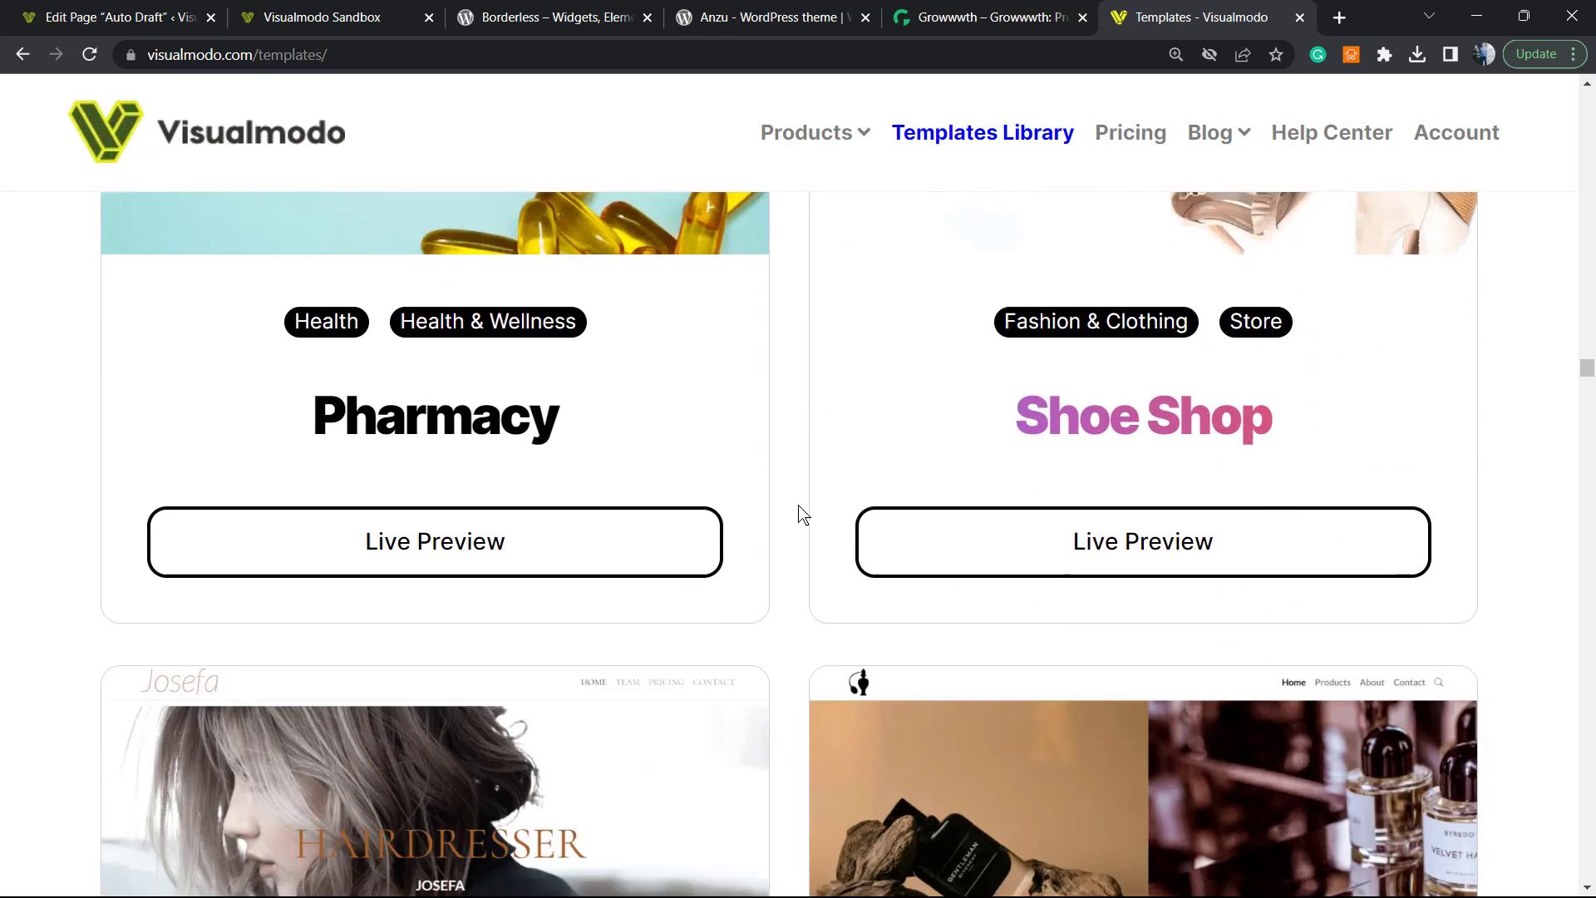
scroll("down", 3)
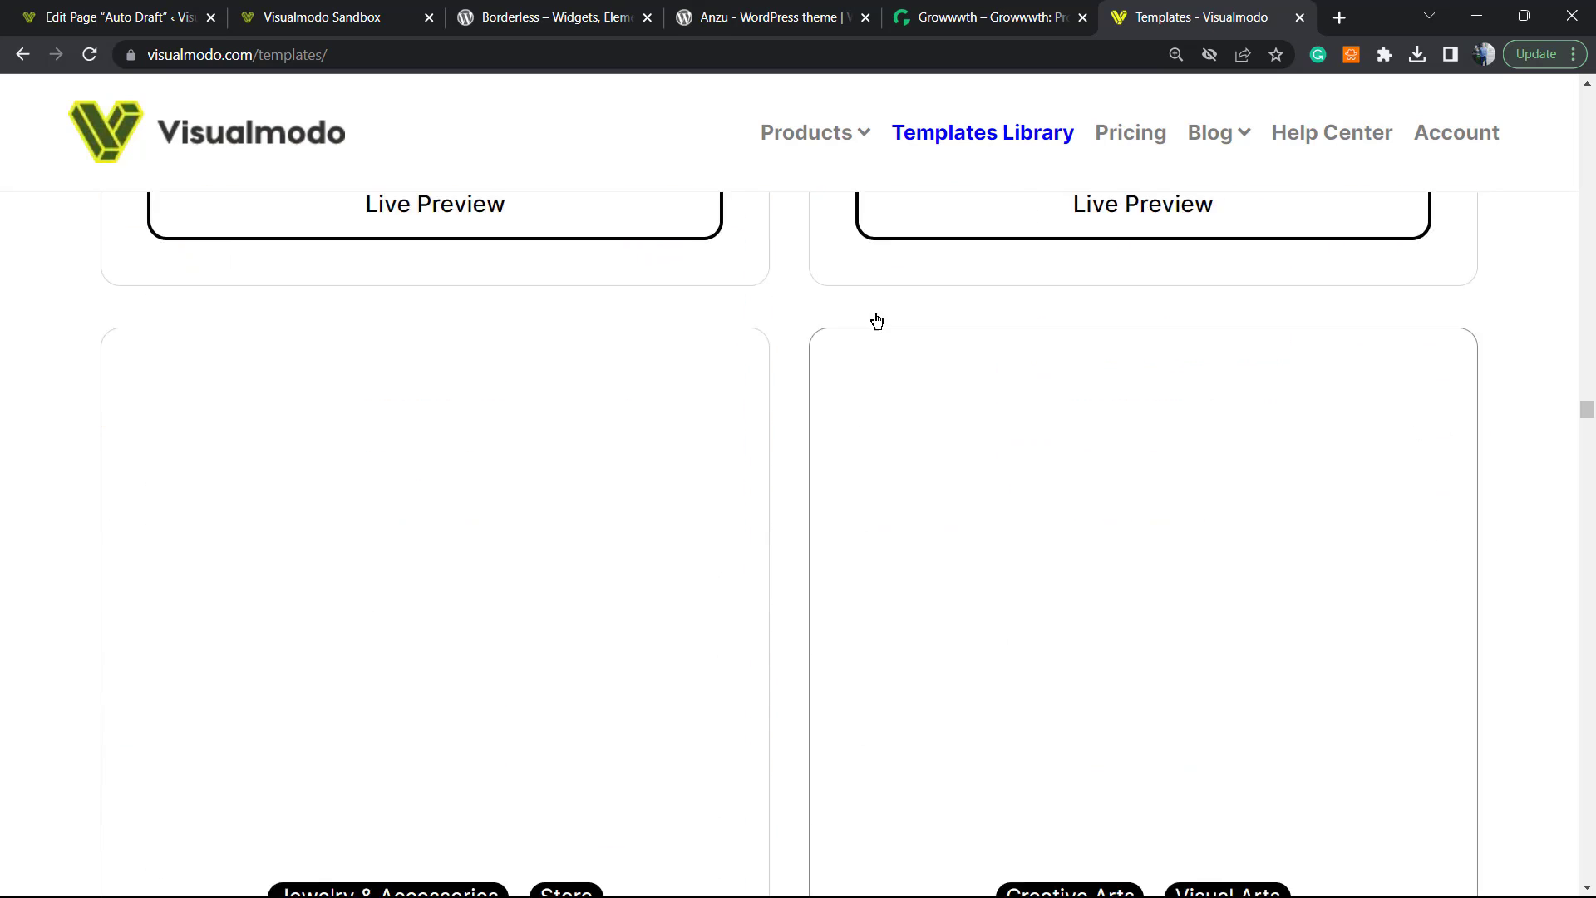